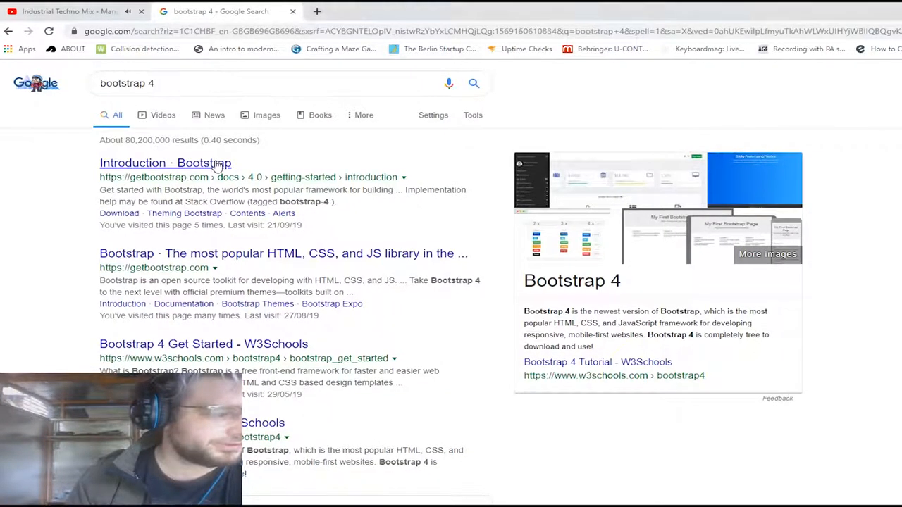
- Reach Bootstrap's Download page from the search result via the home page
{"action": "left_click", "coordinate": [165, 164]}
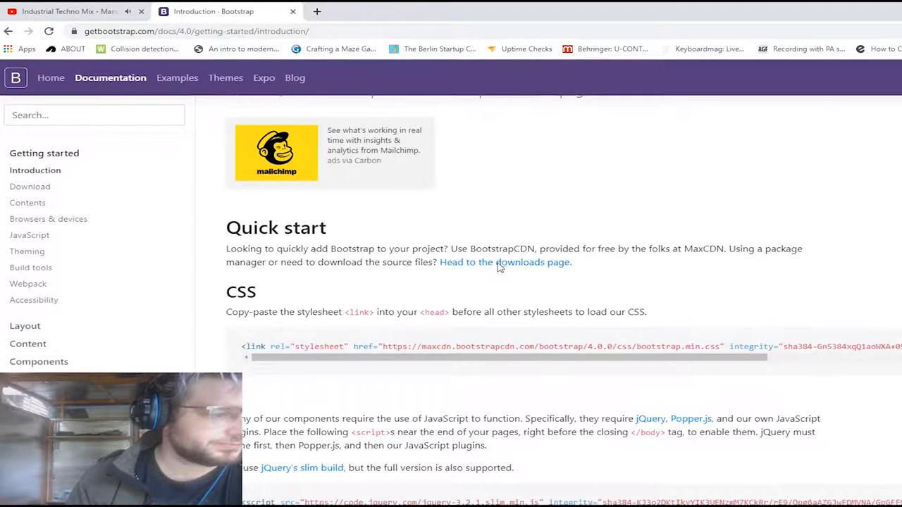
{"action": "left_click", "coordinate": [51, 78]}
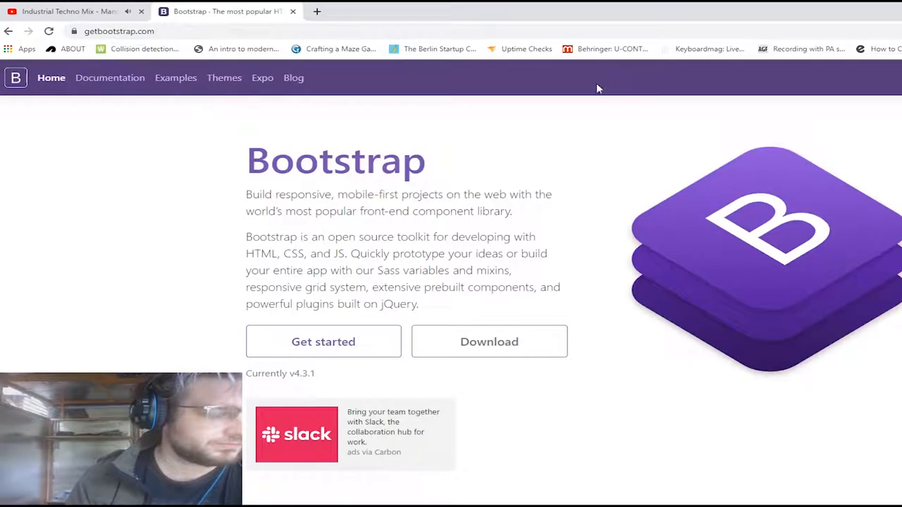
{"action": "left_click", "coordinate": [489, 343]}
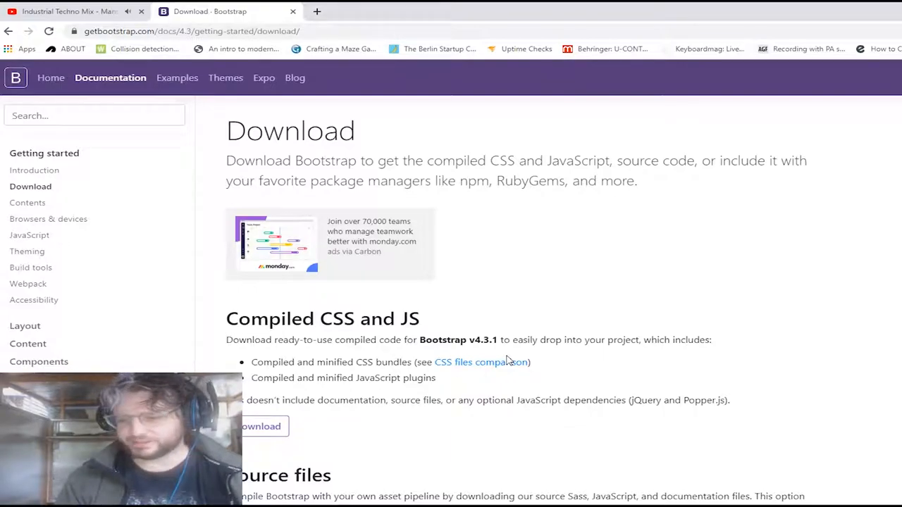
{"action": "mouse_move", "coordinate": [261, 426]}
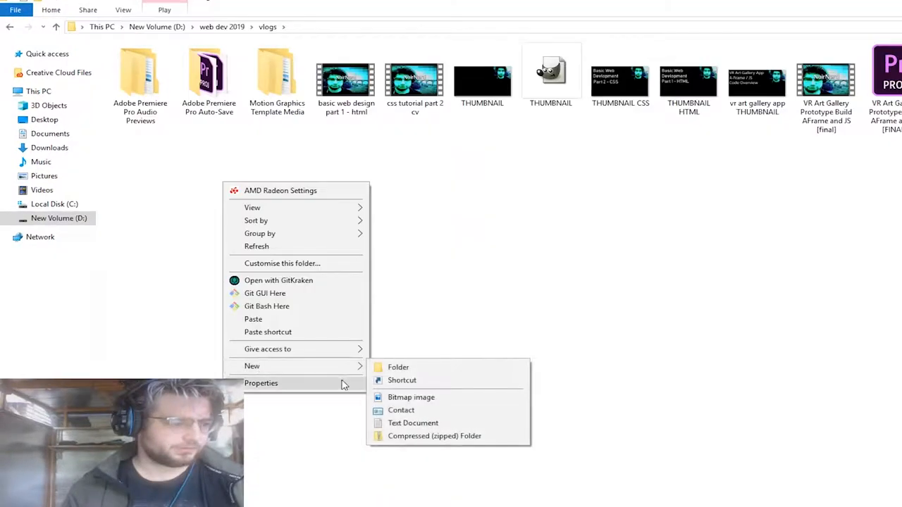
- Create a Tutorials folder and inside it a myfavfilms project folder, then enter it
{"action": "left_click", "coordinate": [397, 367]}
{"action": "type", "text": "Tutorials"}
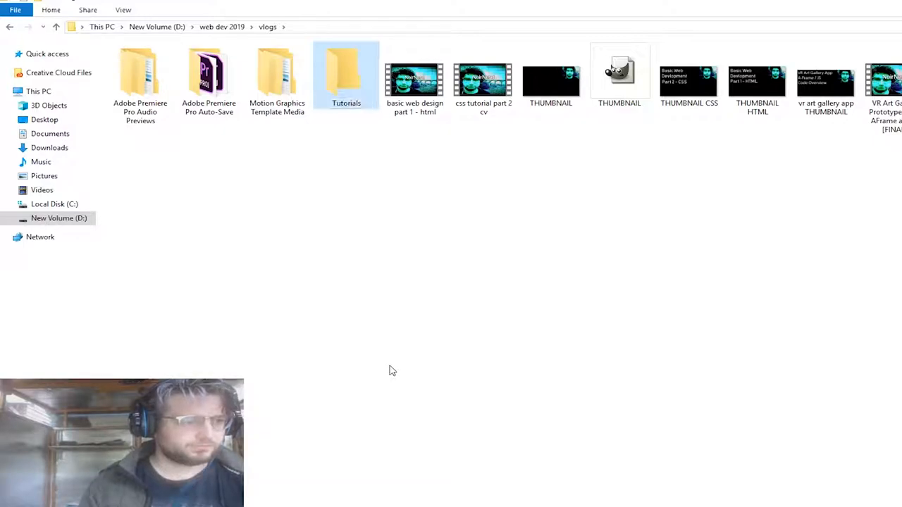
{"action": "double_click", "coordinate": [346, 71]}
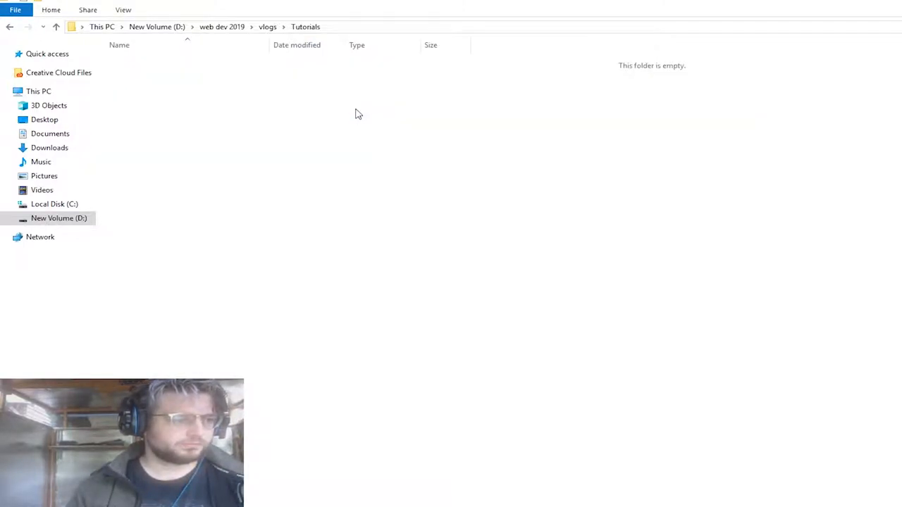
{"action": "right_click", "coordinate": [355, 113]}
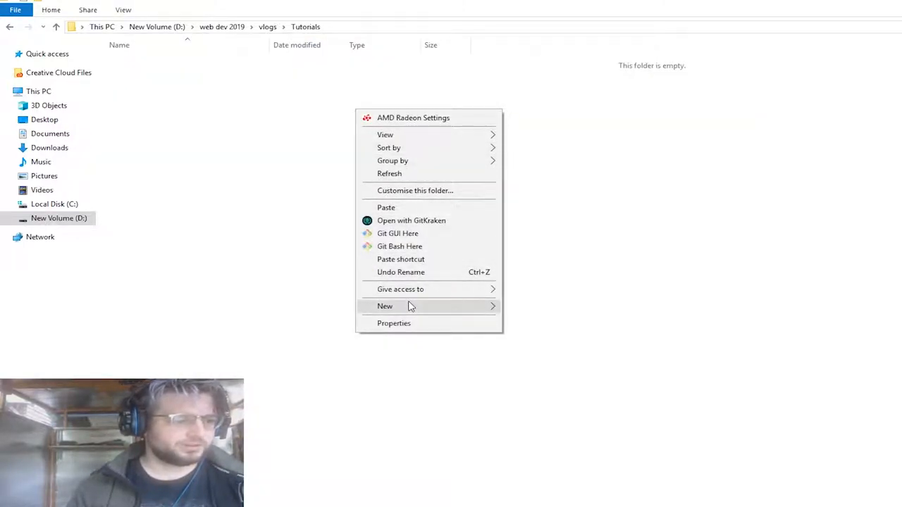
{"action": "left_click", "coordinate": [385, 306]}
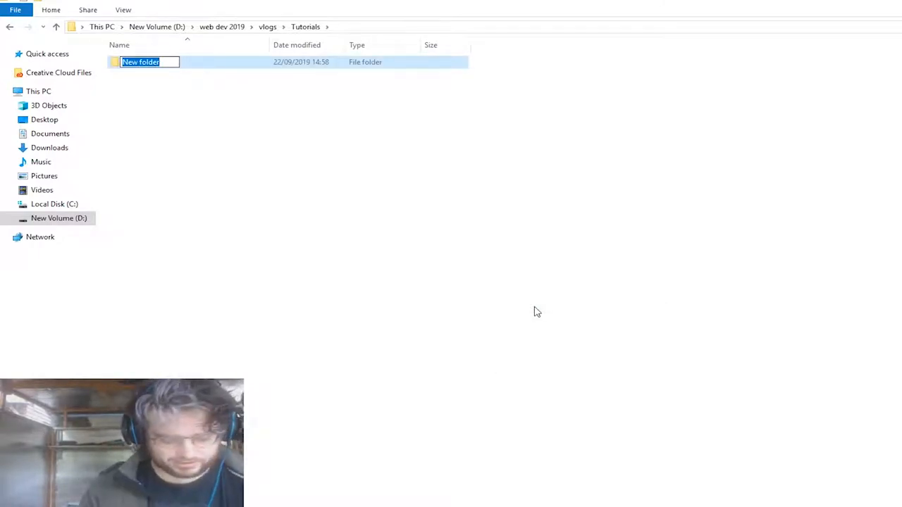
{"action": "type", "text": "myfavo"}
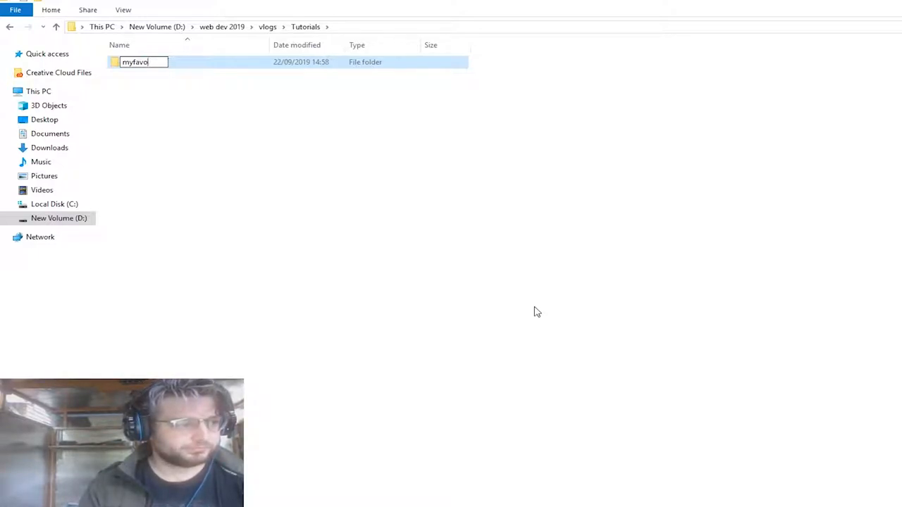
{"action": "type", "text": "films"}
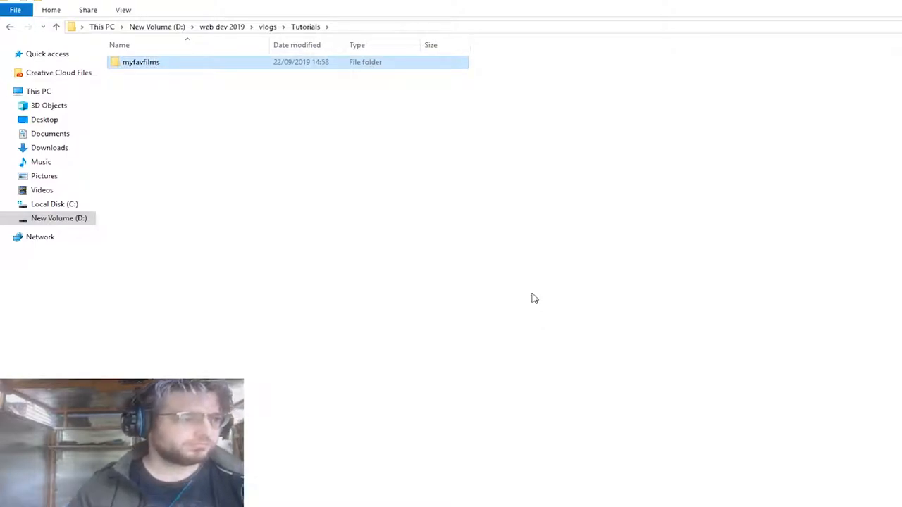
{"action": "double_click", "coordinate": [141, 62]}
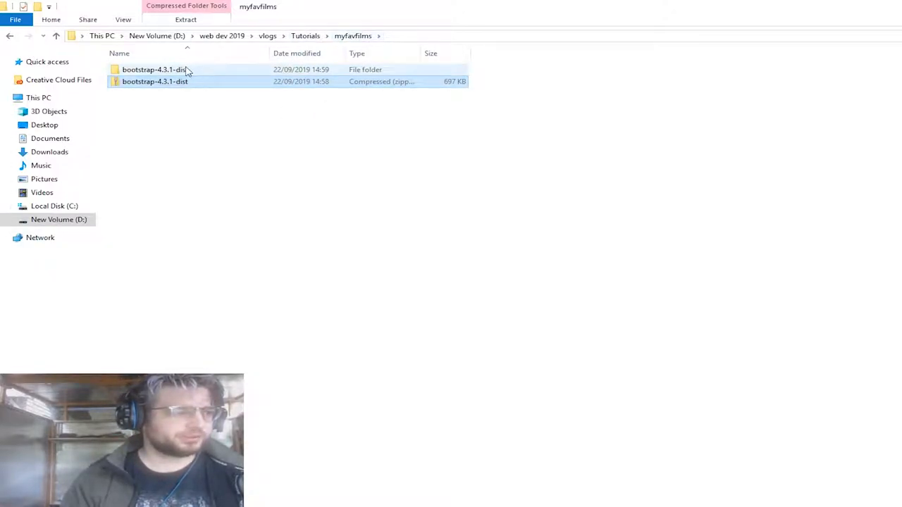
- Move Bootstrap's css and js out of the extracted dist folder and delete the leftover download
{"action": "double_click", "coordinate": [155, 69]}
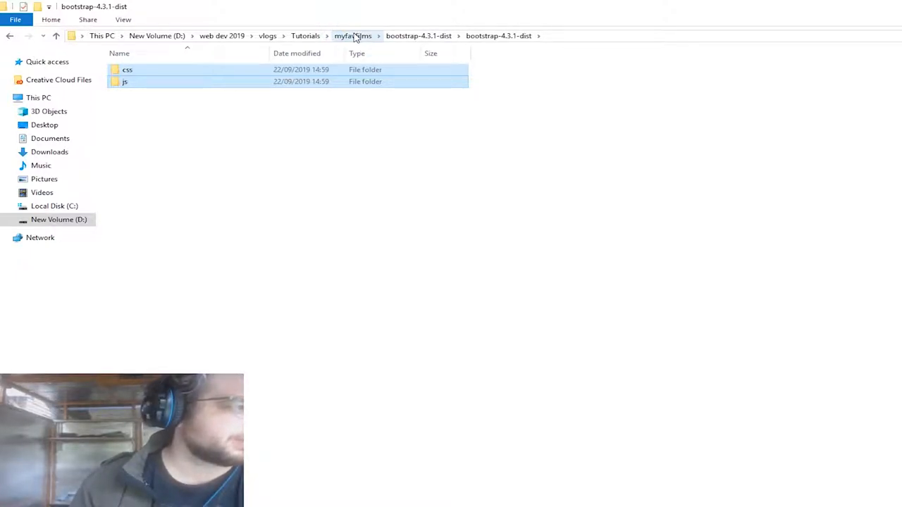
{"action": "left_click", "coordinate": [352, 36]}
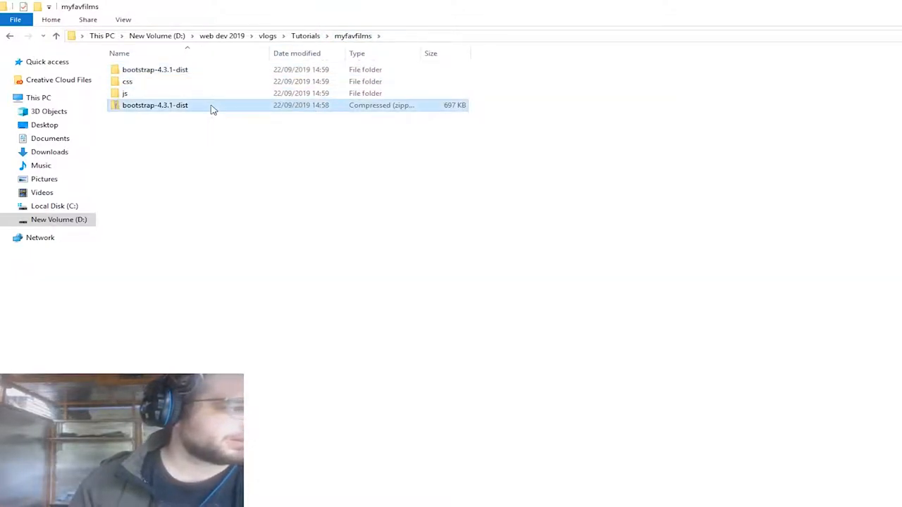
{"action": "key", "text": "Delete"}
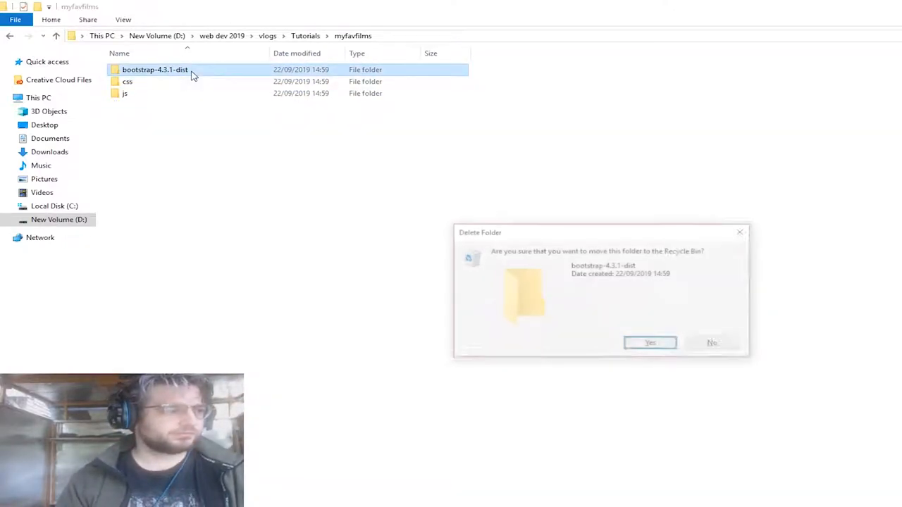
{"action": "left_click", "coordinate": [648, 343]}
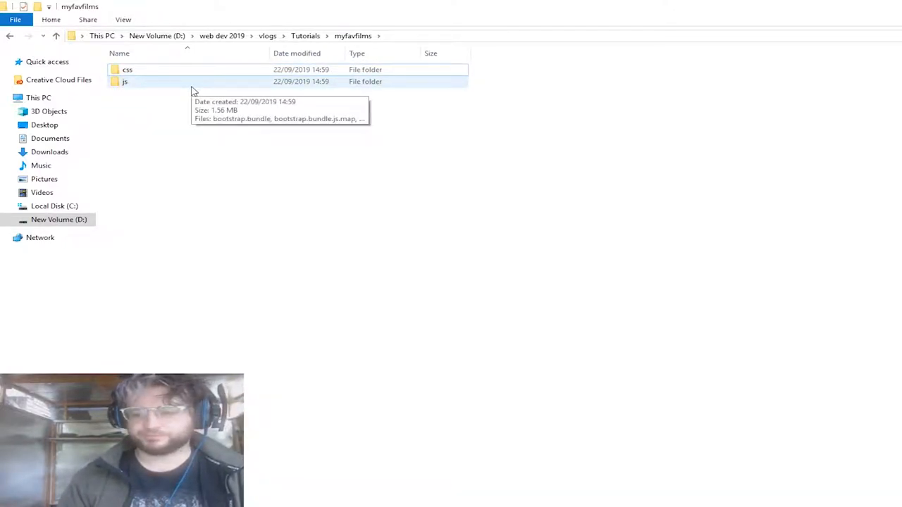
{"action": "mouse_move", "coordinate": [160, 85]}
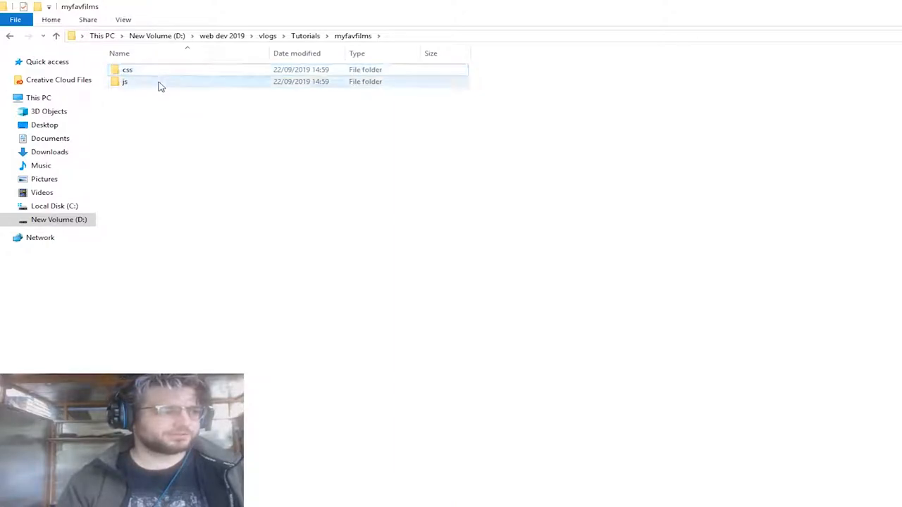
- Check the contents of the js and css folders in the project
{"action": "double_click", "coordinate": [125, 80]}
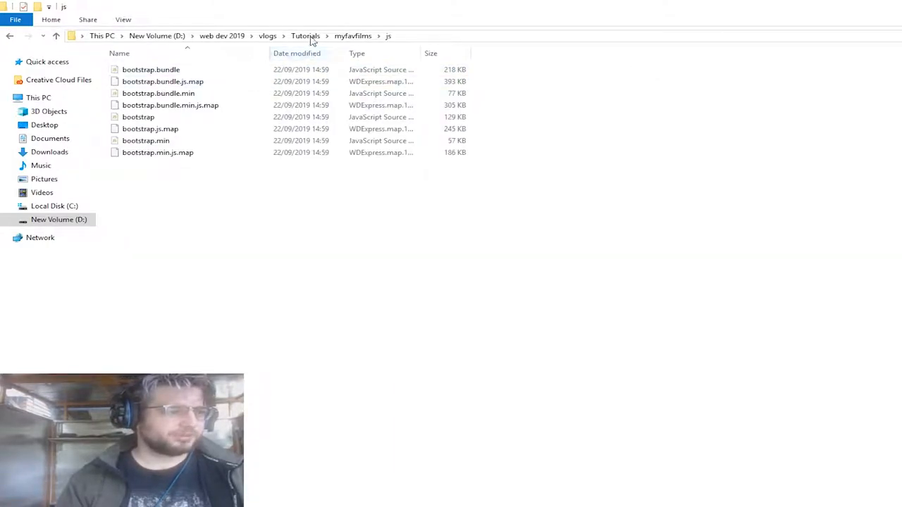
{"action": "left_click", "coordinate": [304, 37]}
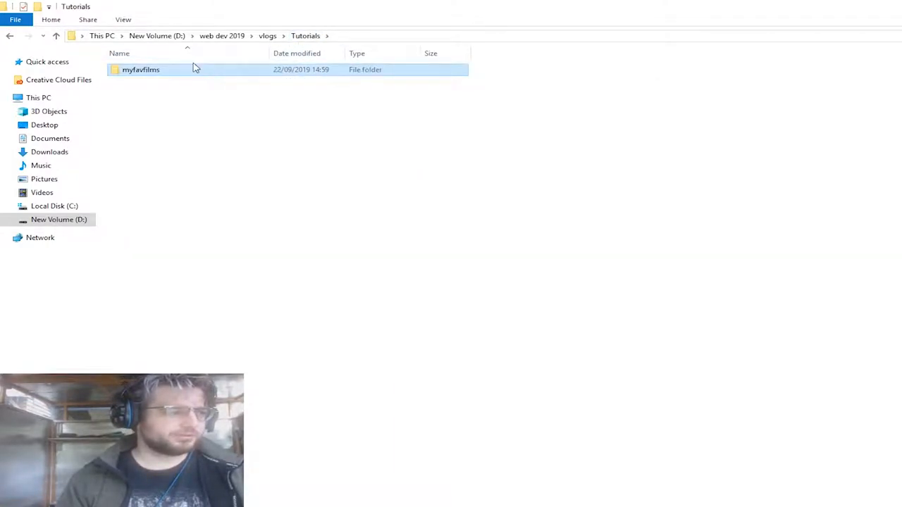
{"action": "double_click", "coordinate": [141, 69]}
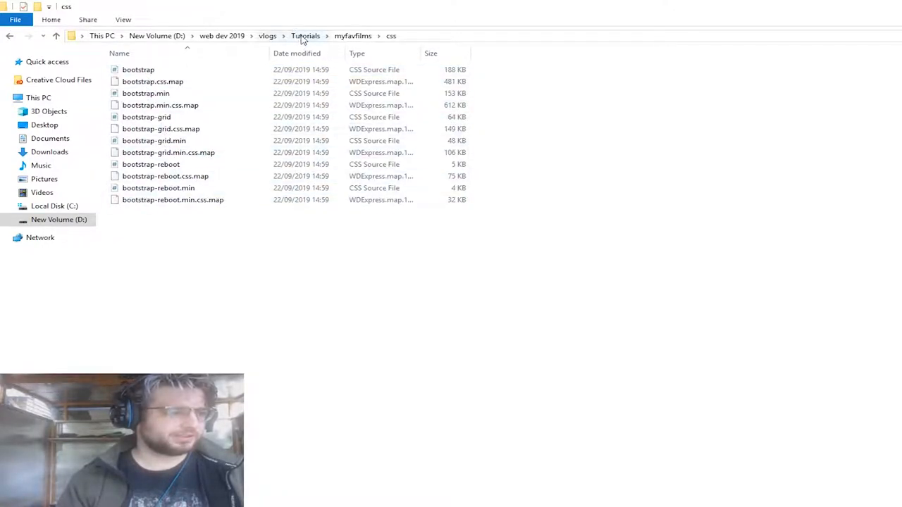
{"action": "left_click", "coordinate": [304, 37]}
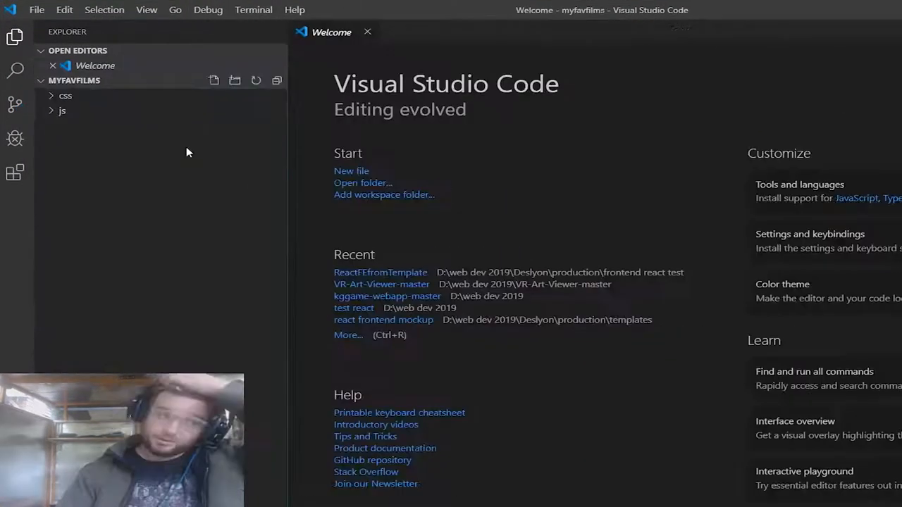
- Create empty index.html, aliens.html and thefountain.html files in the project root
{"action": "left_click", "coordinate": [214, 80]}
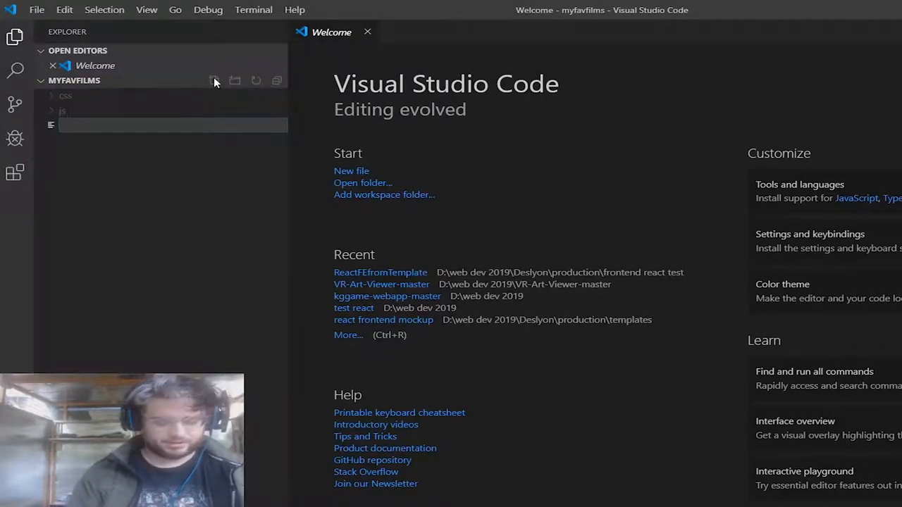
{"action": "type", "text": "index.h"}
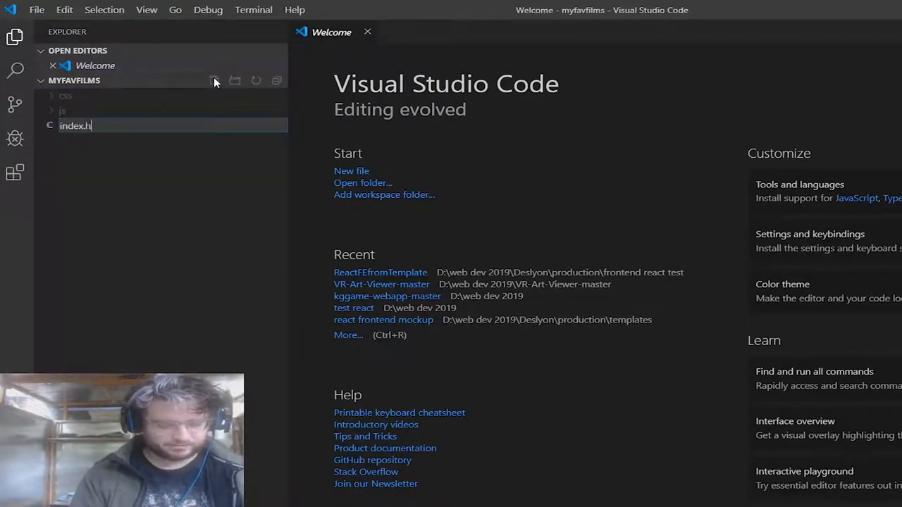
{"action": "key", "text": "Enter"}
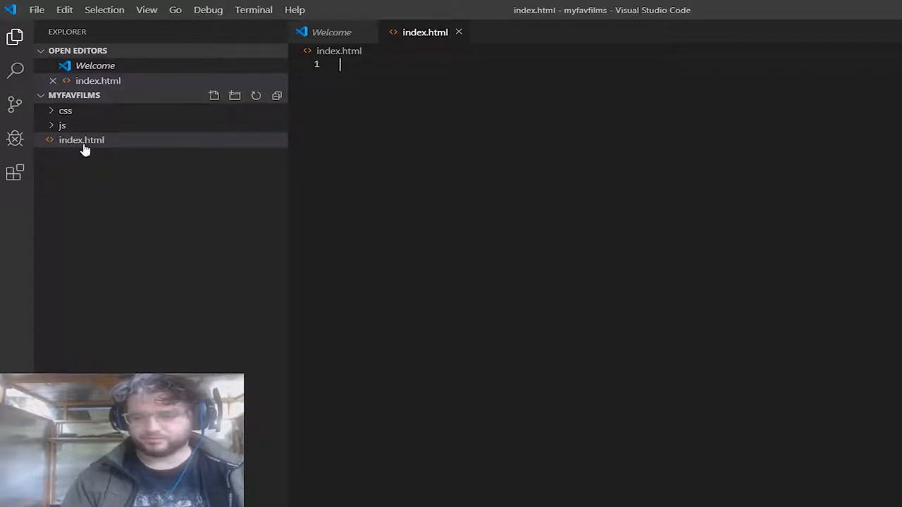
{"action": "left_click", "coordinate": [214, 96]}
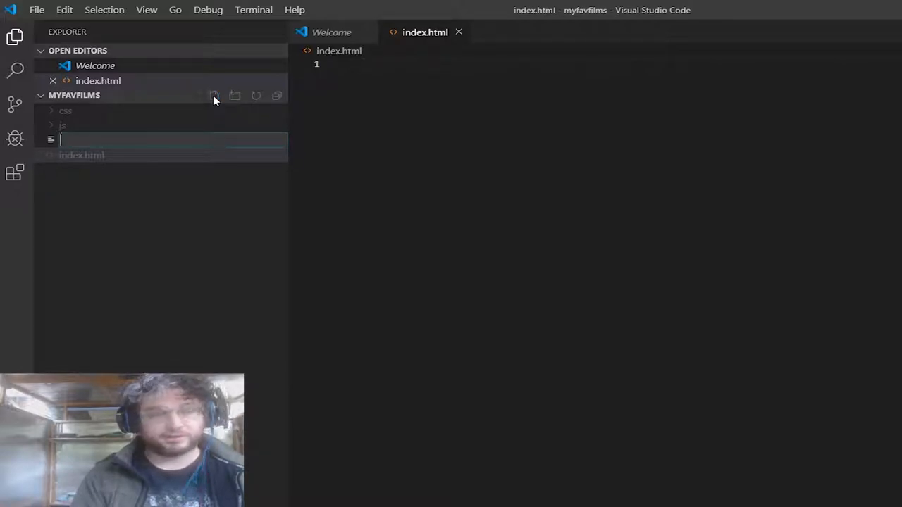
{"action": "type", "text": "aliens"}
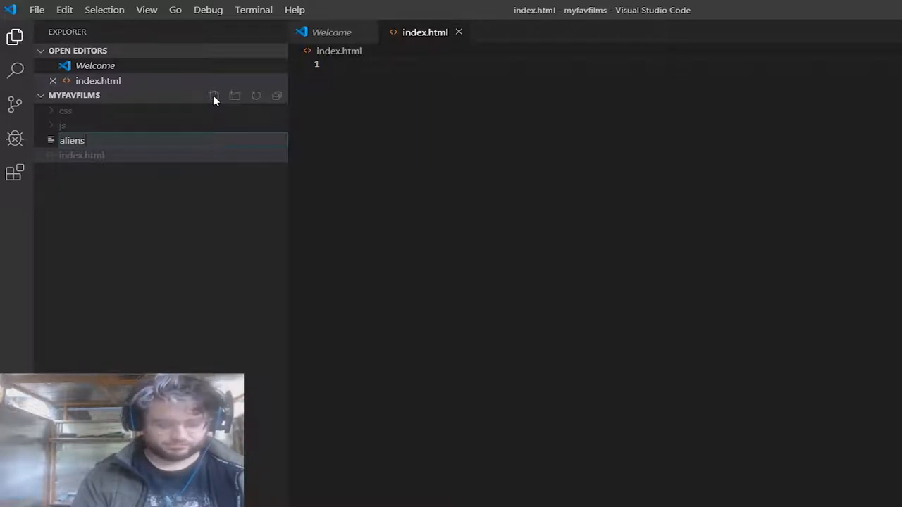
{"action": "key", "text": "Enter"}
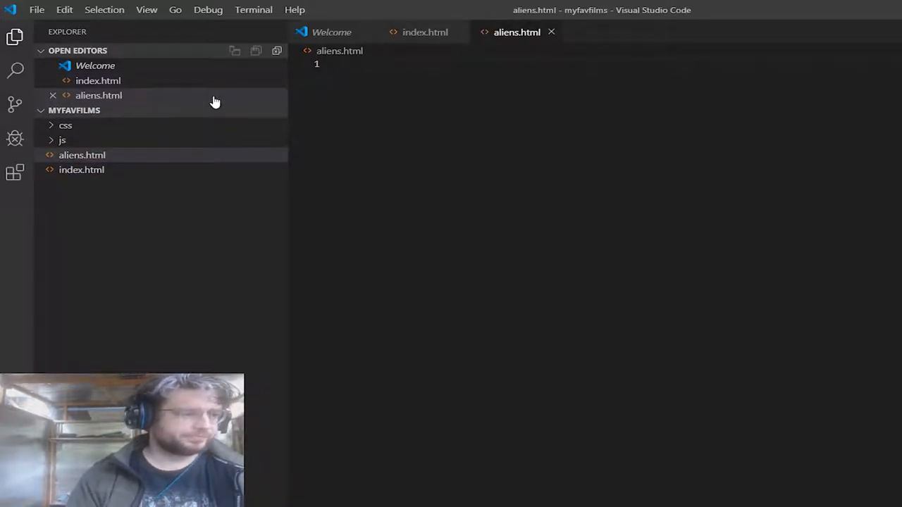
{"action": "mouse_move", "coordinate": [214, 113]}
{"action": "type", "text": "thefoun"}
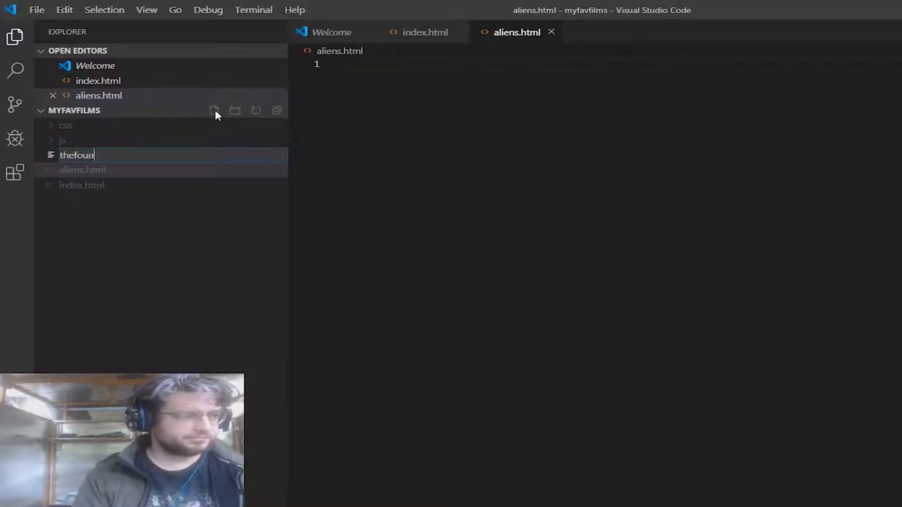
{"action": "key", "text": "Enter"}
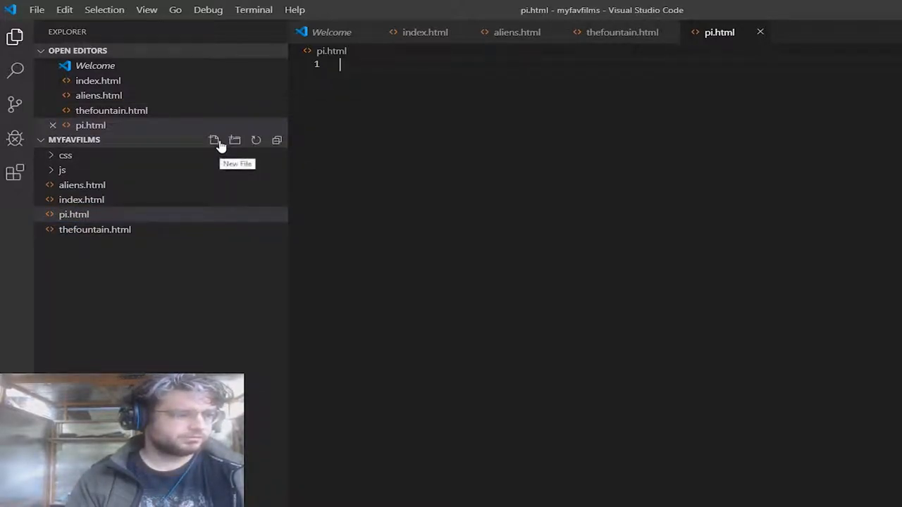
- Create savingprivateryan.html and interstellar.html, then bring up index.html for editing
{"action": "left_click", "coordinate": [214, 140]}
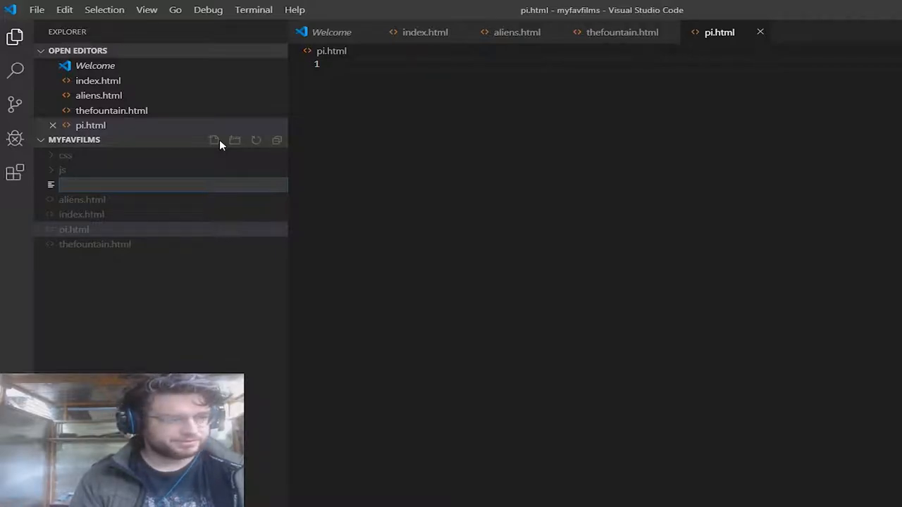
{"action": "type", "text": "saving"}
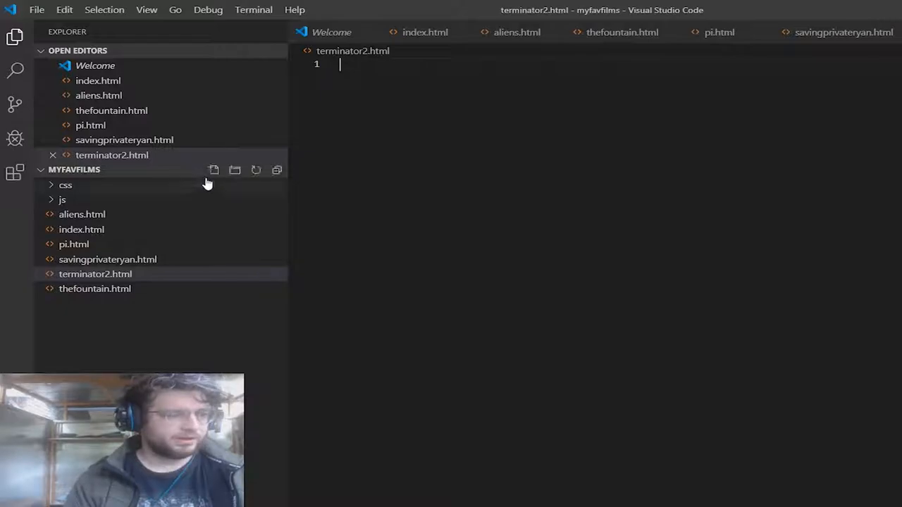
{"action": "mouse_move", "coordinate": [215, 170]}
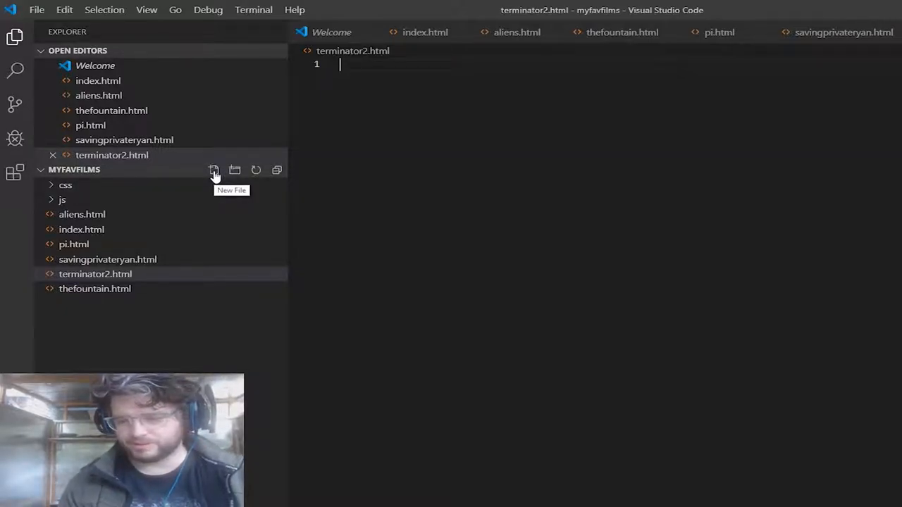
{"action": "left_click", "coordinate": [214, 169]}
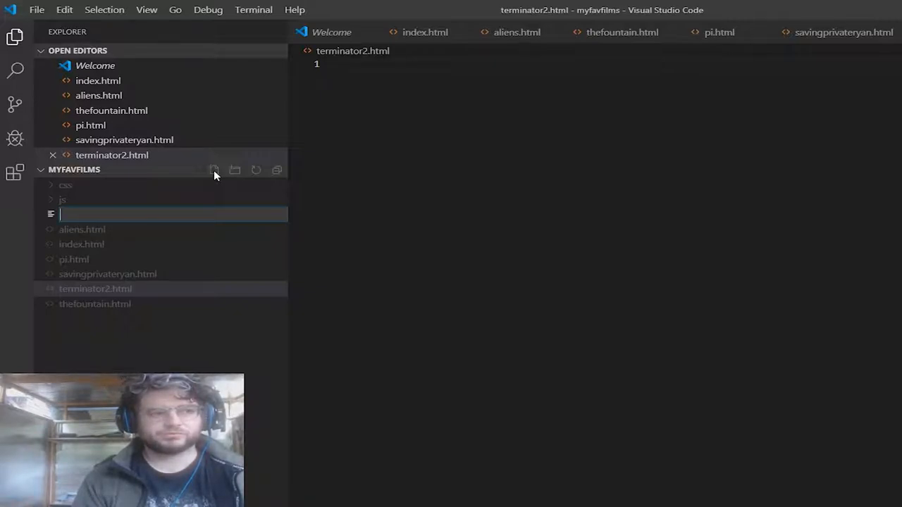
{"action": "type", "text": "interstellar."}
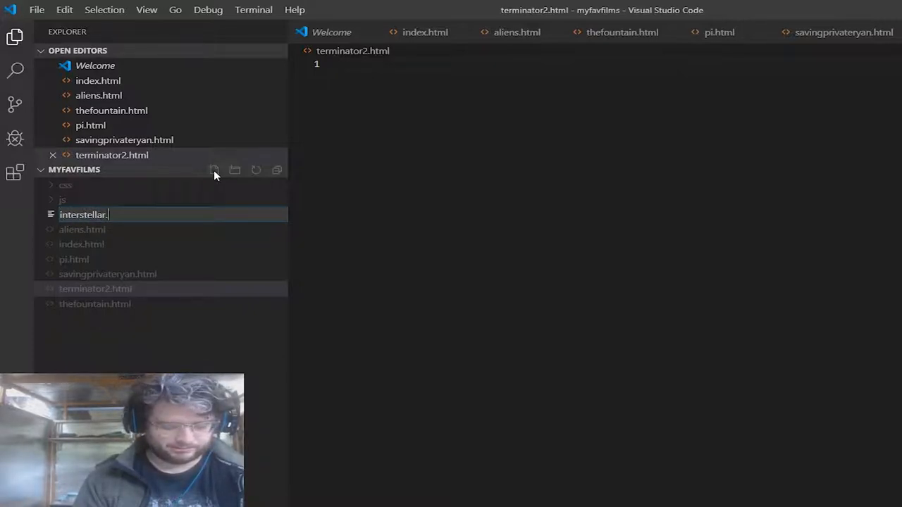
{"action": "key", "text": "Enter"}
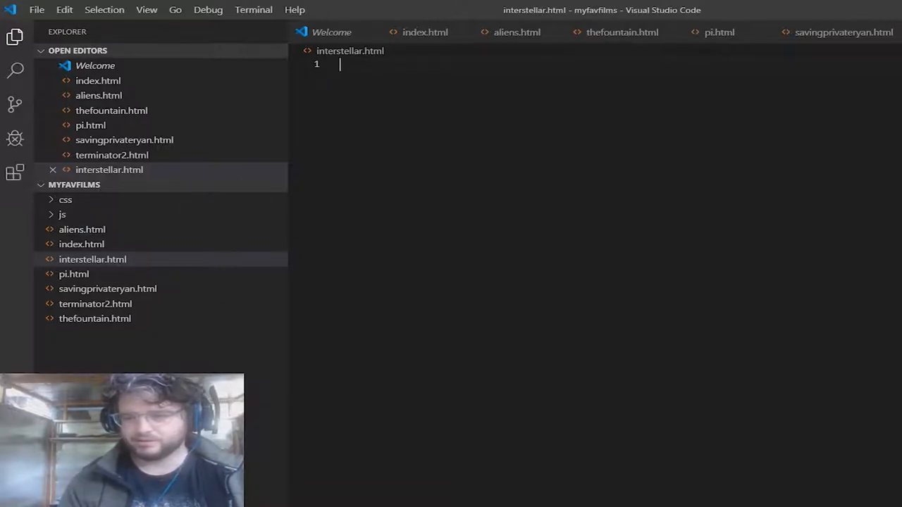
{"action": "left_click", "coordinate": [82, 244]}
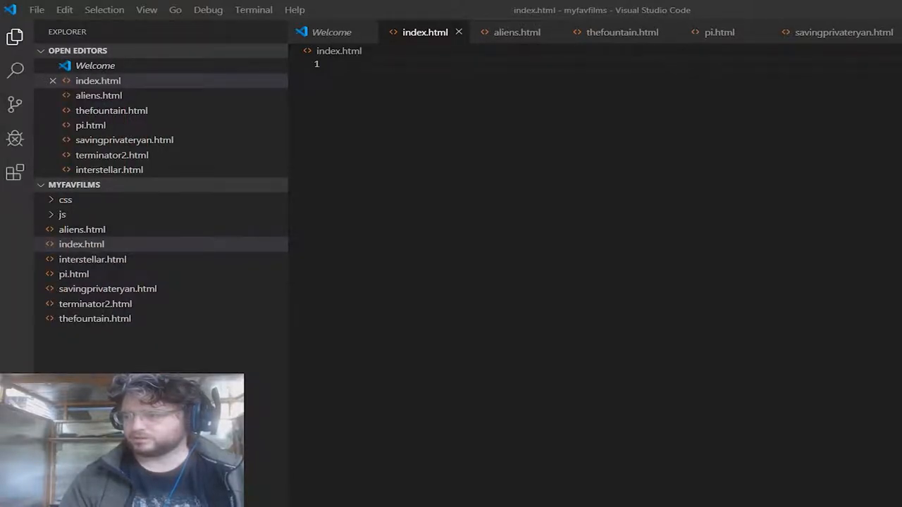
- Write the doctype, html and body tags of the index page skeleton
{"action": "left_click", "coordinate": [340, 65]}
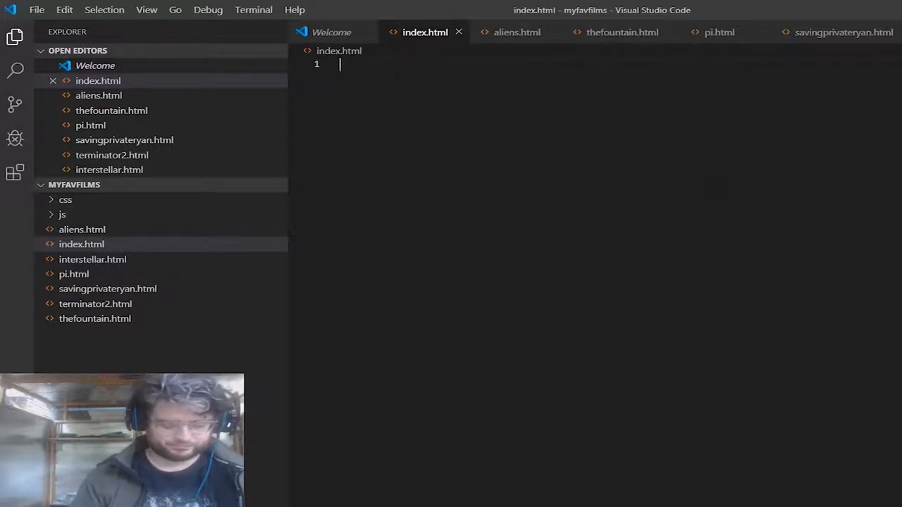
{"action": "type", "text": "<!DOCTYPE html>"}
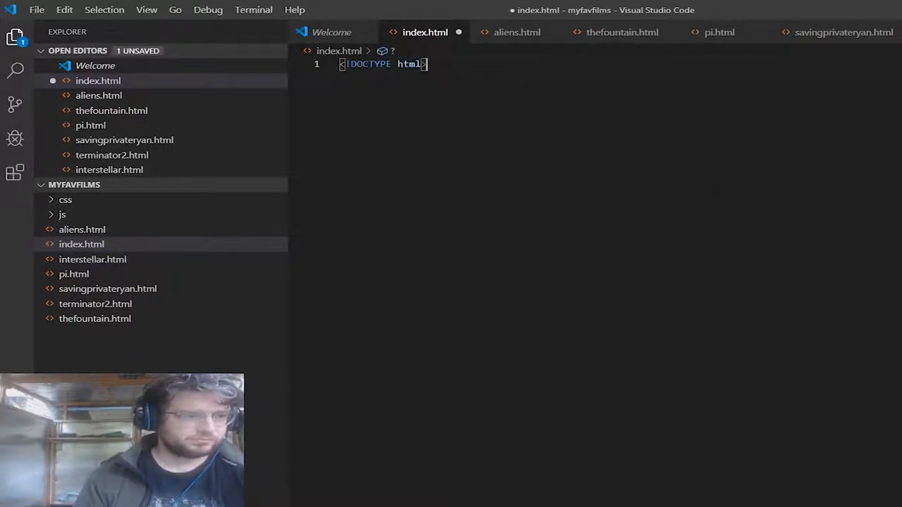
{"action": "key", "text": "Enter"}
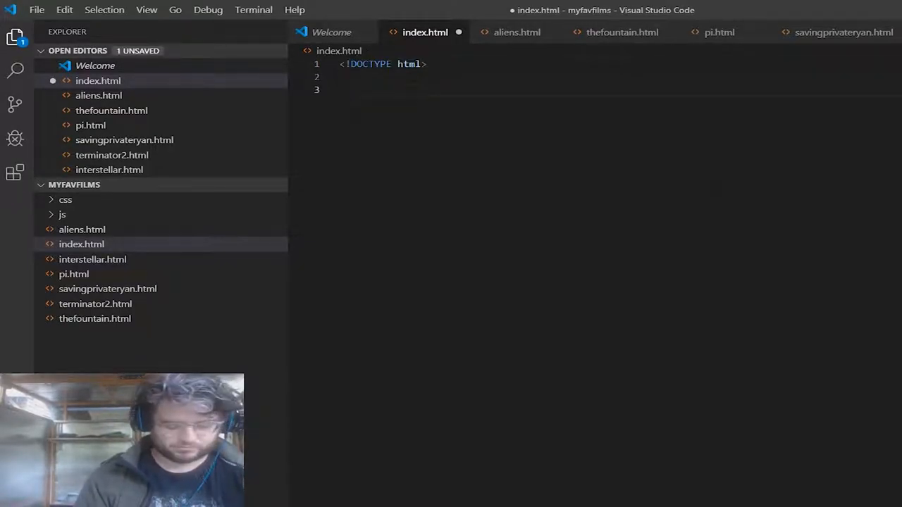
{"action": "type", "text": "</html>"}
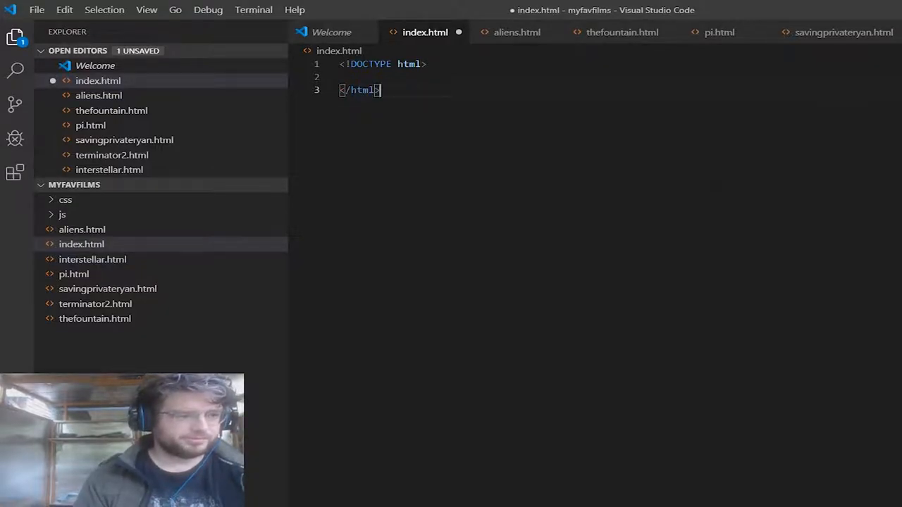
{"action": "key", "text": "Enter"}
{"action": "type", "text": "<head>"}
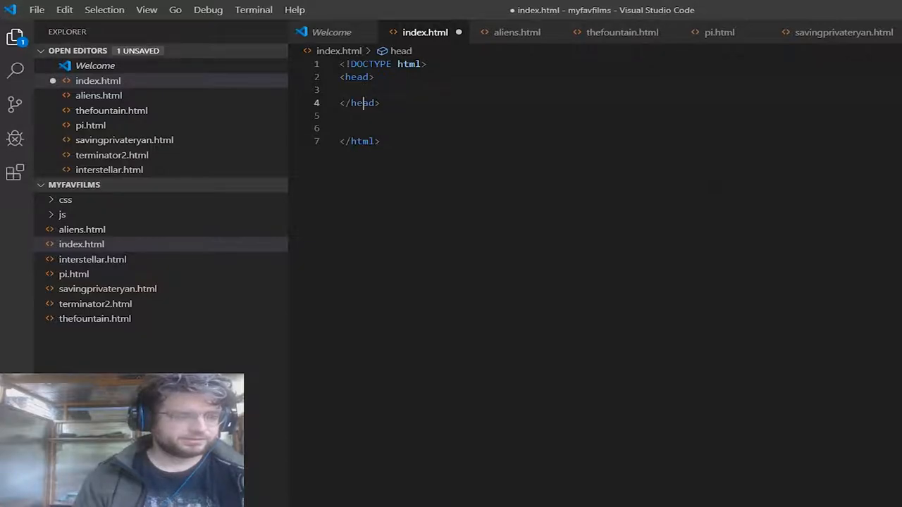
{"action": "type", "text": "<"}
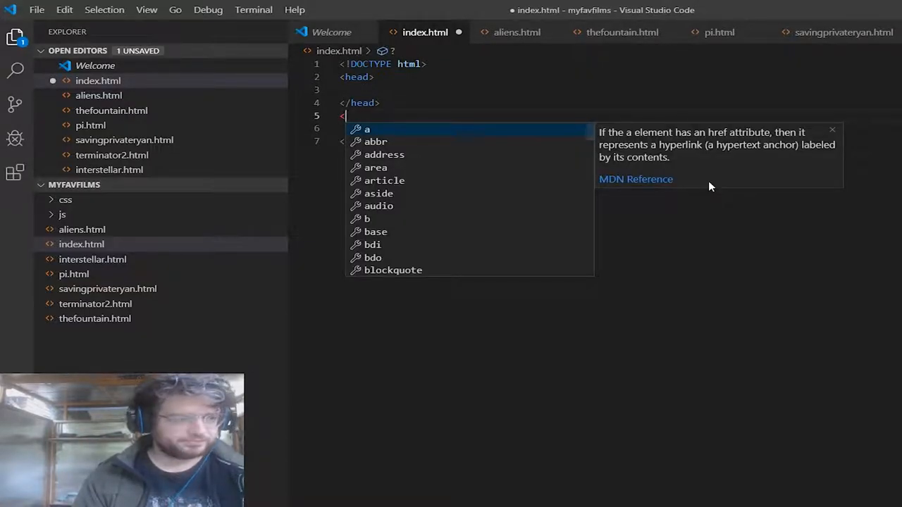
{"action": "key", "text": "Down"}
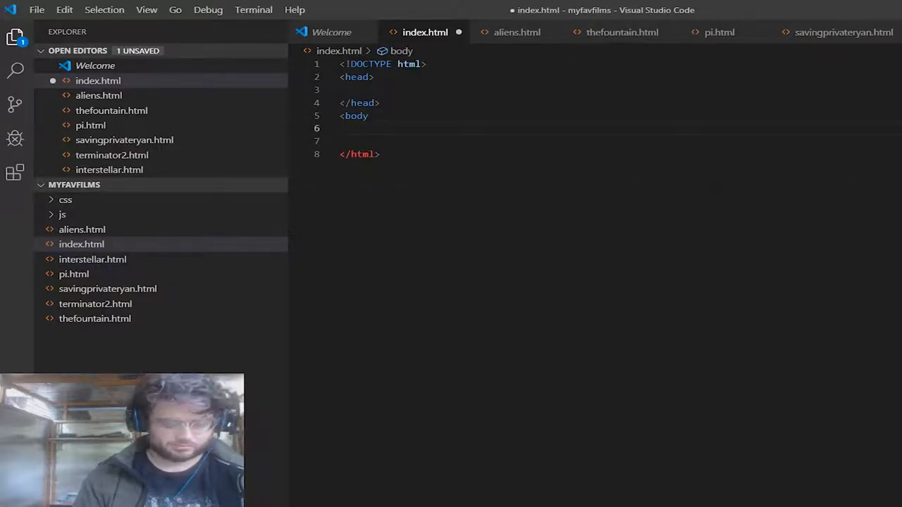
{"action": "type", "text": "</bod"}
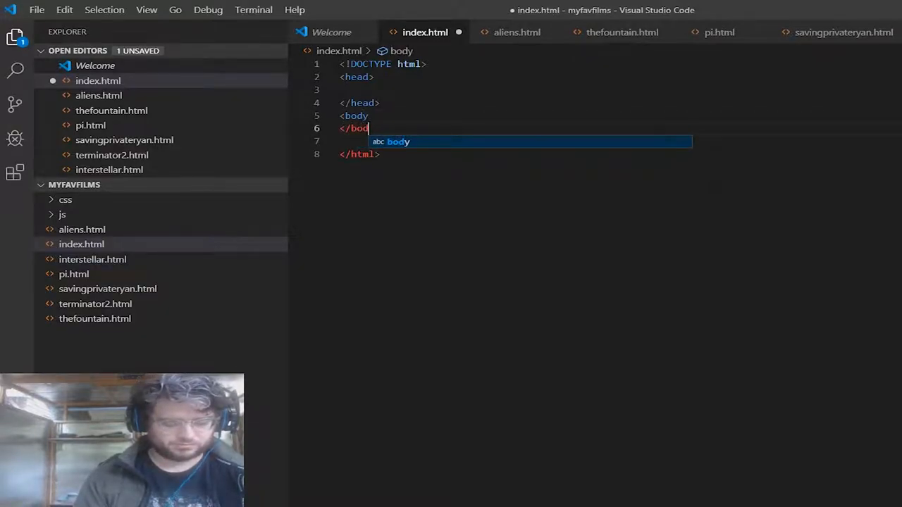
{"action": "key", "text": "Tab"}
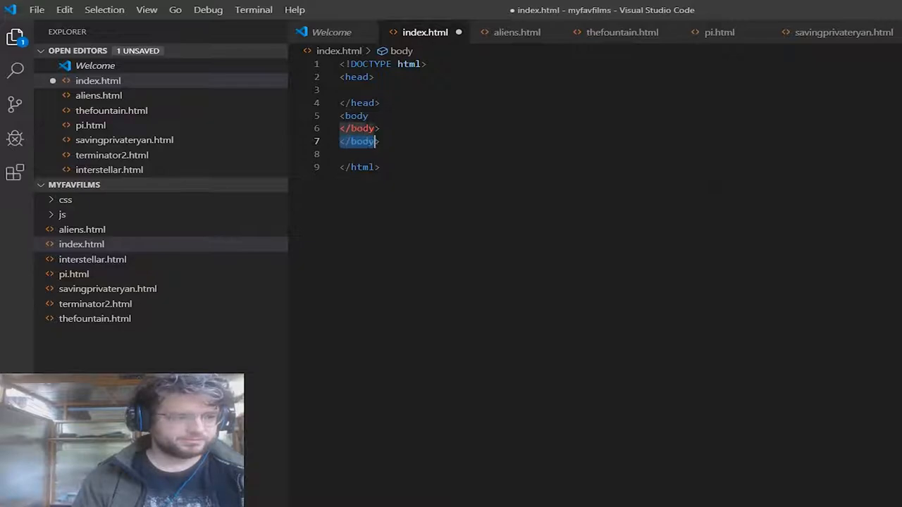
{"action": "key", "text": "Delete"}
{"action": "type", "text": ">"}
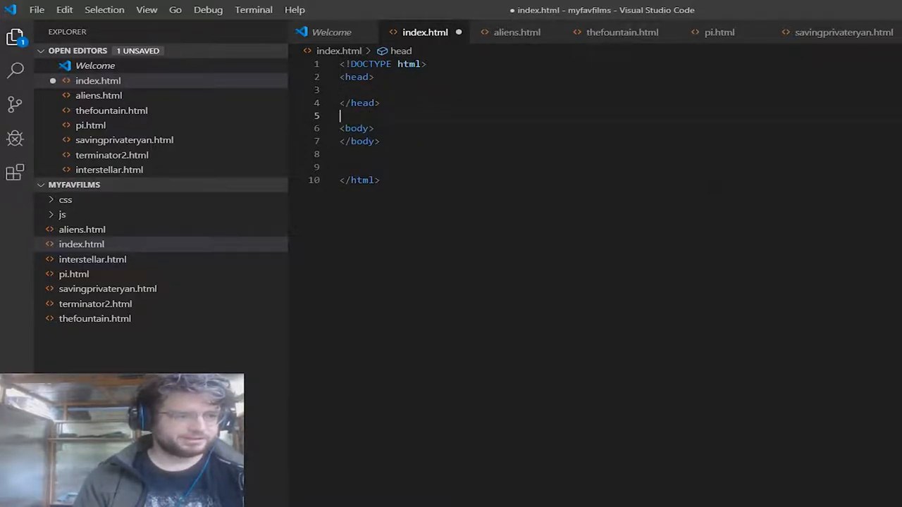
- Add a stylesheet link tag in the head
{"action": "type", "text": "<"}
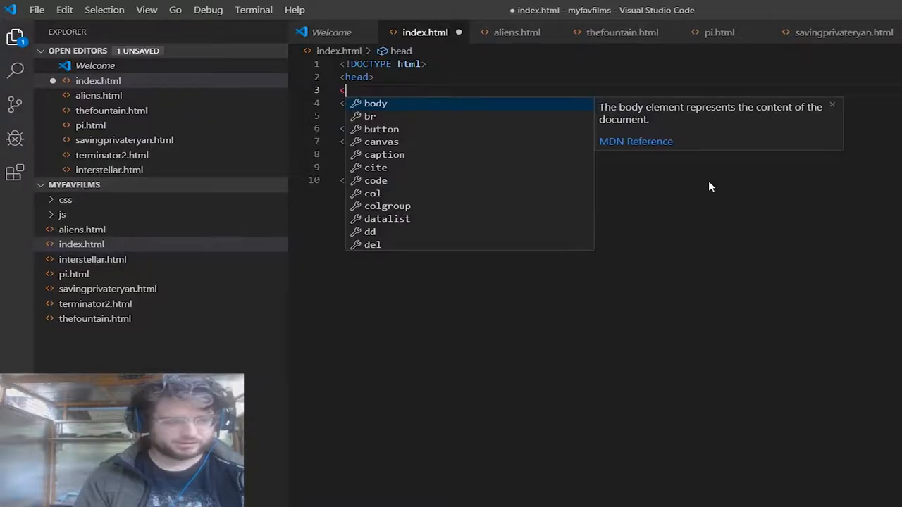
{"action": "key", "text": "Tab"}
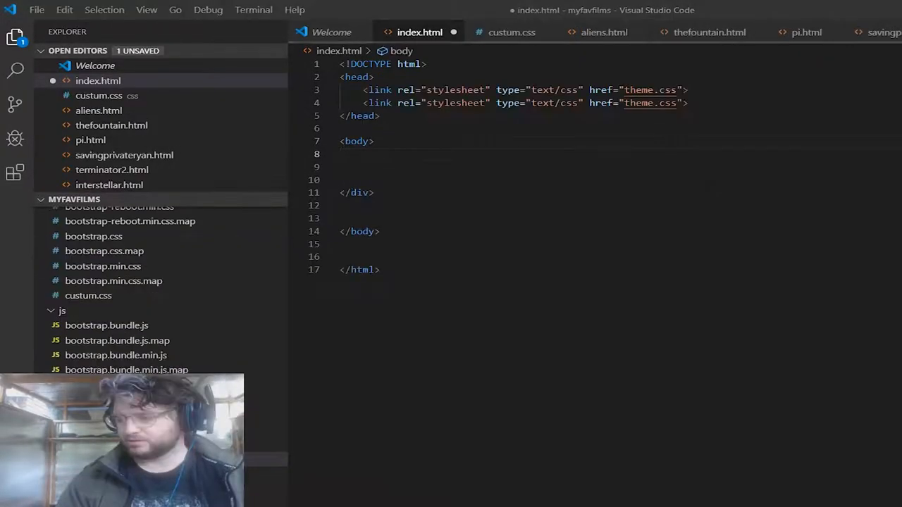
{"action": "mouse_move", "coordinate": [135, 282]}
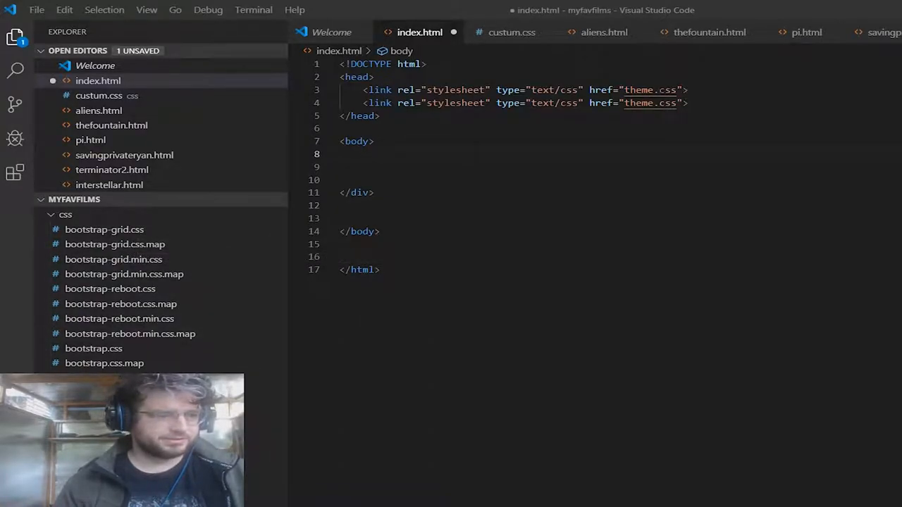
- Point the stylesheet hrefs at css/bootstrap.min.css and css/custum.css
{"action": "double_click", "coordinate": [637, 90]}
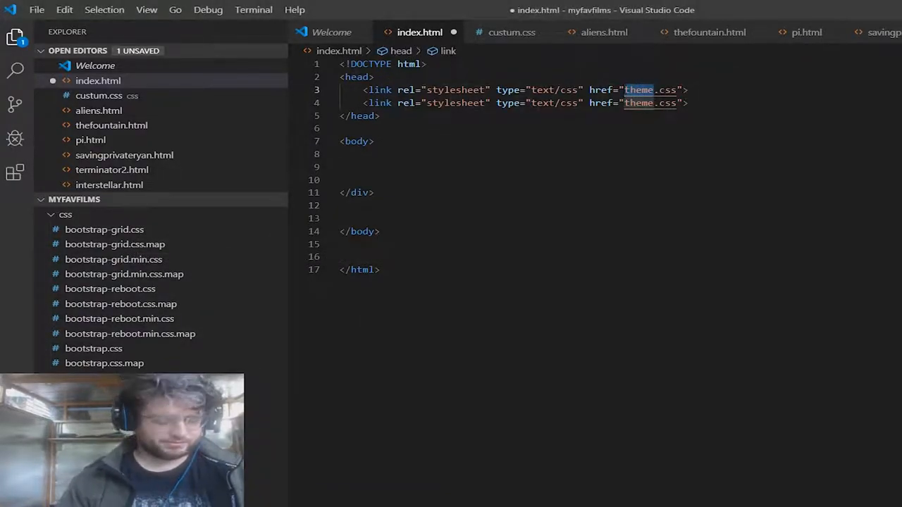
{"action": "type", "text": "css"}
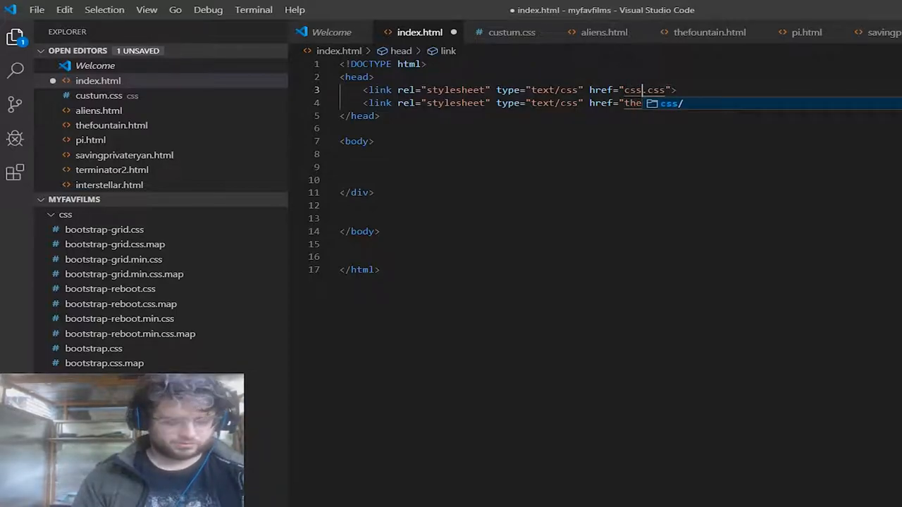
{"action": "type", "text": "bootstrap.min"}
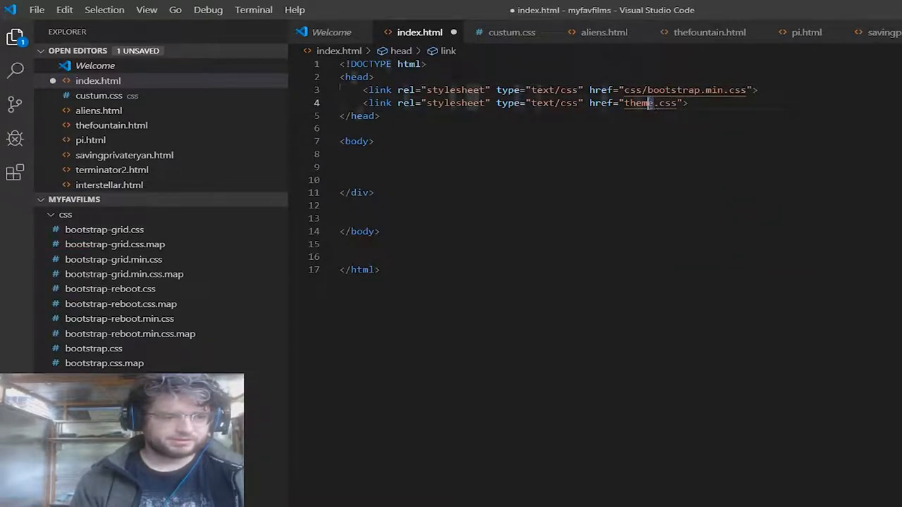
{"action": "type", "text": "css/custu"}
{"action": "left_click", "coordinate": [617, 154]}
{"action": "type", "text": "<div id = \"container-fluid\">"}
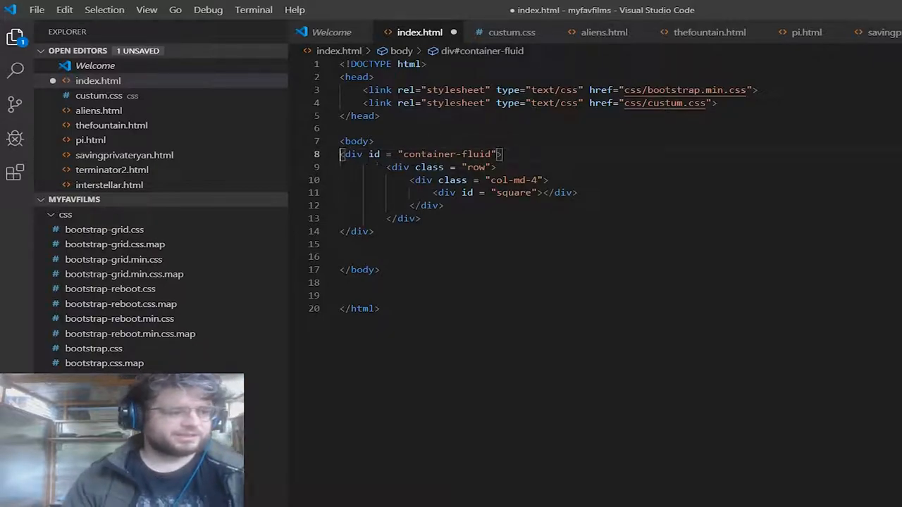
- Re-nest the row inside the container-fluid div and save index.html
{"action": "key", "text": "Enter"}
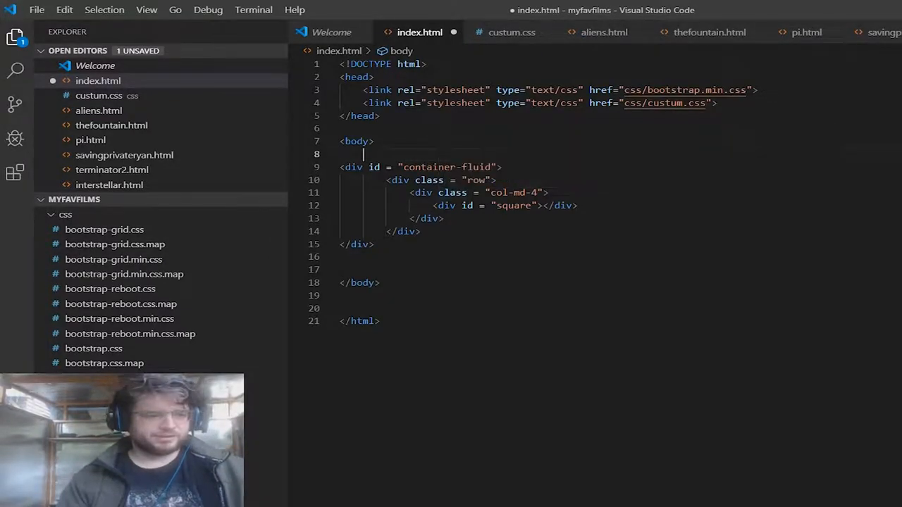
{"action": "double_click", "coordinate": [476, 166]}
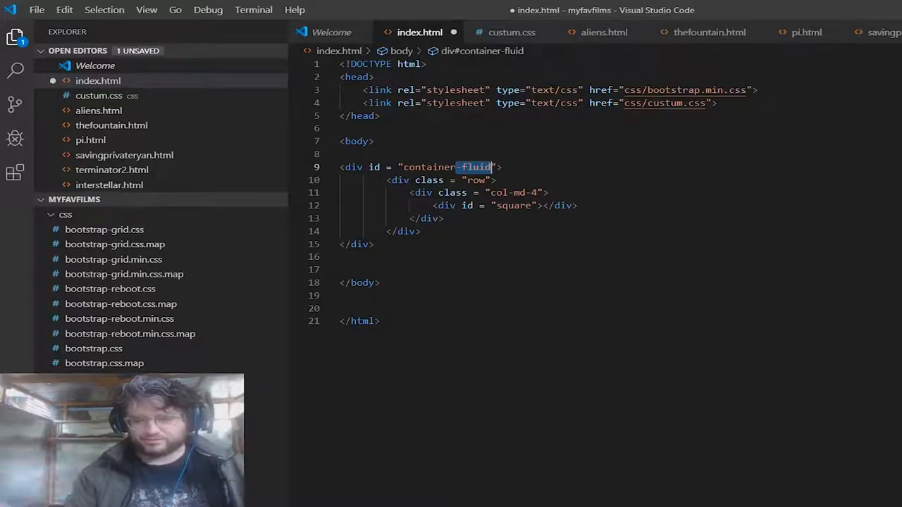
{"action": "left_click", "coordinate": [484, 180]}
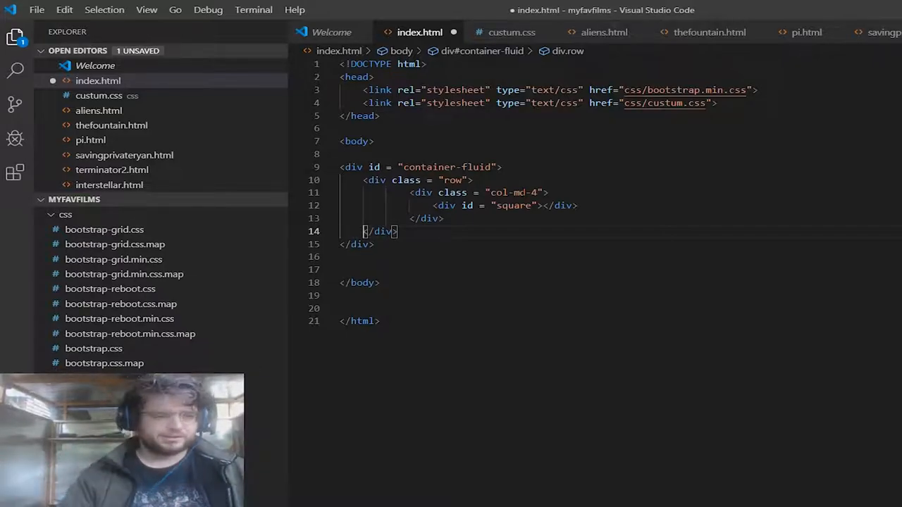
{"action": "key", "text": "ctrl+s"}
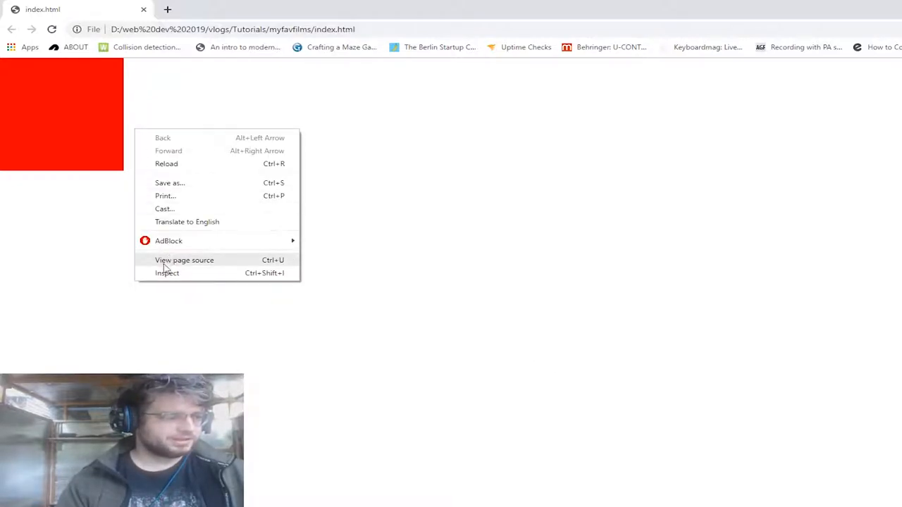
- Inspect the page with the developer tools to check the three red squares
{"action": "left_click", "coordinate": [167, 273]}
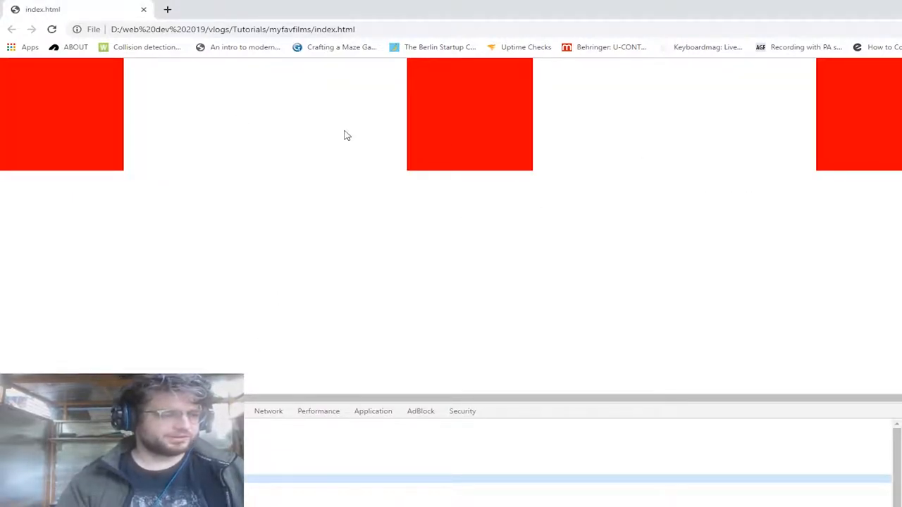
{"action": "mouse_move", "coordinate": [312, 179]}
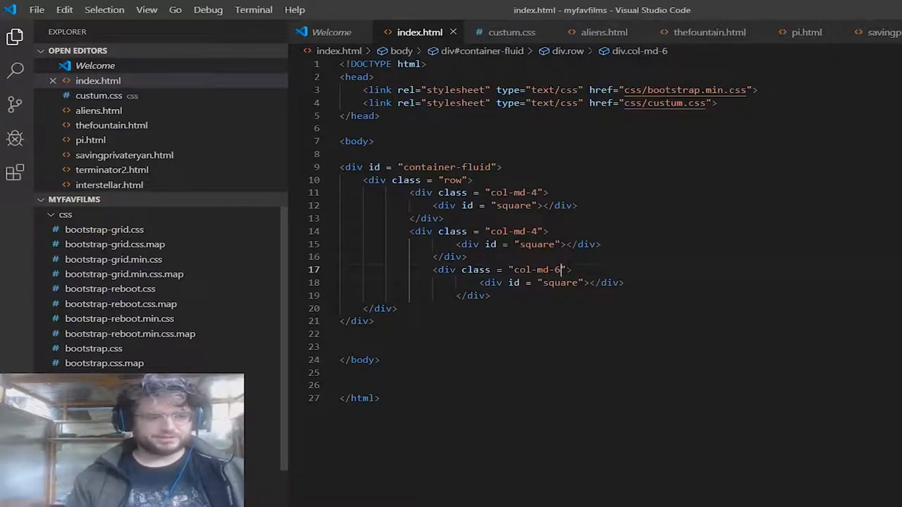
- Change the column classes to widths 2, 4 and 6
{"action": "key", "text": "Backspace"}
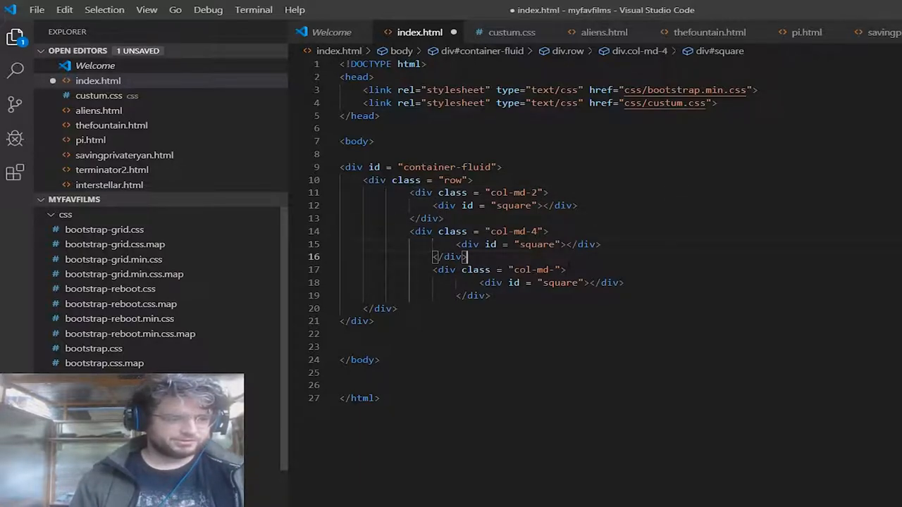
{"action": "type", "text": "6"}
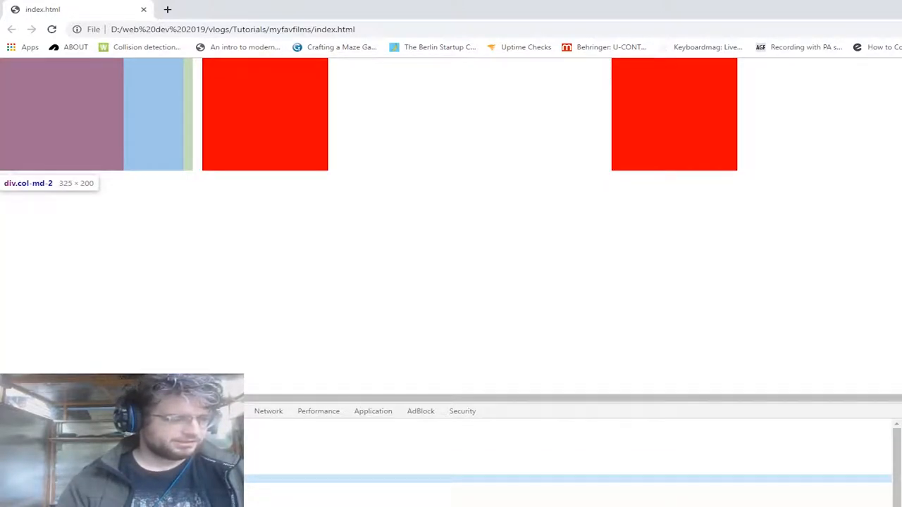
{"action": "mouse_move", "coordinate": [674, 113]}
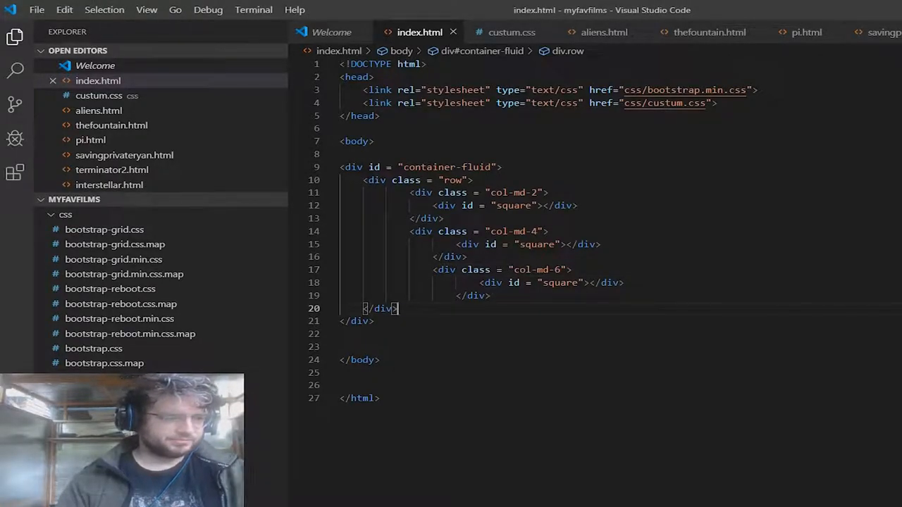
- Delete the three test col-md divs from the row
{"action": "left_click_drag", "start_coordinate": [409, 192], "coordinate": [398, 309]}
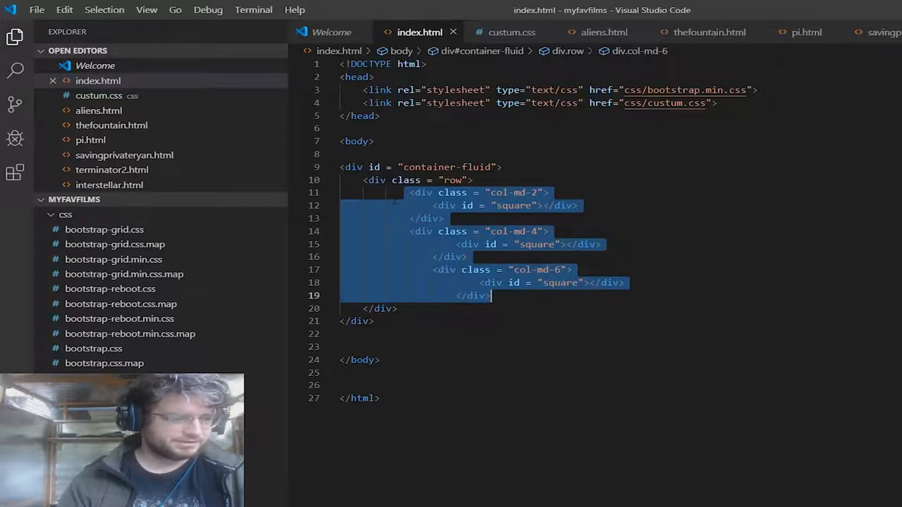
{"action": "key", "text": "Delete"}
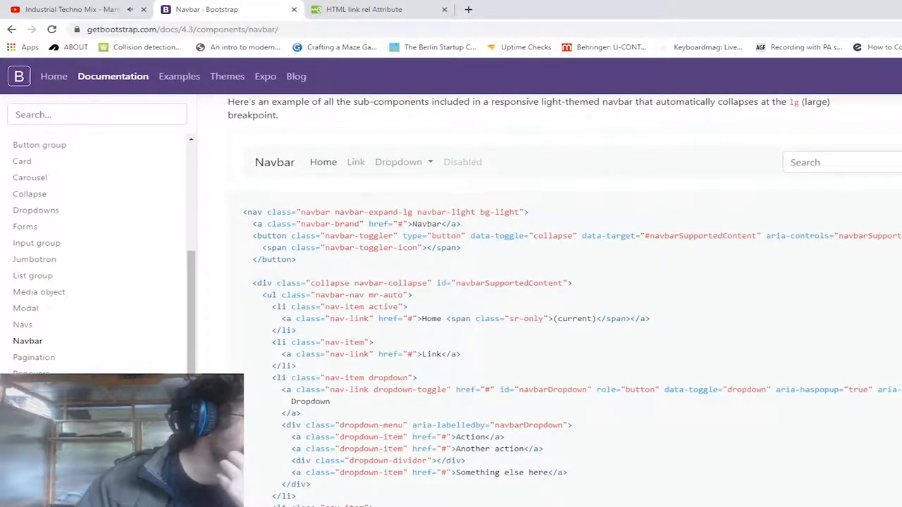
- Find the Containers navbar example in the Navs docs and select its markup for copying
{"action": "left_click", "coordinate": [22, 324]}
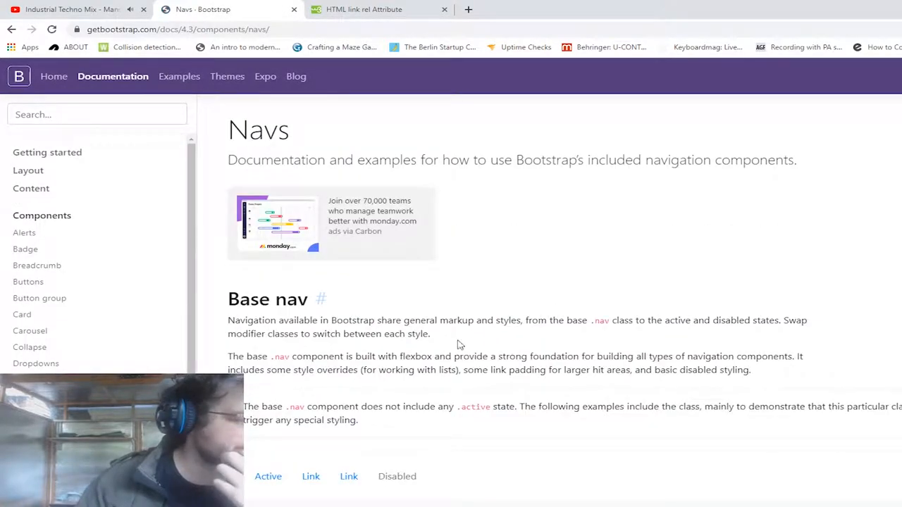
{"action": "scroll", "scroll_direction": "down", "scroll_amount": 3}
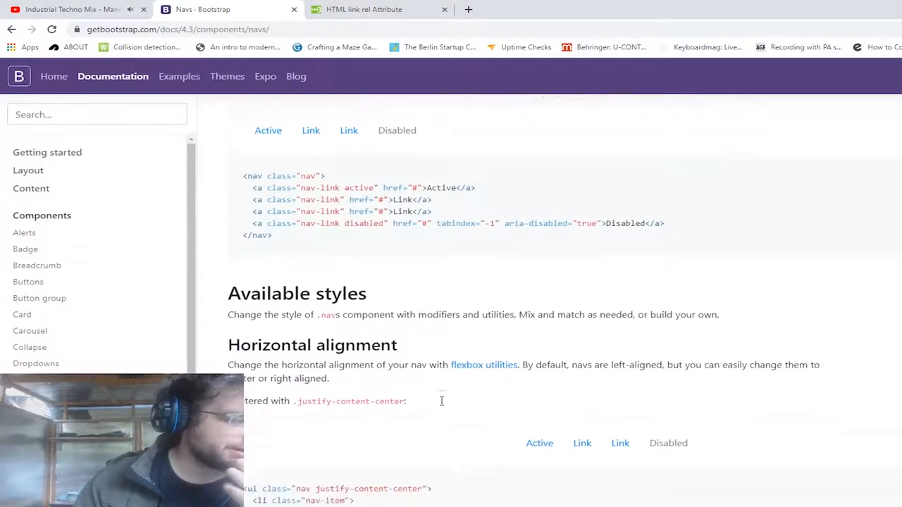
{"action": "scroll", "scroll_direction": "down", "scroll_amount": 3}
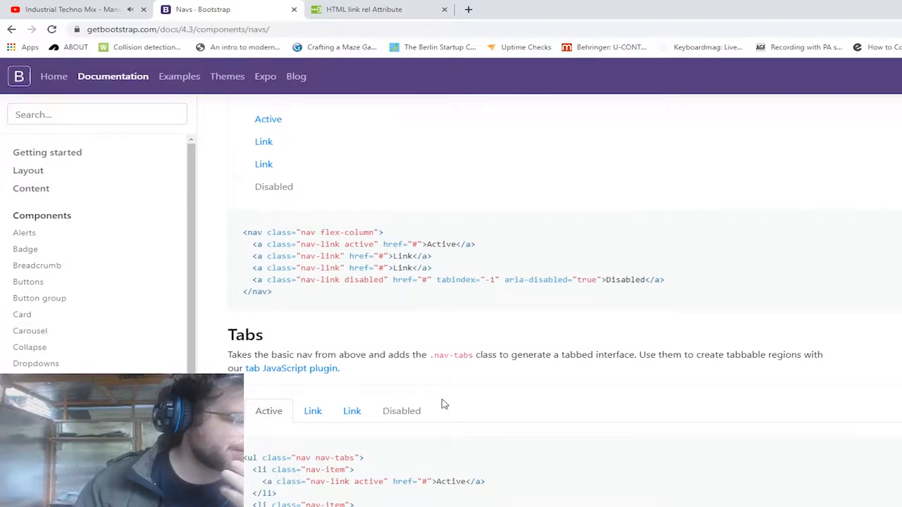
{"action": "scroll", "scroll_direction": "down", "scroll_amount": 3}
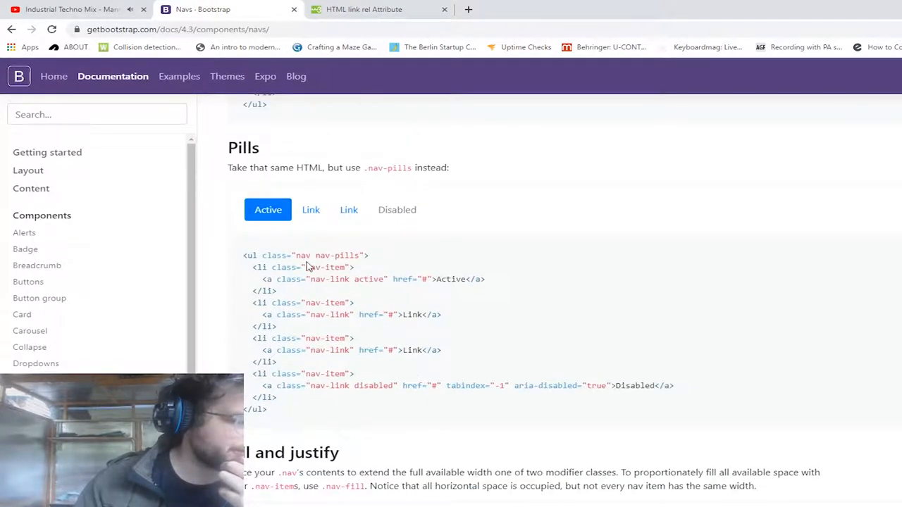
{"action": "scroll", "scroll_direction": "down", "scroll_amount": 3}
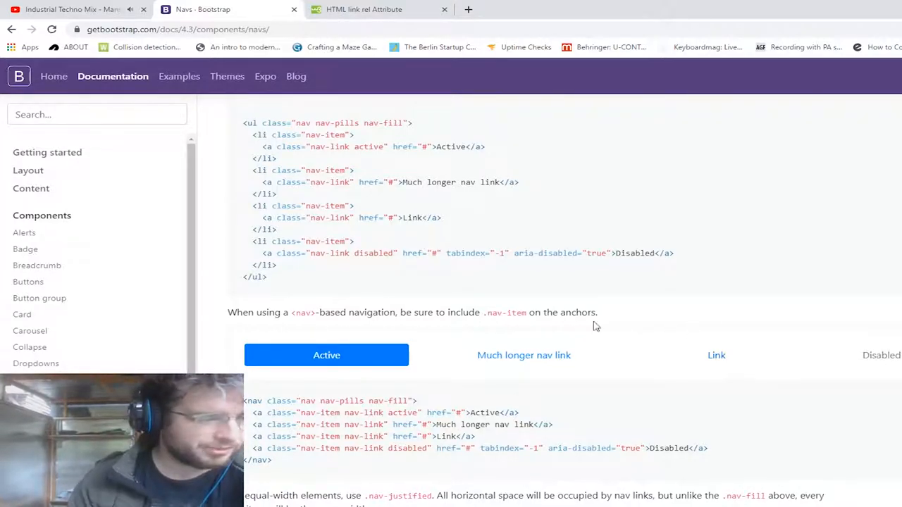
{"action": "scroll", "scroll_direction": "down", "scroll_amount": 3}
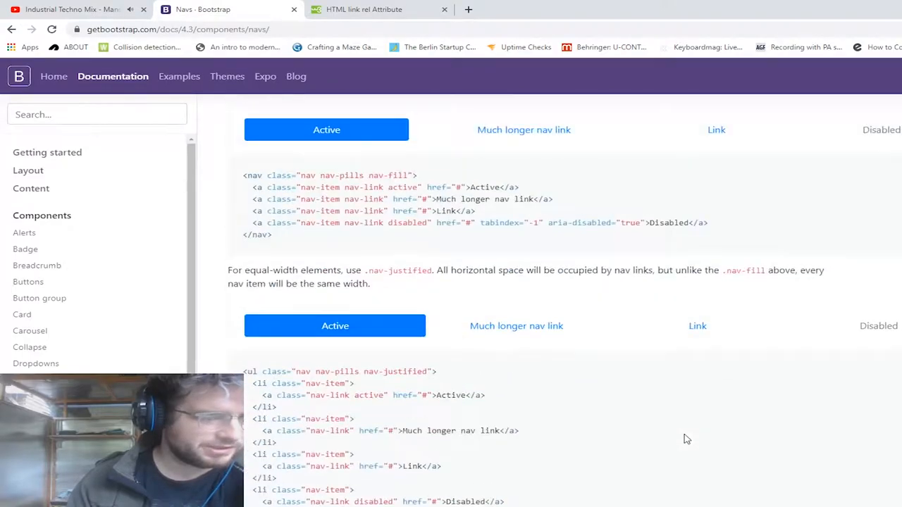
{"action": "scroll", "scroll_direction": "down", "scroll_amount": 3}
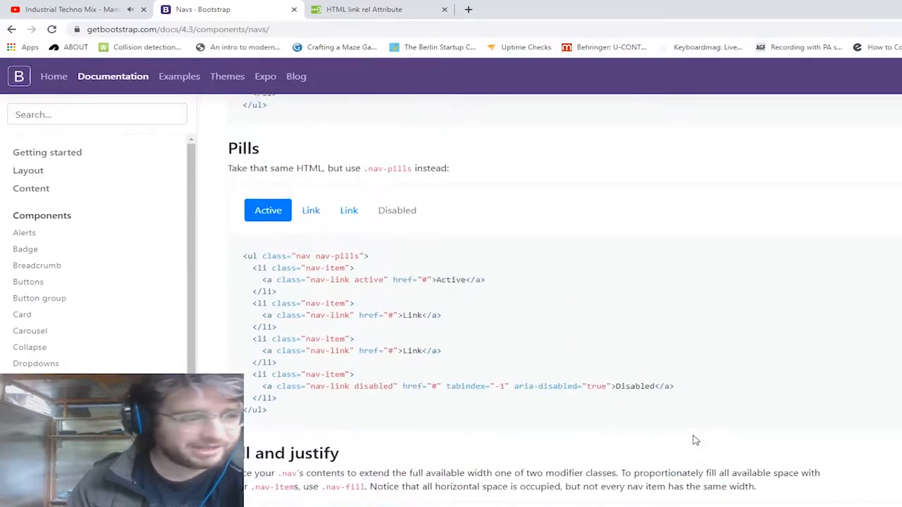
{"action": "scroll", "scroll_direction": "up", "scroll_amount": 3}
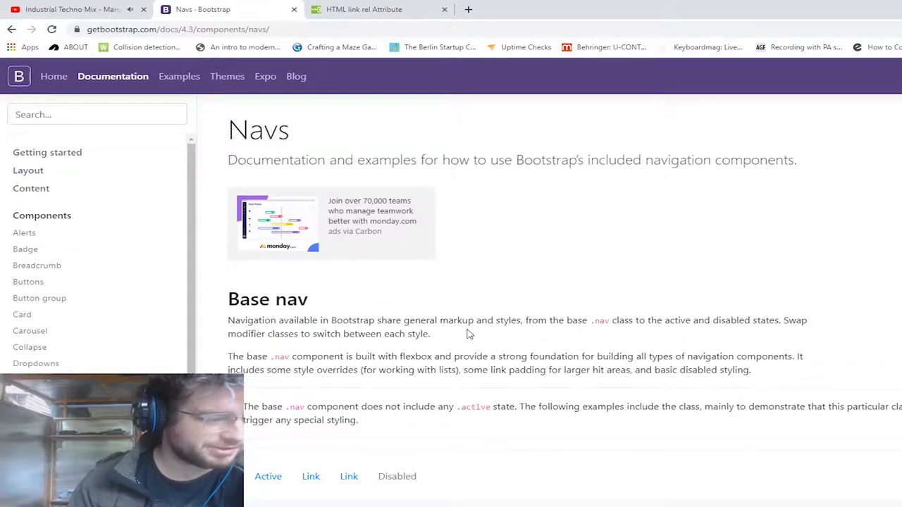
{"action": "scroll", "scroll_direction": "down", "scroll_amount": 3}
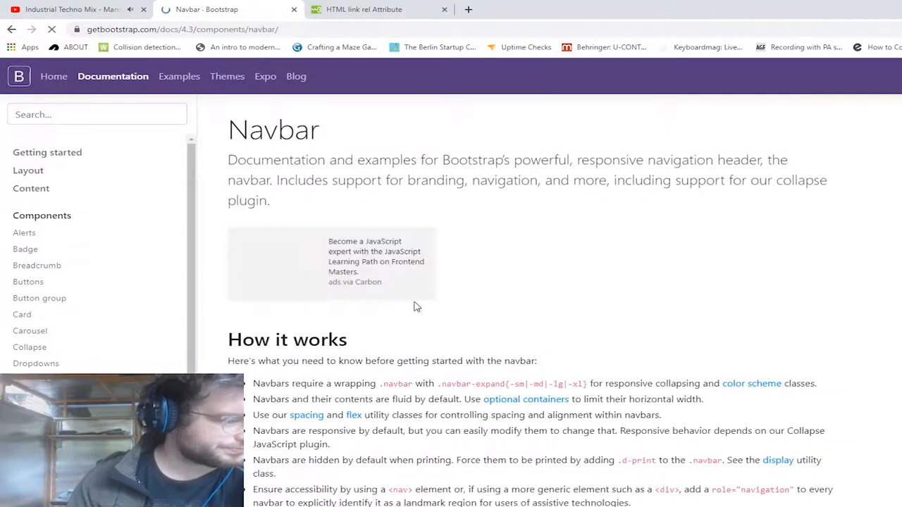
{"action": "scroll", "scroll_direction": "down", "scroll_amount": 3}
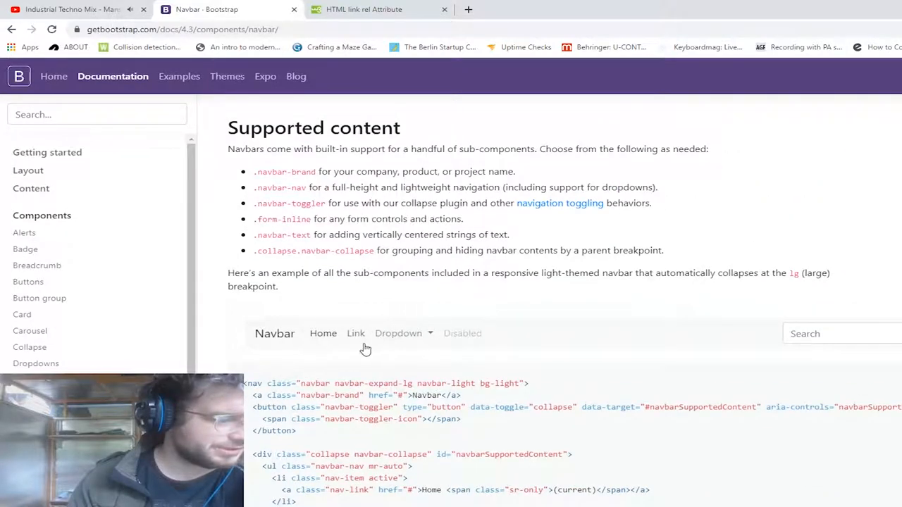
{"action": "scroll", "scroll_direction": "down", "scroll_amount": 3}
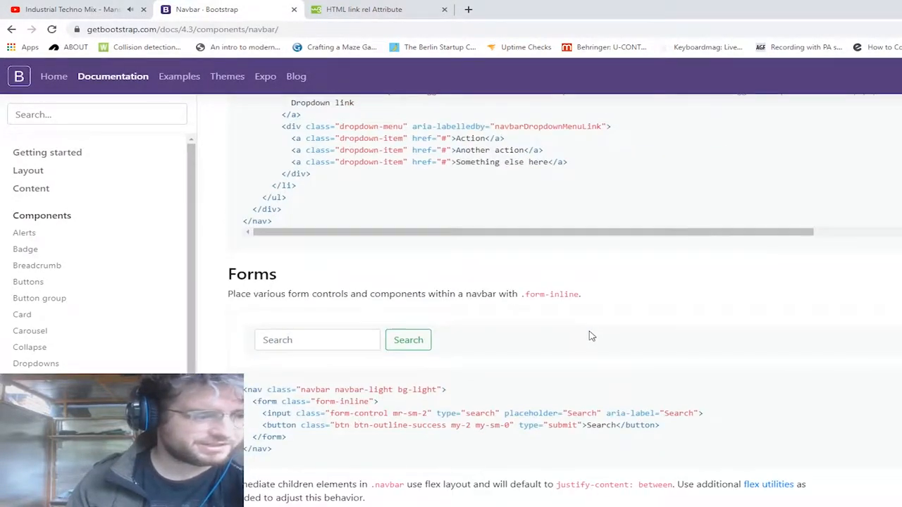
{"action": "scroll", "scroll_direction": "down", "scroll_amount": 3}
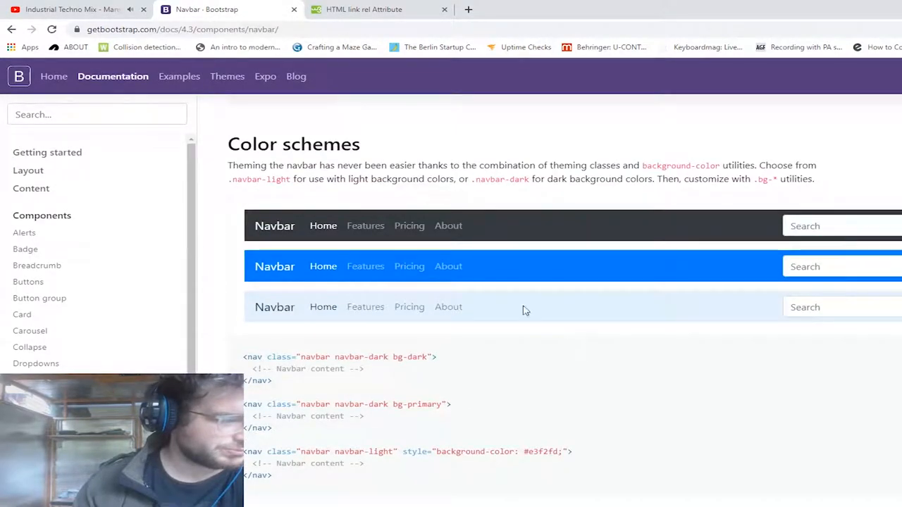
{"action": "scroll", "scroll_direction": "down", "scroll_amount": 3}
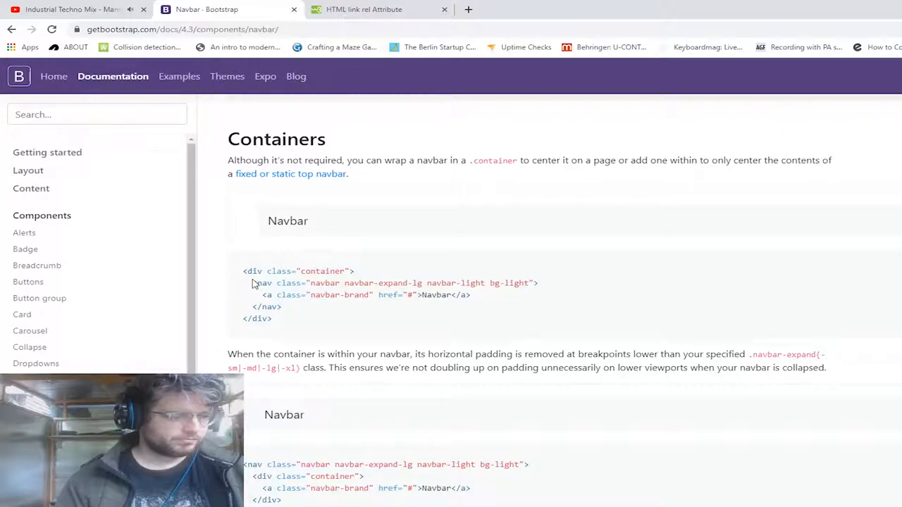
{"action": "left_click_drag", "start_coordinate": [251, 282], "coordinate": [280, 308]}
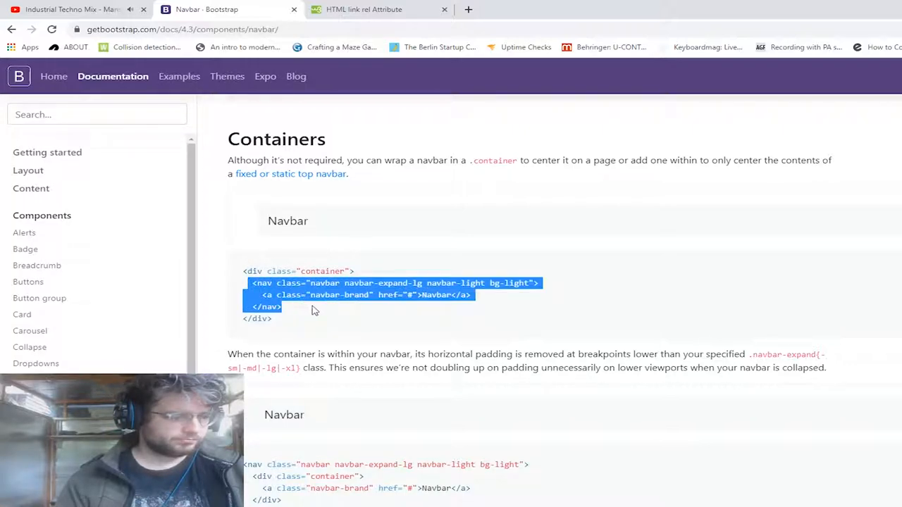
{"action": "left_click", "coordinate": [316, 325]}
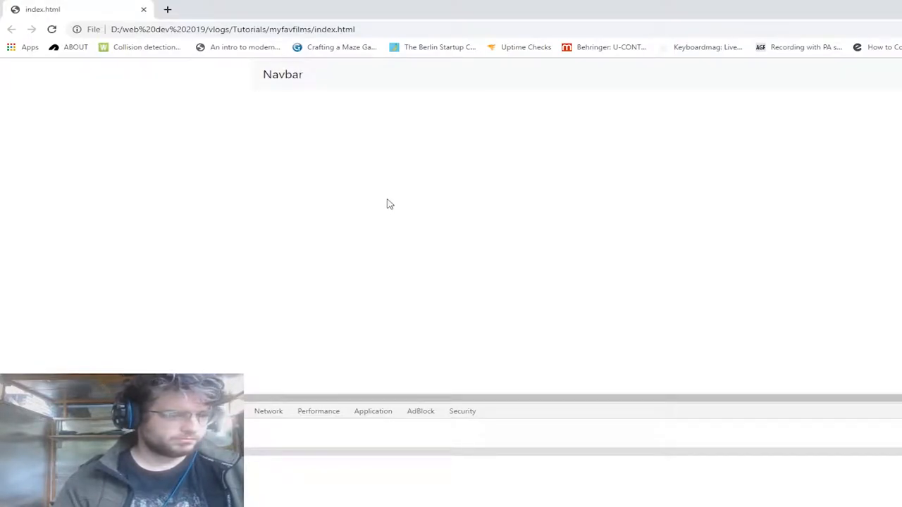
{"action": "mouse_move", "coordinate": [375, 132]}
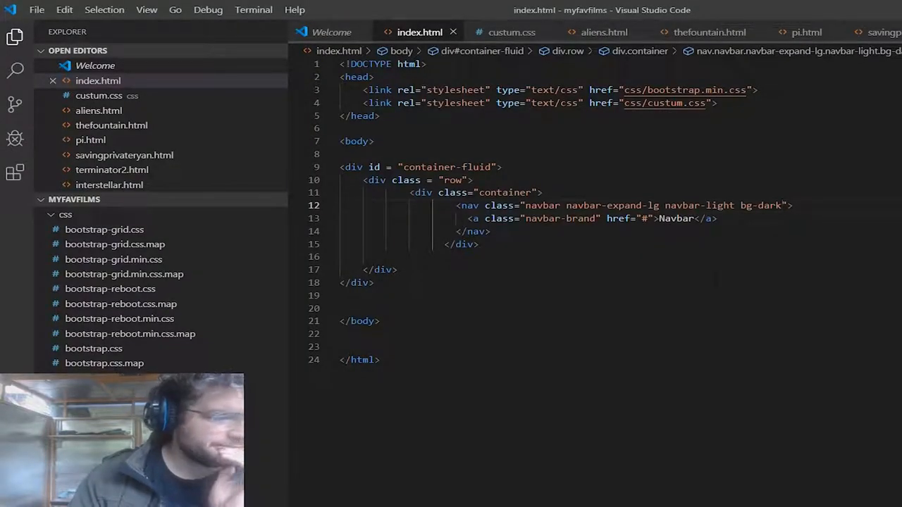
- Replace the brand text with an h2 'My Fav Films' and change the wrapper to container-fluid
{"action": "key", "text": "BackSpace"}
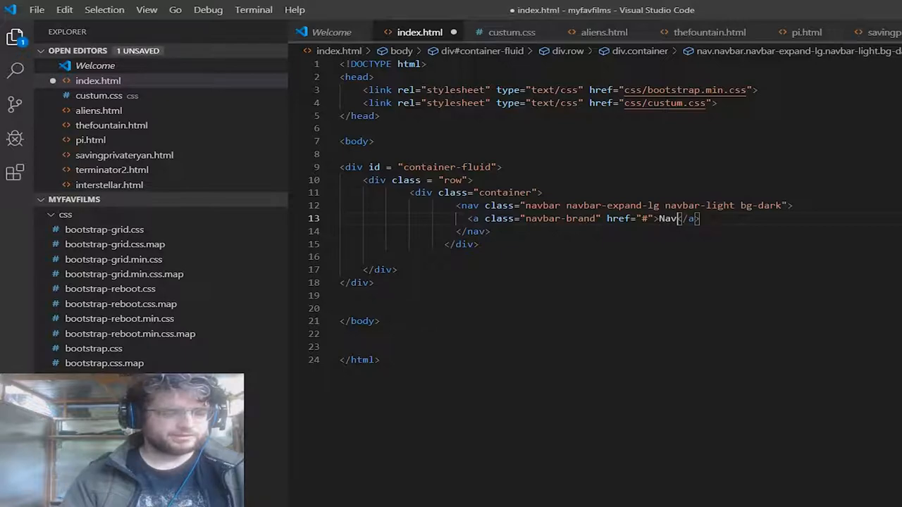
{"action": "type", "text": "bar"}
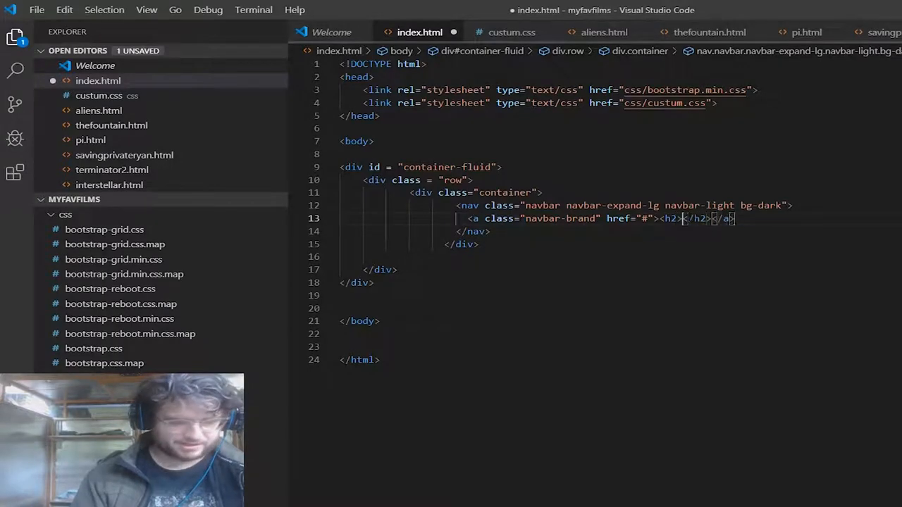
{"action": "type", "text": "My"}
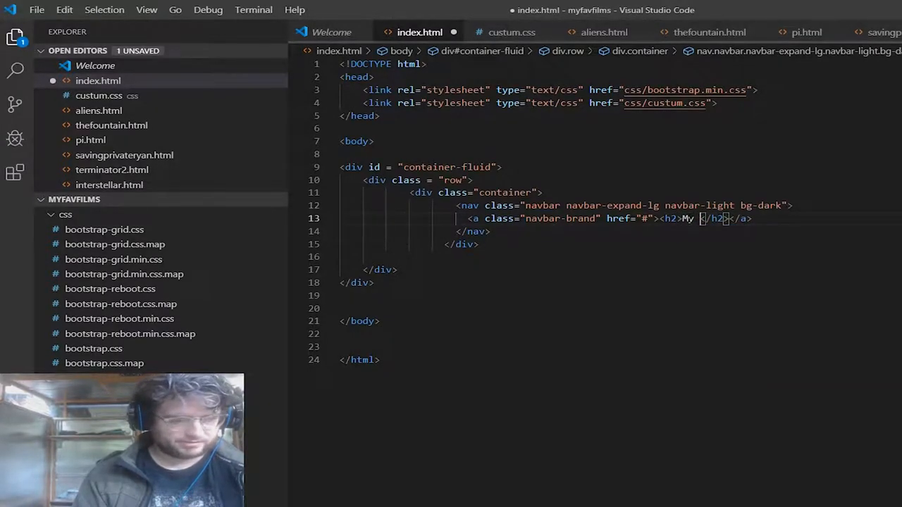
{"action": "type", "text": "Fav Films"}
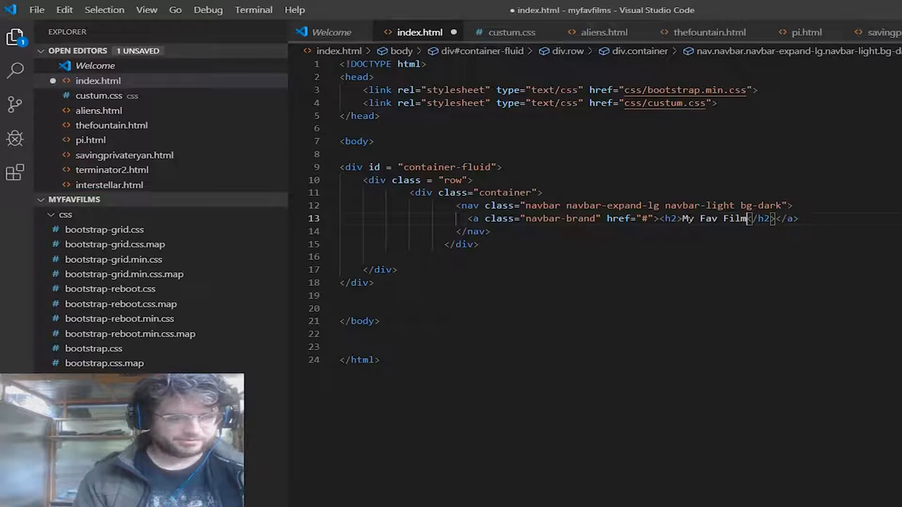
{"action": "type", "text": "s"}
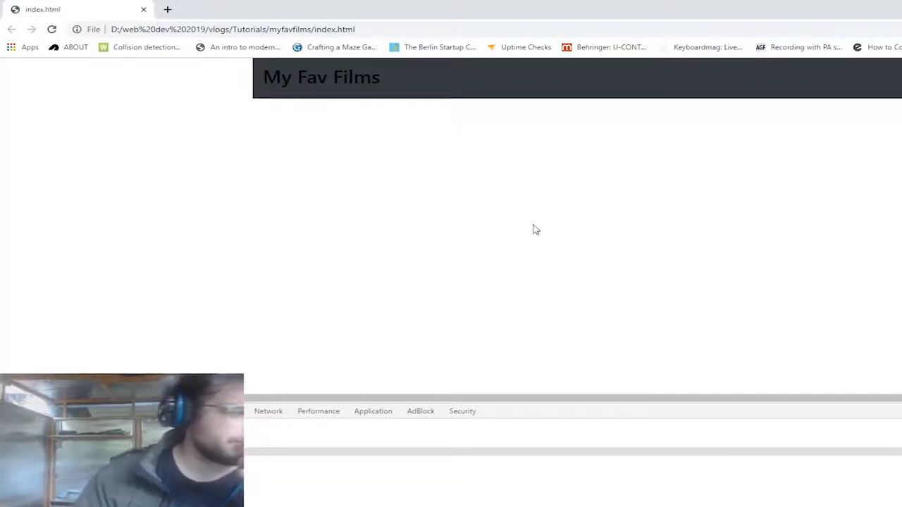
{"action": "mouse_move", "coordinate": [451, 192]}
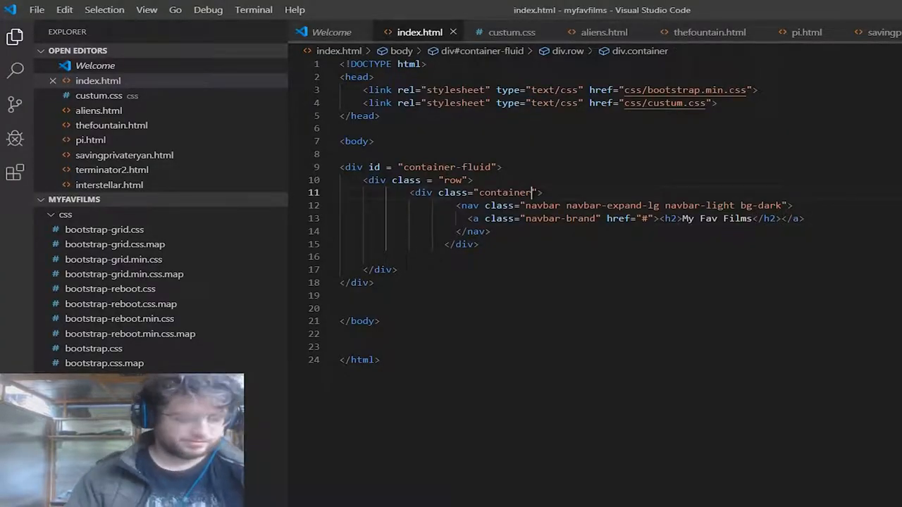
{"action": "type", "text": "-fluid"}
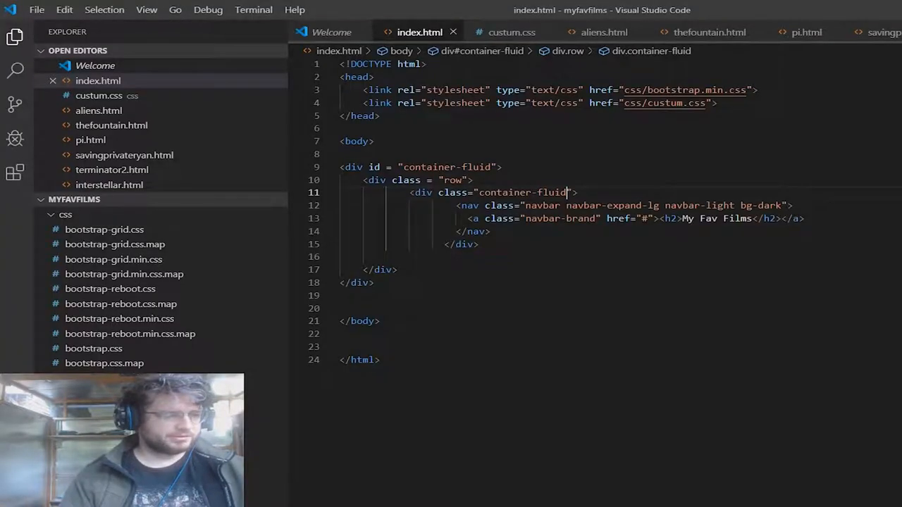
{"action": "mouse_move", "coordinate": [511, 31]}
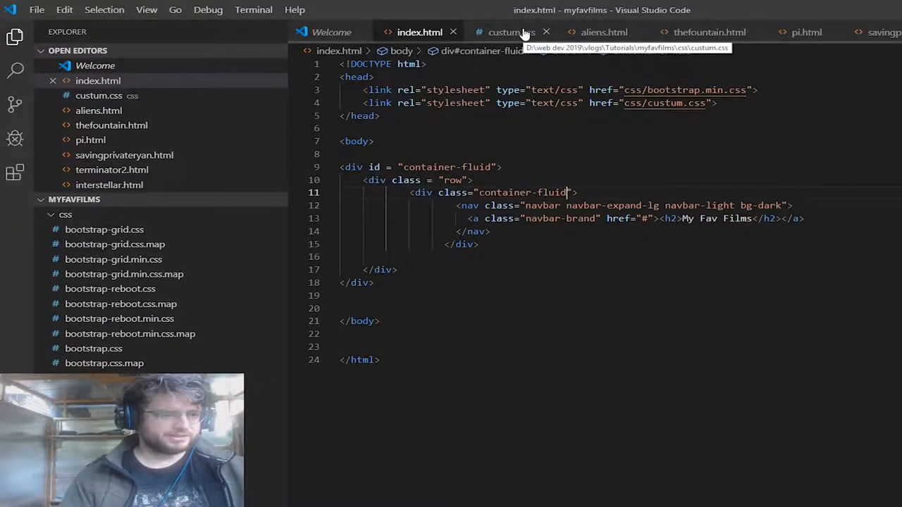
- In custum.css write the rule h2,h3 { color: white; } and save it
{"action": "left_click", "coordinate": [510, 31]}
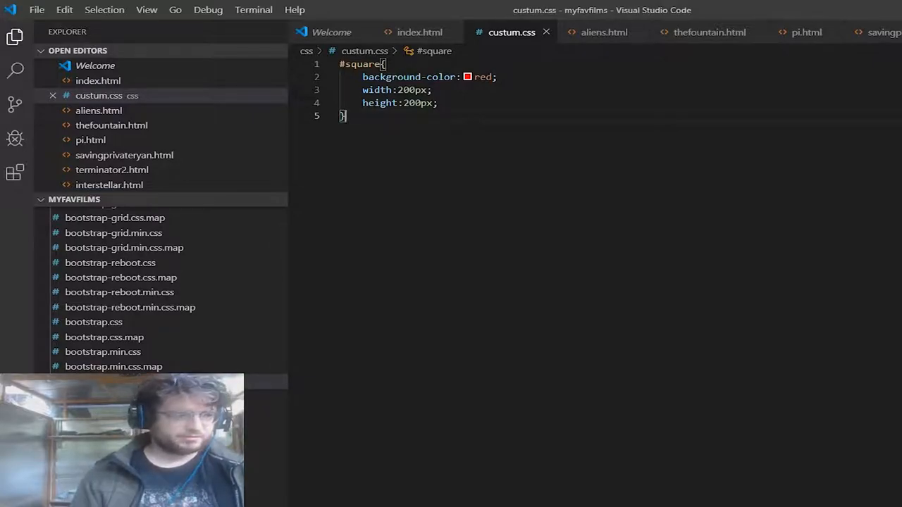
{"action": "type", "text": "h1,"}
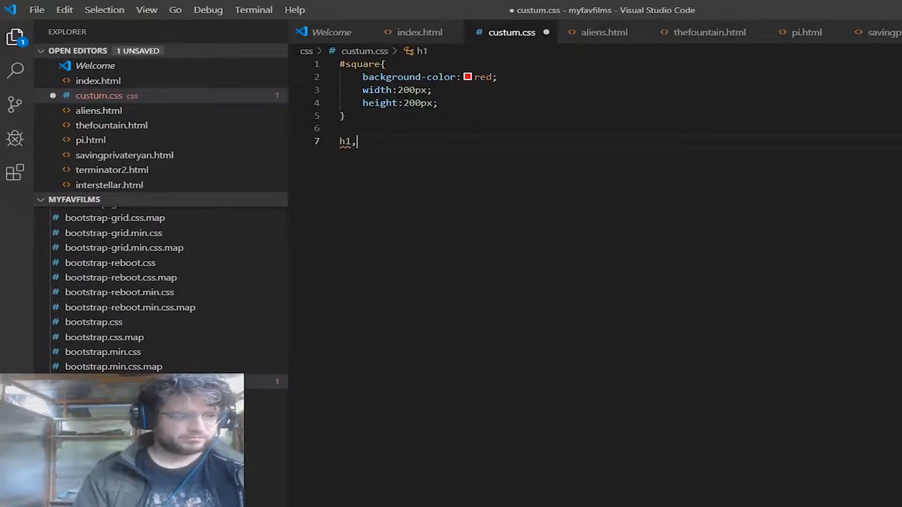
{"action": "type", "text": "h2,h3,"}
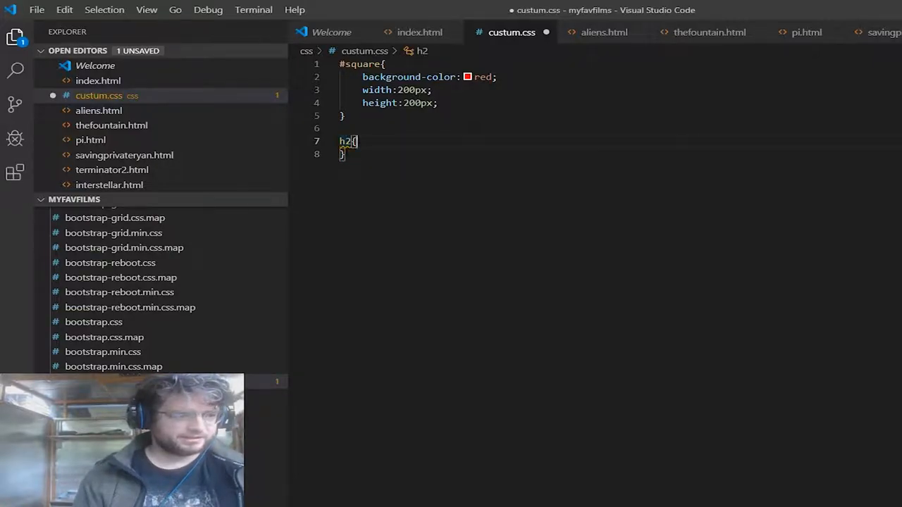
{"action": "type", "text": "color:White;"}
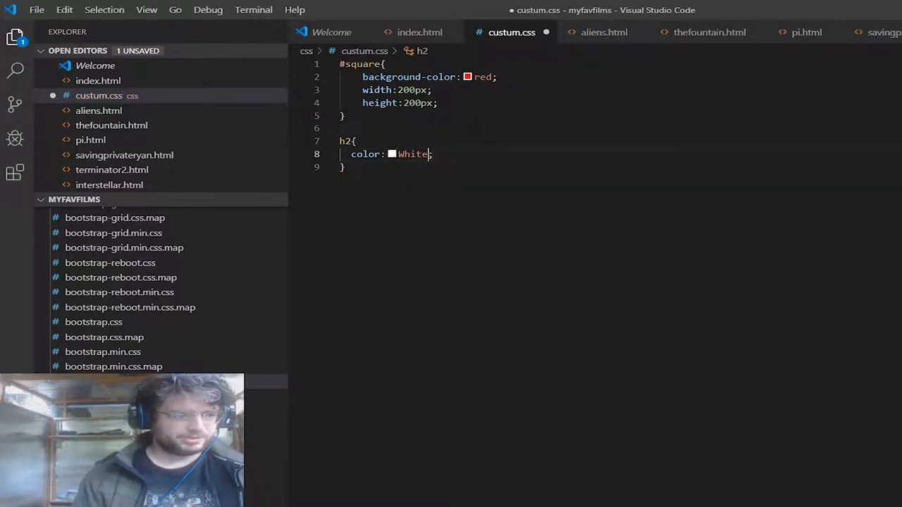
{"action": "key", "text": "ctrl+s"}
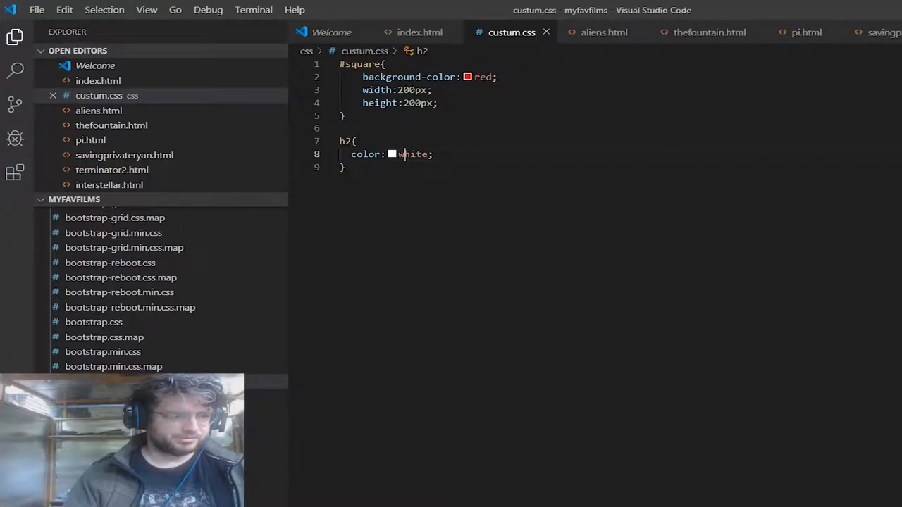
{"action": "type", "text": ",h3"}
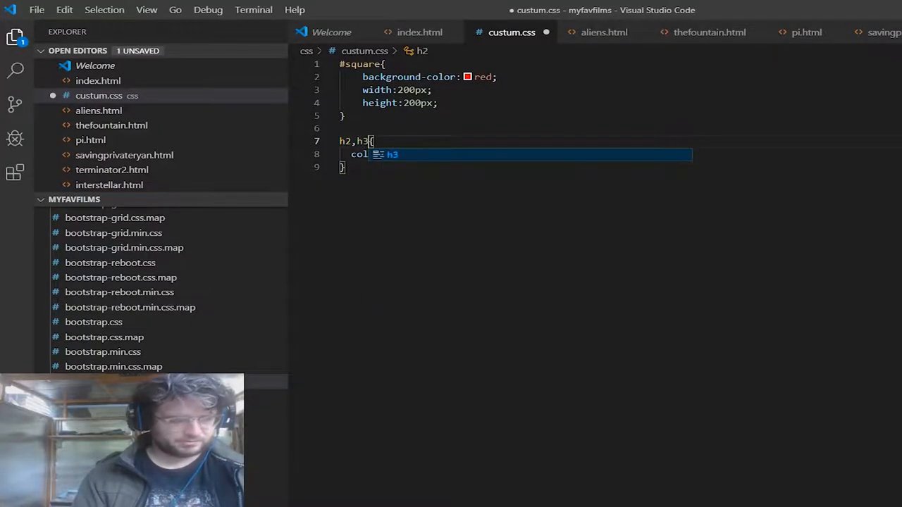
{"action": "key", "text": "ctrl+s"}
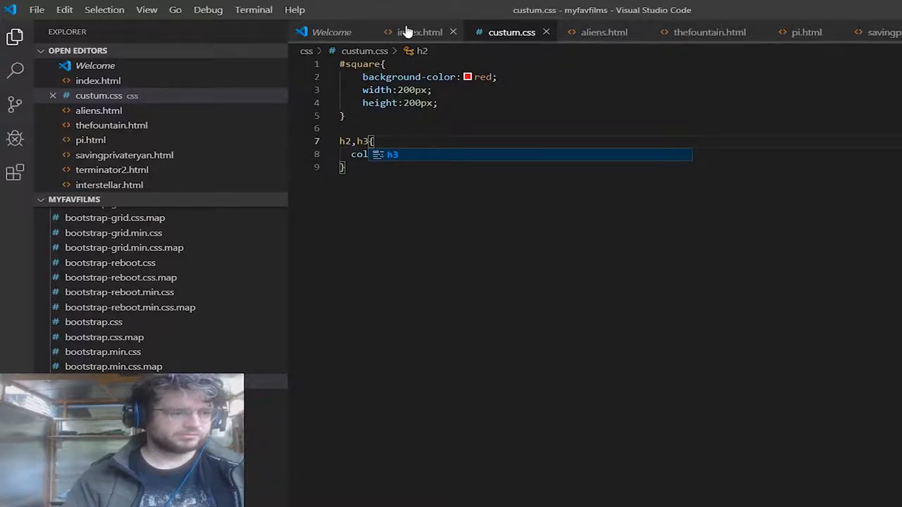
- Add an h3 byline 'By Chris G' under the h2 in index.html's navbar brand
{"action": "left_click", "coordinate": [420, 31]}
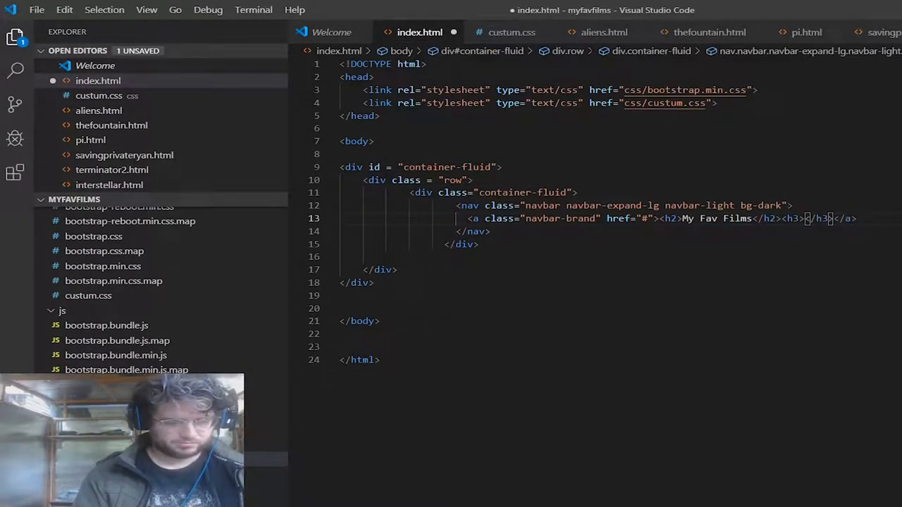
{"action": "type", "text": "By Chris G"}
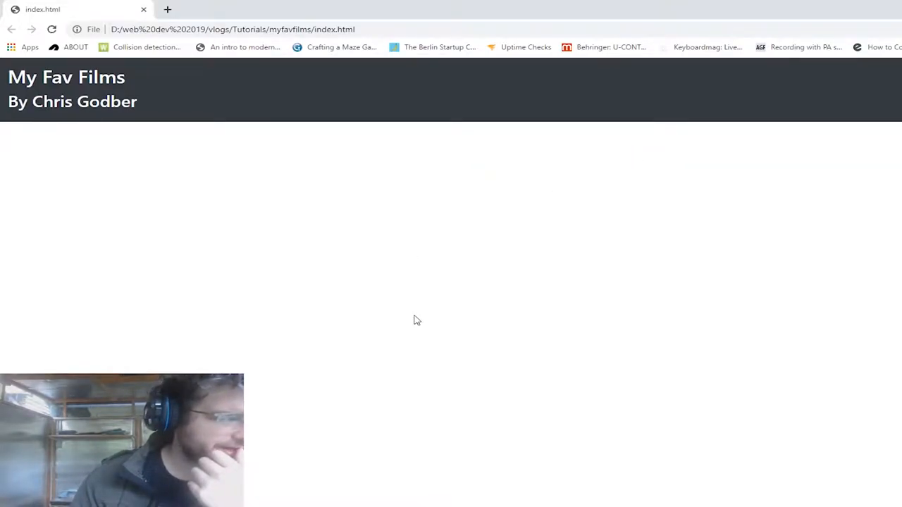
{"action": "mouse_move", "coordinate": [431, 314]}
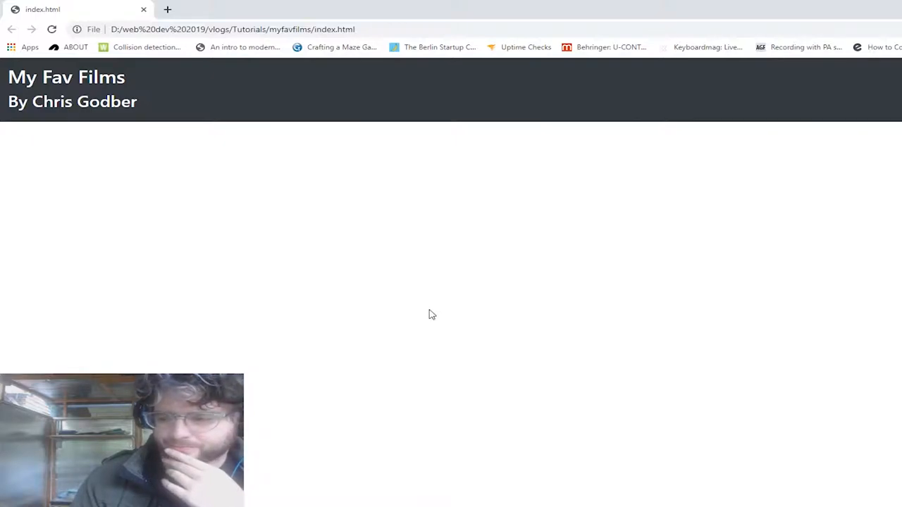
- Check the Bootstrap navbar Containers docs, then start a second <div class = "row"> below the navbar
{"action": "left_click", "coordinate": [226, 9]}
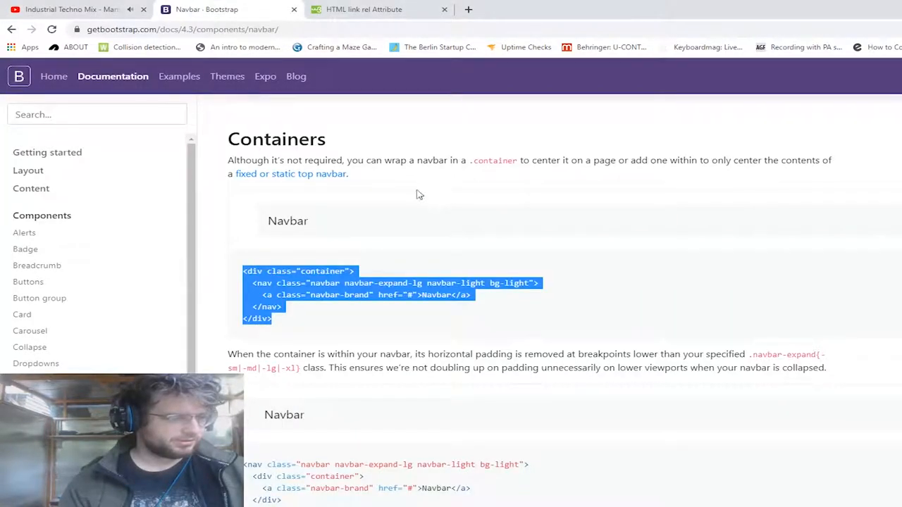
{"action": "left_click", "coordinate": [31, 329]}
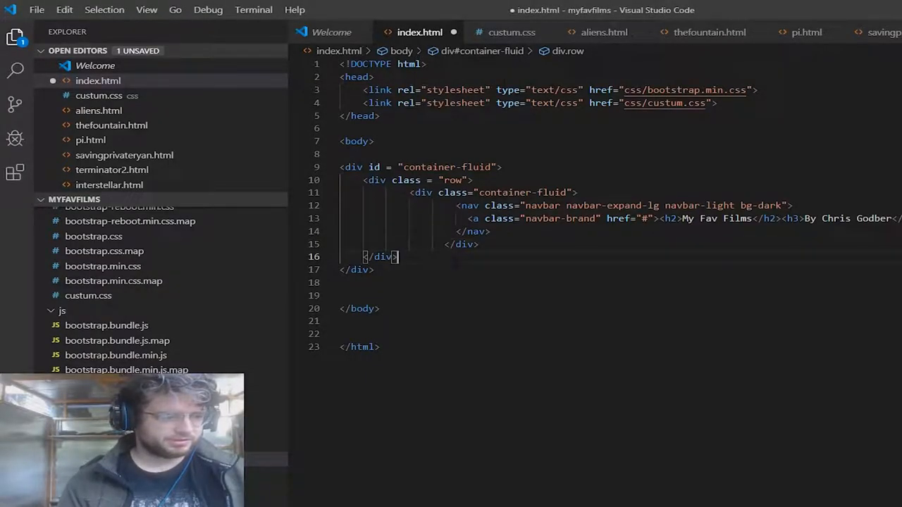
{"action": "key", "text": "Enter"}
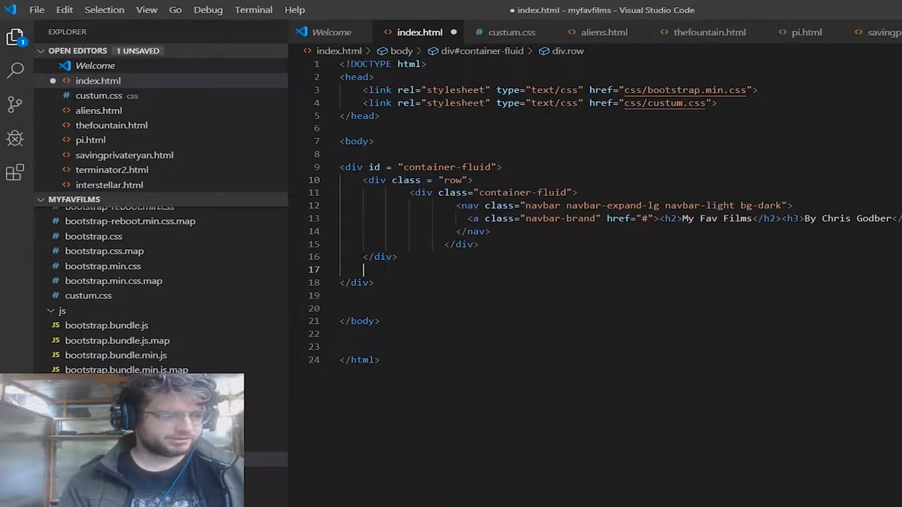
{"action": "type", "text": "<div class = \"row\">"}
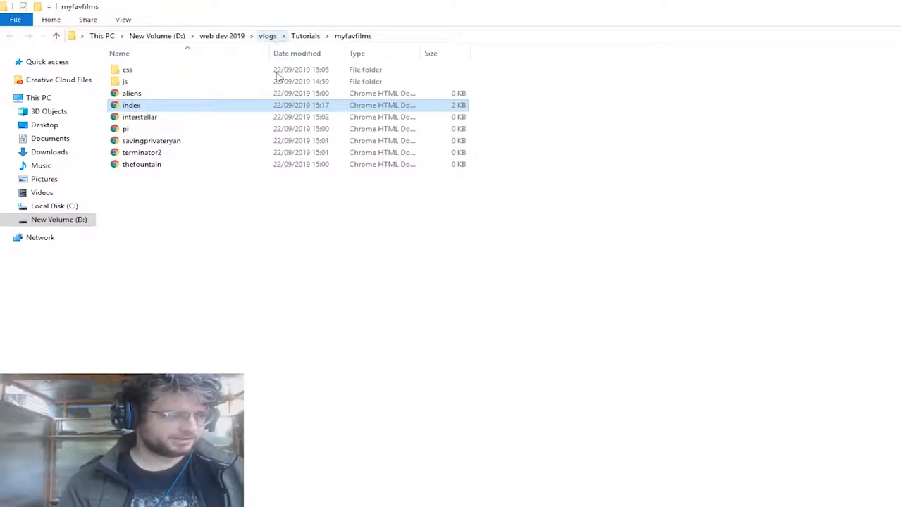
- Paste the carousel markup into the new row with its first slide image set to aliens.jpg
{"action": "double_click", "coordinate": [131, 104]}
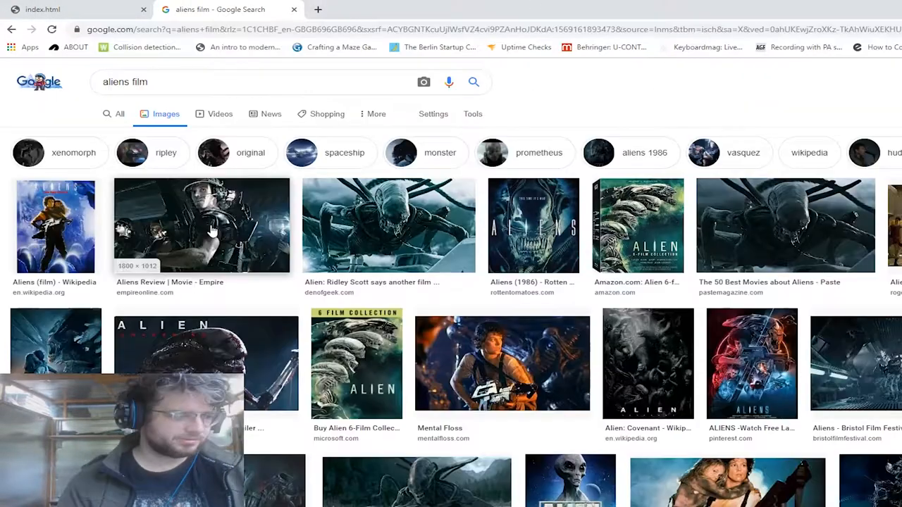
{"action": "left_click", "coordinate": [200, 224]}
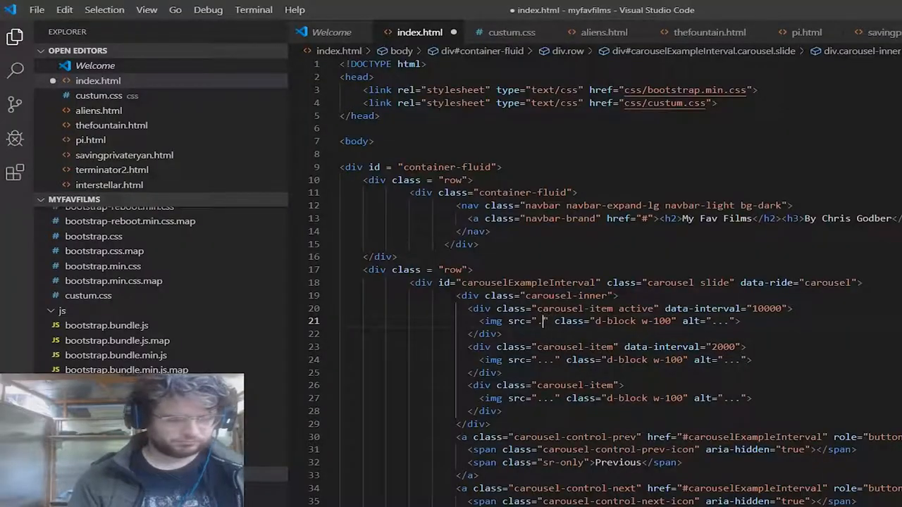
{"action": "type", "text": "aliens"}
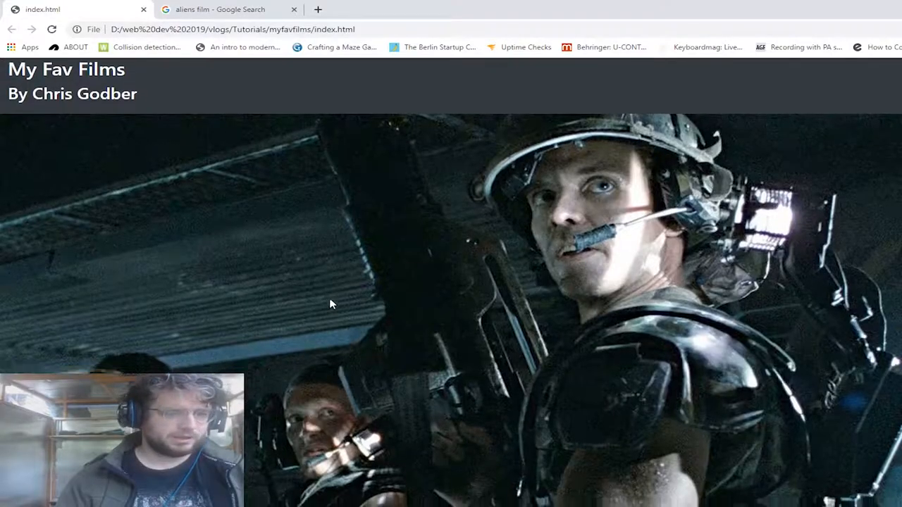
{"action": "scroll", "scroll_direction": "down", "scroll_amount": 3}
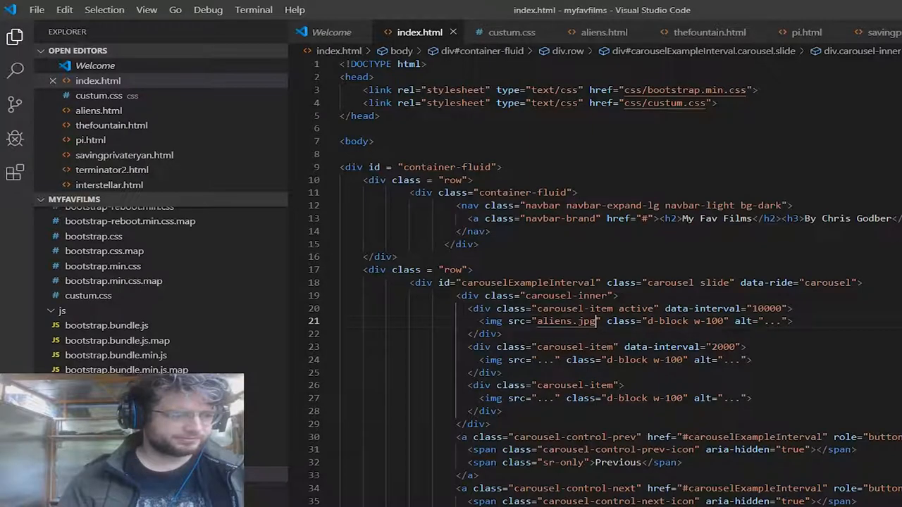
{"action": "scroll", "scroll_direction": "down", "scroll_amount": 3}
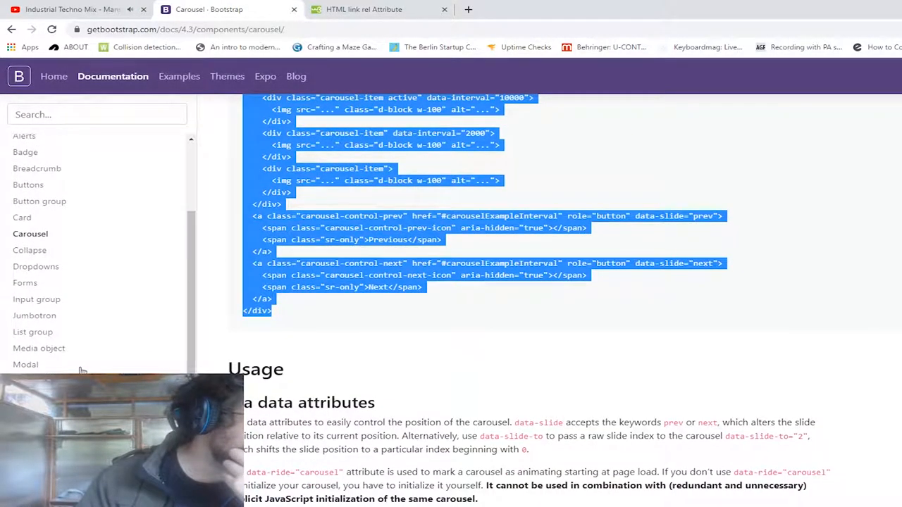
- Copy Bootstrap's Media list example from the Media object docs into the second row
{"action": "left_click", "coordinate": [33, 333]}
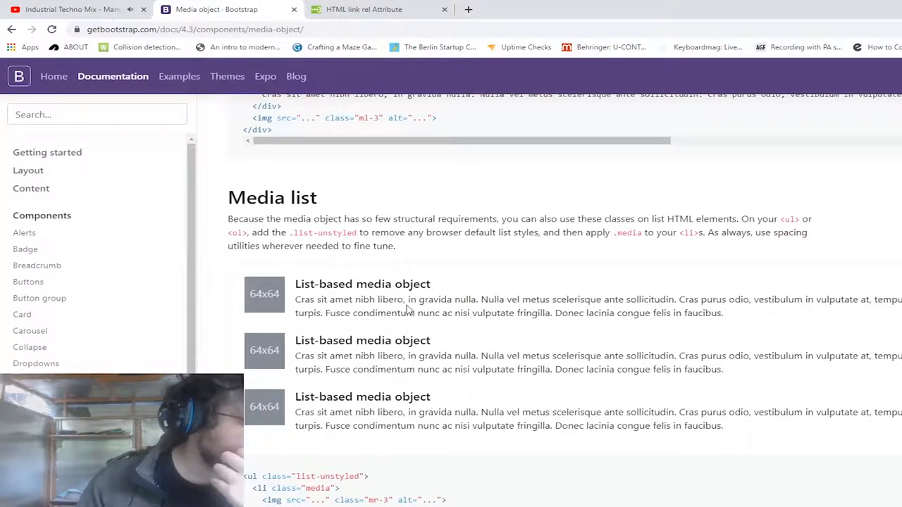
{"action": "scroll", "scroll_direction": "down", "scroll_amount": 3}
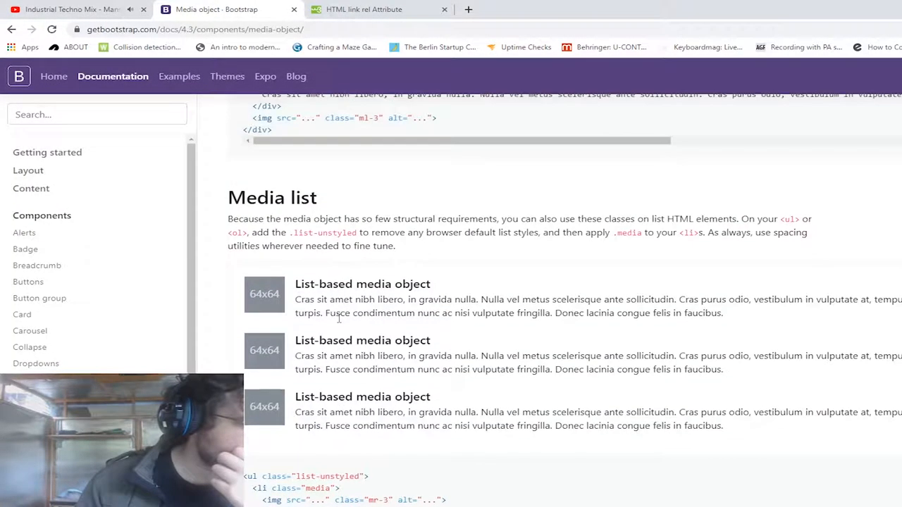
{"action": "scroll", "scroll_direction": "down", "scroll_amount": 3}
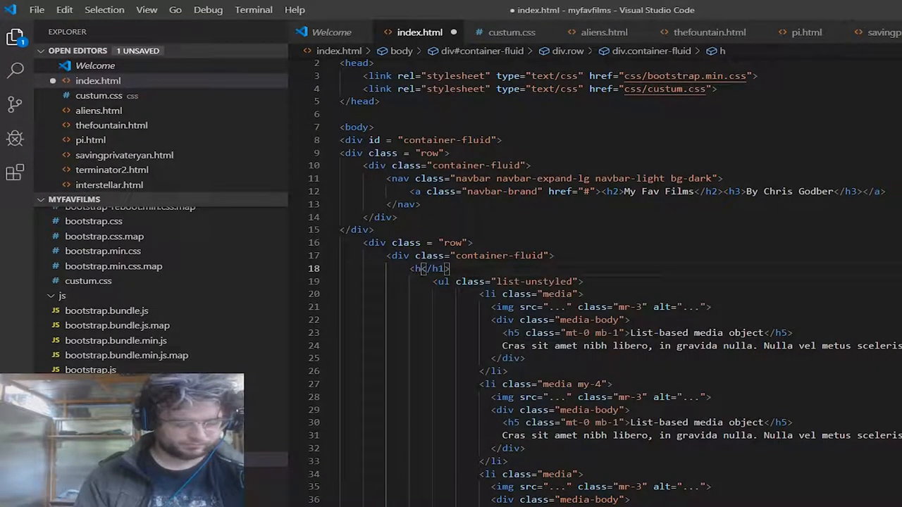
- Write an h4 welcome sentence about this website on my favourite films
{"action": "type", "text": "4></h4>"}
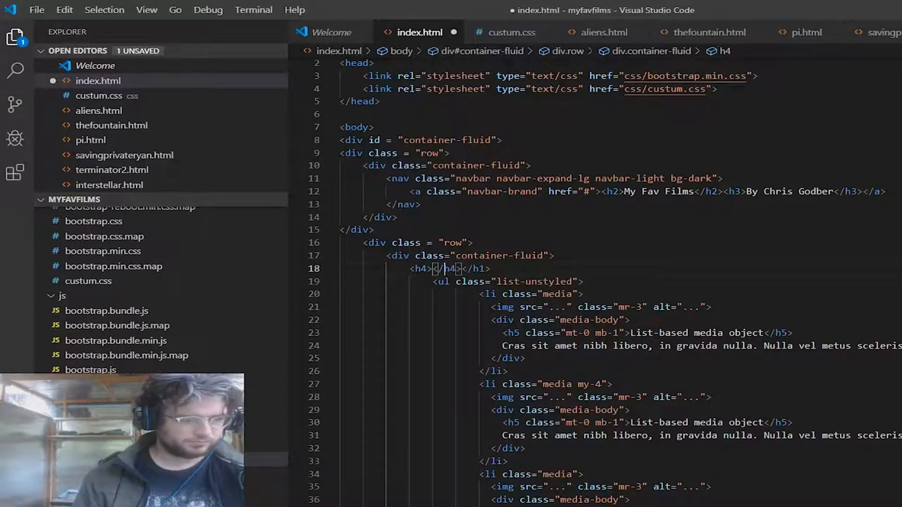
{"action": "key", "text": "Backspace"}
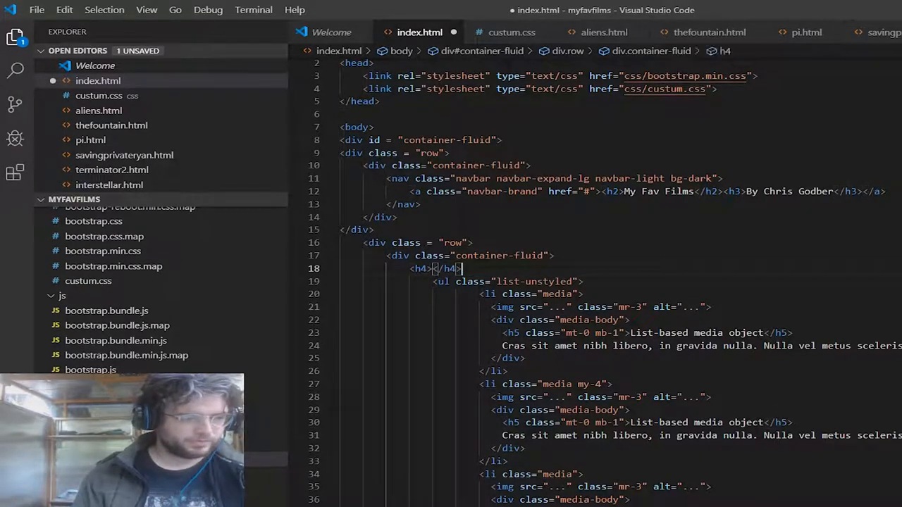
{"action": "type", "text": "Hello and"}
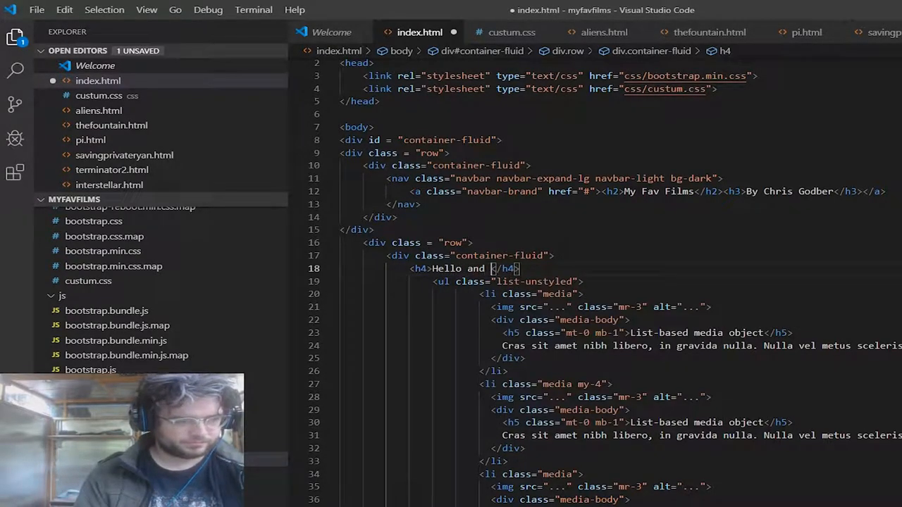
{"action": "type", "text": "welcome to my web"}
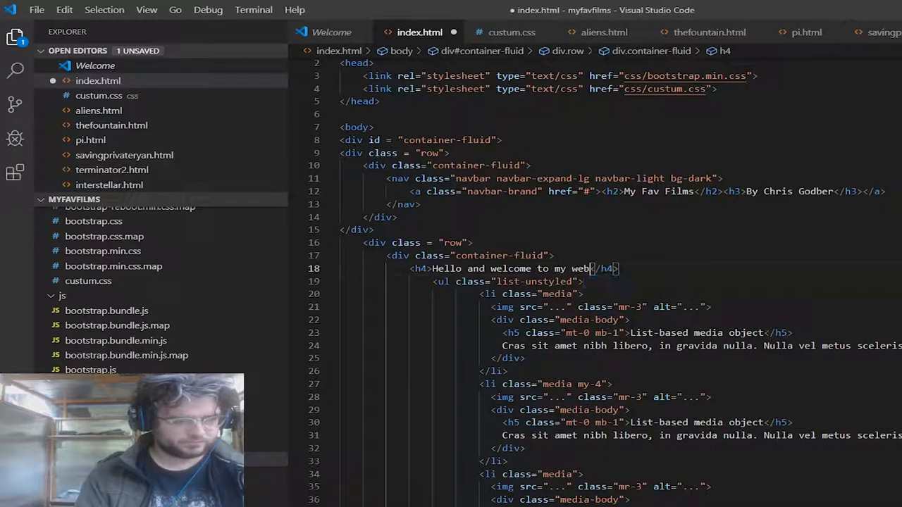
{"action": "type", "text": "site"}
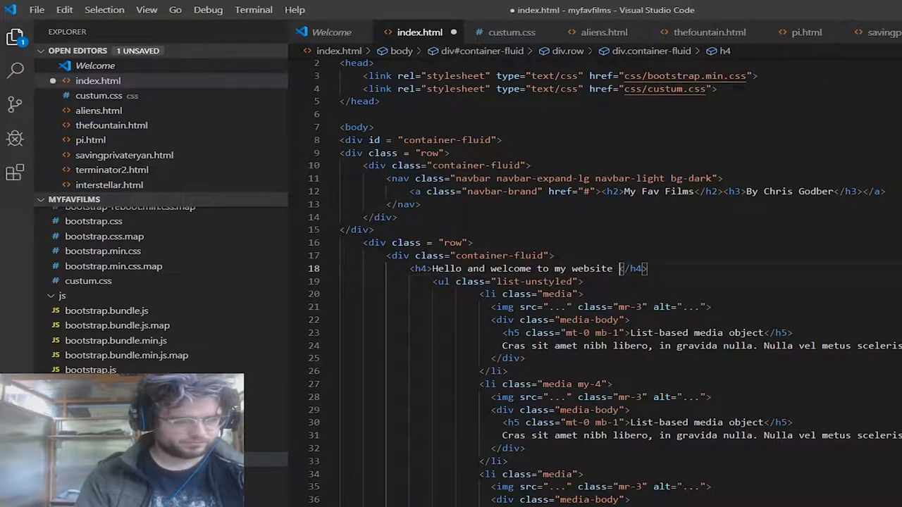
{"action": "key", "text": "BackSpace"}
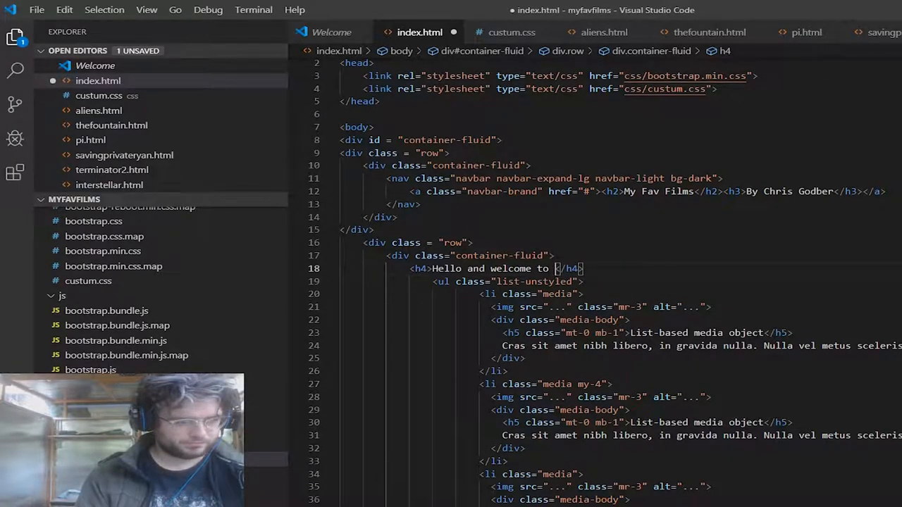
{"action": "type", "text": "this, my w"}
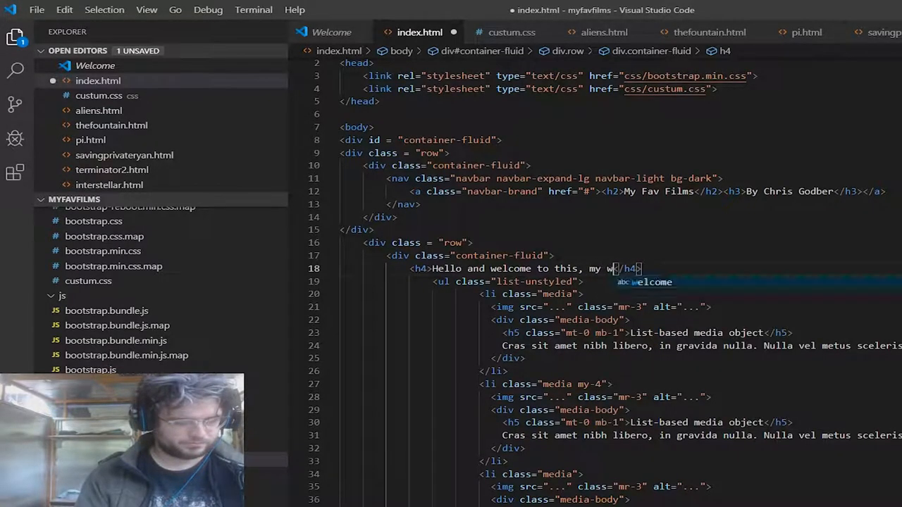
{"action": "type", "text": "ebsite about my"}
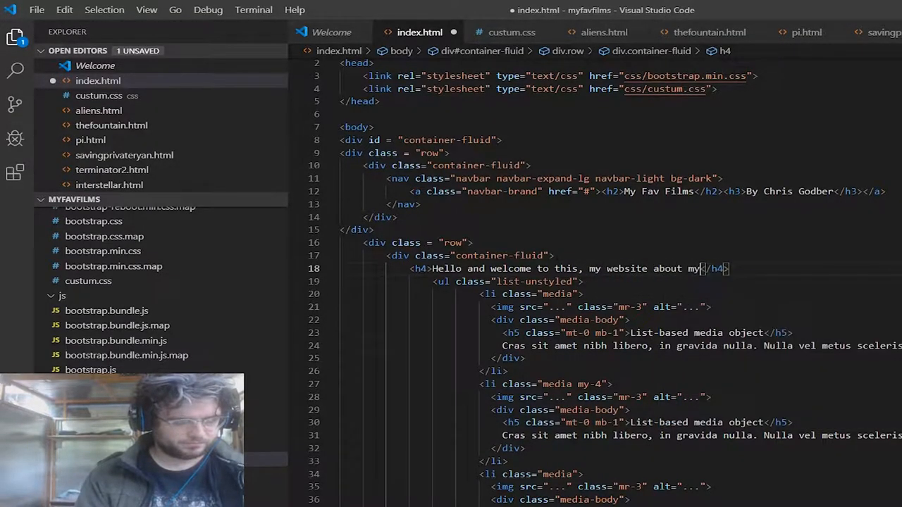
{"action": "type", "text": "favourite i"}
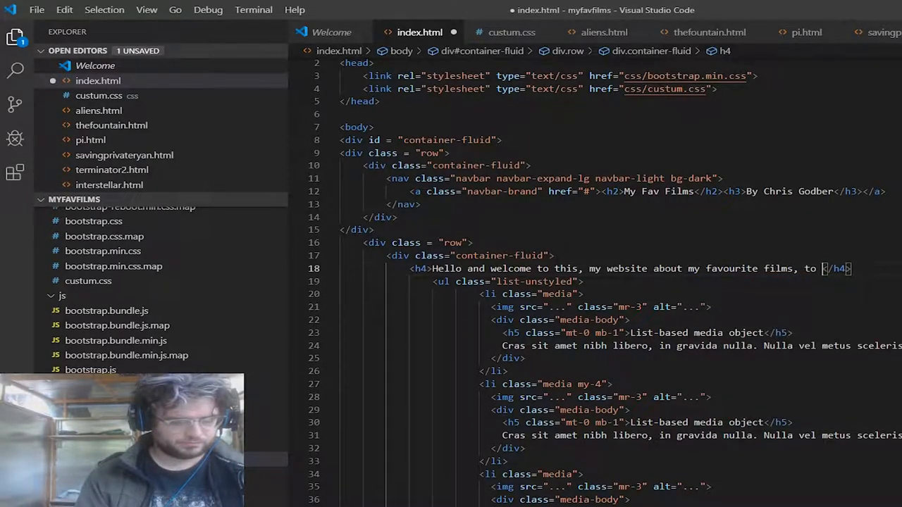
{"action": "type", "text": "find out m"}
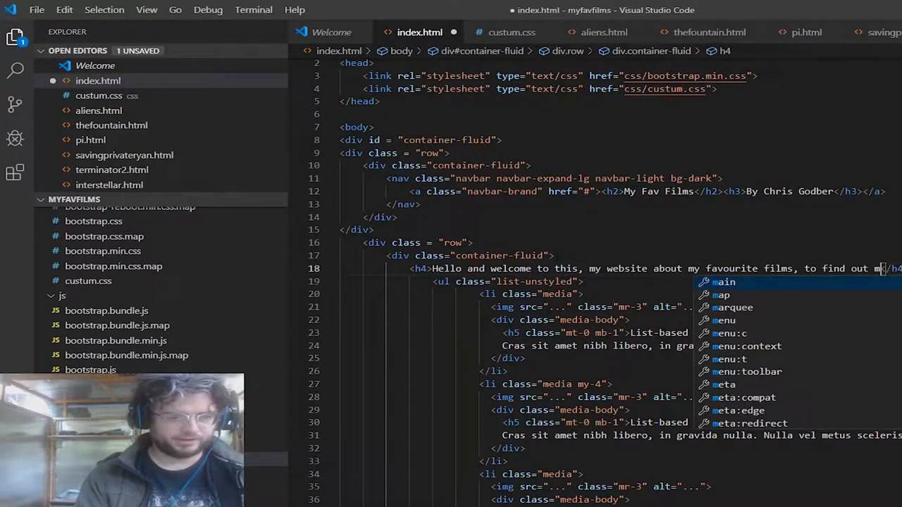
{"action": "type", "text": "ore"}
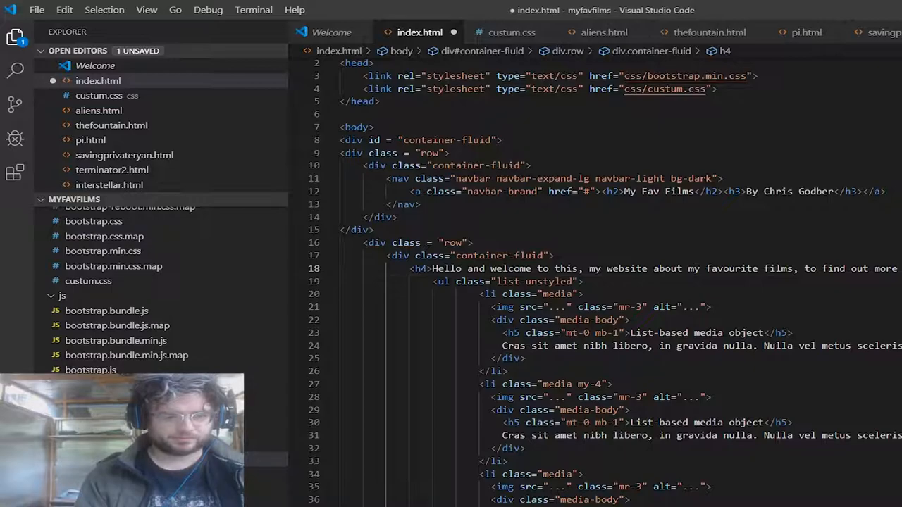
{"action": "type", "text": "fieldset"}
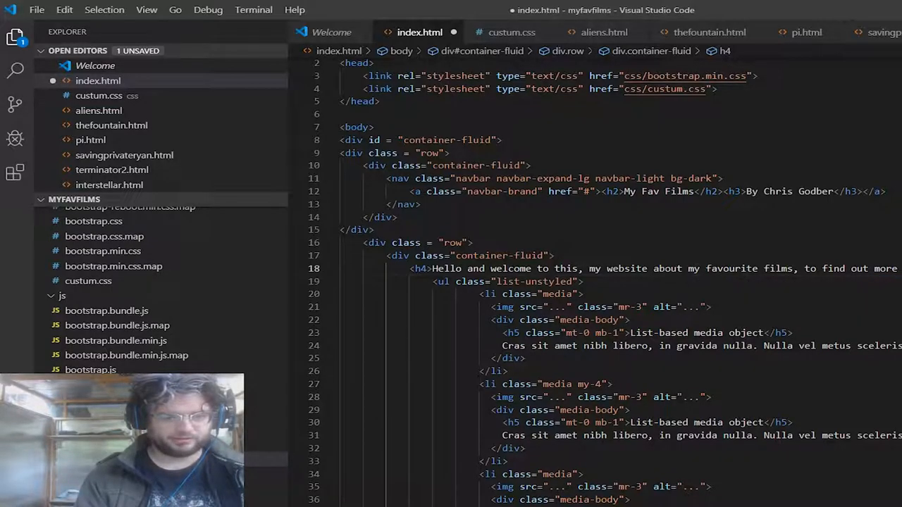
- Add a second line 'please click on each link below to find out more.' and save
{"action": "key", "text": "Enter"}
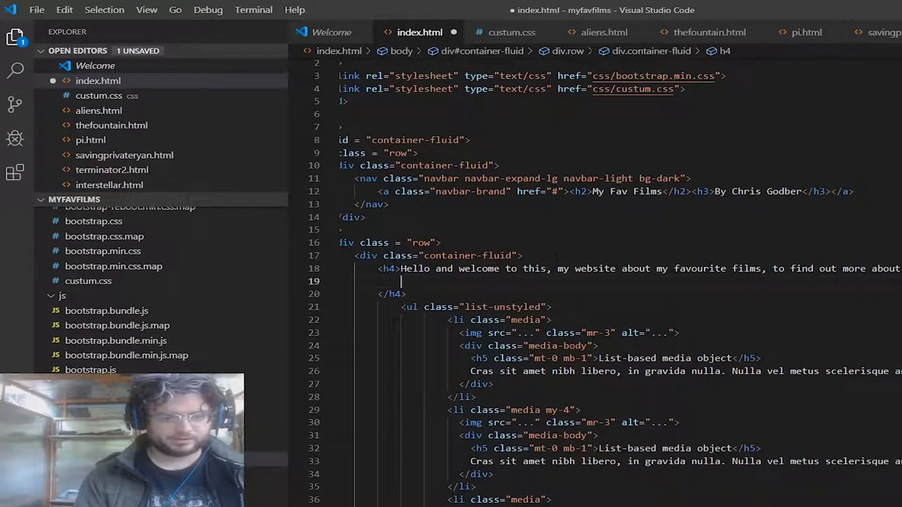
{"action": "type", "text": "please view and c"}
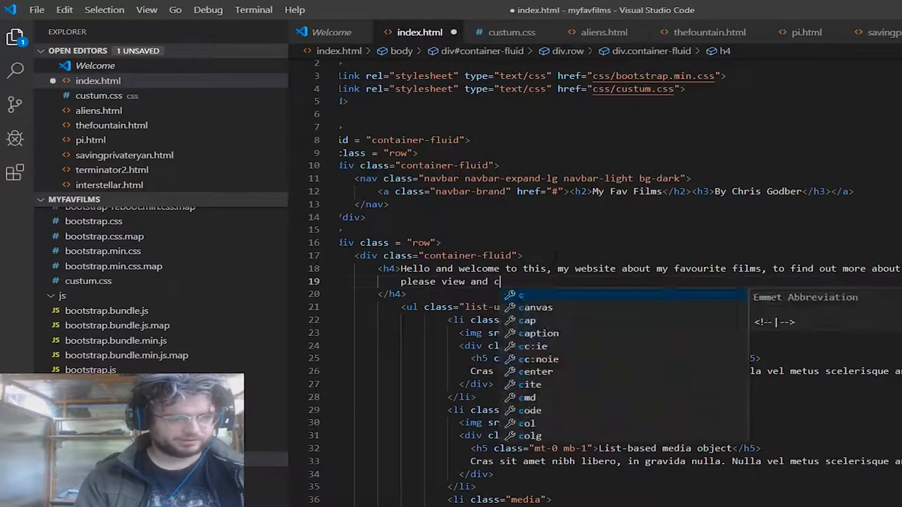
{"action": "type", "text": "lick on eac"}
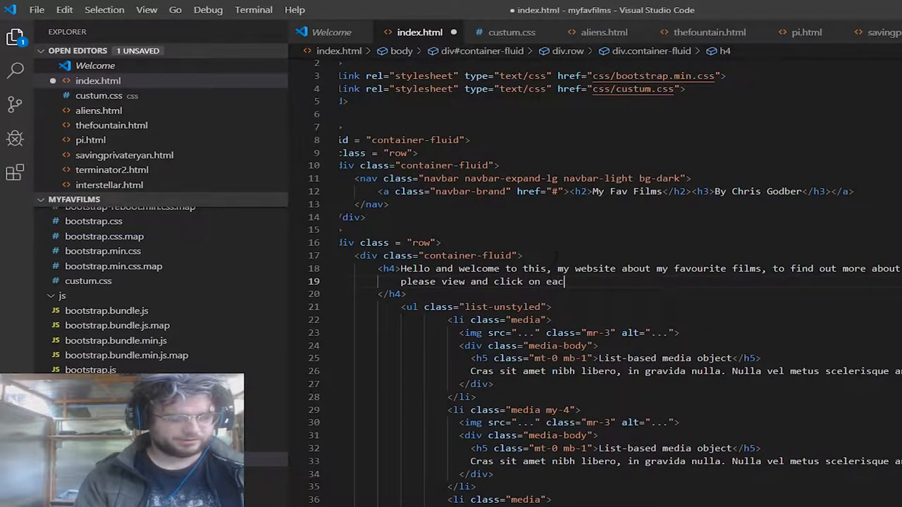
{"action": "type", "text": "l"}
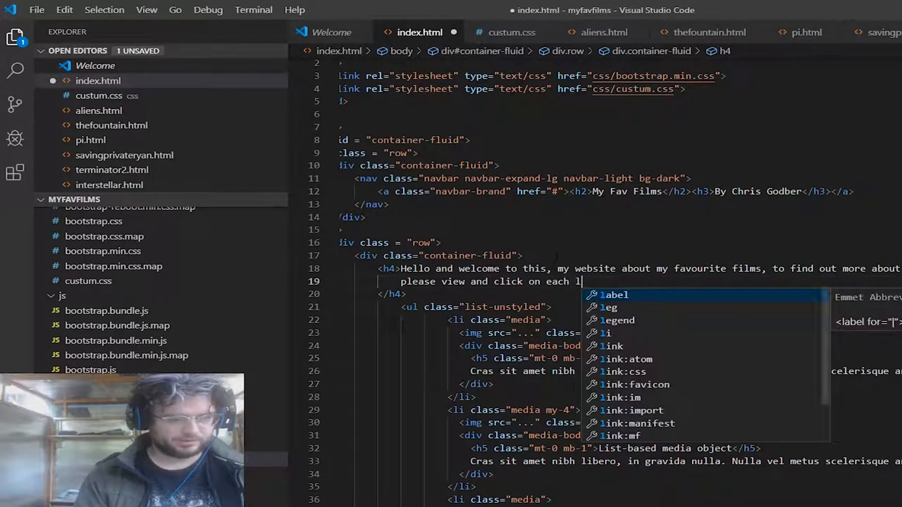
{"action": "type", "text": "bet"}
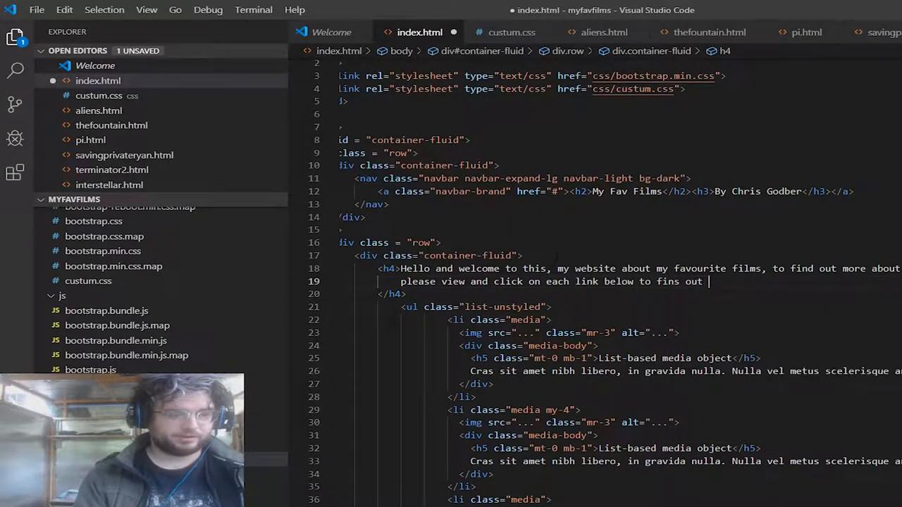
{"action": "type", "text": "m"}
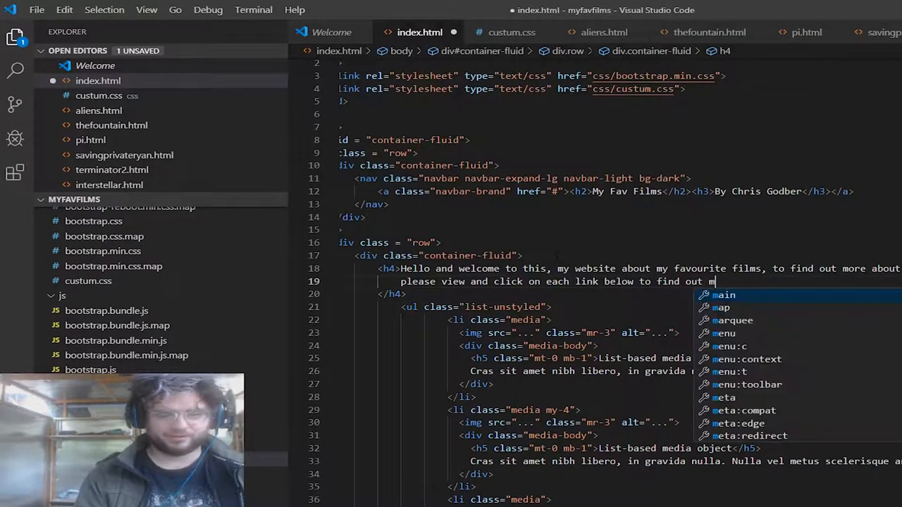
{"action": "type", "text": "ore."}
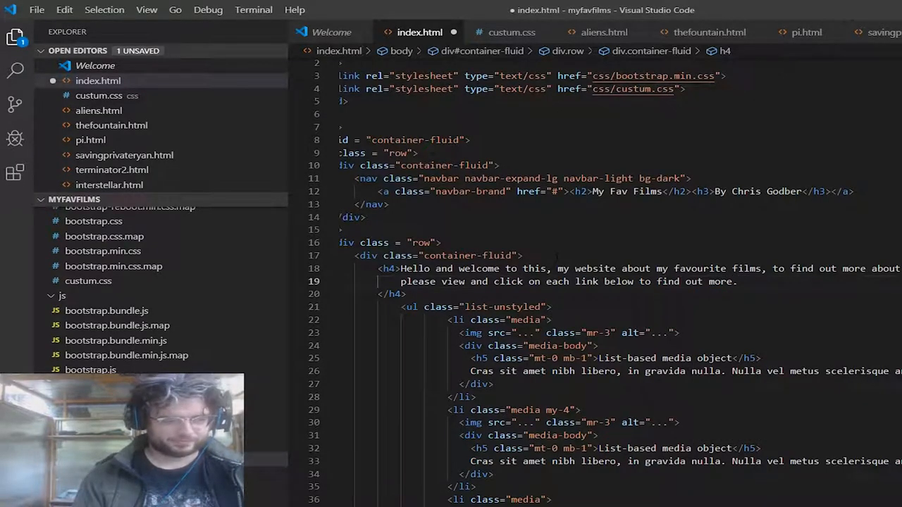
{"action": "key", "text": "ctrl+s"}
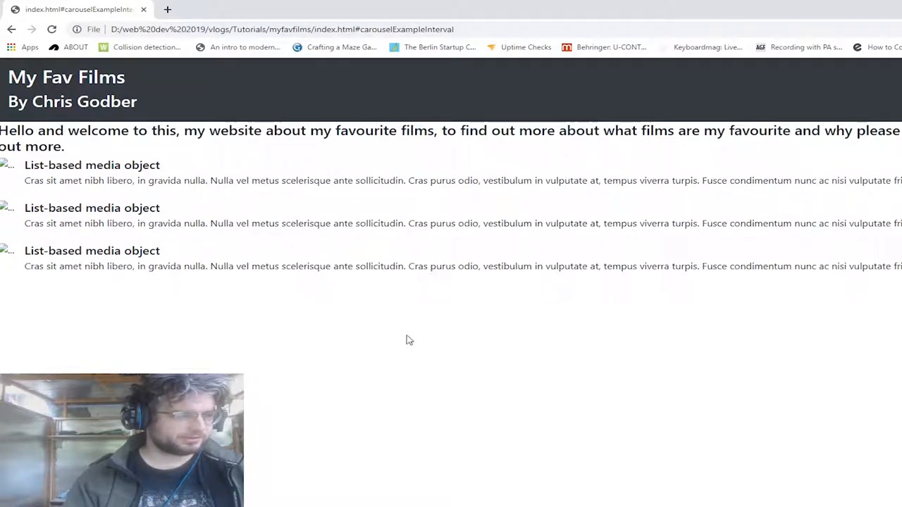
{"action": "mouse_move", "coordinate": [451, 388]}
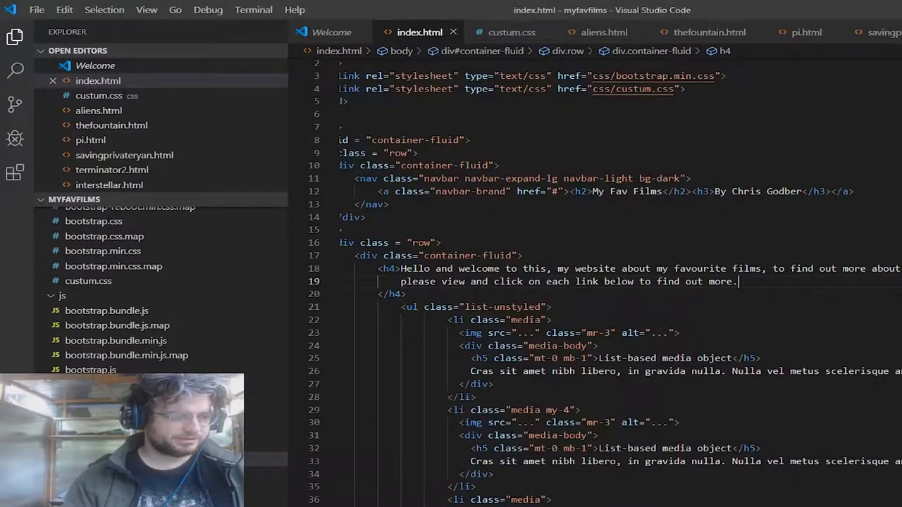
- Set the first media image to aliens.jpg as an img-thumbnail with width 200
{"action": "left_click", "coordinate": [524, 333]}
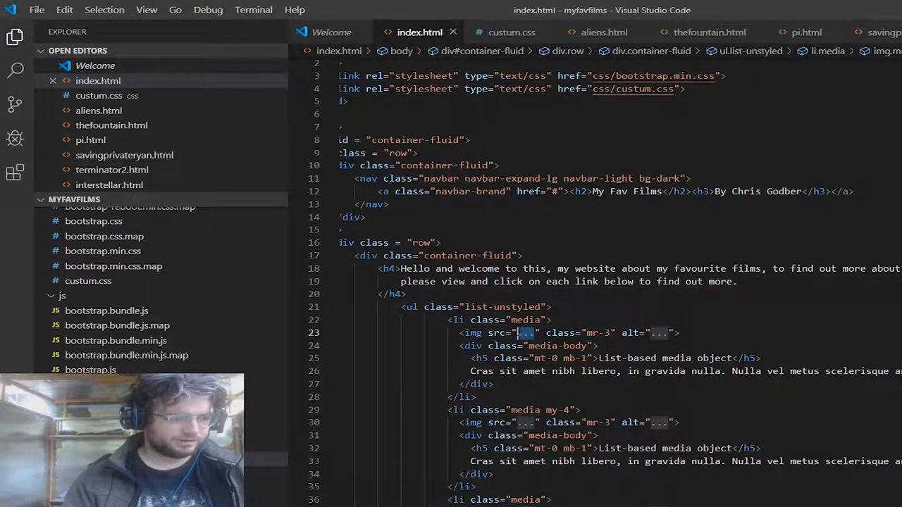
{"action": "type", "text": "aliens.jpg"}
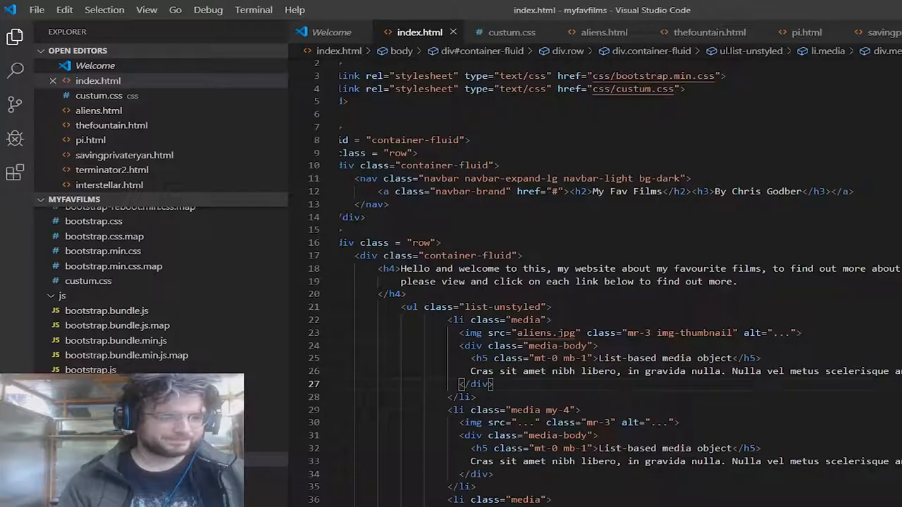
{"action": "type", "text": "width = \"200"}
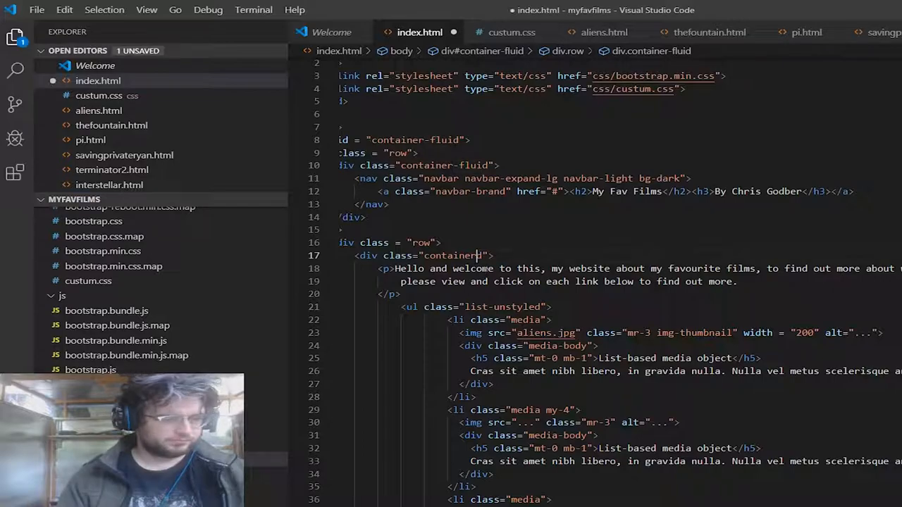
- Reuse the thumbnail img in the other items and title them Aliens, The Fountain and Interstellar
{"action": "key", "text": "BackSpace"}
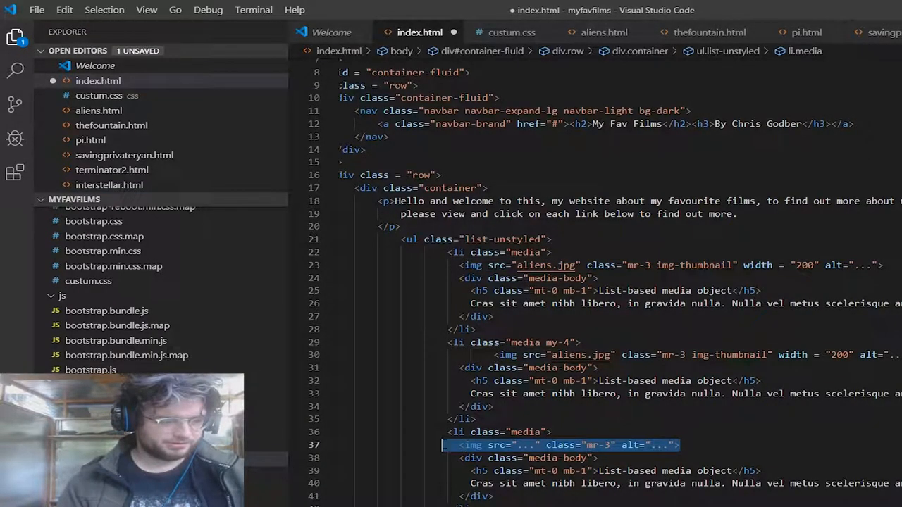
{"action": "key", "text": "alt+tab"}
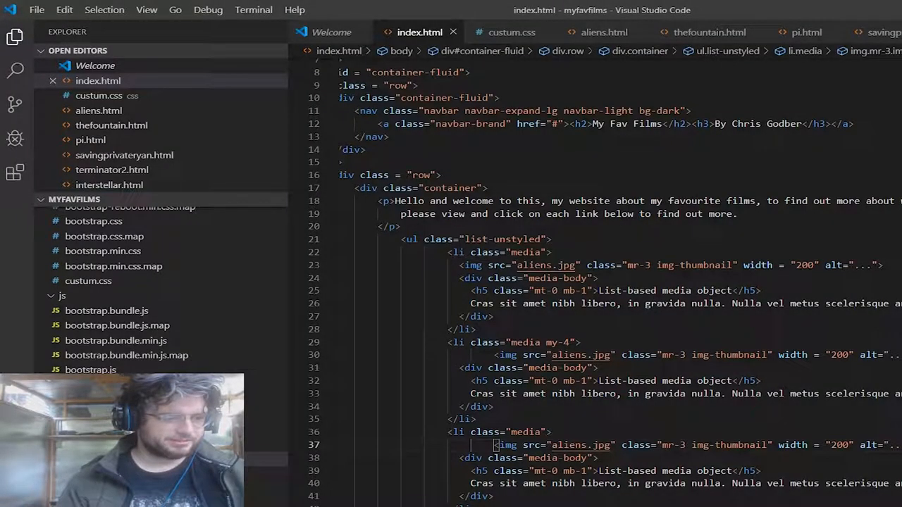
{"action": "type", "text": "Alien"}
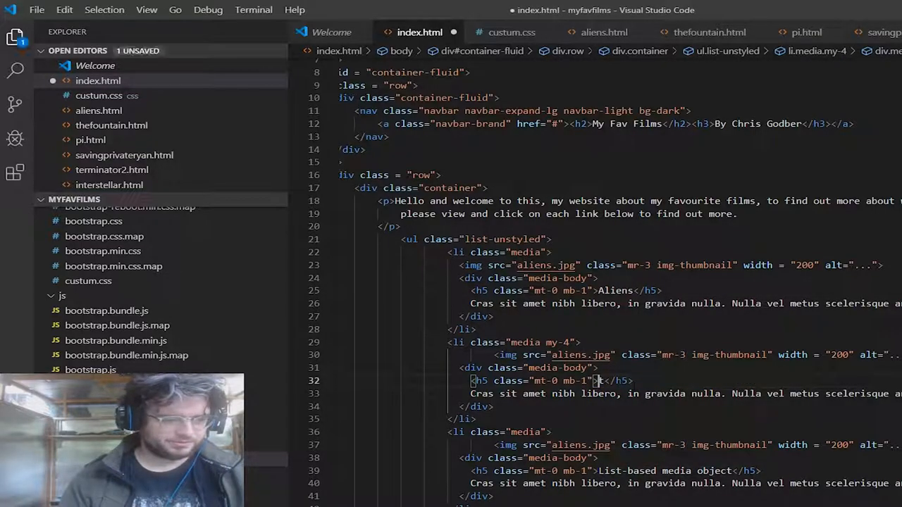
{"action": "type", "text": "The Fountain"}
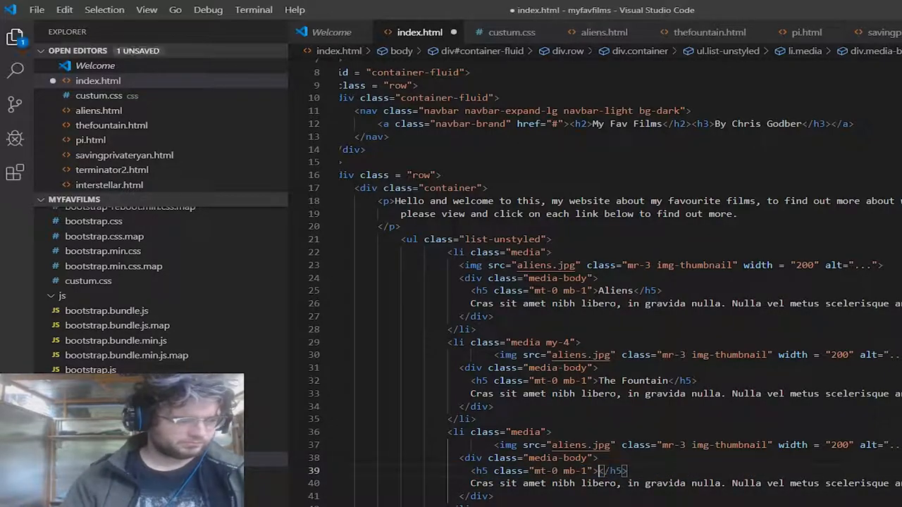
{"action": "type", "text": "Interst"}
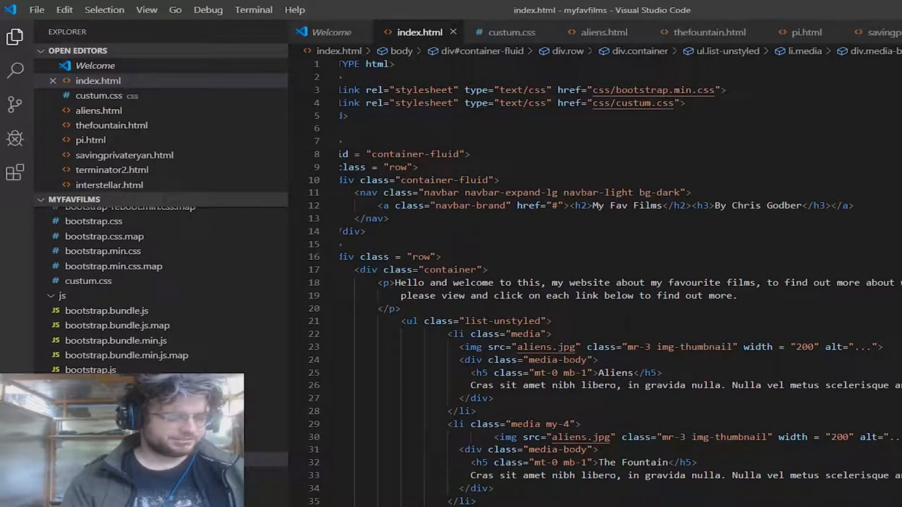
- Preview the page in Chrome with the large Aliens still above the welcome paragraph
{"action": "left_click", "coordinate": [486, 271]}
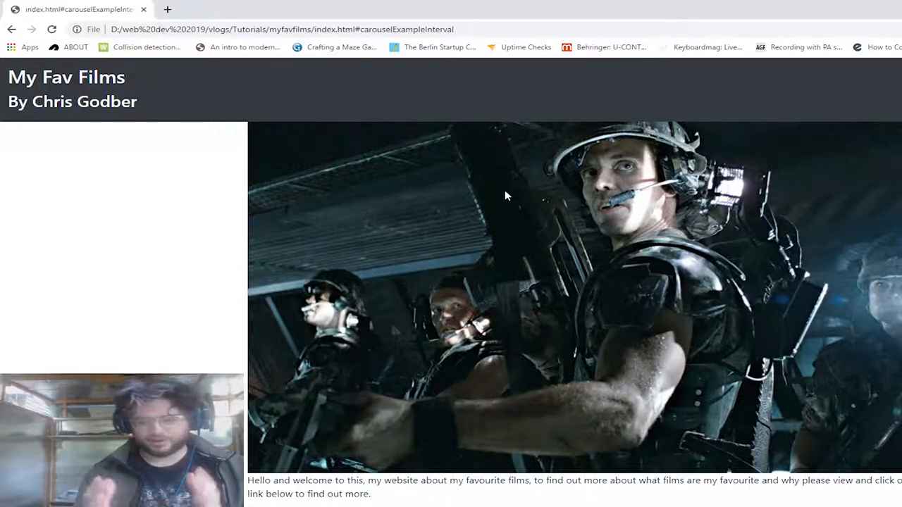
{"action": "mouse_move", "coordinate": [437, 245]}
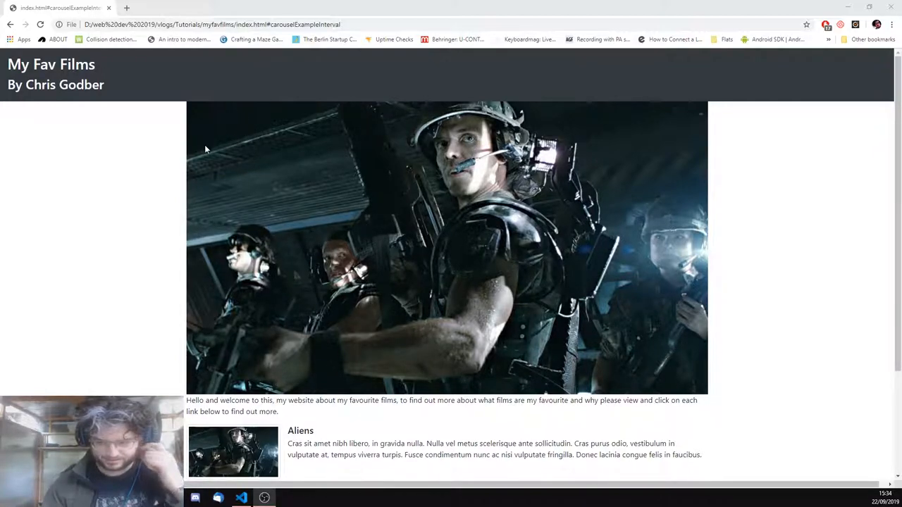
{"action": "mouse_move", "coordinate": [276, 132]}
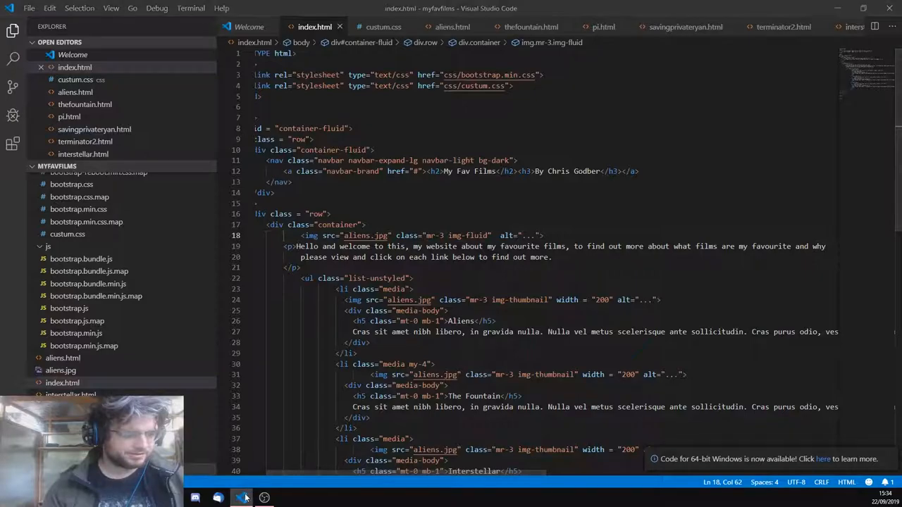
- Check the page in the browser, then add the h2 'Films I love by Chris Godber' above the welcome text
{"action": "left_click", "coordinate": [219, 499]}
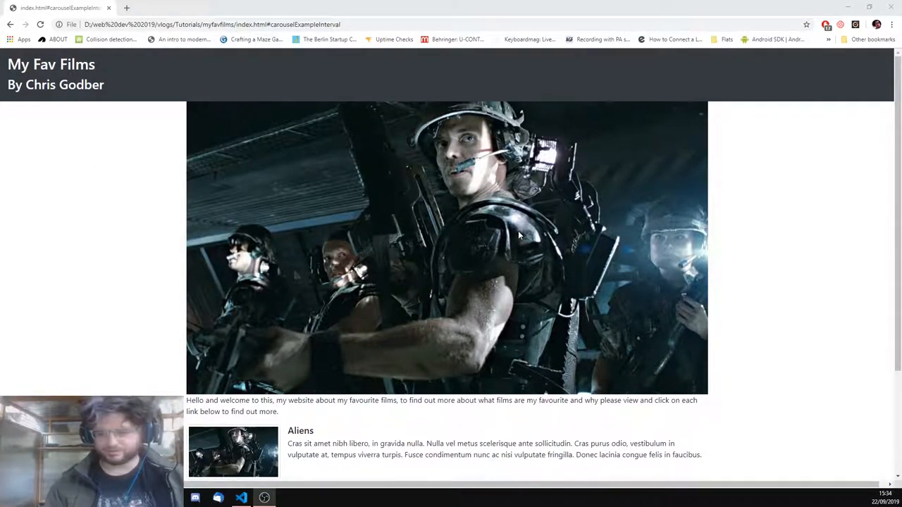
{"action": "mouse_move", "coordinate": [632, 237]}
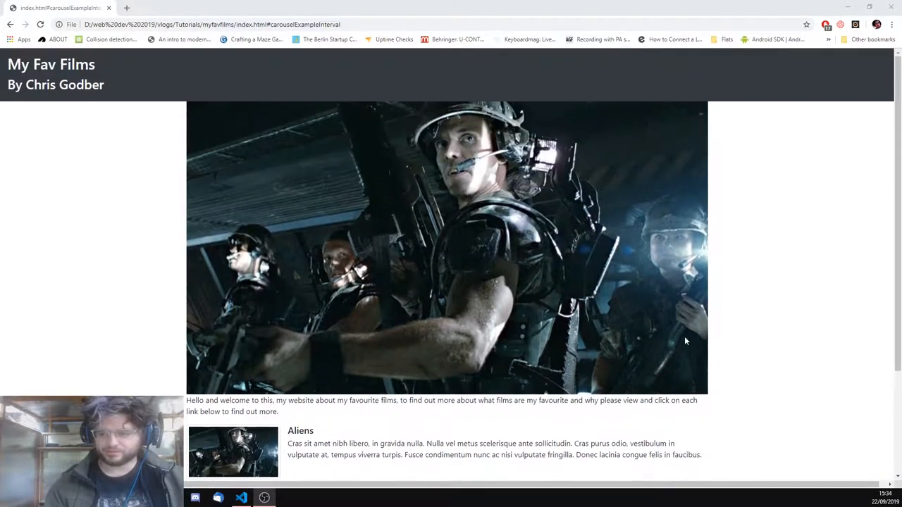
{"action": "scroll", "scroll_direction": "down", "scroll_amount": 3}
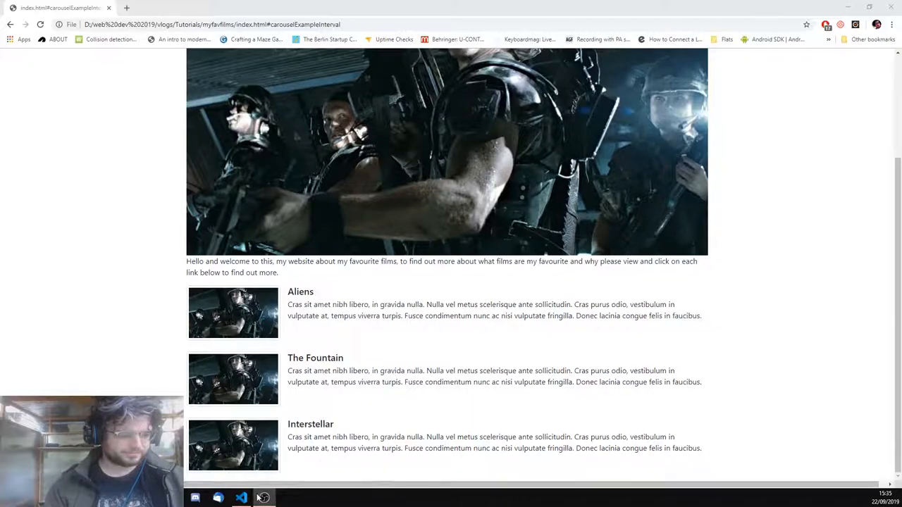
{"action": "left_click", "coordinate": [241, 498]}
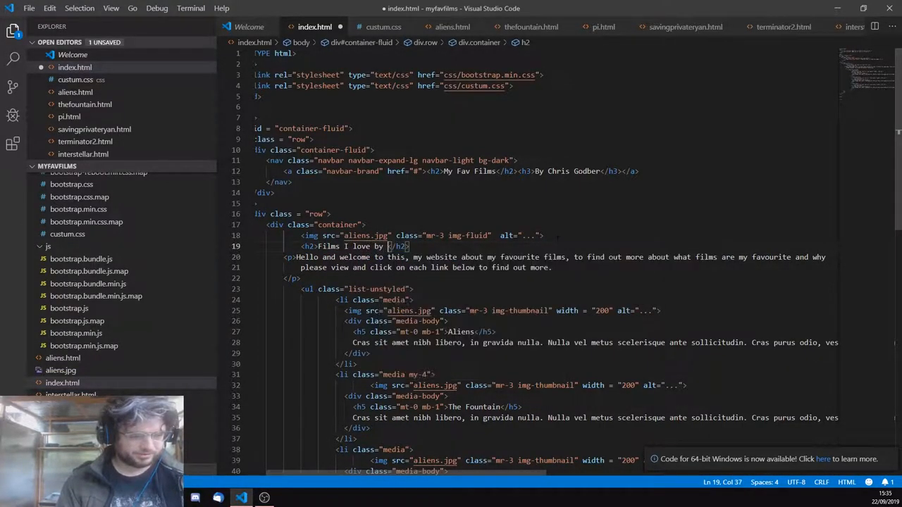
{"action": "type", "text": "Chris Godber"}
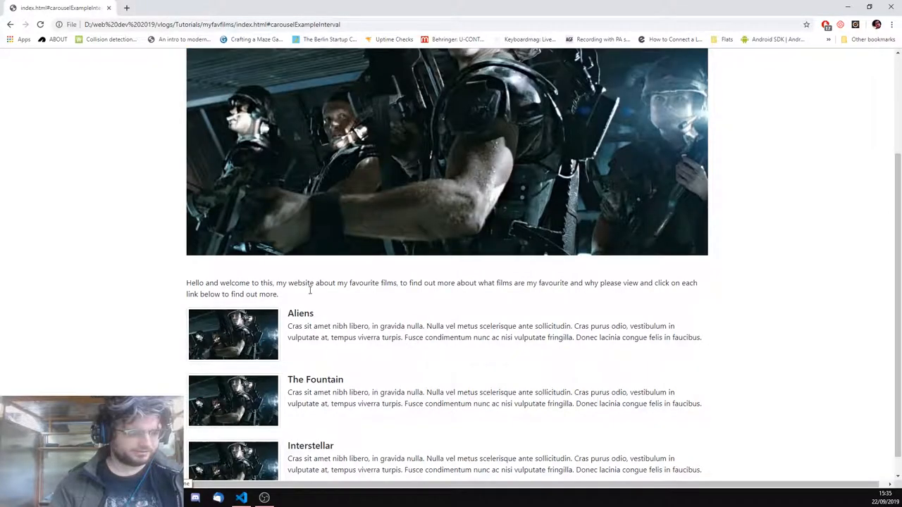
{"action": "scroll", "scroll_direction": "up", "scroll_amount": 3}
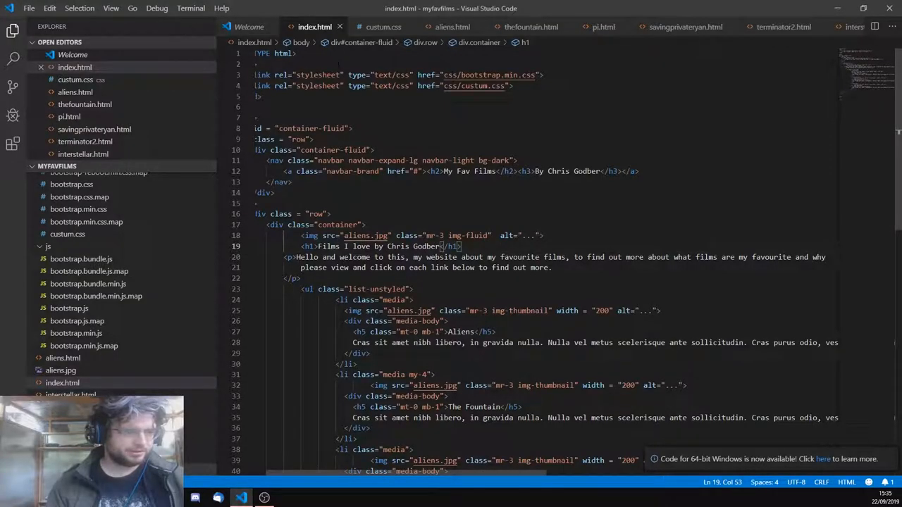
- Add a body rule with background: black to custum.css and preview it in Chrome
{"action": "left_click", "coordinate": [384, 27]}
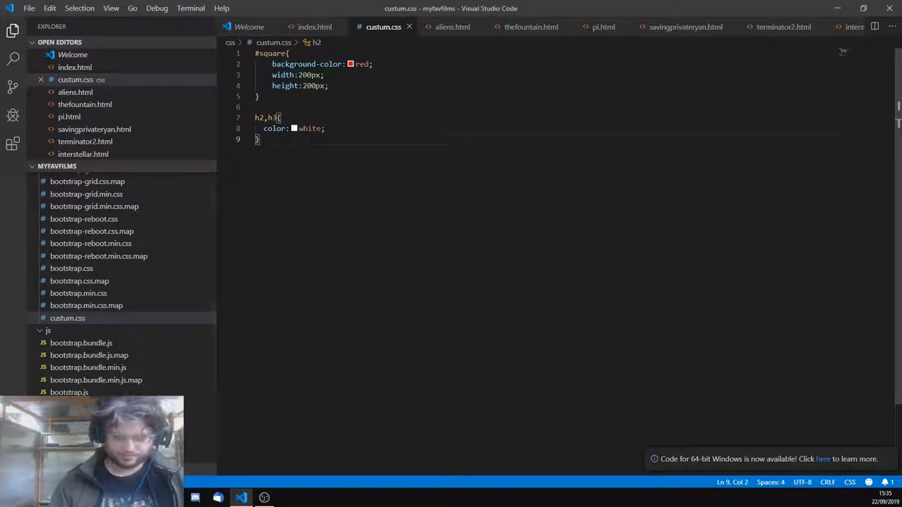
{"action": "type", "text": "body{"}
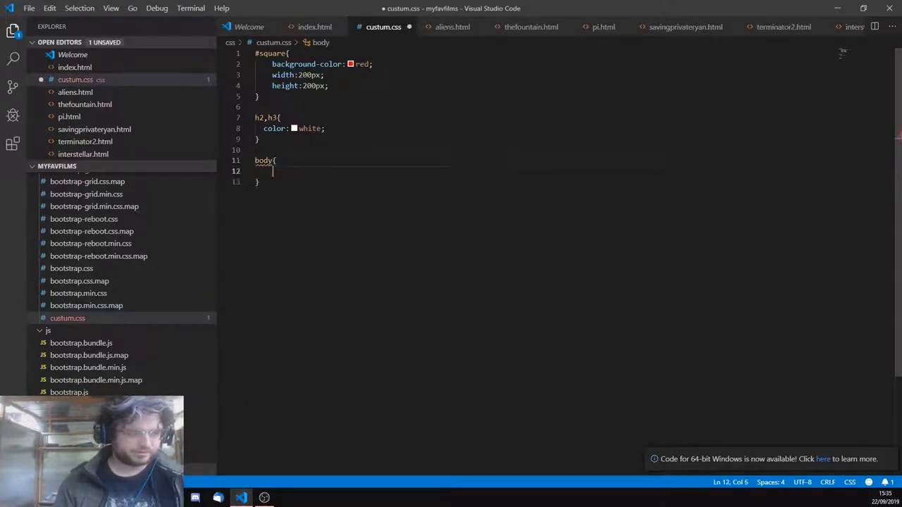
{"action": "type", "text": "b"}
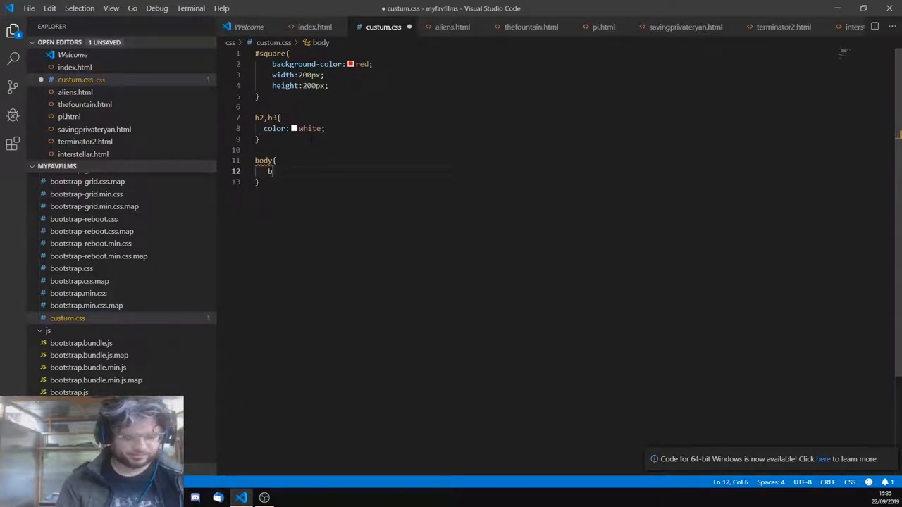
{"action": "type", "text": "ackground:"}
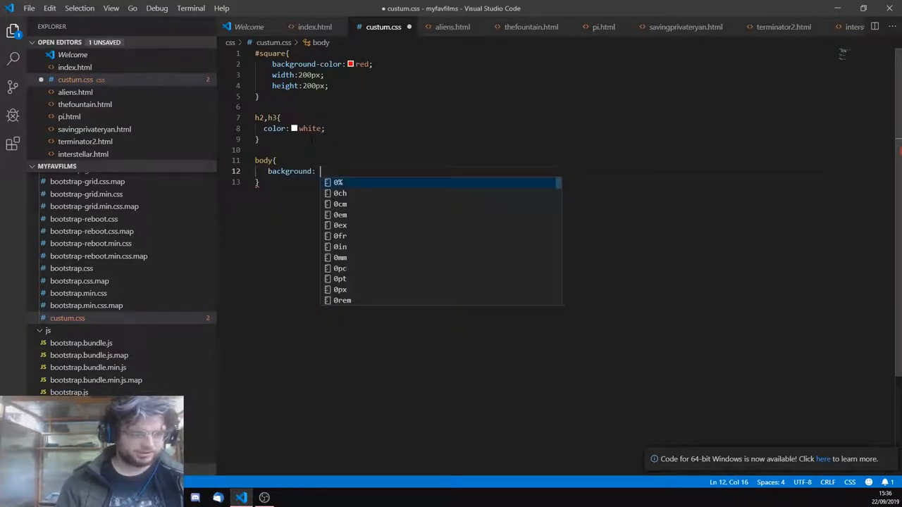
{"action": "type", "text": "black;"}
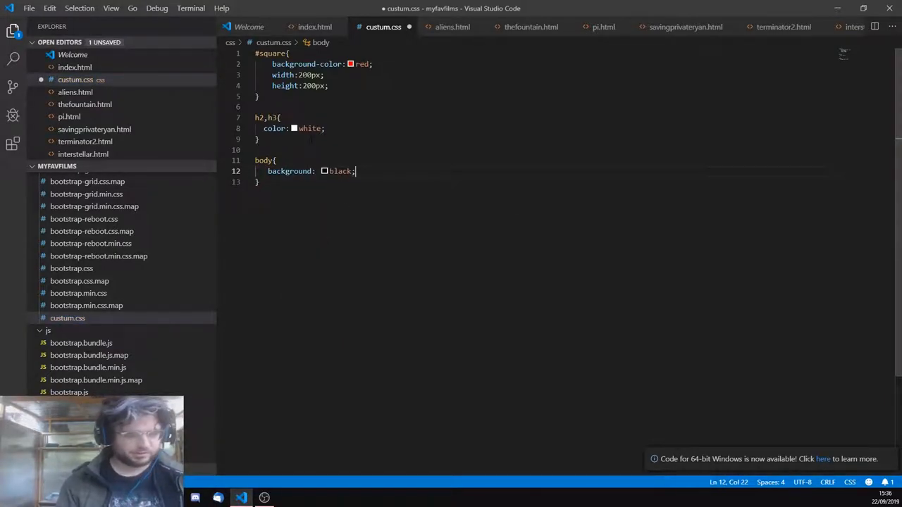
{"action": "left_click", "coordinate": [217, 499]}
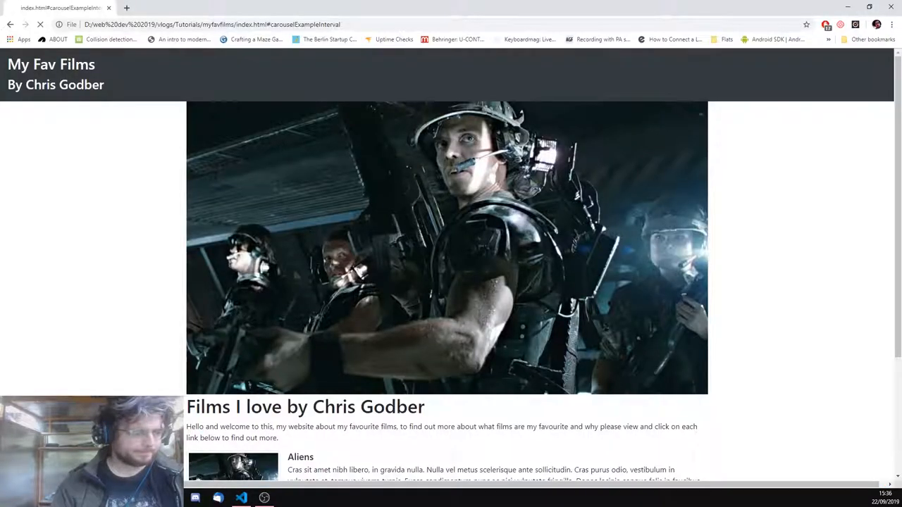
{"action": "scroll", "scroll_direction": "down", "scroll_amount": 3}
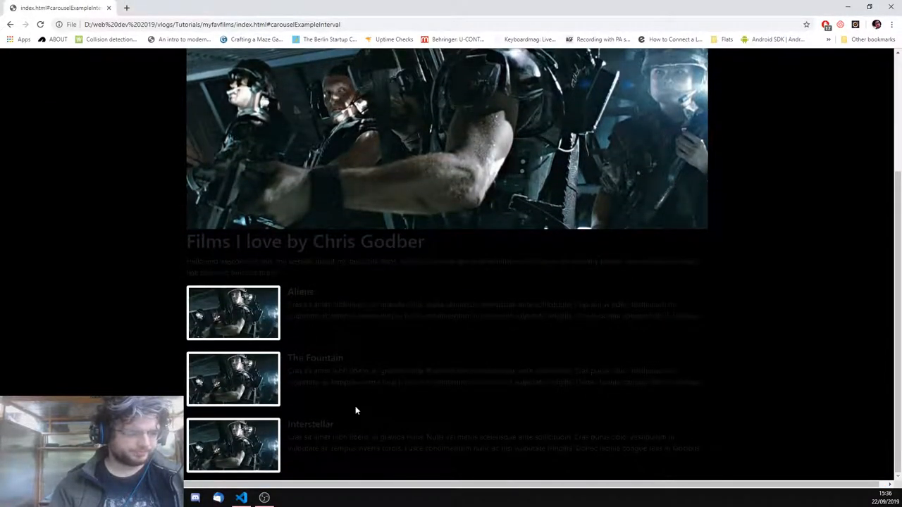
{"action": "scroll", "scroll_direction": "up", "scroll_amount": 3}
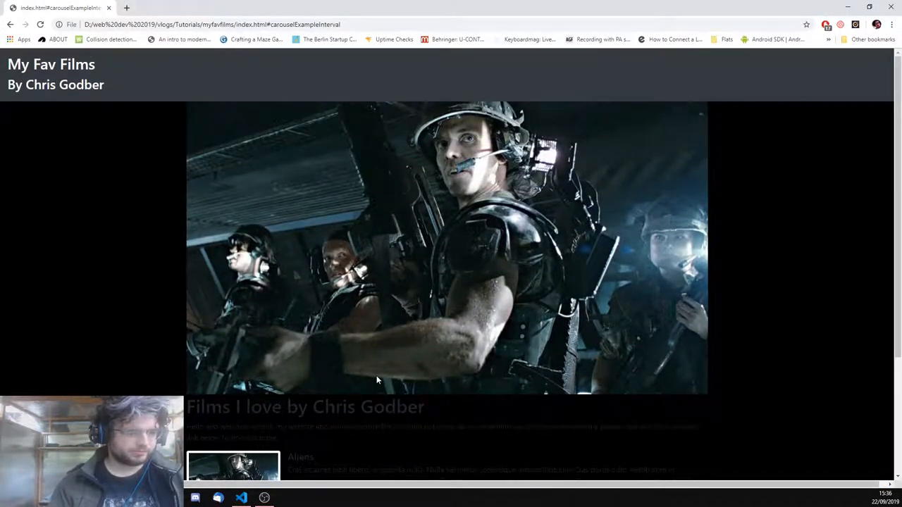
{"action": "scroll", "scroll_direction": "down", "scroll_amount": 3}
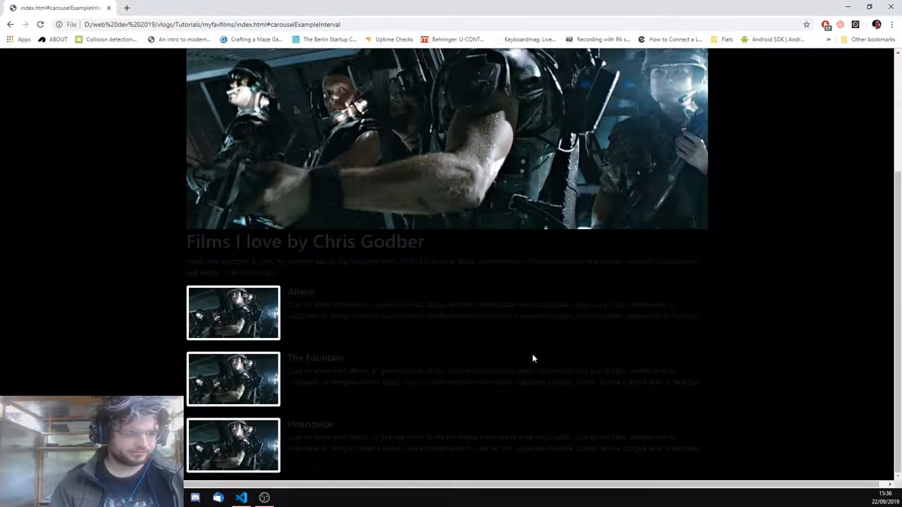
- Give .list-unstyled a background: white rule and preview the film list in Chrome
{"action": "key", "text": "F12"}
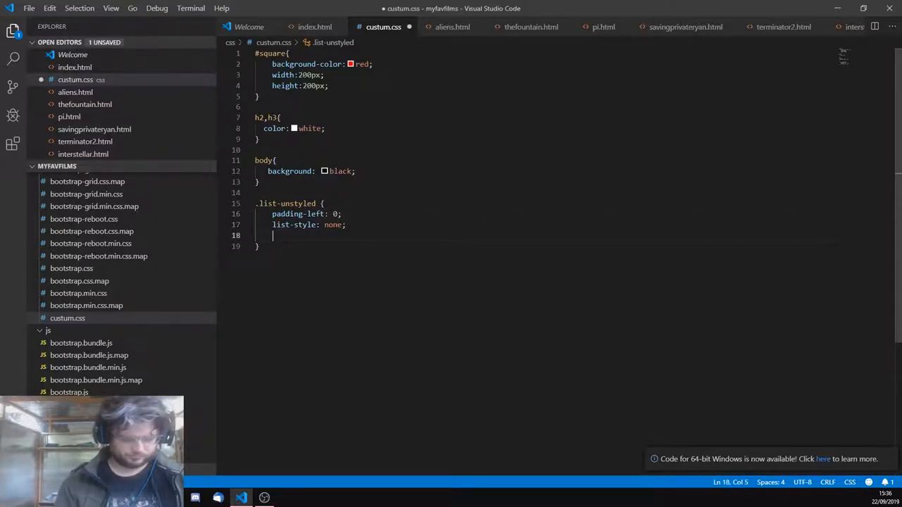
{"action": "type", "text": "background: white;"}
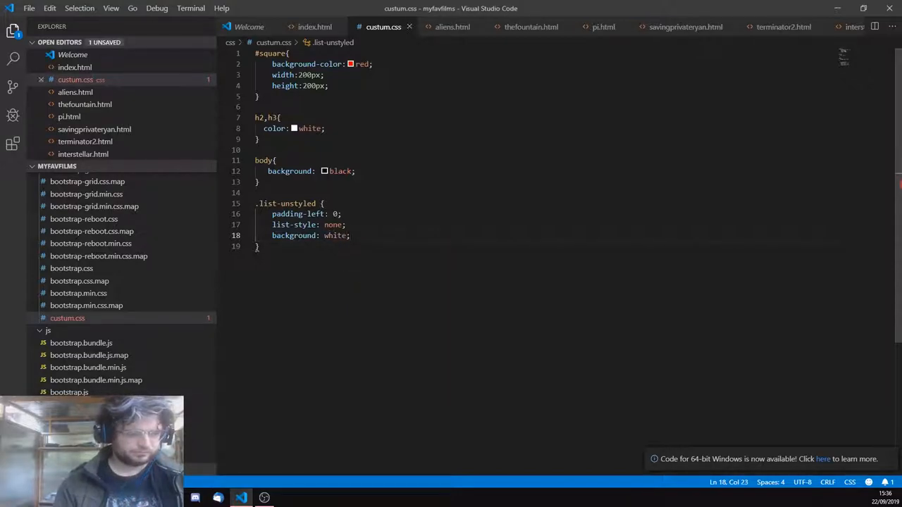
{"action": "left_click", "coordinate": [217, 497]}
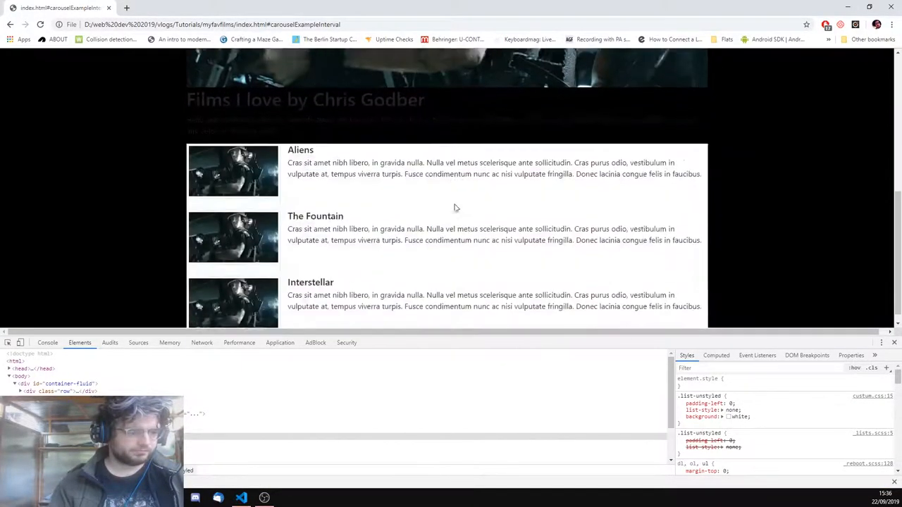
{"action": "scroll", "scroll_direction": "up", "scroll_amount": 3}
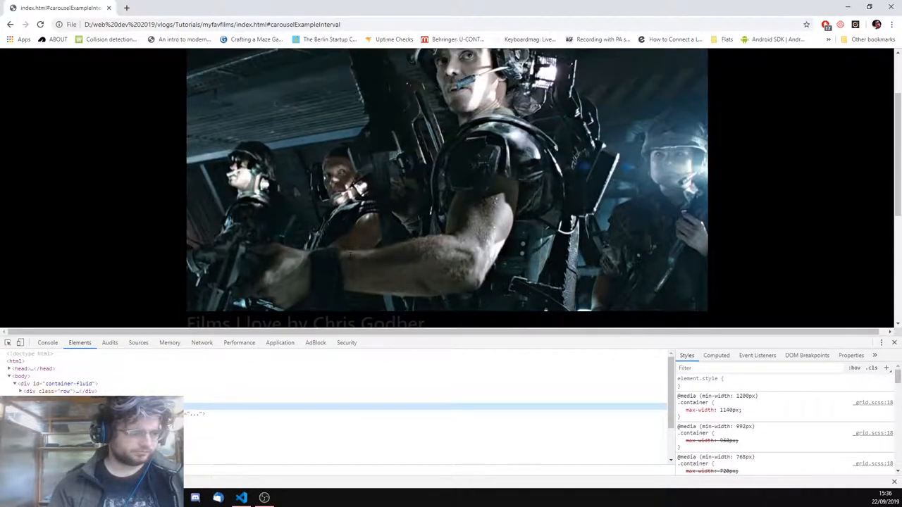
{"action": "scroll", "scroll_direction": "down", "scroll_amount": 3}
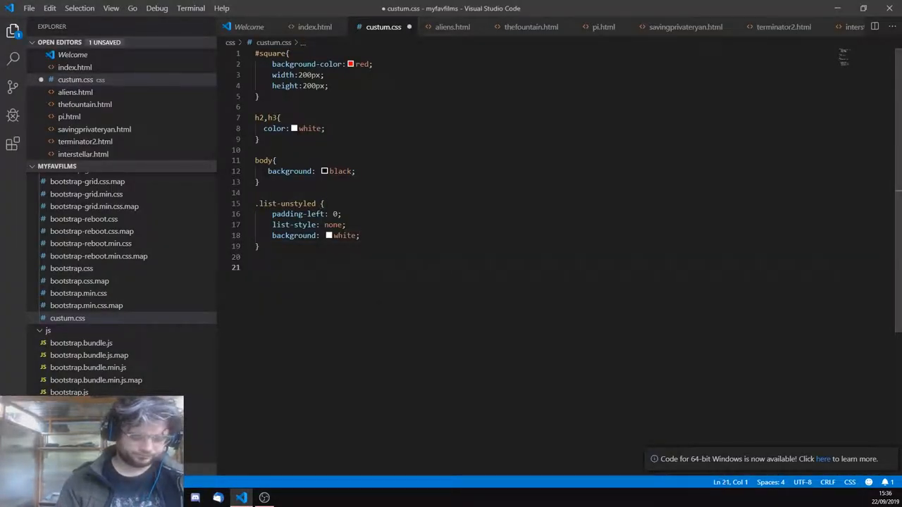
- Write a .bgwhite rule with background: white in custum.css
{"action": "type", "text": ".container{"}
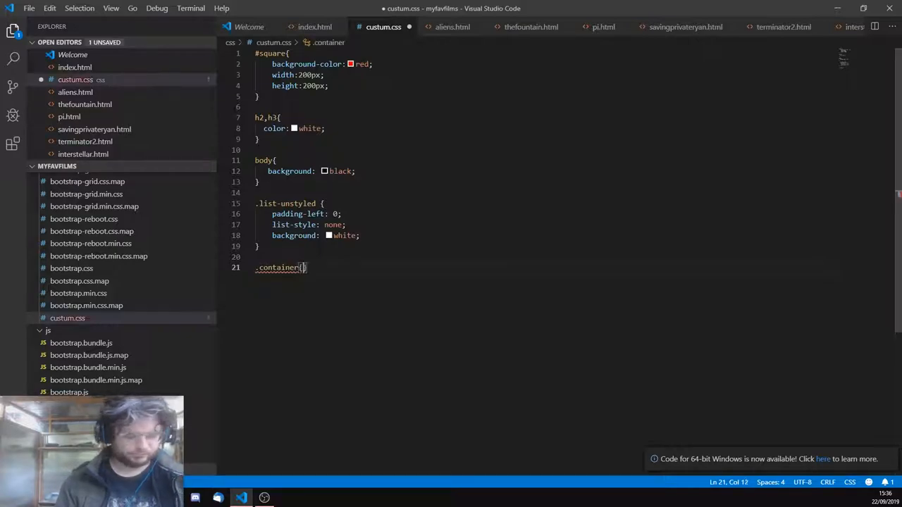
{"action": "type", "text": "white"}
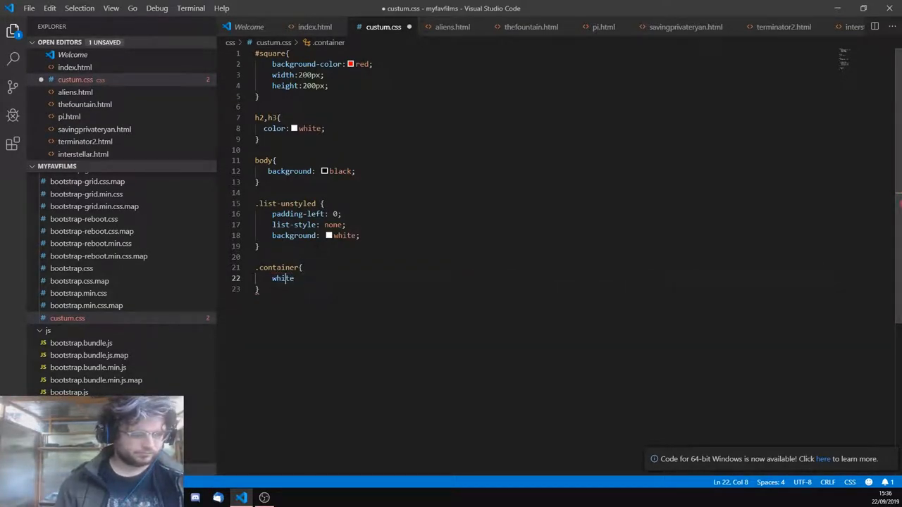
{"action": "type", "text": "background:"}
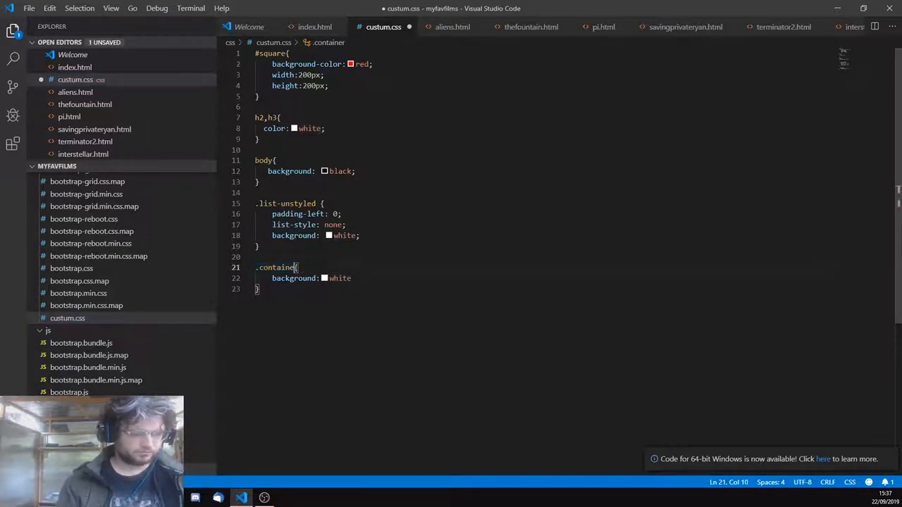
{"action": "type", "text": ".bgw{"}
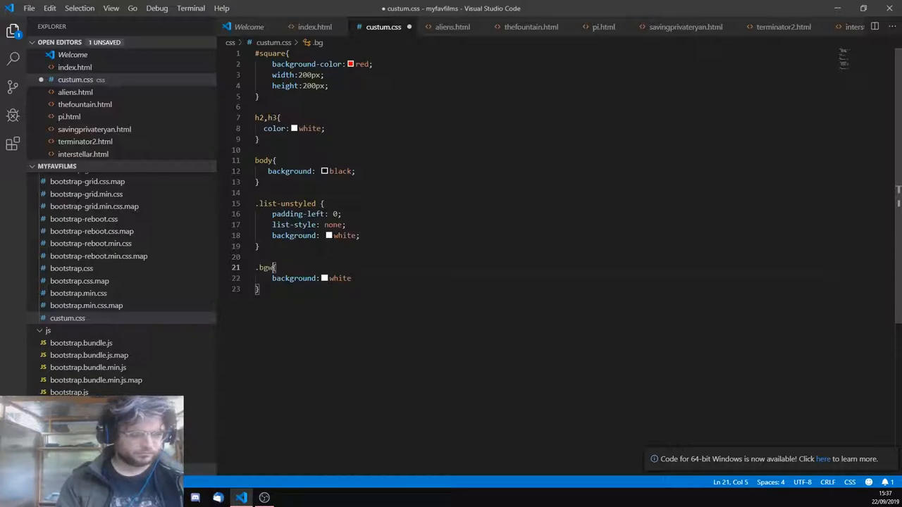
{"action": "type", "text": "hite"}
{"action": "left_click", "coordinate": [310, 278]}
{"action": "type", "text": ";"}
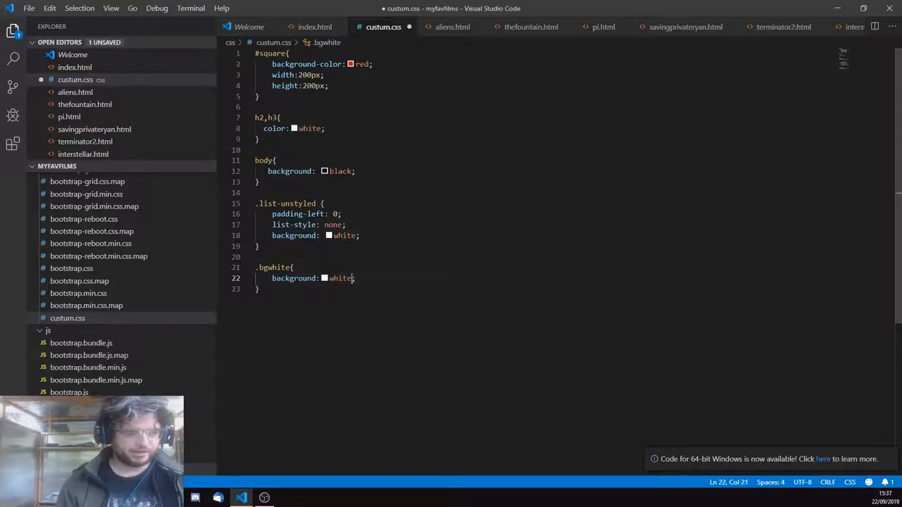
{"action": "double_click", "coordinate": [341, 277]}
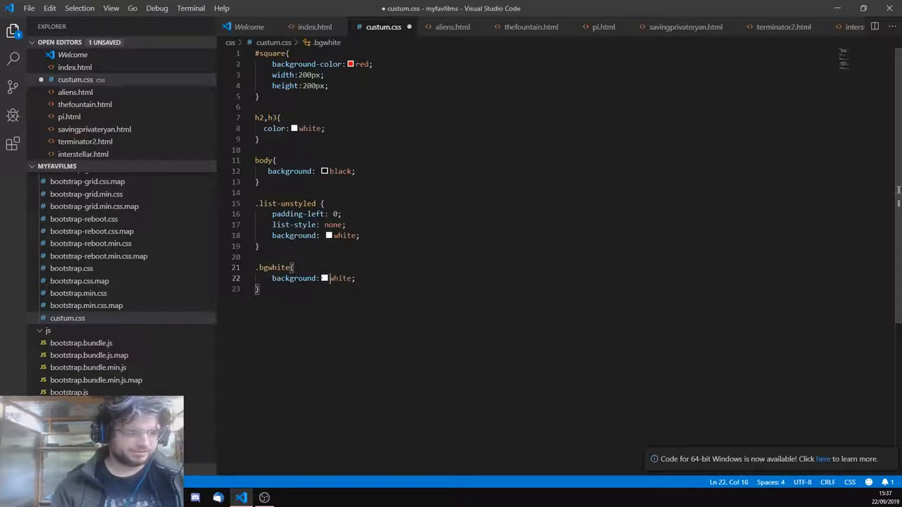
- Add the bgwhite class to the container div in index.html
{"action": "left_click", "coordinate": [314, 27]}
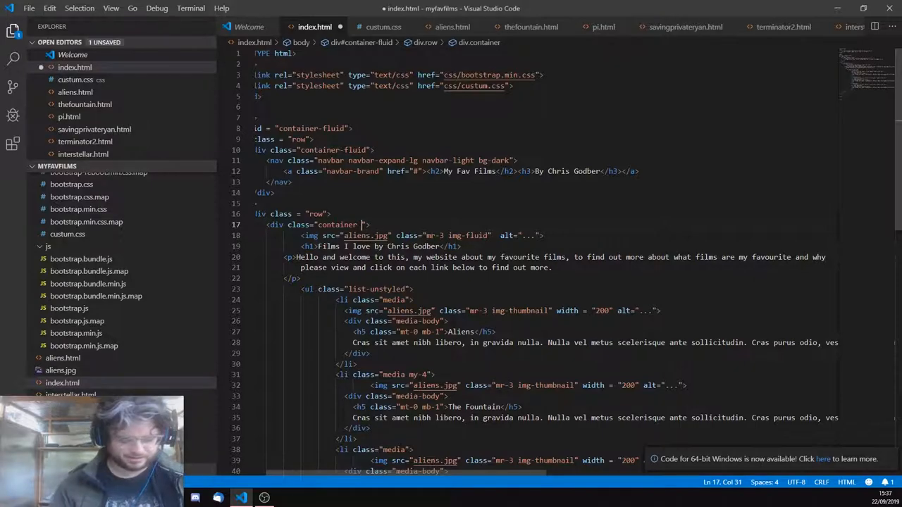
{"action": "type", "text": "bgwhite"}
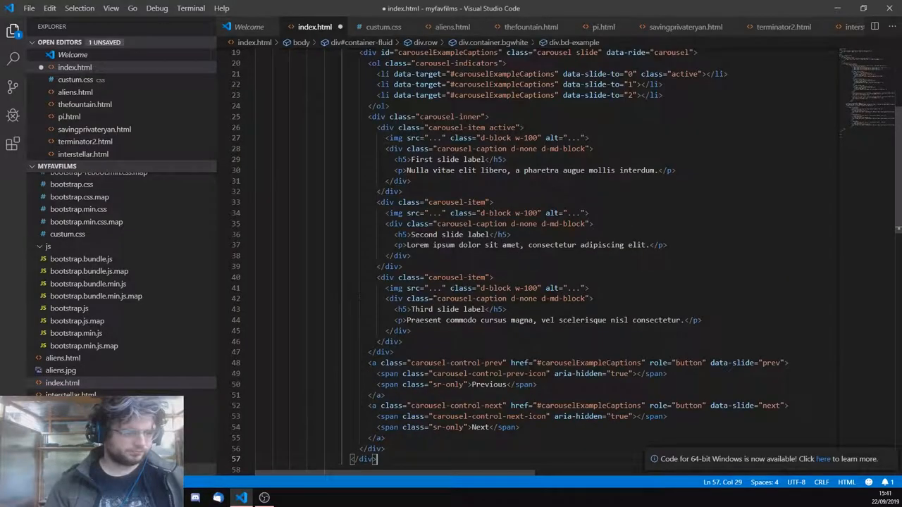
- Scroll through the Bootstrap Images documentation to the thumbnails section
{"action": "scroll", "scroll_direction": "down", "scroll_amount": 3}
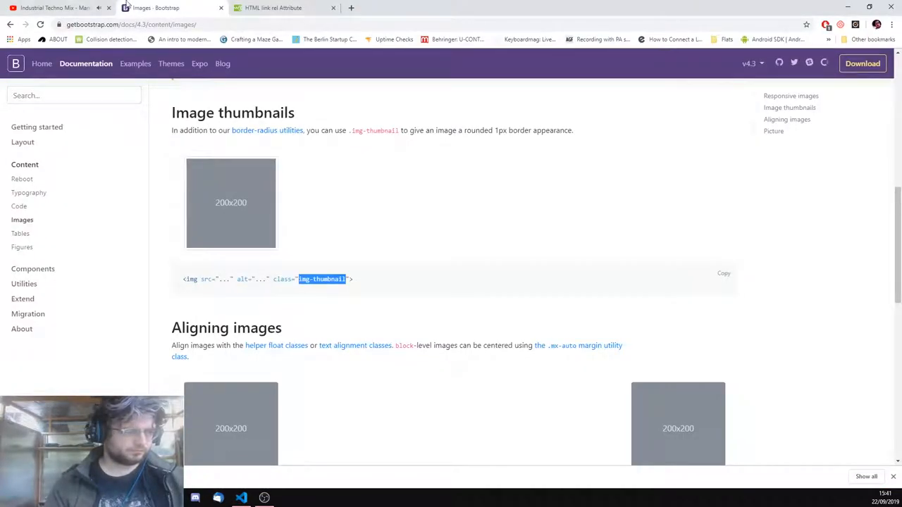
- Set the first two carousel-item image sources to aliens.jpg and terminator2.jpg
{"action": "left_click", "coordinate": [24, 275]}
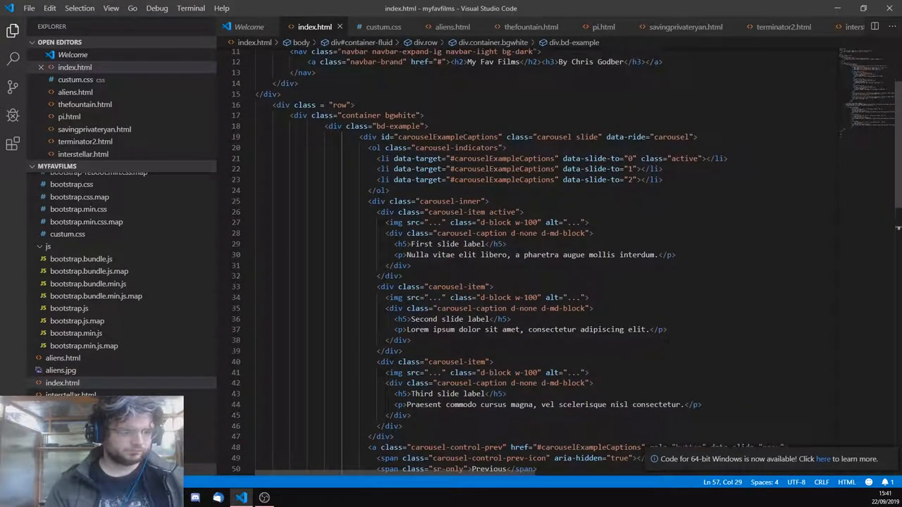
{"action": "double_click", "coordinate": [435, 223]}
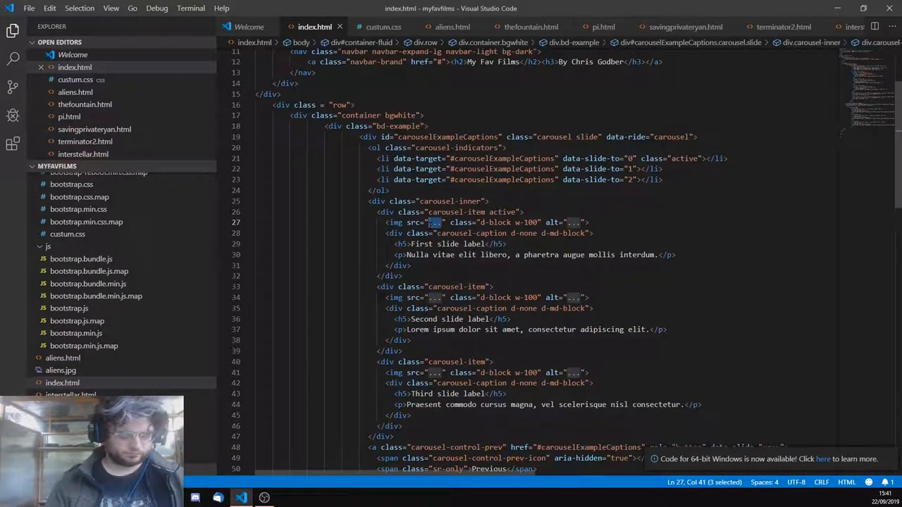
{"action": "type", "text": "aliens.jpg"}
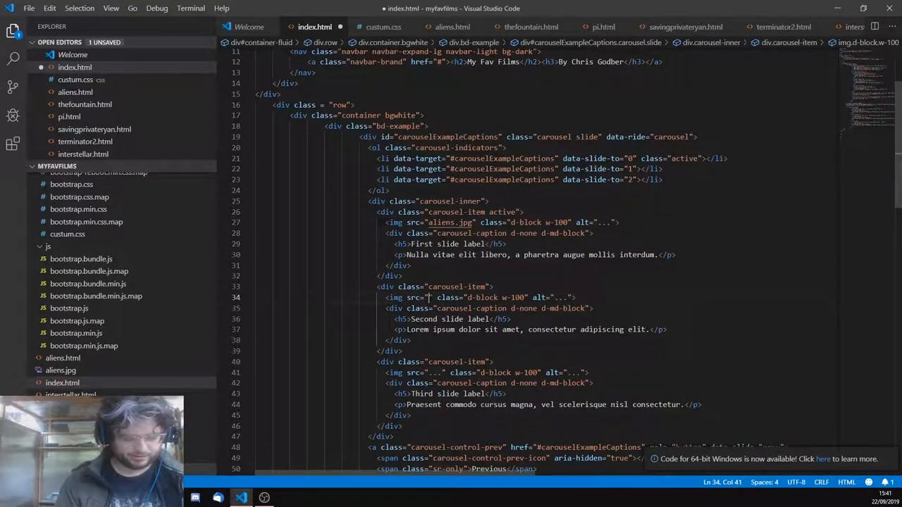
{"action": "type", "text": "terminator2.jpg"}
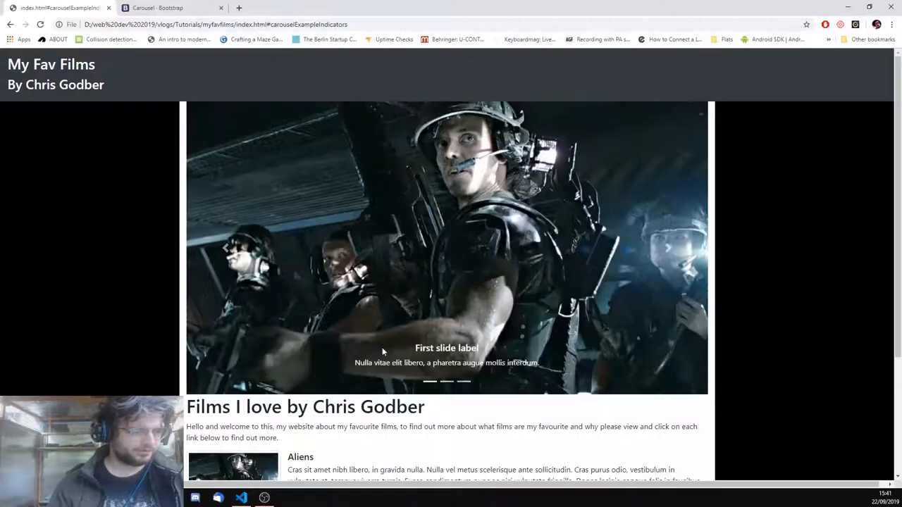
{"action": "scroll", "scroll_direction": "down", "scroll_amount": 3}
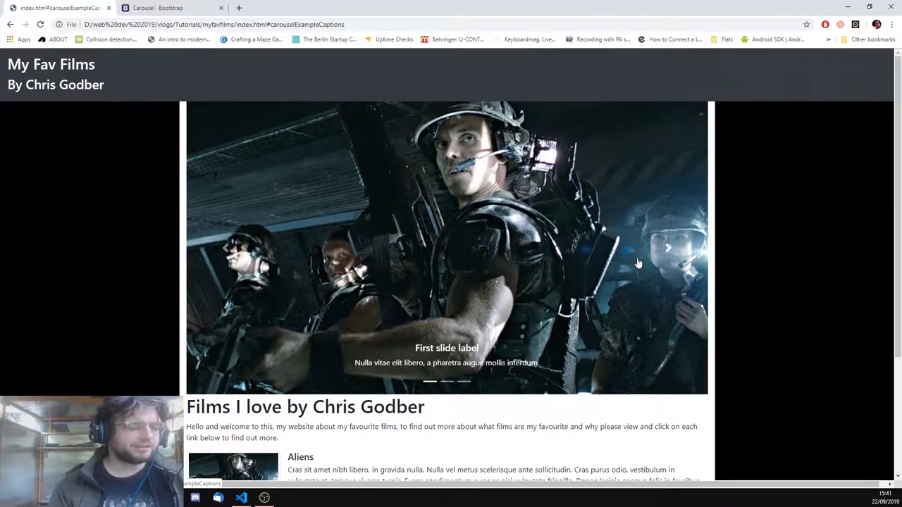
{"action": "scroll", "scroll_direction": "down", "scroll_amount": 3}
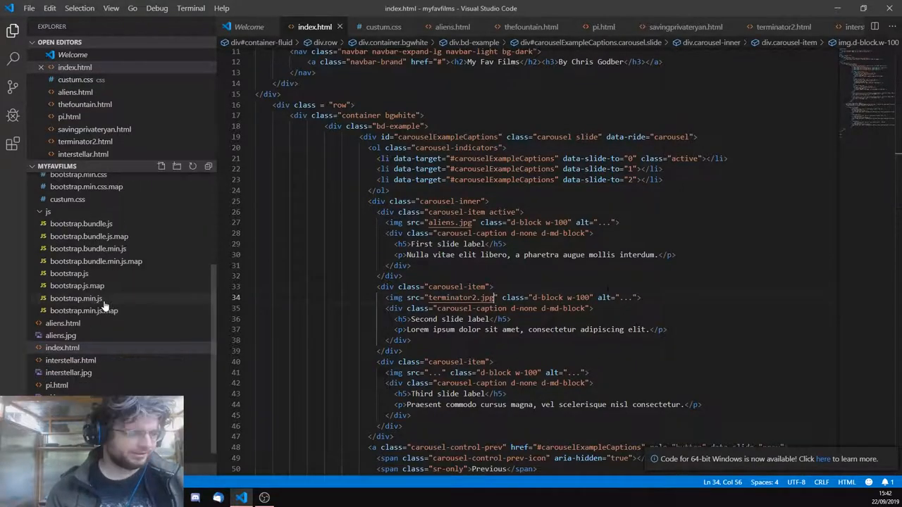
{"action": "scroll", "scroll_direction": "down", "scroll_amount": 3}
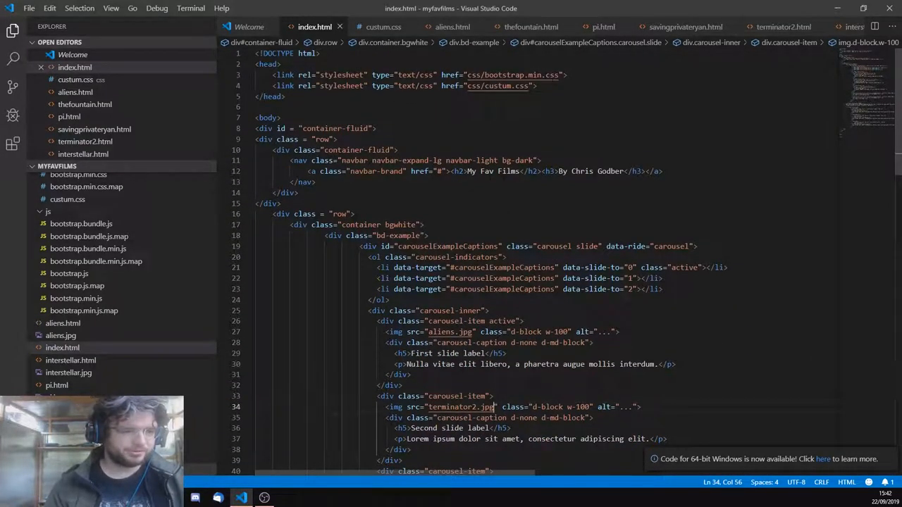
- Add a script tag loading js/bootstrap.min.js to the head and save
{"action": "type", "text": "<s"}
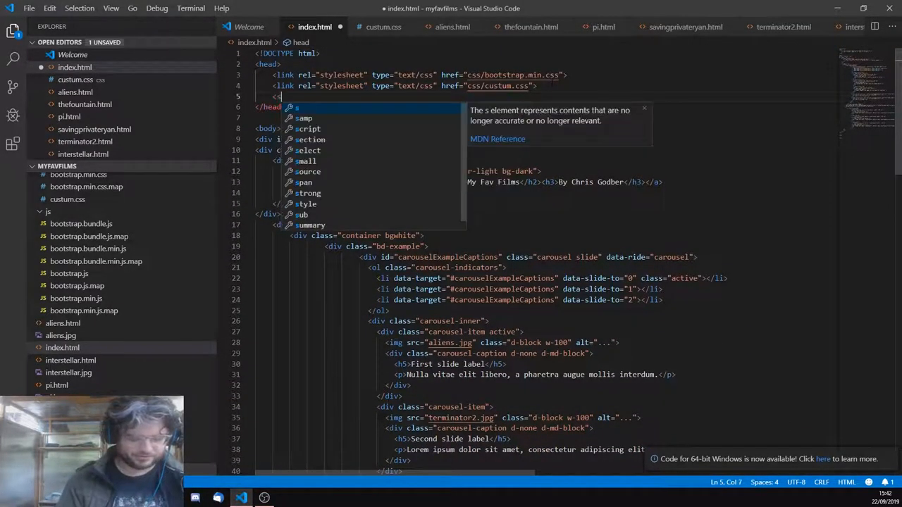
{"action": "type", "text": "cript src ="}
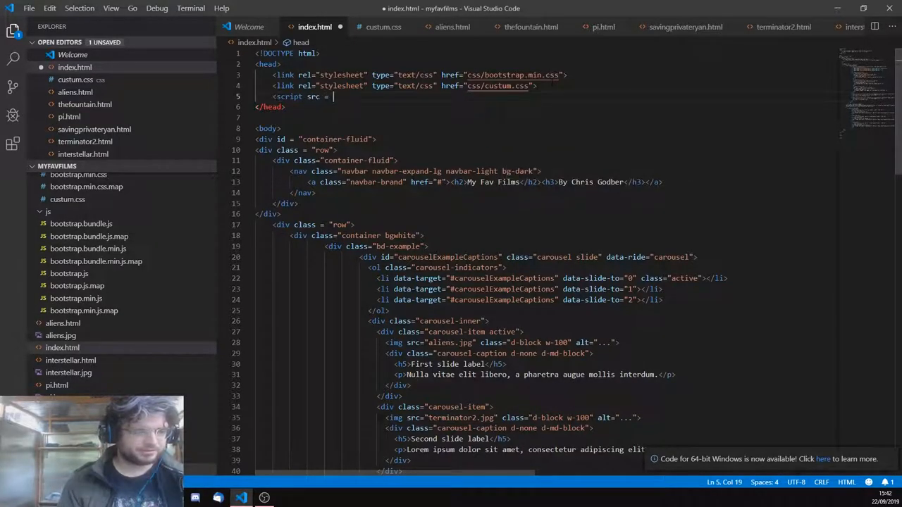
{"action": "type", "text": "''"}
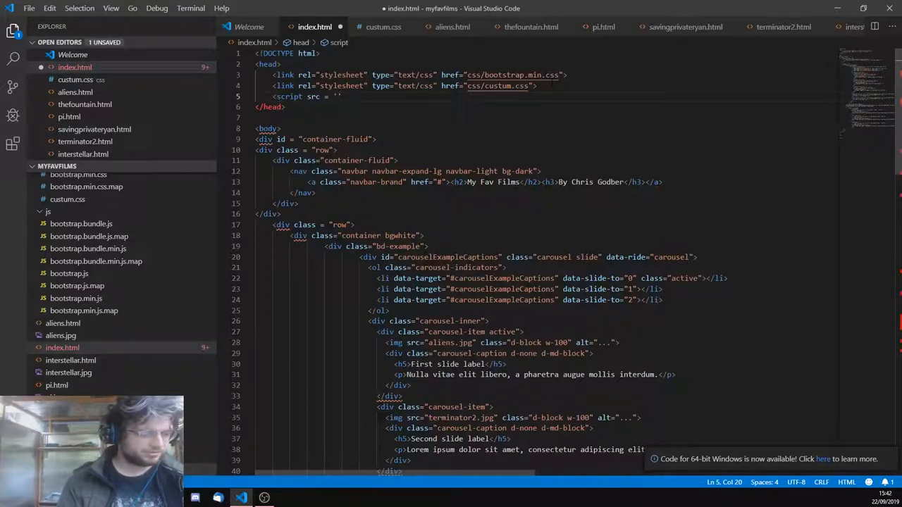
{"action": "type", "text": "bootstrap"}
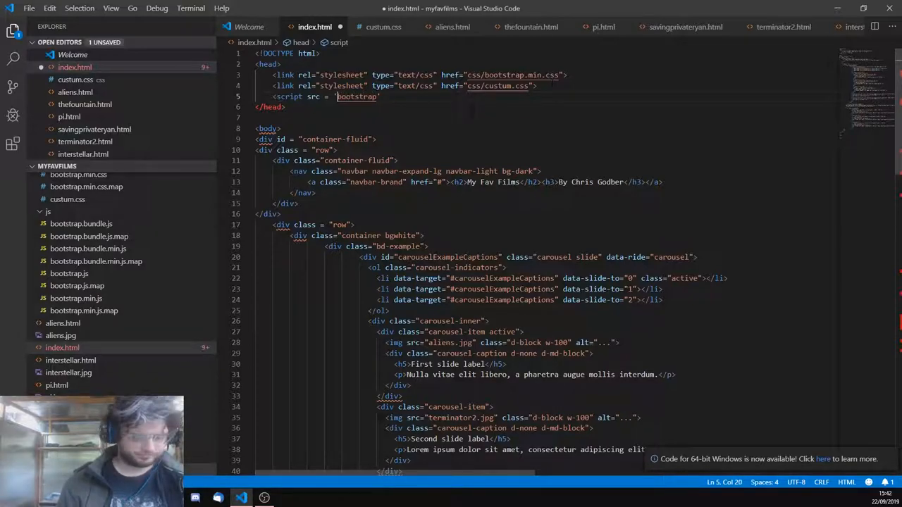
{"action": "type", "text": "js/"}
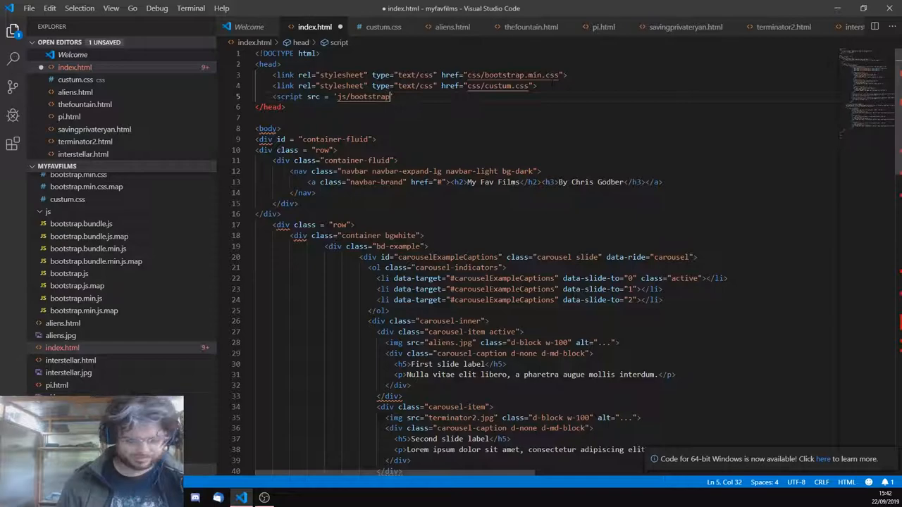
{"action": "type", "text": ".min.js"}
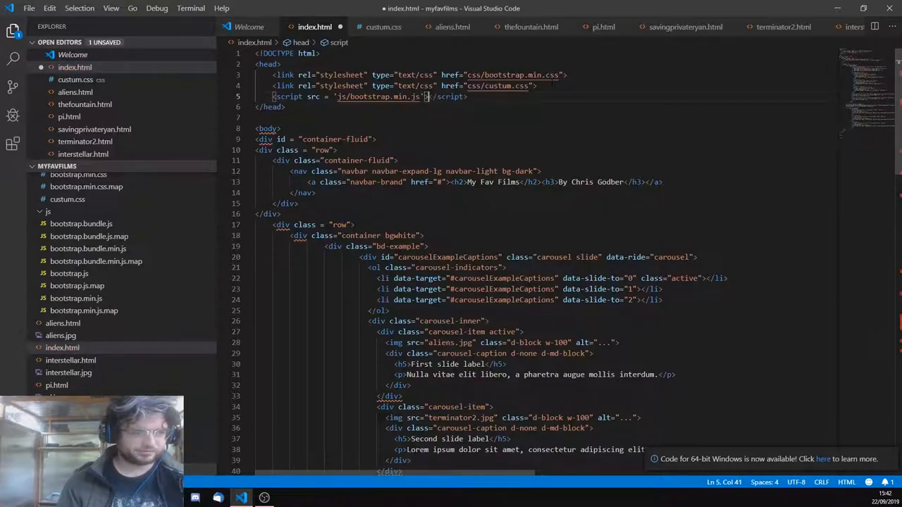
{"action": "key", "text": "ctrl+s"}
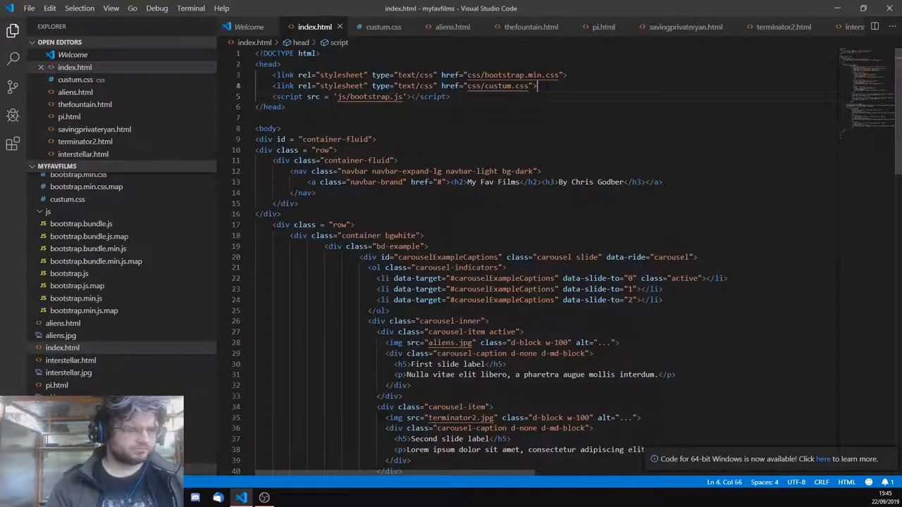
- Add a script tag loading jQuery 3.3.1 from the cdnjs.cloudflare.com URL
{"action": "type", "text": "<script src=\"https://cdnjs.cloudflare.com/ajax/libs/jquery/3.3.1/jquery.js\"></script>"}
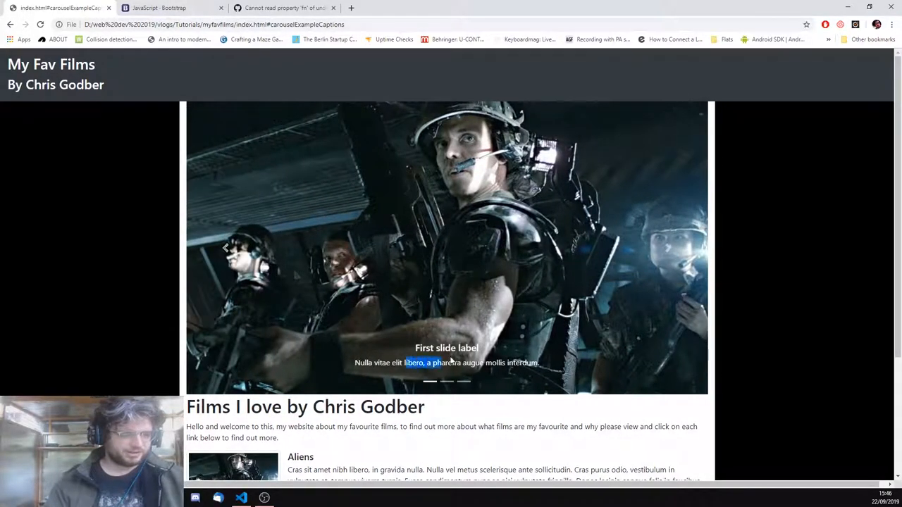
- Caption the first slide Aliens and set the third slide's image to thefountain.jpg
{"action": "left_click", "coordinate": [241, 499]}
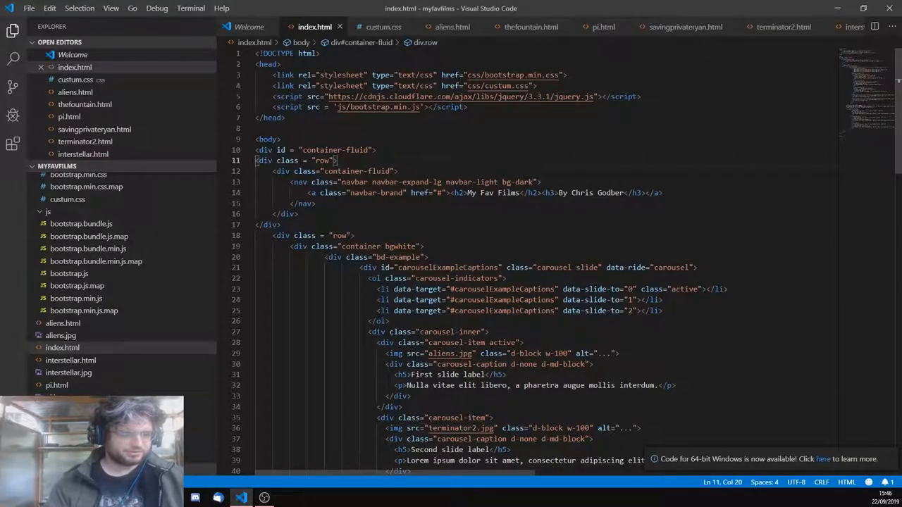
{"action": "scroll", "scroll_direction": "down", "scroll_amount": 3}
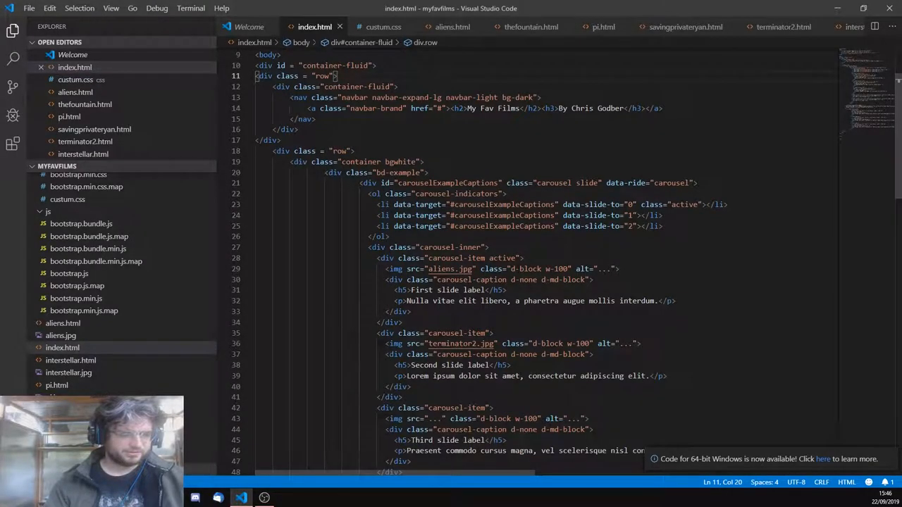
{"action": "double_click", "coordinate": [444, 290]}
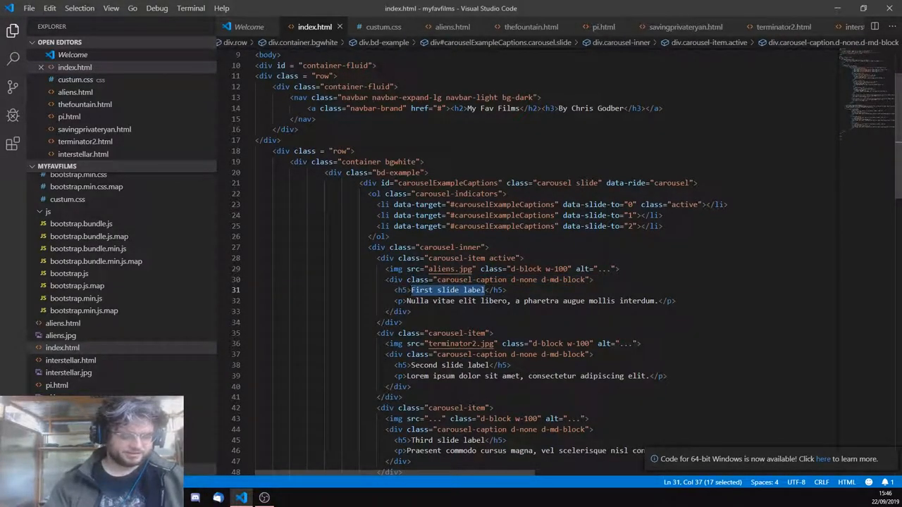
{"action": "type", "text": "Aliens</h5>"}
{"action": "left_click", "coordinate": [452, 365]}
{"action": "type", "text": "<h5>Terminator 2"}
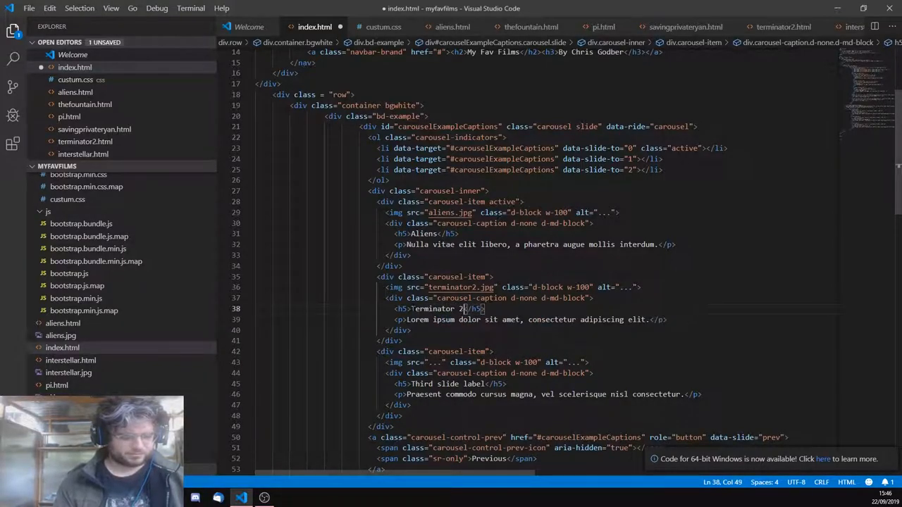
{"action": "scroll", "scroll_direction": "down", "scroll_amount": 3}
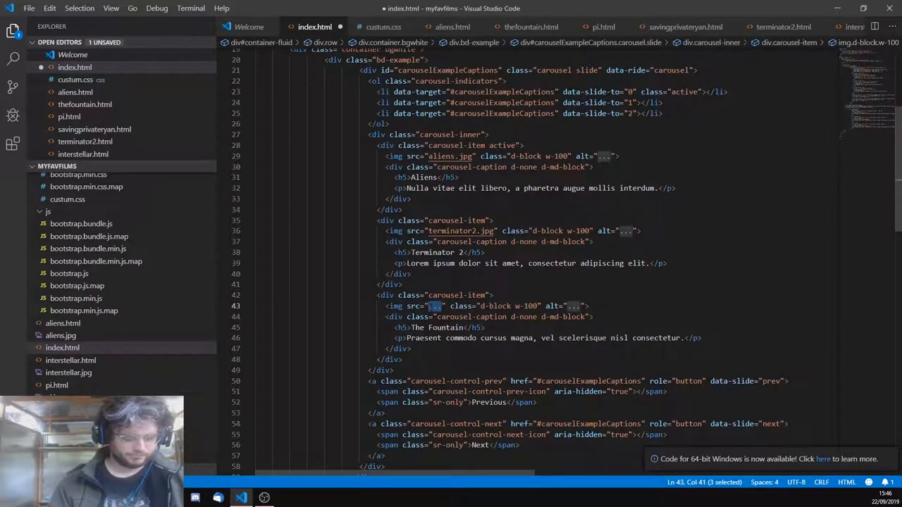
{"action": "type", "text": "thefountain.jpg"}
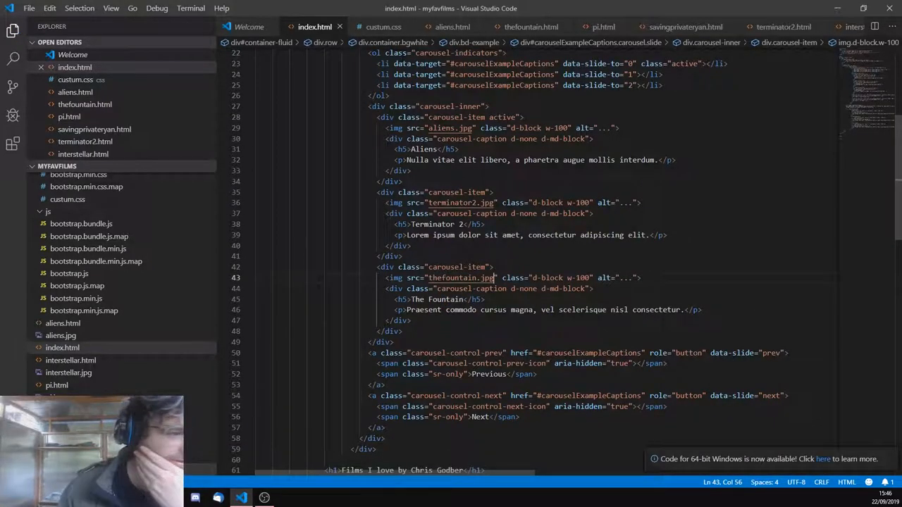
- Select the whole second carousel slide block to copy it for a new slide
{"action": "scroll", "scroll_direction": "down", "scroll_amount": 3}
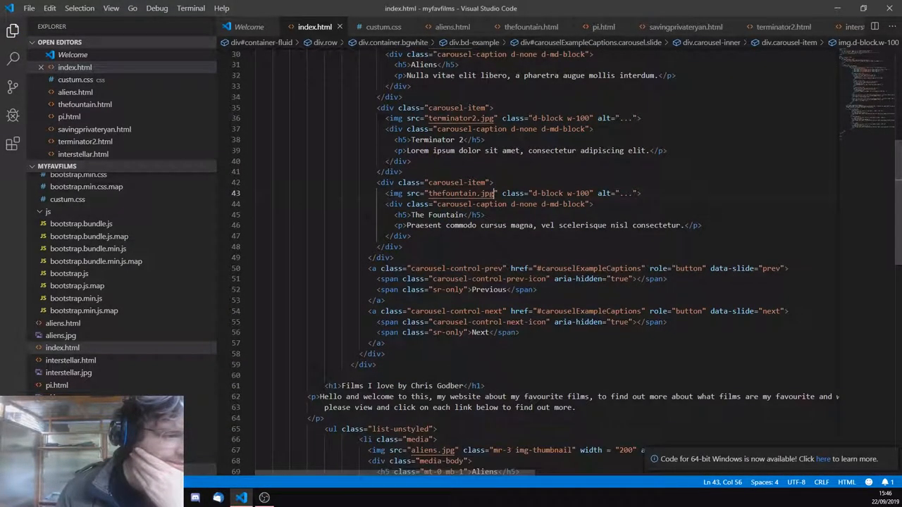
{"action": "left_click", "coordinate": [381, 108]}
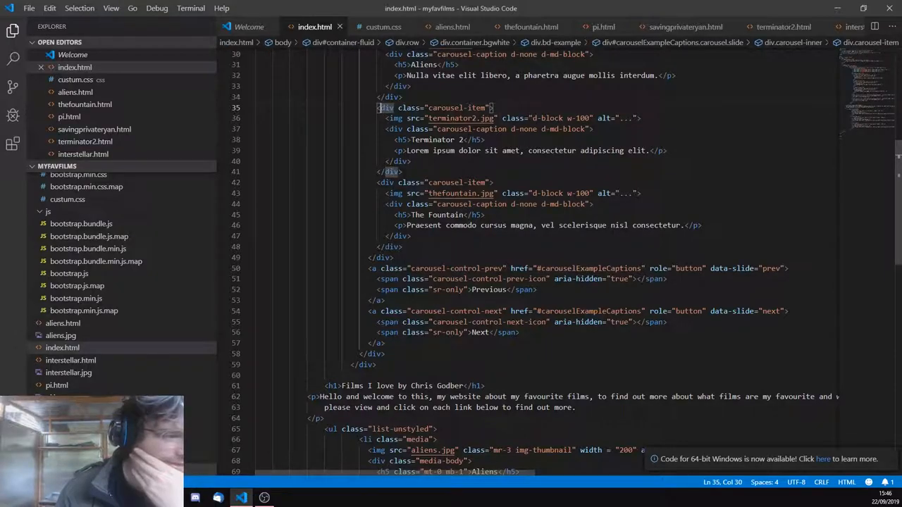
{"action": "left_click_drag", "start_coordinate": [375, 108], "coordinate": [403, 172]}
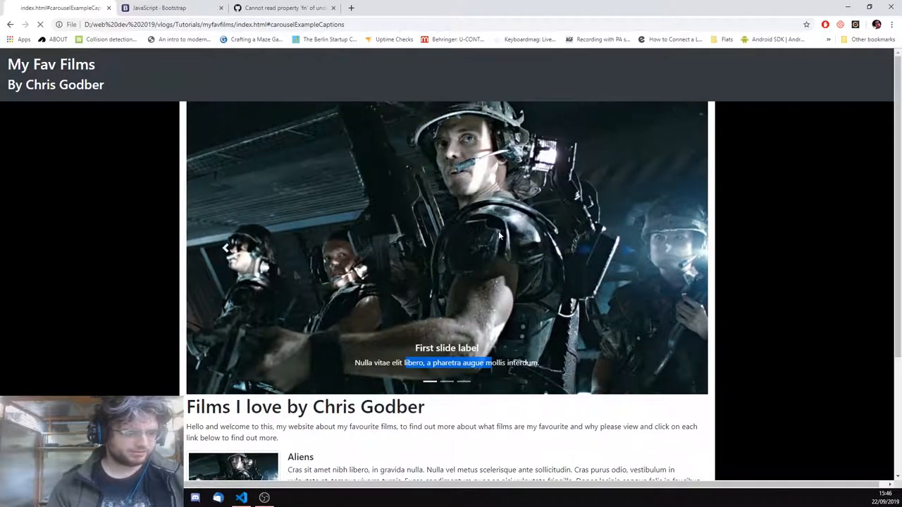
- Reload the page to see the captions, then paste a fourth slide after the third in index.html
{"action": "left_click", "coordinate": [668, 237]}
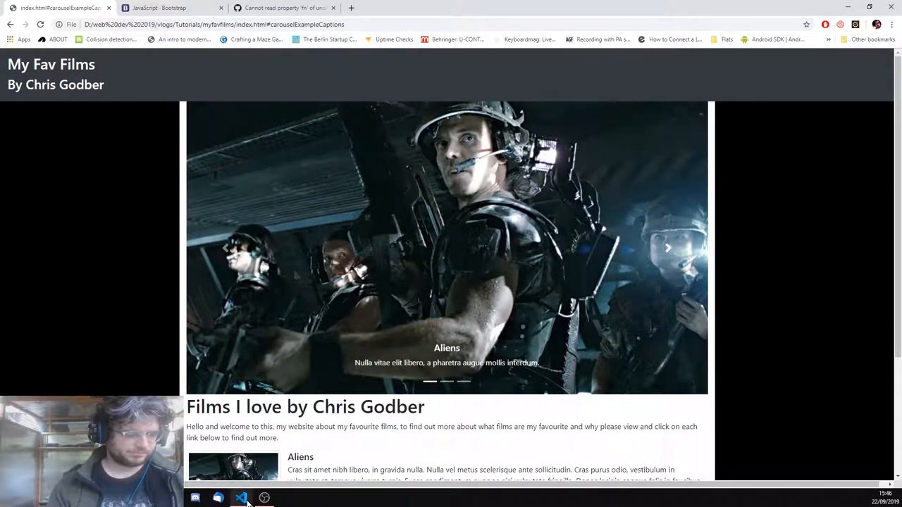
{"action": "left_click", "coordinate": [241, 499]}
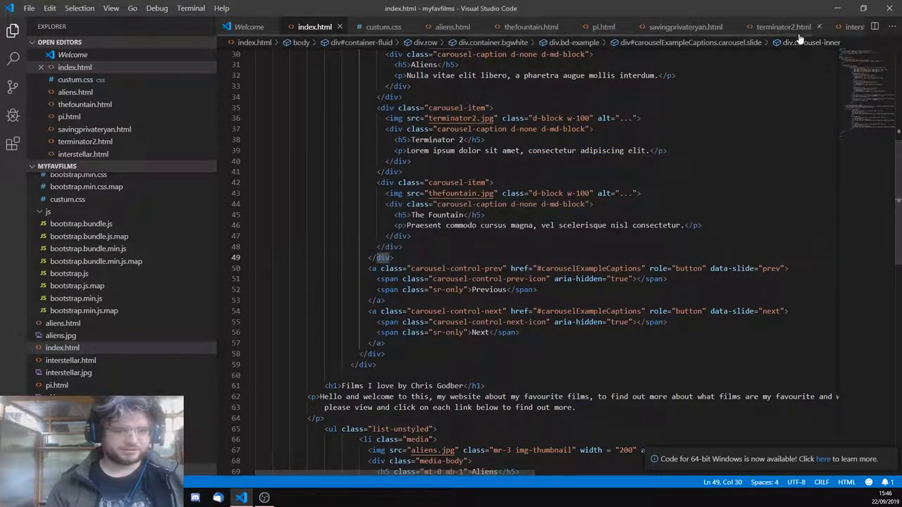
{"action": "left_click", "coordinate": [392, 246]}
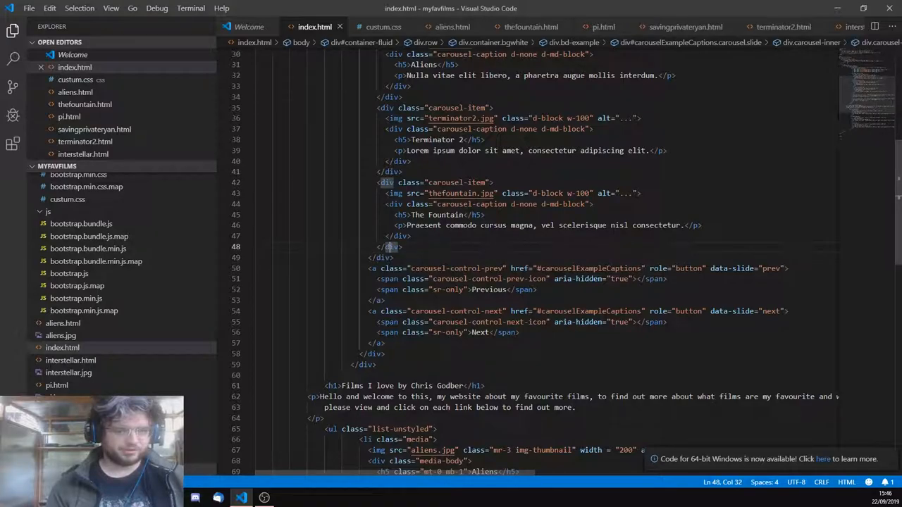
{"action": "left_click", "coordinate": [397, 237]}
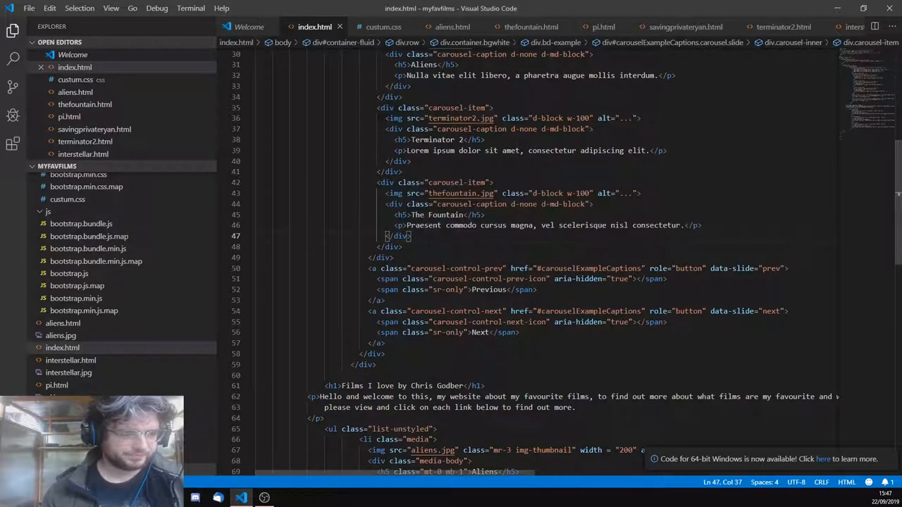
{"action": "left_click", "coordinate": [392, 247]}
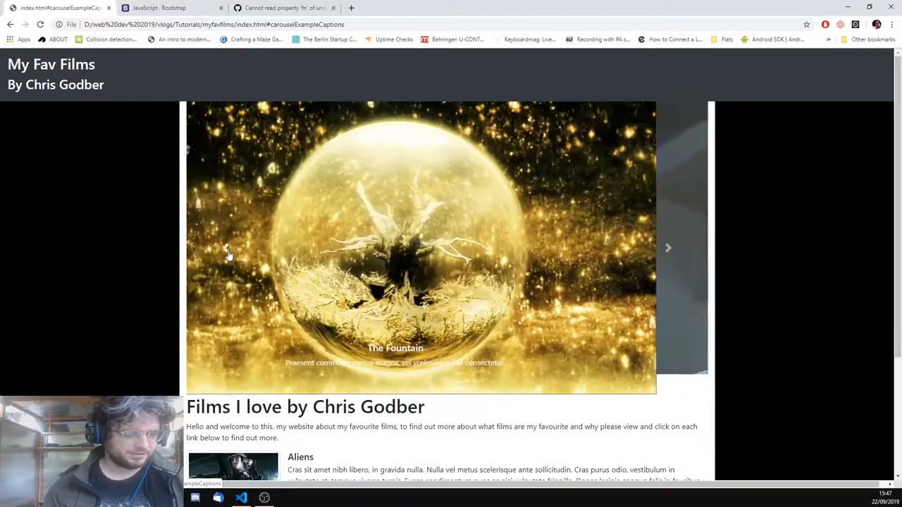
- Step the carousel to the next slide in Chrome and return to the editor
{"action": "left_click", "coordinate": [668, 248]}
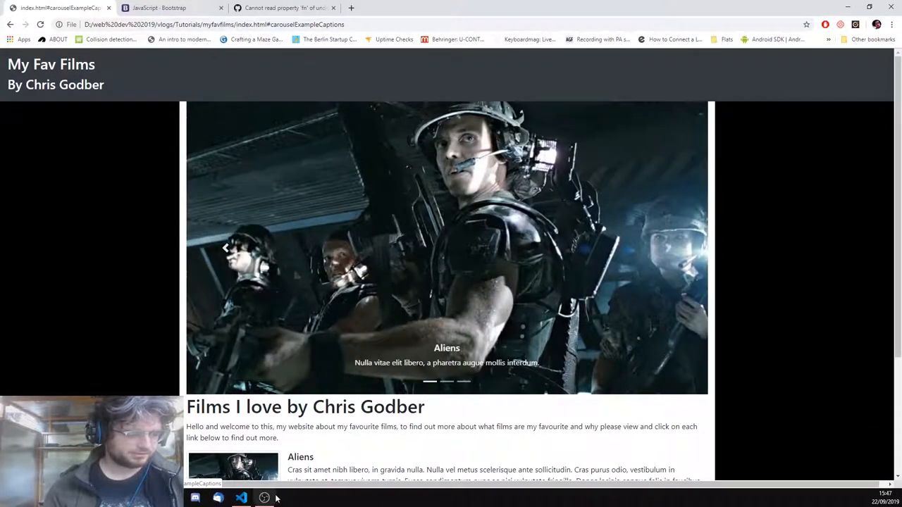
{"action": "left_click", "coordinate": [241, 499]}
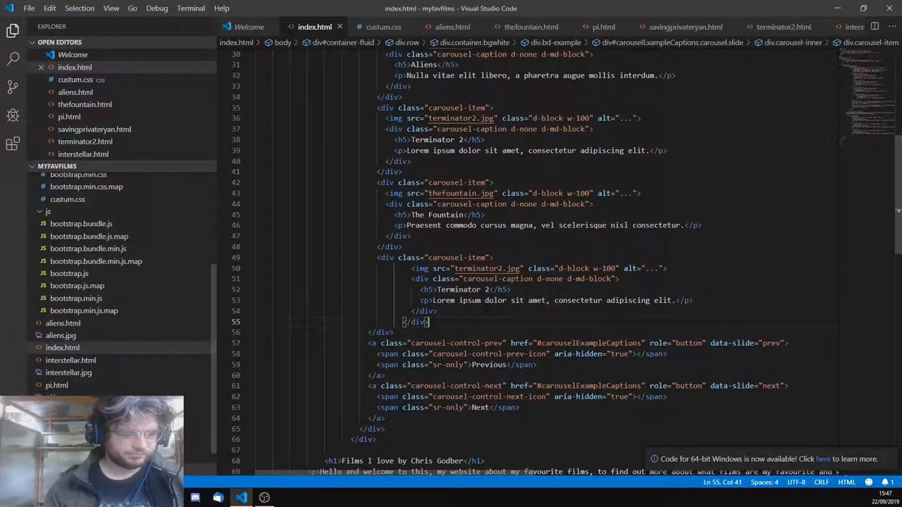
- Turn the copied slide into an Interstellar slide with its own caption and image
{"action": "double_click", "coordinate": [459, 290]}
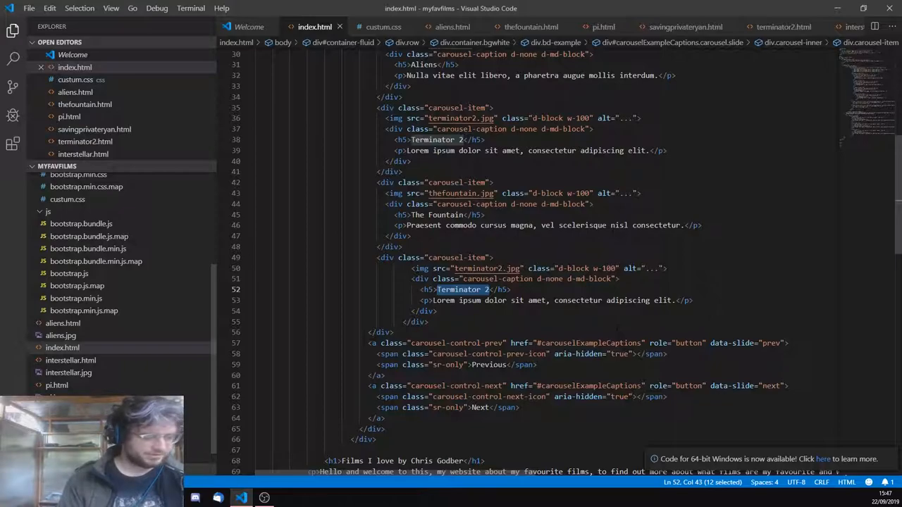
{"action": "type", "text": "Interstellar"}
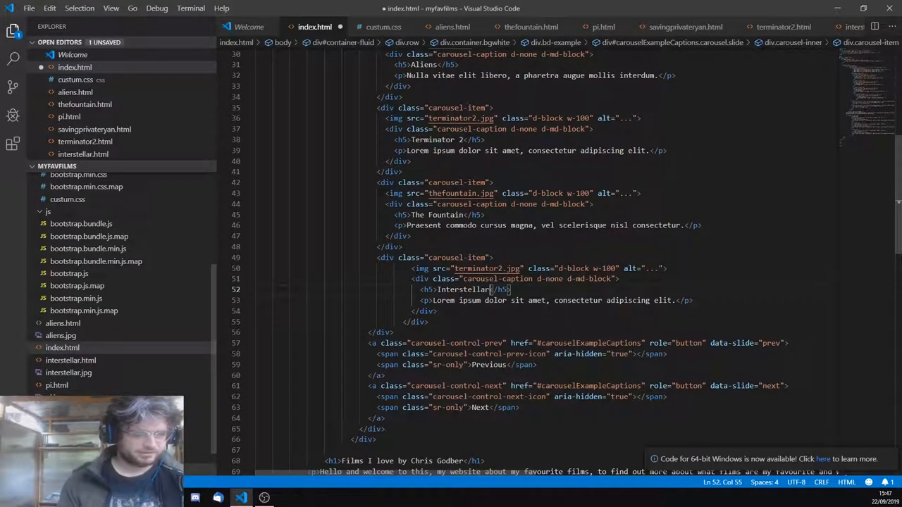
{"action": "double_click", "coordinate": [478, 268]}
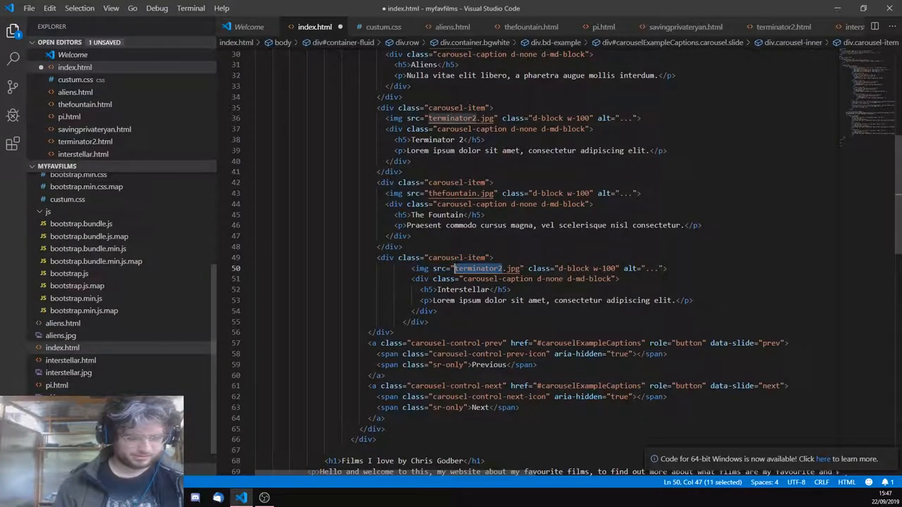
{"action": "type", "text": "interstellar.html"}
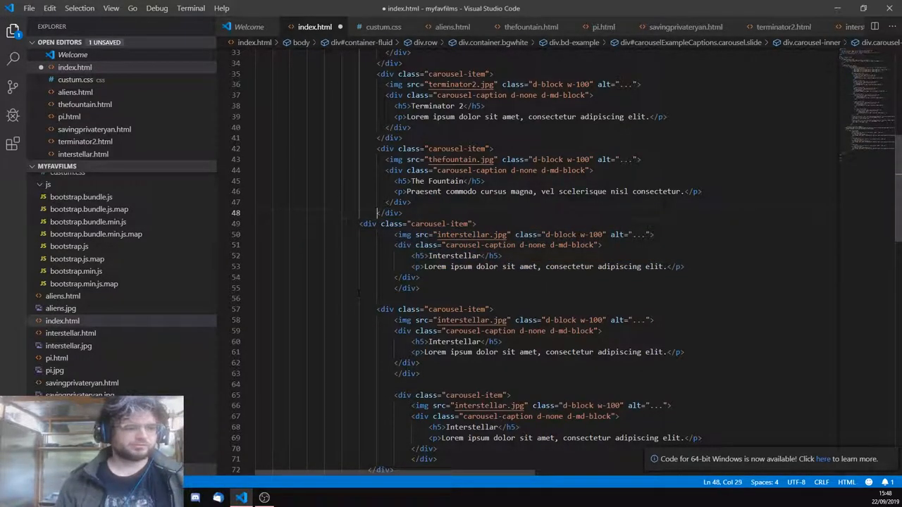
{"action": "scroll", "scroll_direction": "down", "scroll_amount": 3}
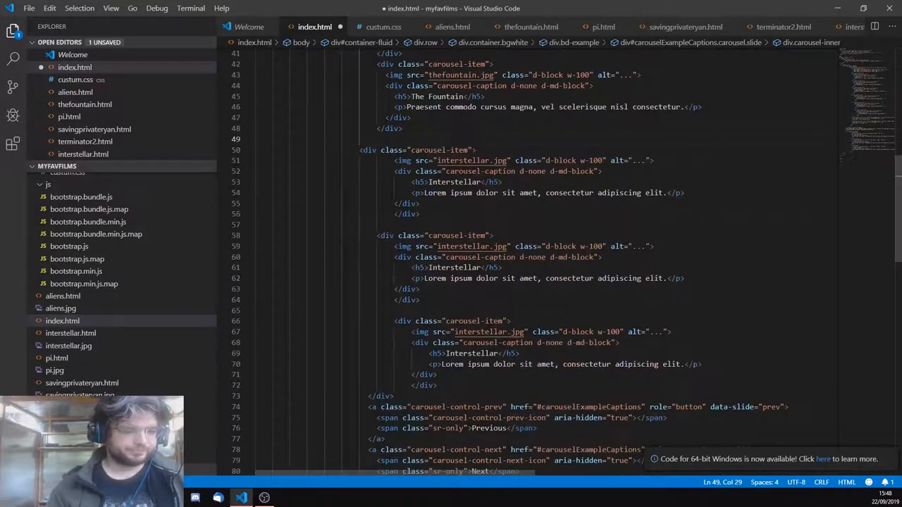
- Give the remaining slides pi and savingprivateryan images and the caption Saving Private Ryan
{"action": "double_click", "coordinate": [466, 245]}
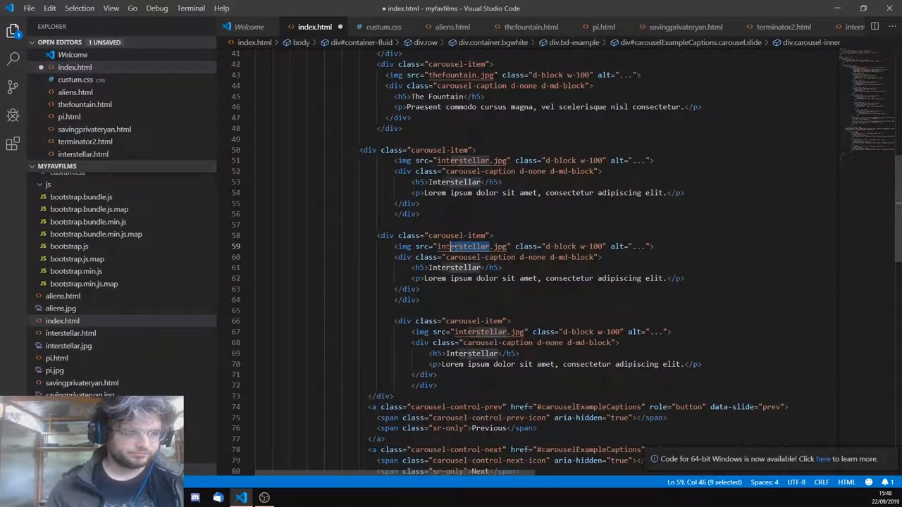
{"action": "type", "text": "pi.html"}
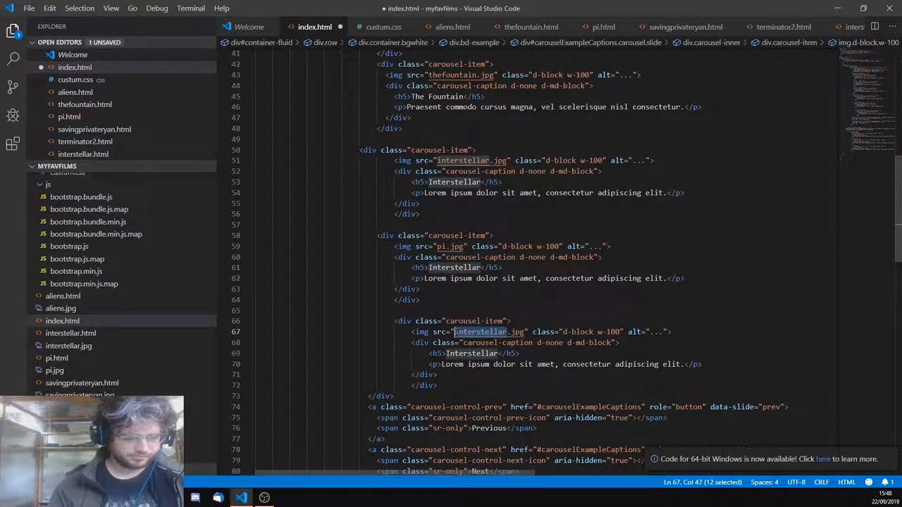
{"action": "type", "text": "savingprivateryan"}
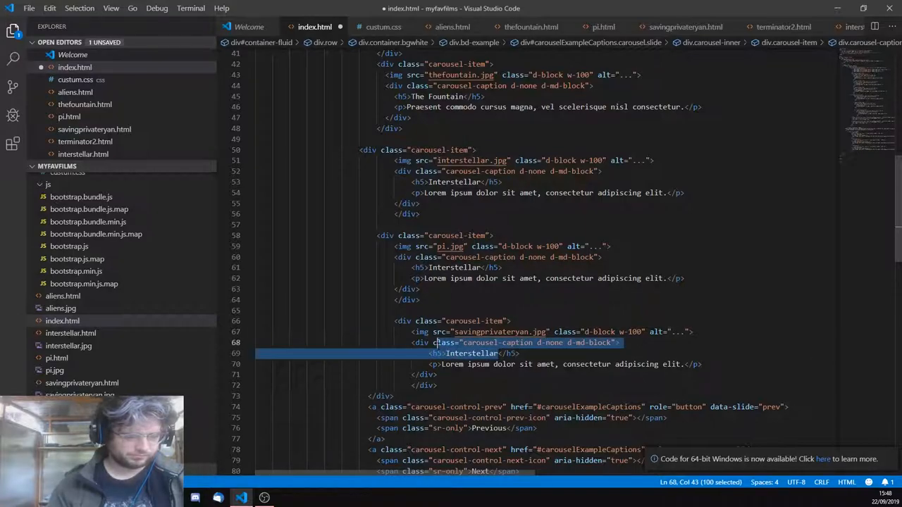
{"action": "type", "text": "Saving</h5>"}
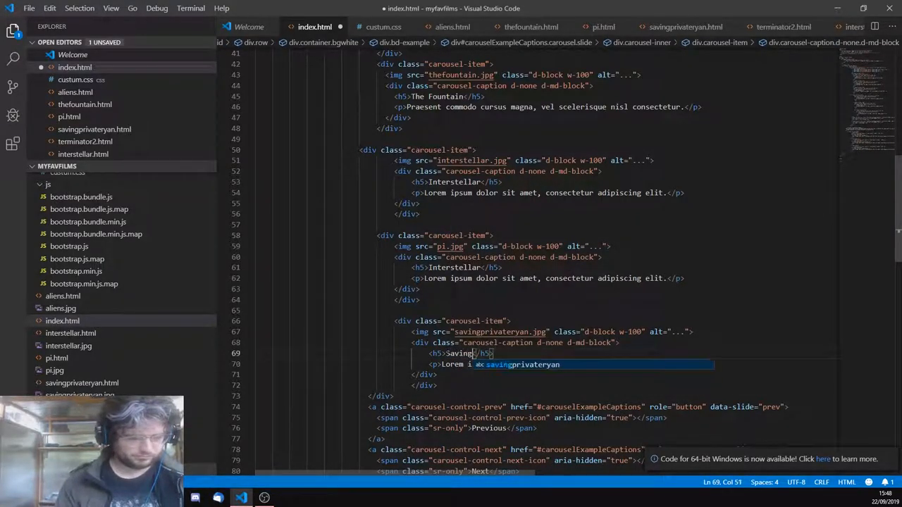
{"action": "type", "text": "Private"}
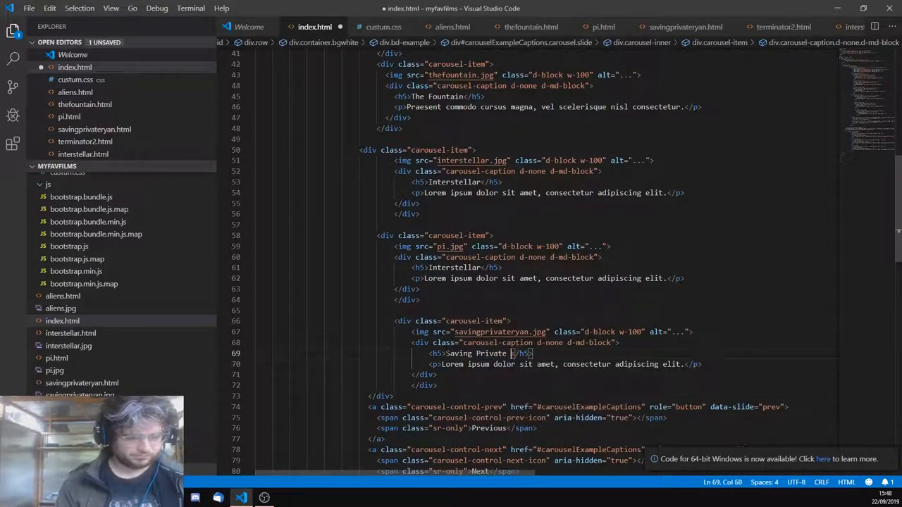
{"action": "type", "text": "Ryan"}
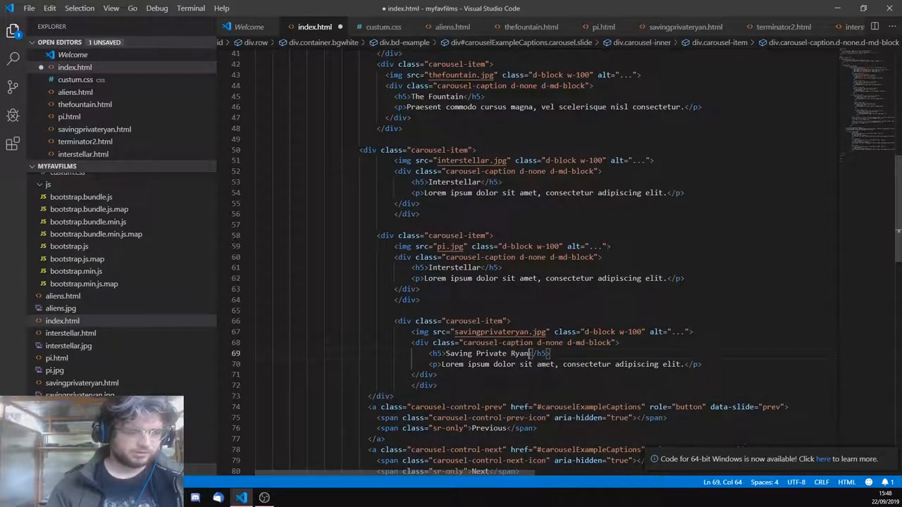
- Caption the Pi slide 'Pi - Faith in Chaos' and preview the carousel in Chrome
{"action": "double_click", "coordinate": [454, 268]}
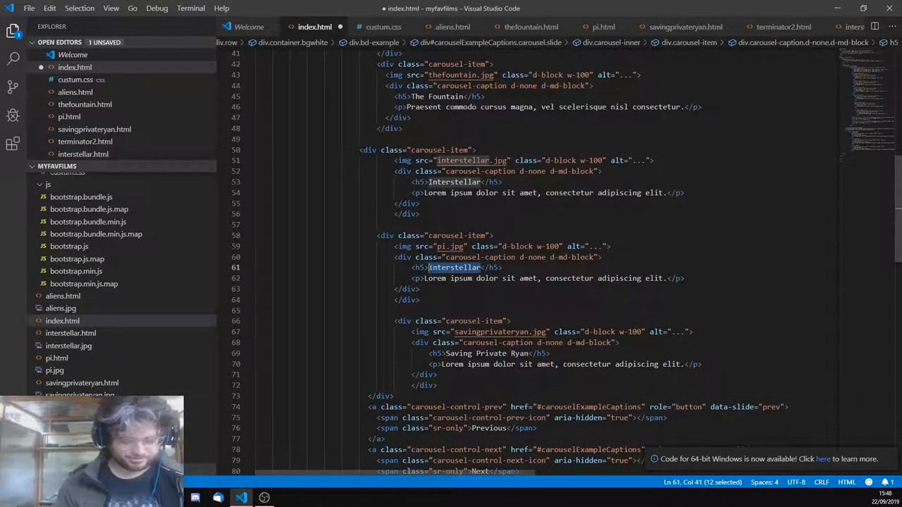
{"action": "type", "text": "pi</h5>"}
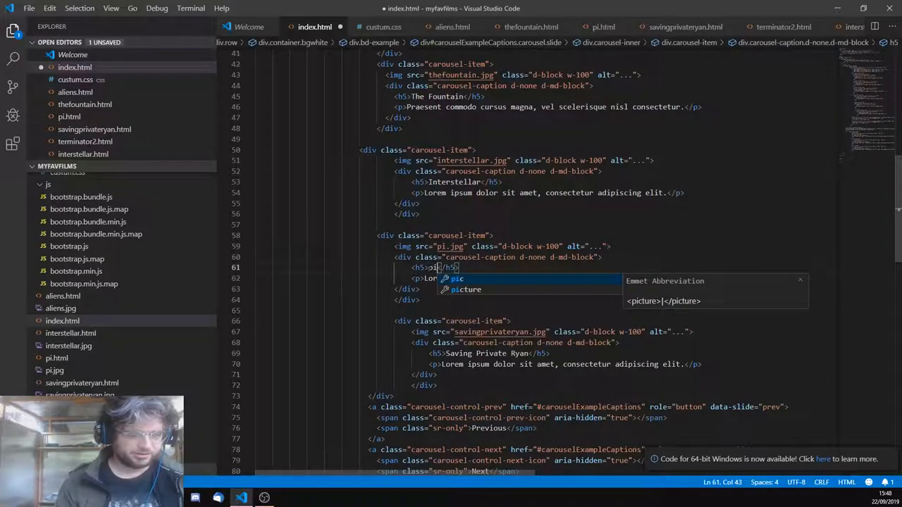
{"action": "type", "text": "Pi - Faith in Ch"}
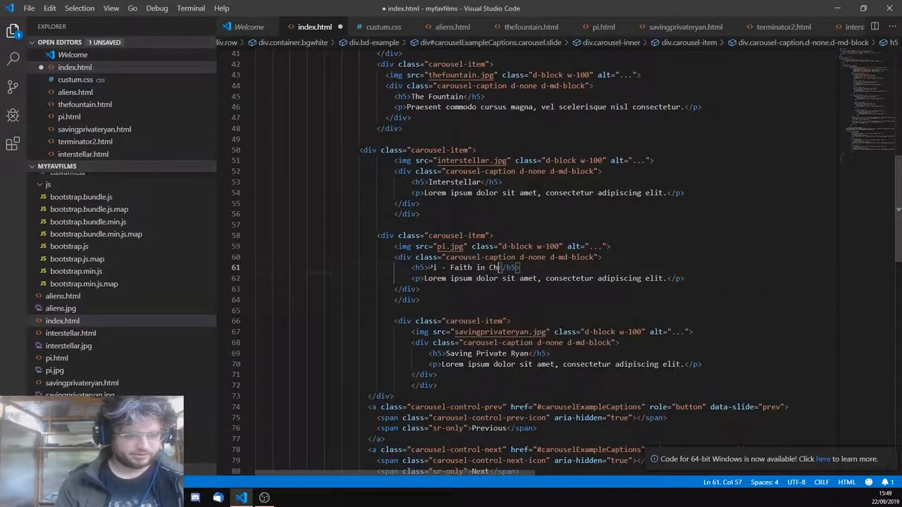
{"action": "type", "text": "aos"}
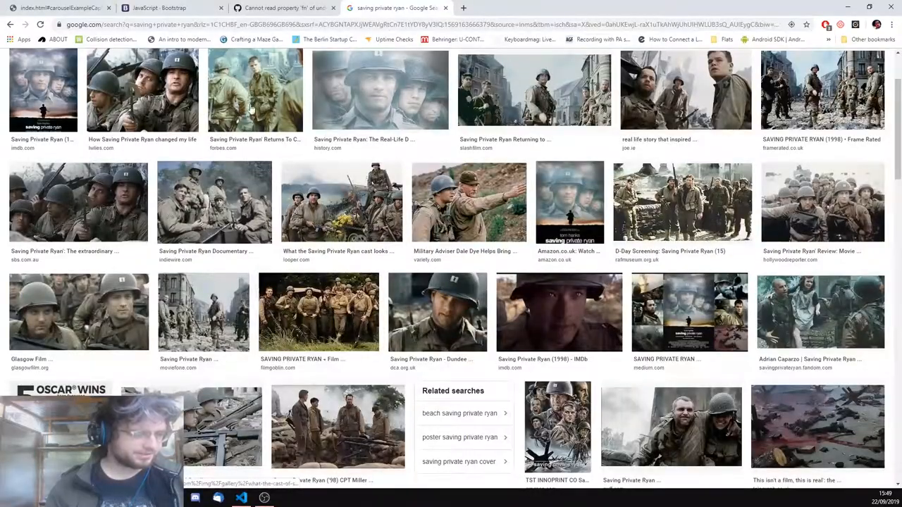
{"action": "left_click", "coordinate": [59, 9]}
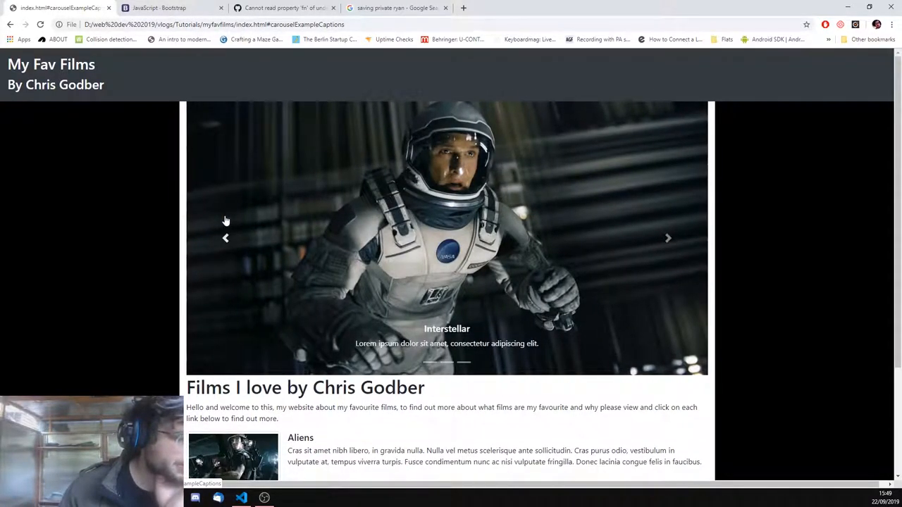
{"action": "scroll", "scroll_direction": "down", "scroll_amount": 3}
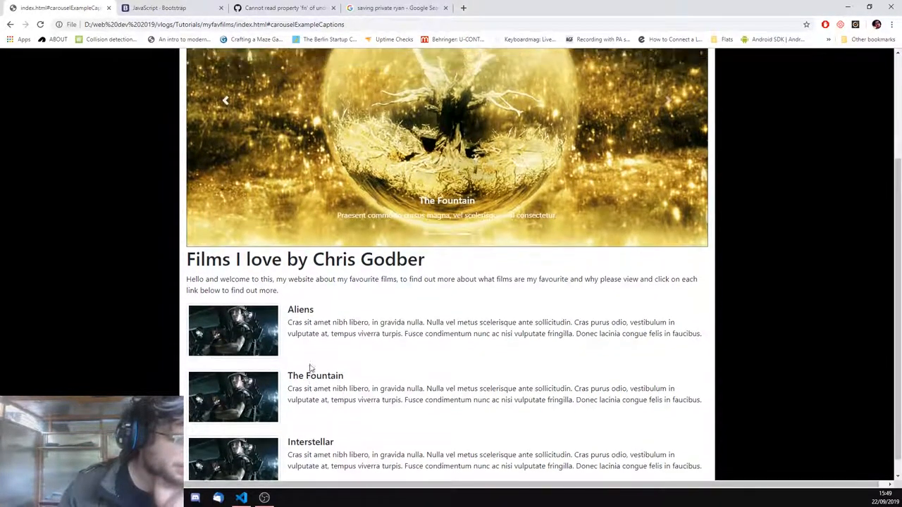
{"action": "left_click", "coordinate": [241, 498]}
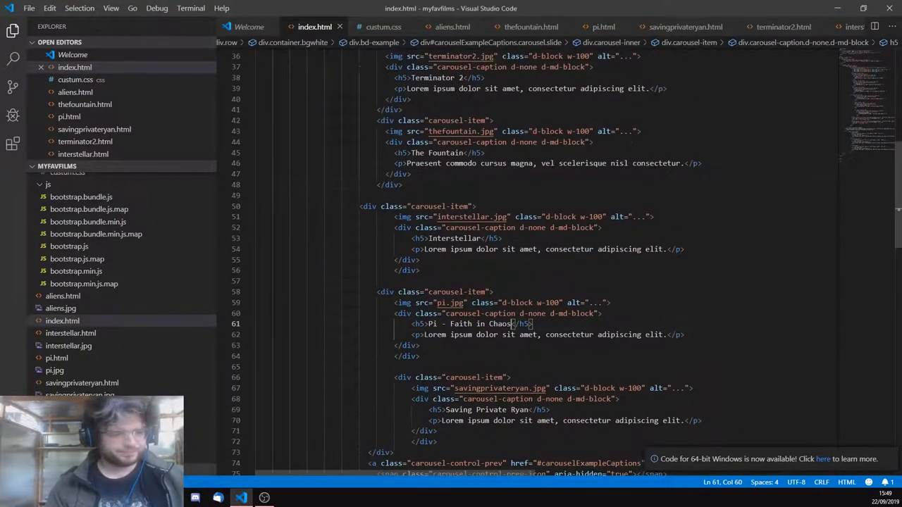
- Give duplicated film list items terminator2.jpg and interstellar.jpg thumbnails and save
{"action": "scroll", "scroll_direction": "up", "scroll_amount": 3}
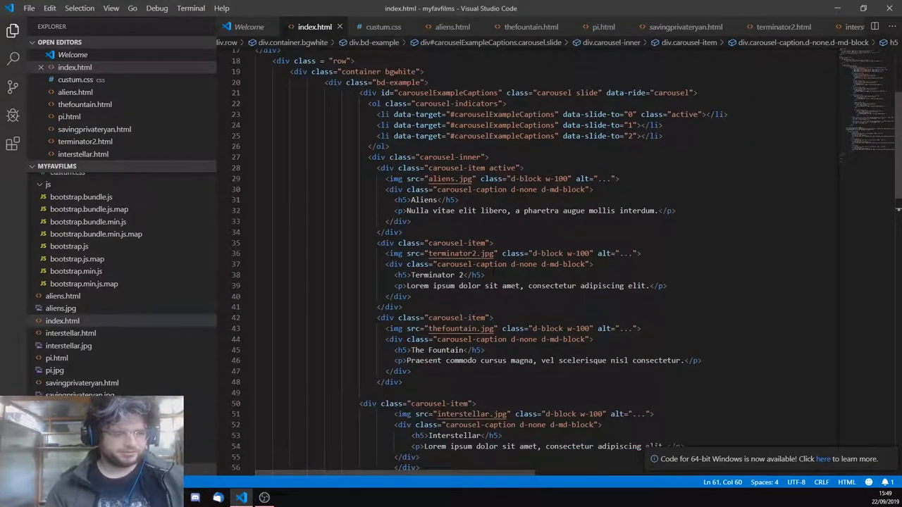
{"action": "double_click", "coordinate": [458, 254]}
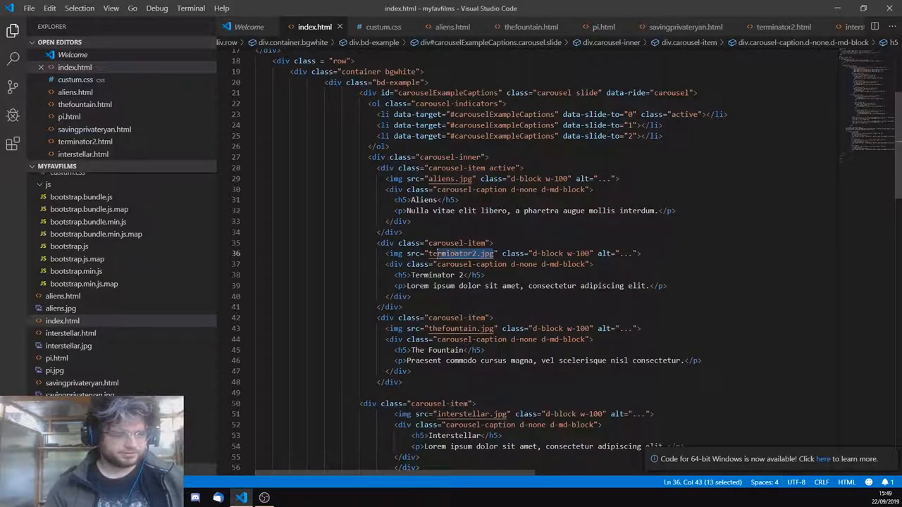
{"action": "scroll", "scroll_direction": "down", "scroll_amount": 3}
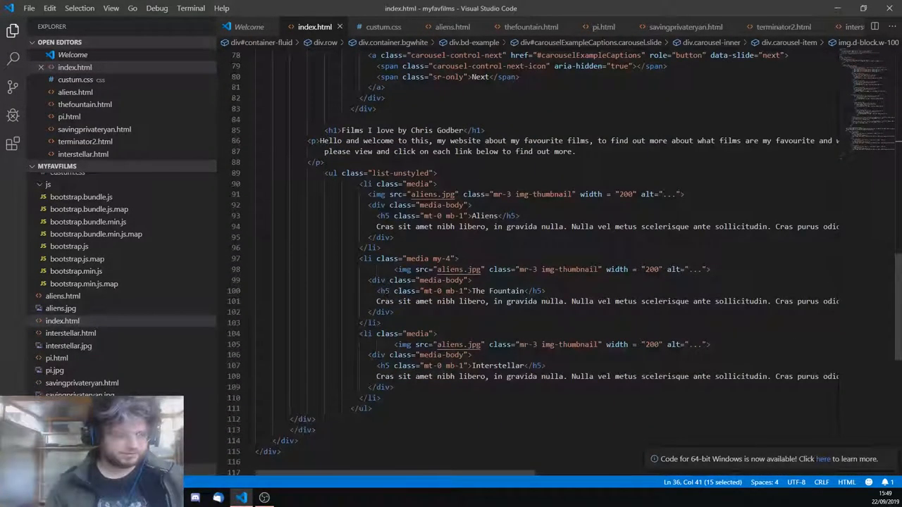
{"action": "type", "text": "terminator2.jpg"}
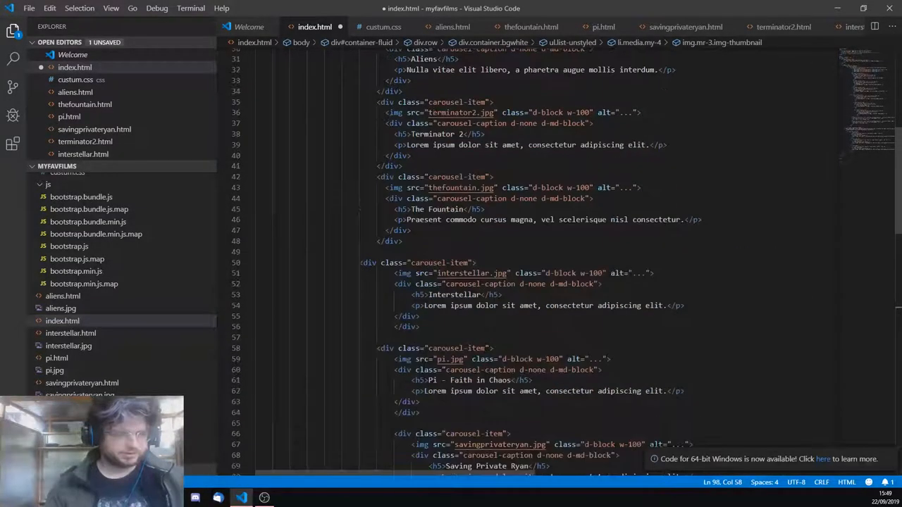
{"action": "scroll", "scroll_direction": "down", "scroll_amount": 3}
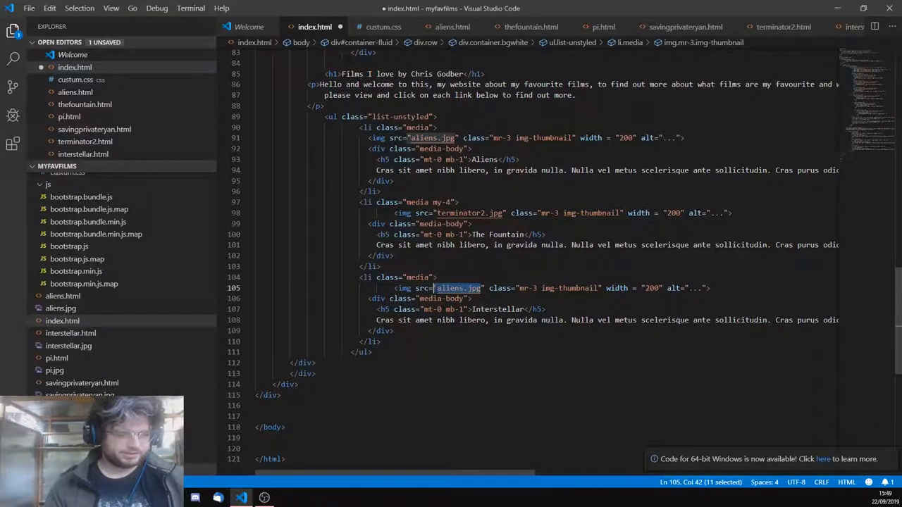
{"action": "type", "text": "inter"}
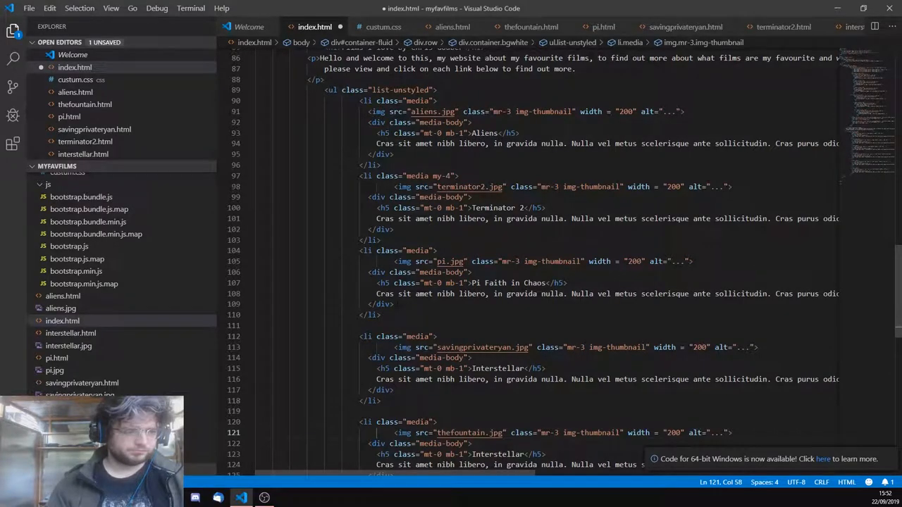
{"action": "key", "text": "ctrl+s"}
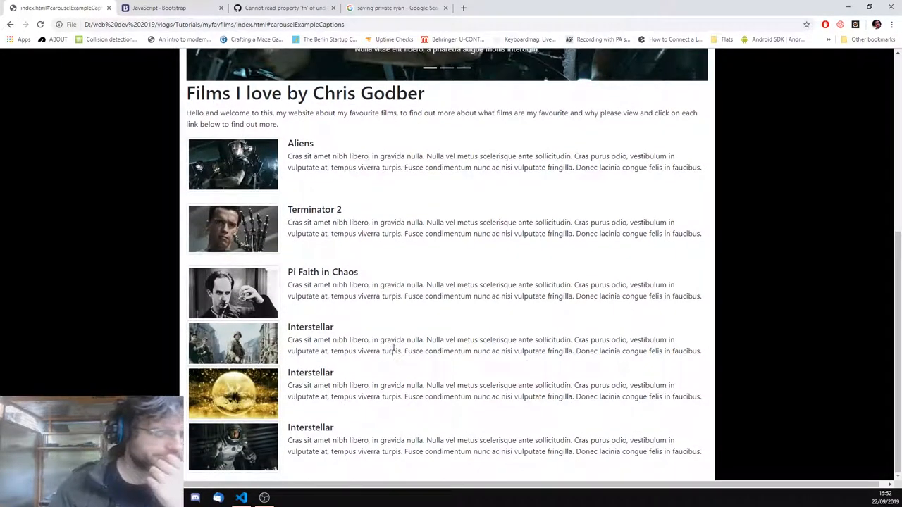
{"action": "mouse_move", "coordinate": [307, 367]}
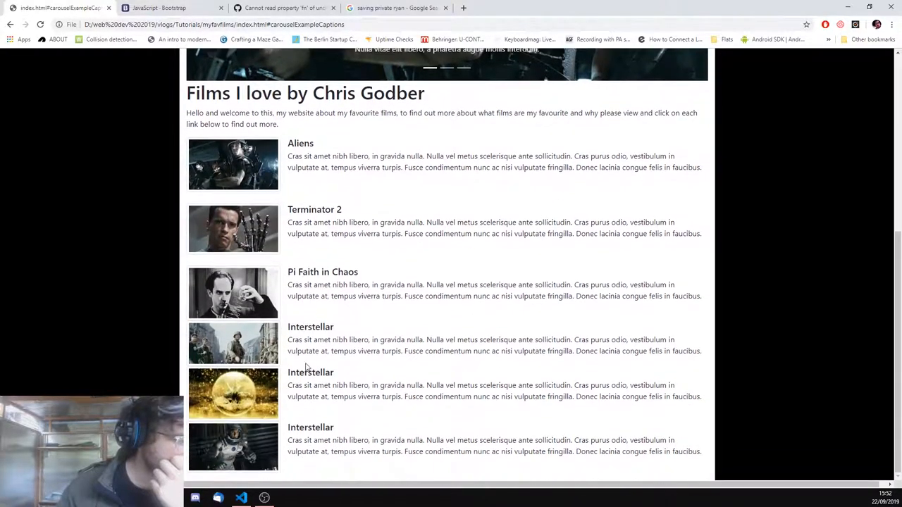
- Retitle list entries Saving Private Ryan and The Fountain with their thumbnails
{"action": "left_click", "coordinate": [241, 497]}
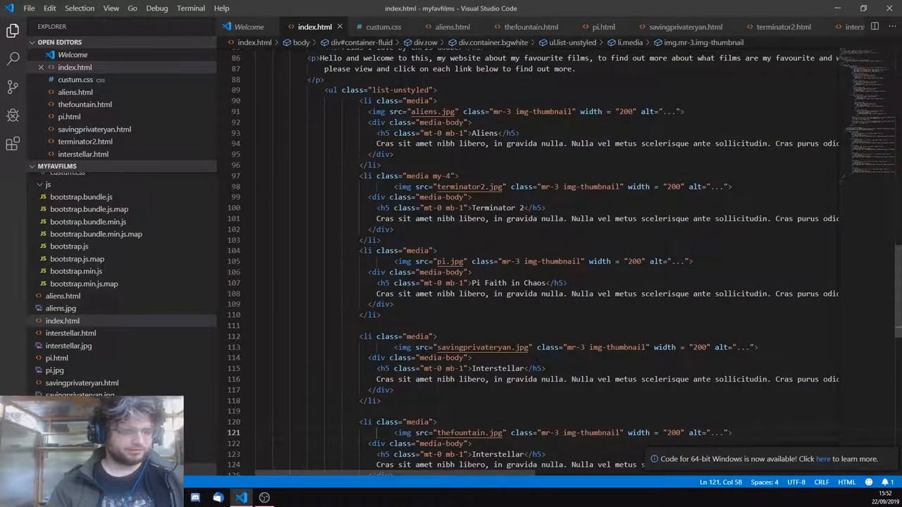
{"action": "scroll", "scroll_direction": "down", "scroll_amount": 3}
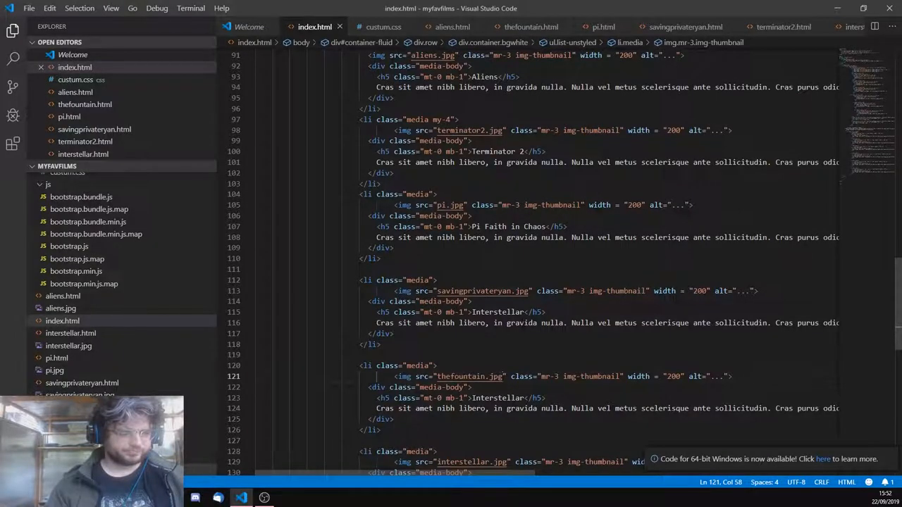
{"action": "type", "text": "Sa"}
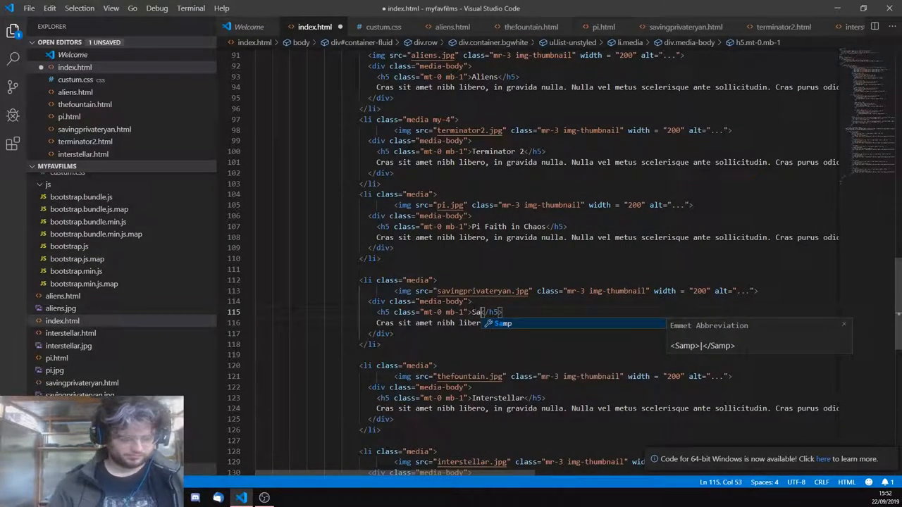
{"action": "type", "text": "ving Private Ryan"}
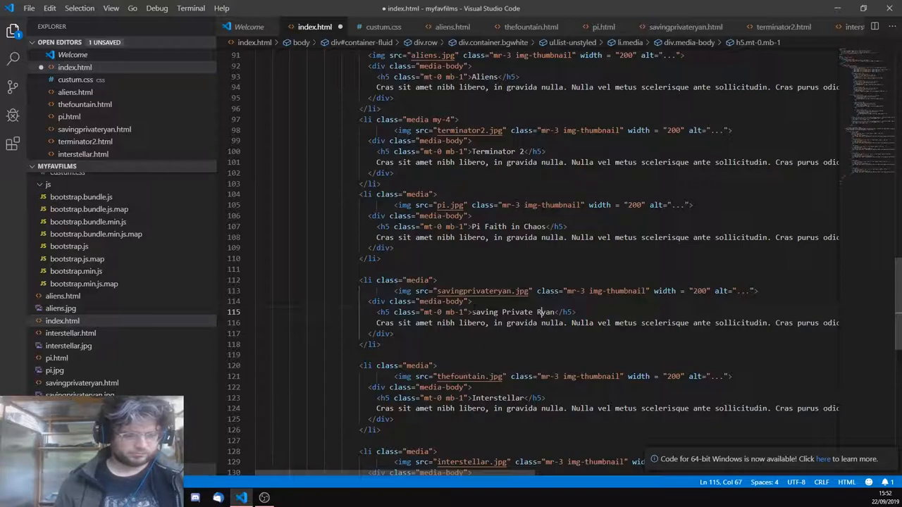
{"action": "scroll", "scroll_direction": "down", "scroll_amount": 3}
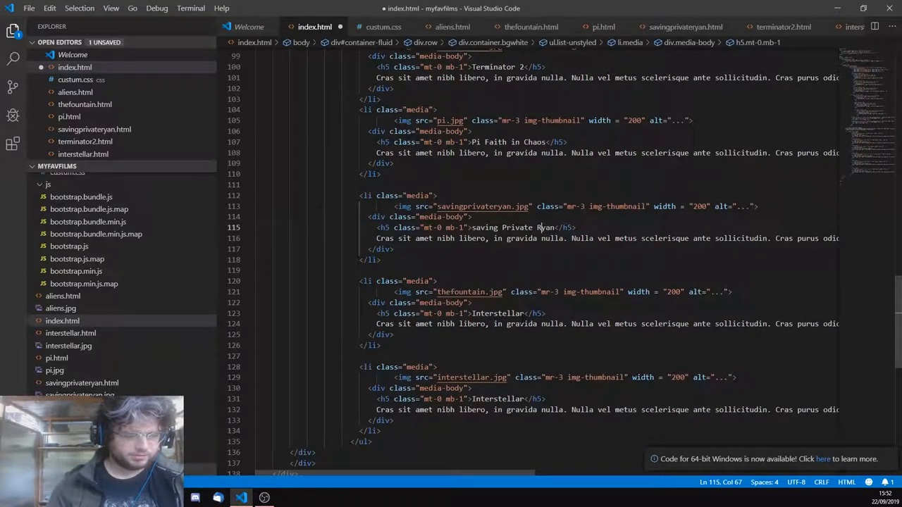
{"action": "type", "text": "The Fou"}
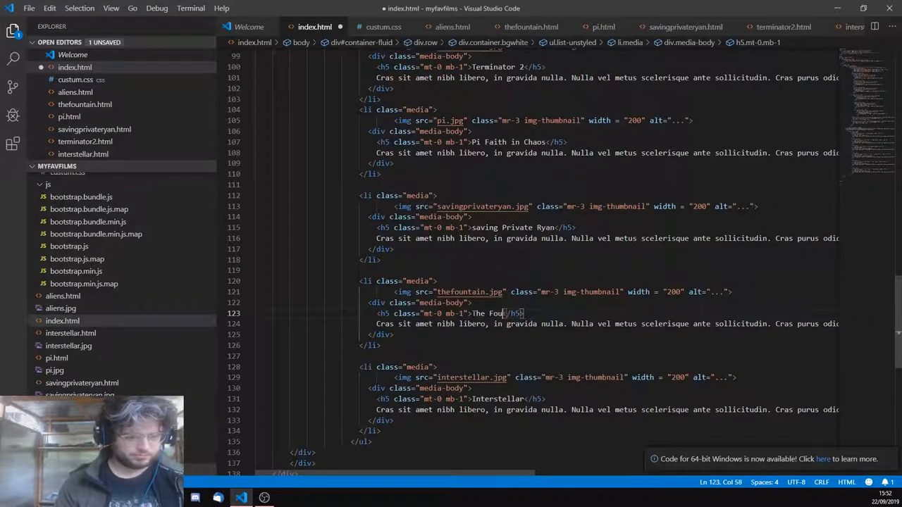
{"action": "type", "text": "ntain"}
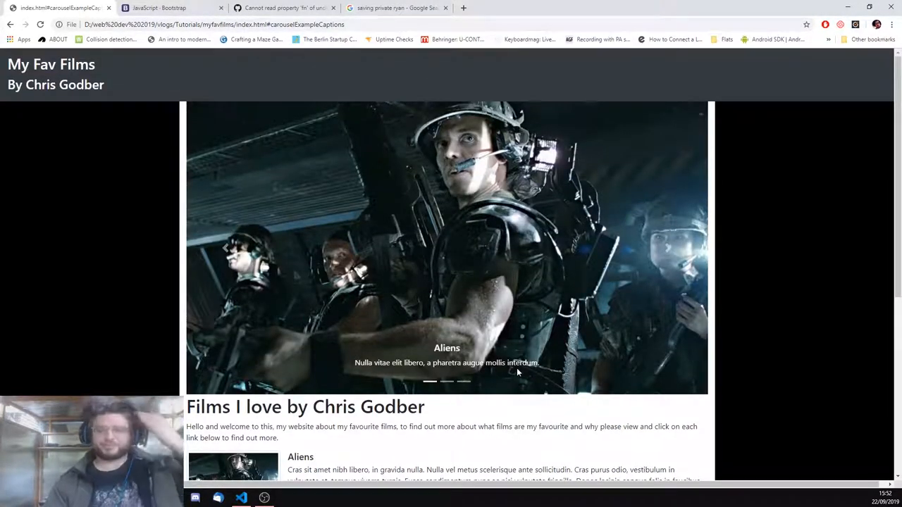
- Copy the Aliens (1986) plot summary from IMDb and paste it over the lorem ipsum in index.html
{"action": "scroll", "scroll_direction": "down", "scroll_amount": 3}
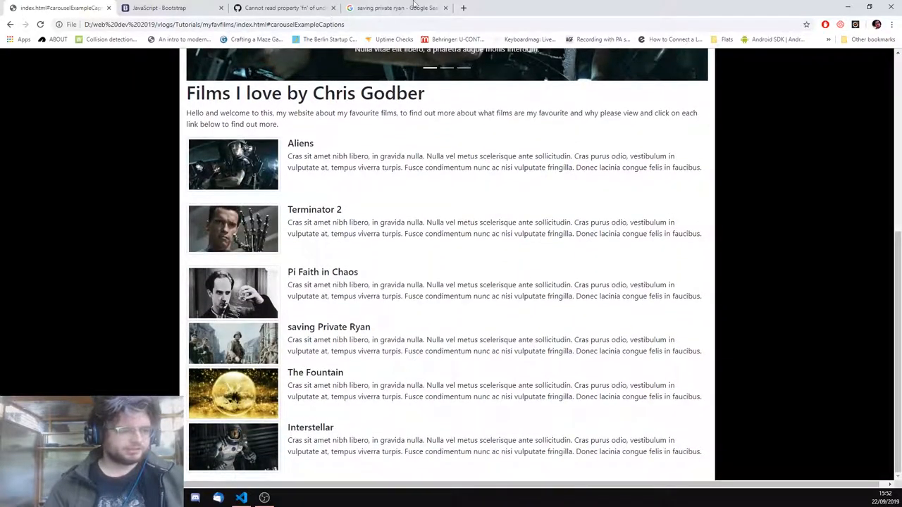
{"action": "left_click", "coordinate": [462, 8]}
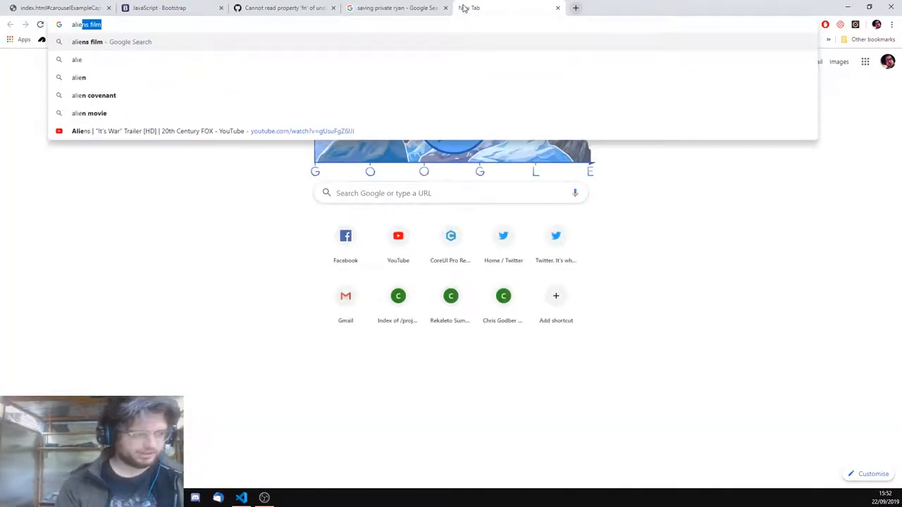
{"action": "type", "text": "imn"}
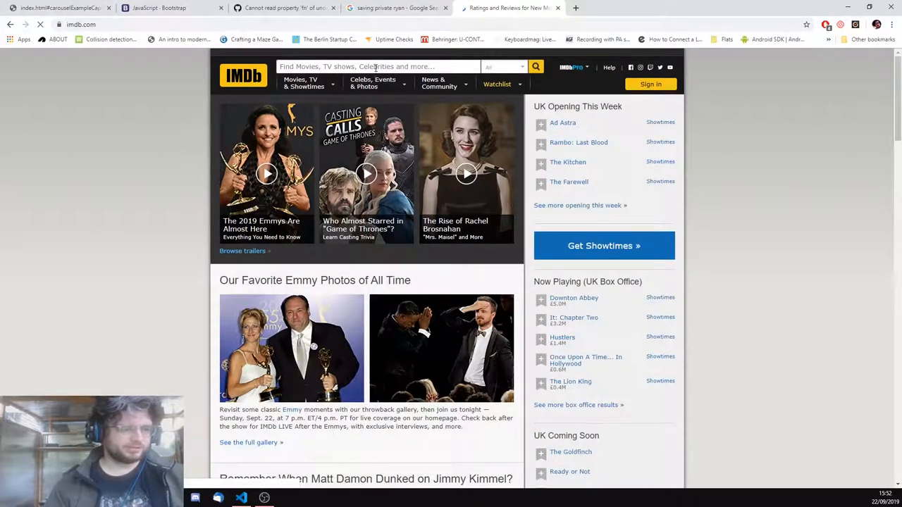
{"action": "type", "text": "aliens"}
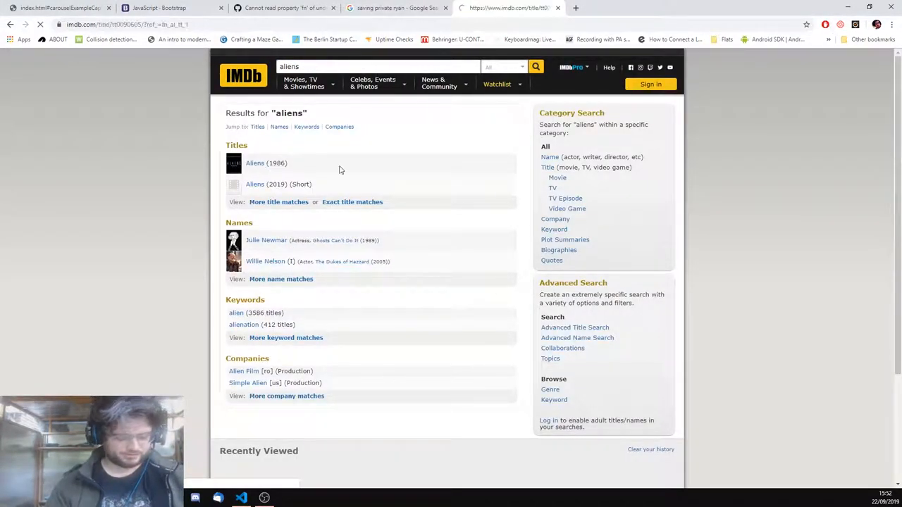
{"action": "left_click", "coordinate": [254, 163]}
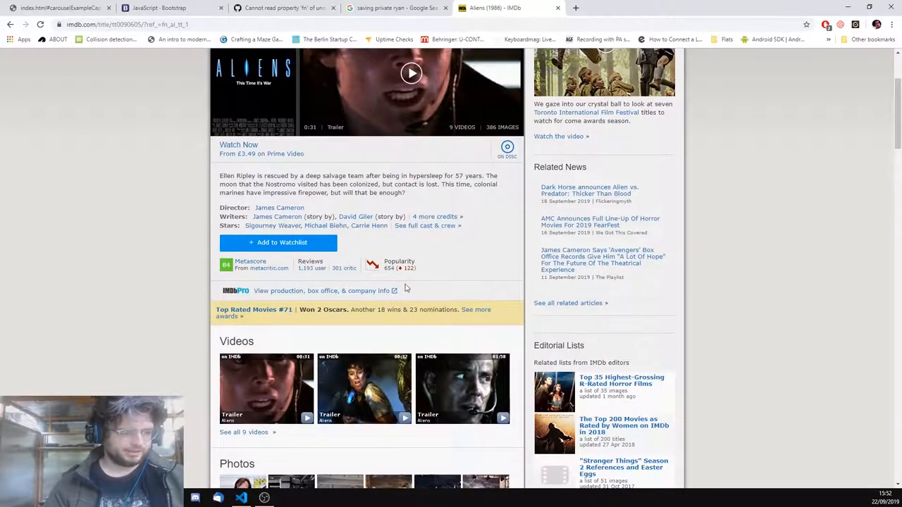
{"action": "left_click_drag", "start_coordinate": [361, 183], "coordinate": [404, 192]}
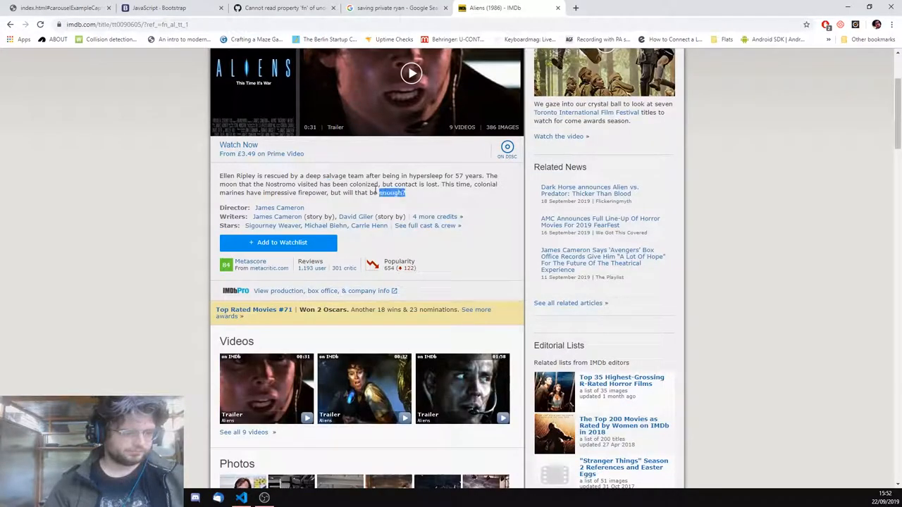
{"action": "left_click", "coordinate": [162, 9]}
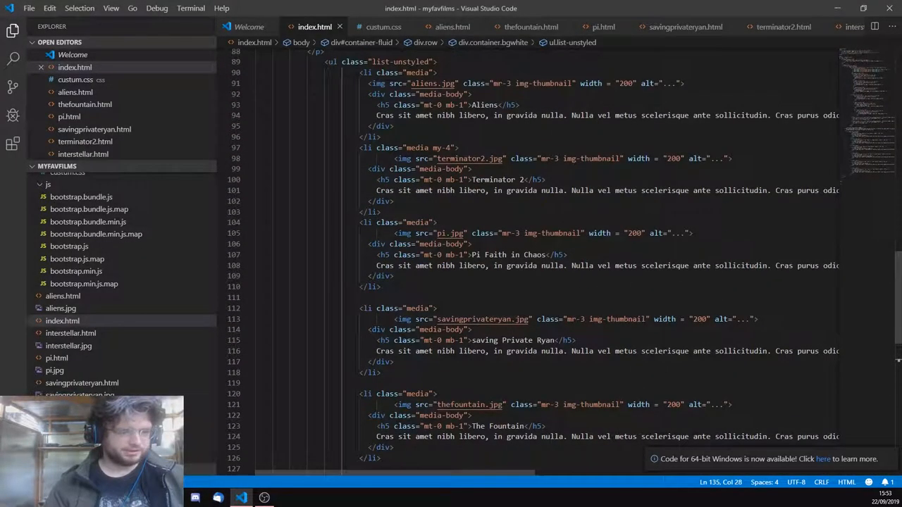
{"action": "scroll", "scroll_direction": "down", "scroll_amount": 3}
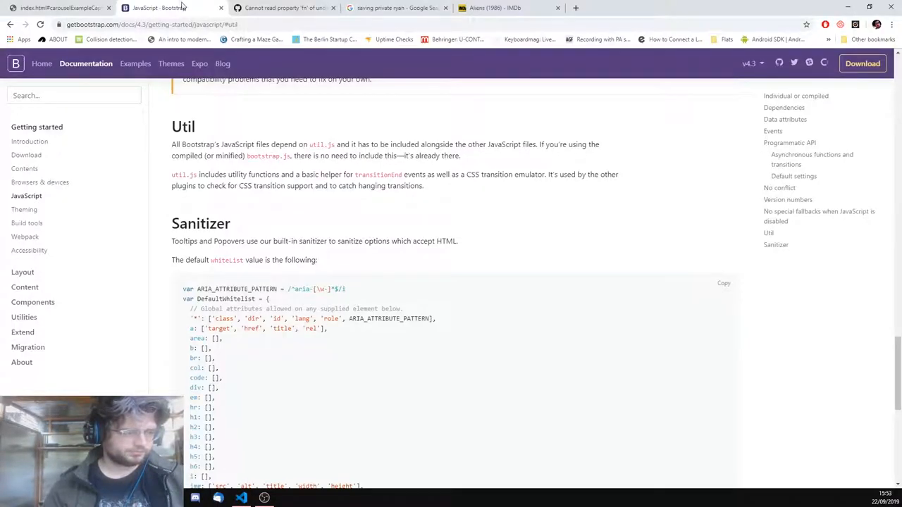
- Fetch the Terminator 2 synopsis from IMDb and paste it into its film list entry, then refresh
{"action": "left_click", "coordinate": [508, 9]}
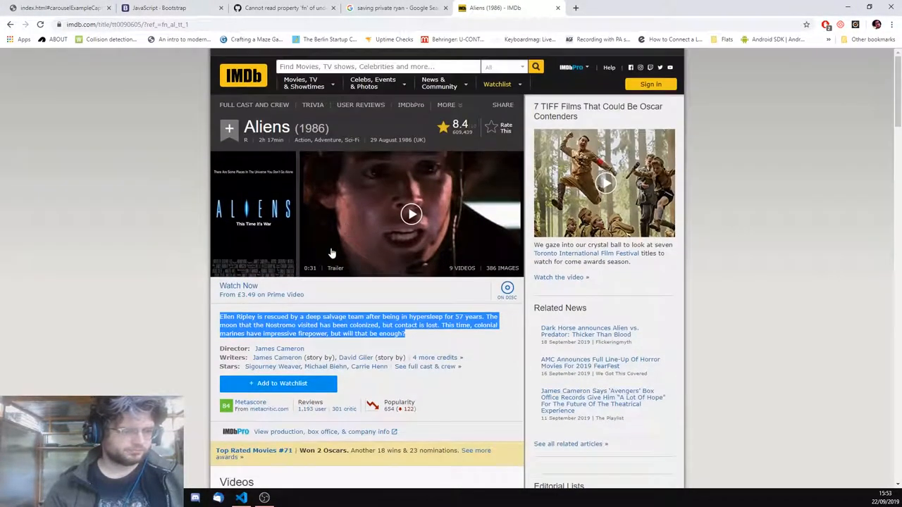
{"action": "type", "text": "termina"}
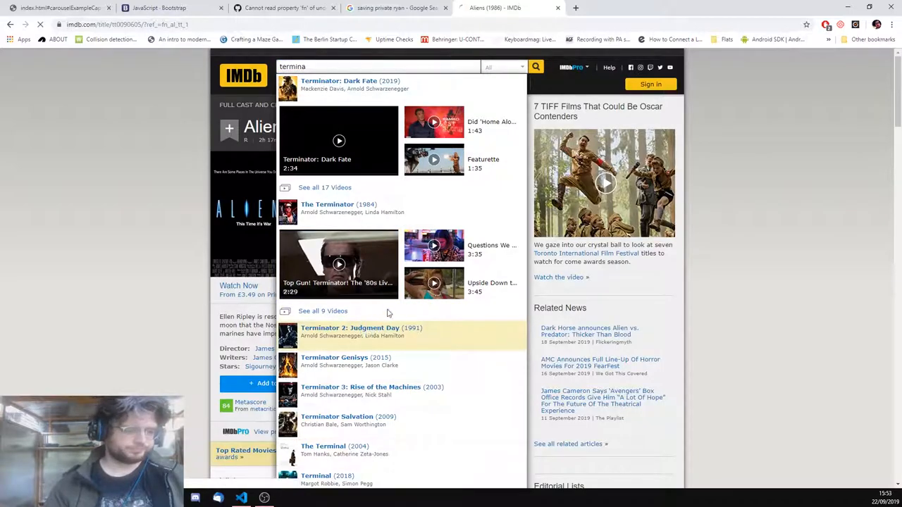
{"action": "left_click", "coordinate": [350, 327]}
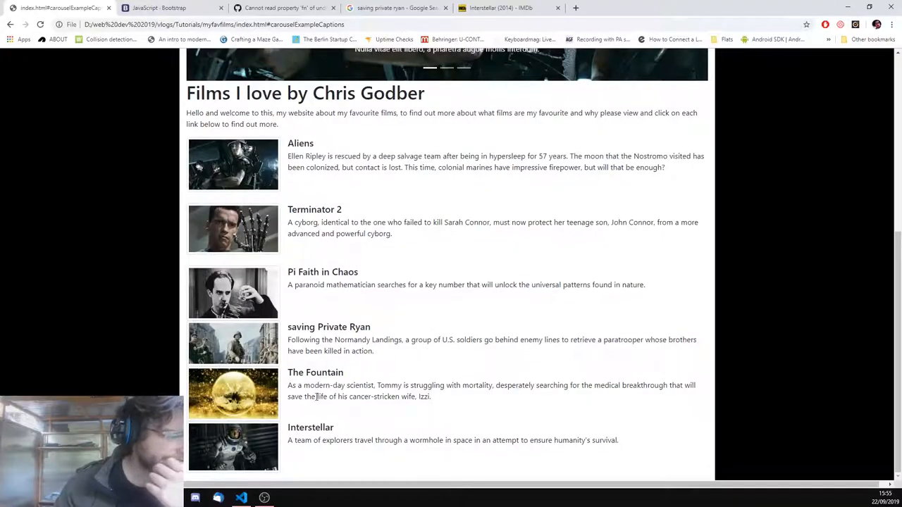
{"action": "left_click", "coordinate": [241, 499]}
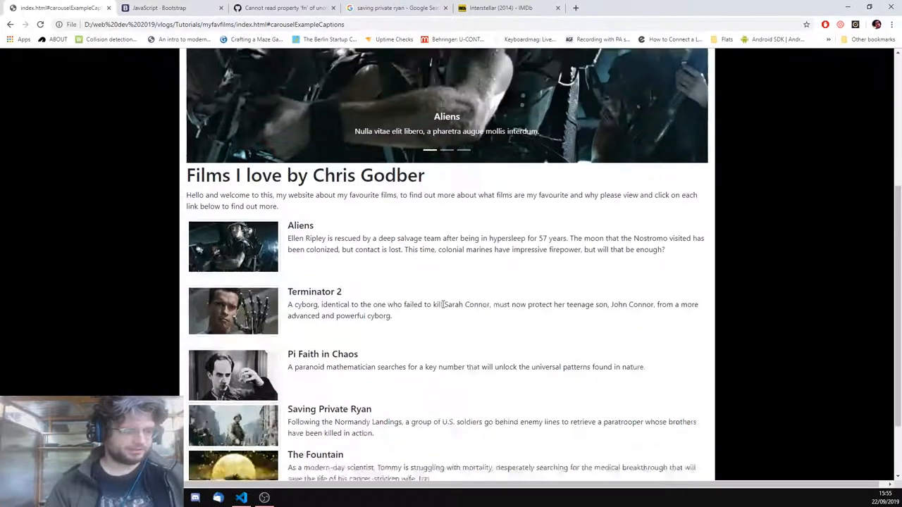
- Scroll through the film list in the browser and advance the carousel to the next film
{"action": "scroll", "scroll_direction": "down", "scroll_amount": 3}
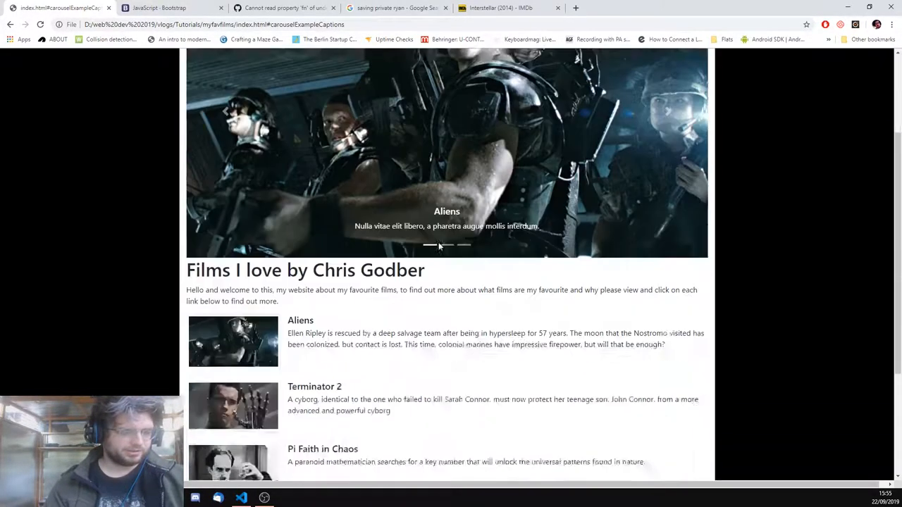
{"action": "scroll", "scroll_direction": "down", "scroll_amount": 3}
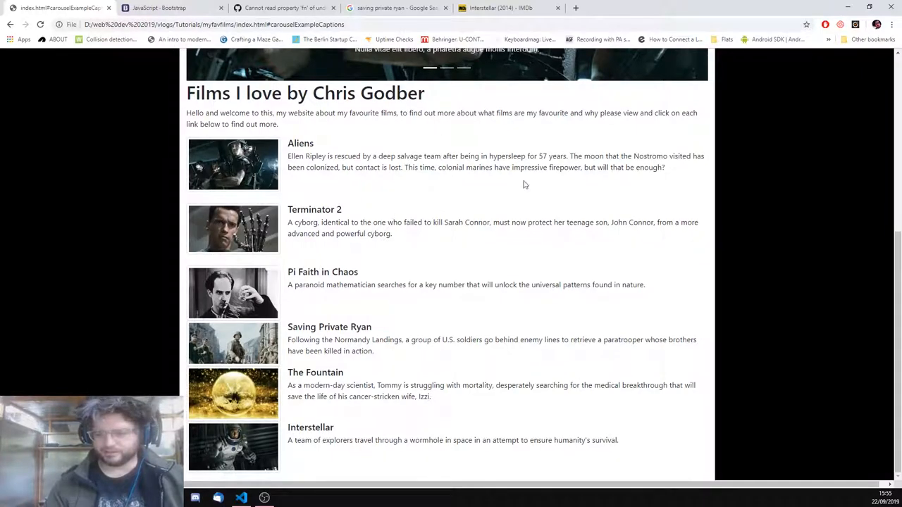
{"action": "mouse_move", "coordinate": [538, 255]}
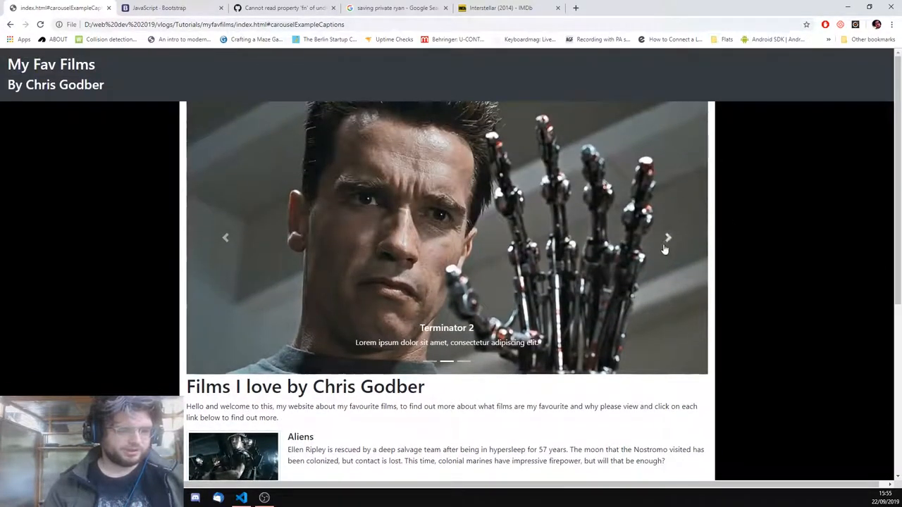
{"action": "scroll", "scroll_direction": "down", "scroll_amount": 3}
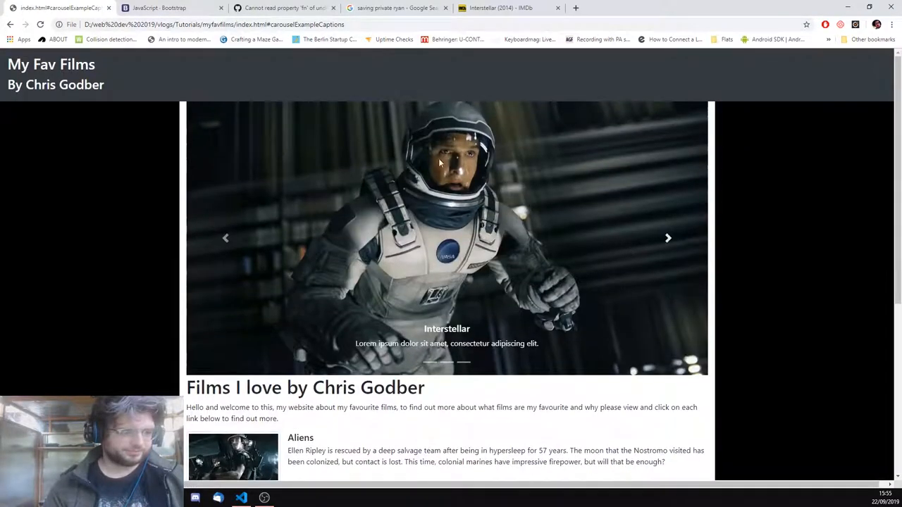
{"action": "left_click", "coordinate": [169, 8]}
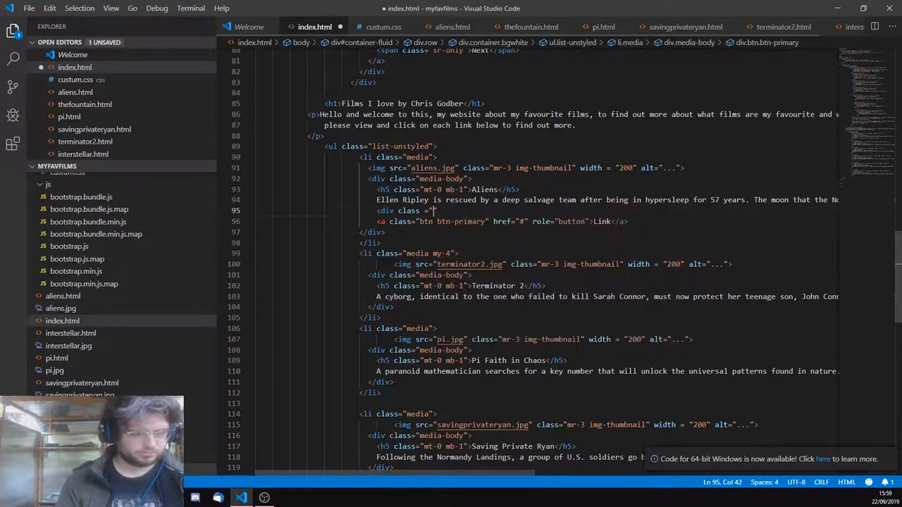
- Wrap the Aliens anchor in a <div class="row-fluid"> and label the button Watch Trailer
{"action": "type", "text": "row\">"}
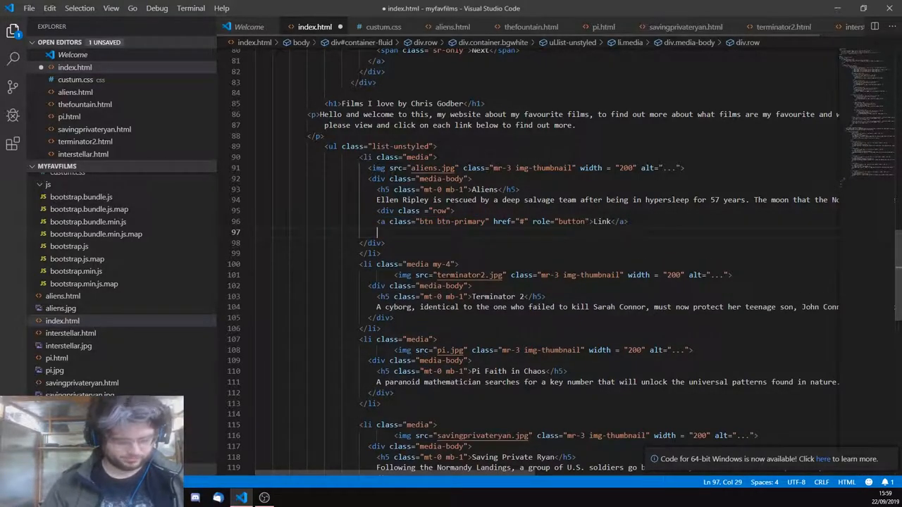
{"action": "type", "text": "</div>"}
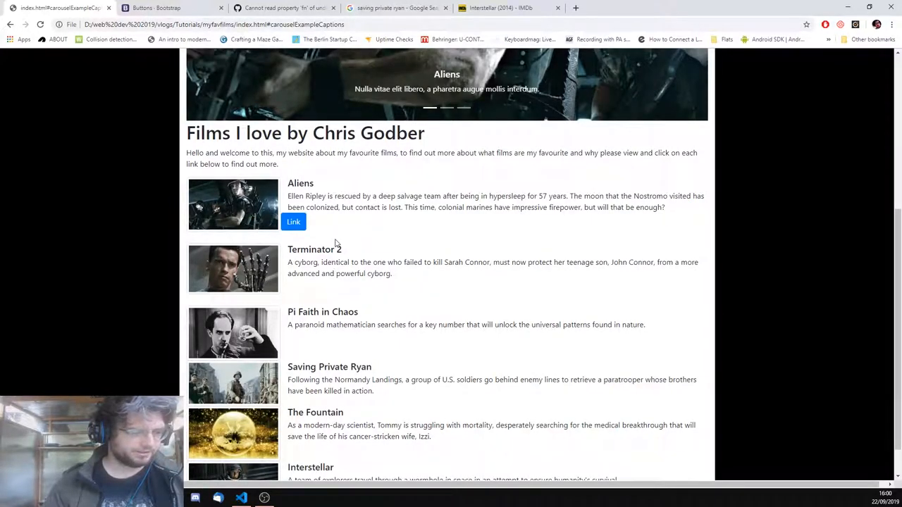
{"action": "left_click", "coordinate": [241, 499]}
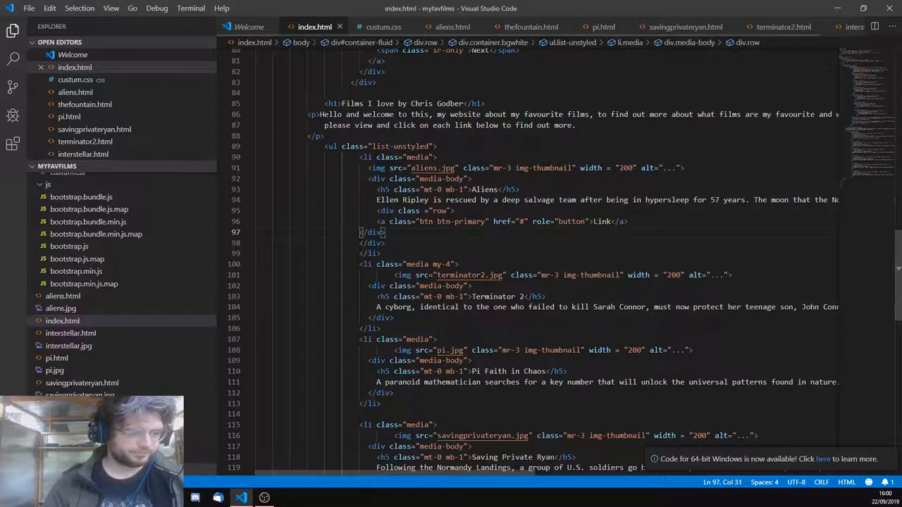
{"action": "left_click", "coordinate": [468, 221]}
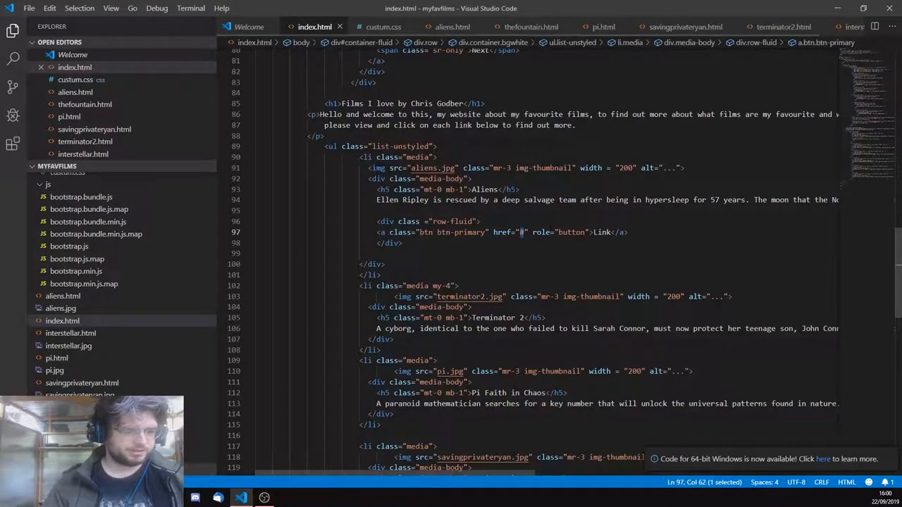
{"action": "type", "text": "watch"}
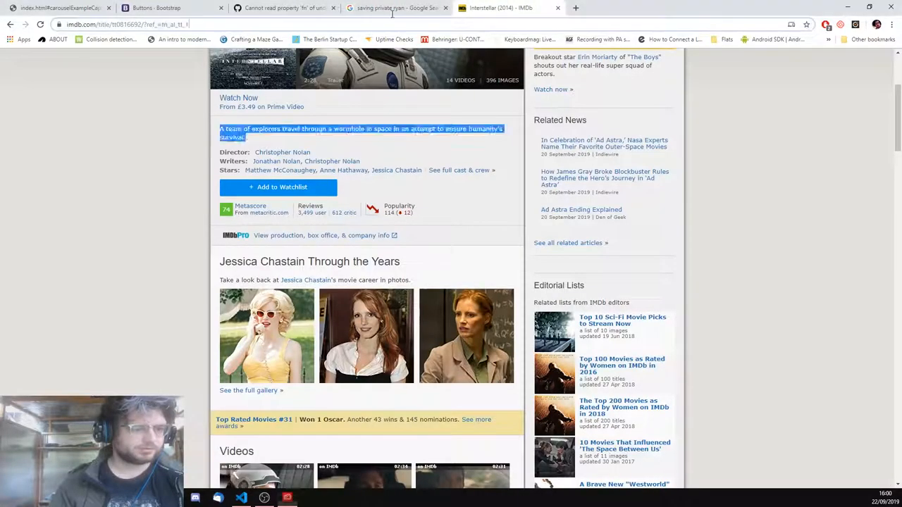
{"action": "type", "text": "aliens trailer"}
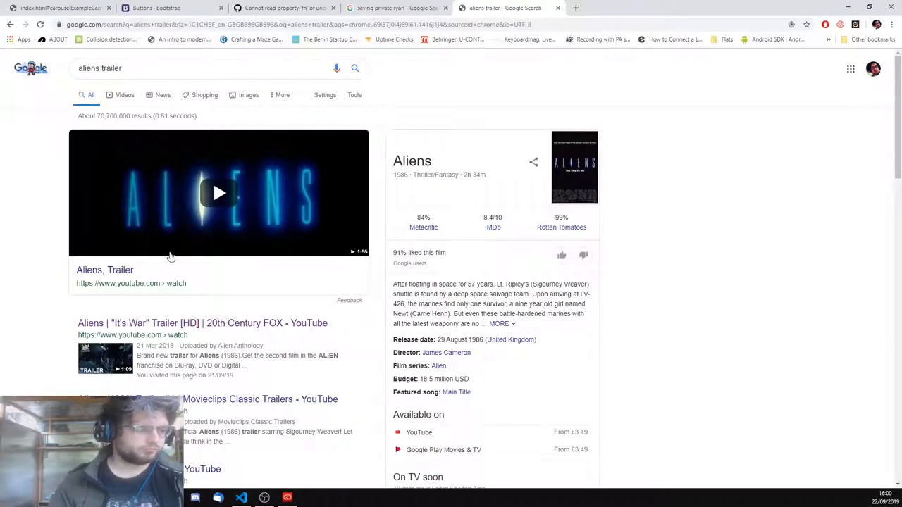
{"action": "left_click", "coordinate": [218, 193]}
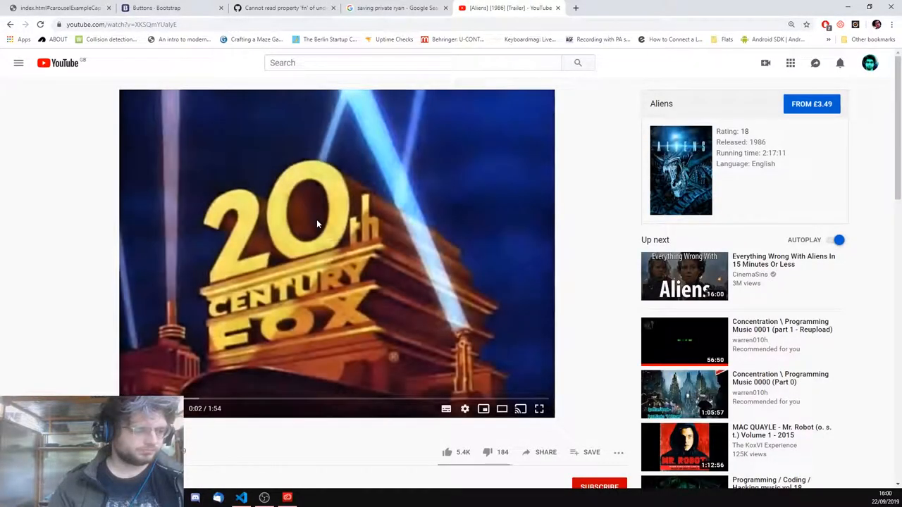
{"action": "left_click", "coordinate": [274, 9]}
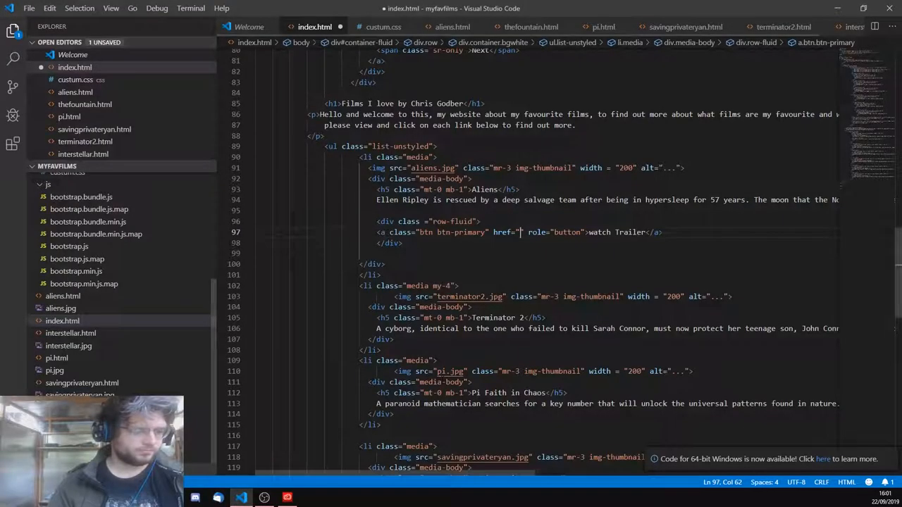
{"action": "type", "text": "https://youtu.be/XKSQmYUaIyE"}
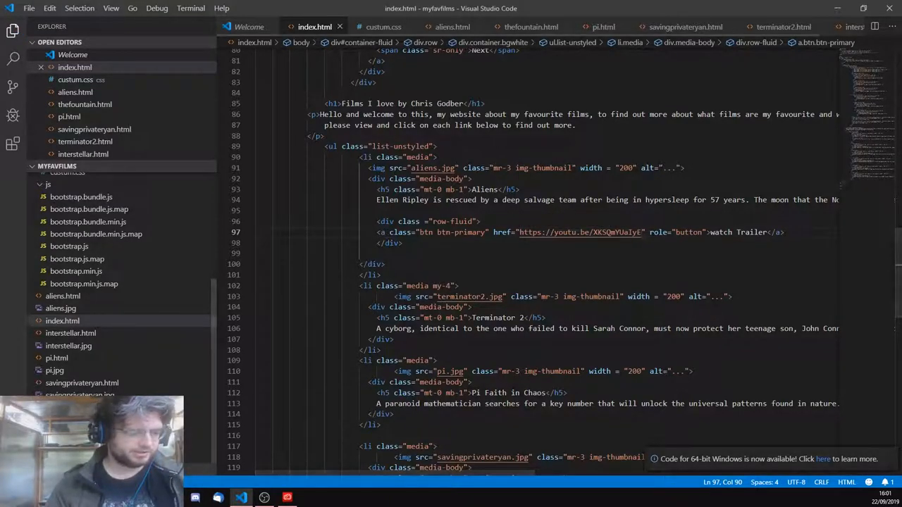
{"action": "left_click", "coordinate": [243, 499]}
{"action": "type", "text": "W"}
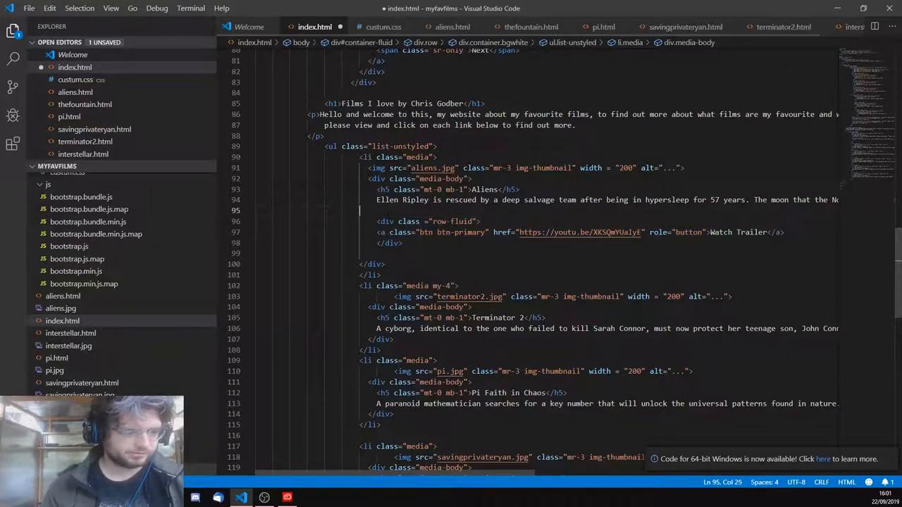
{"action": "scroll", "scroll_direction": "right", "scroll_amount": 3}
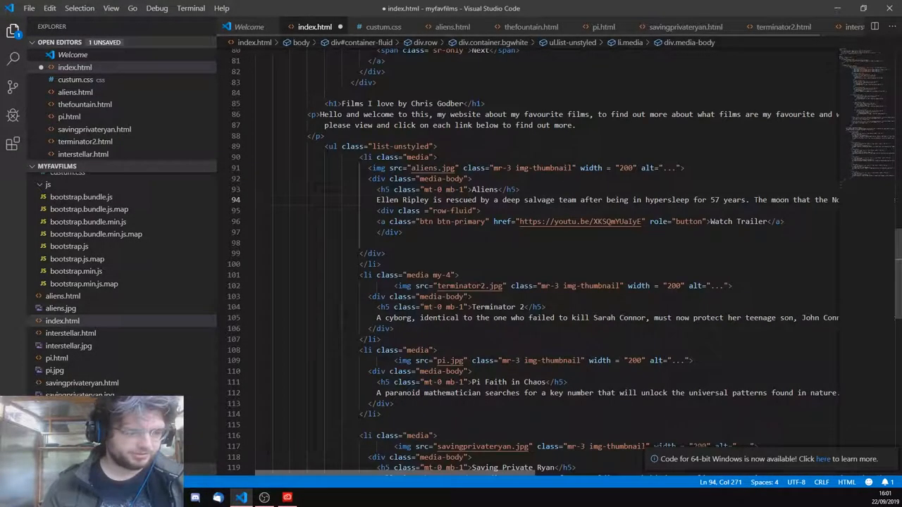
- Refresh the preview, scroll the film list checking each Watch Trailer button, and advance the carousel
{"action": "left_click", "coordinate": [439, 221]}
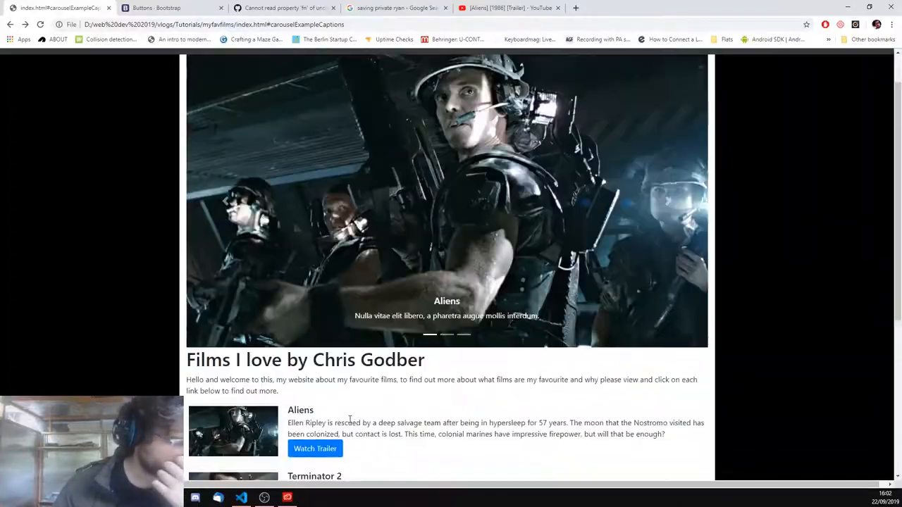
{"action": "left_click", "coordinate": [241, 497]}
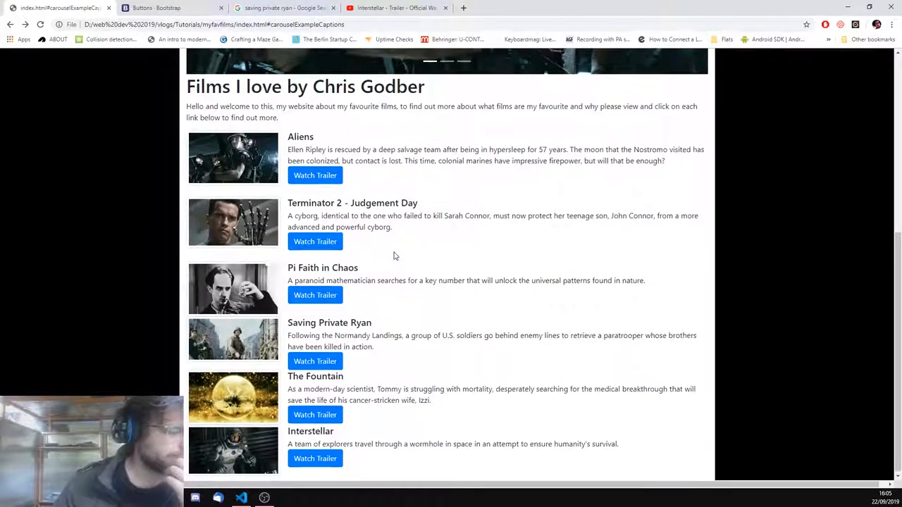
{"action": "scroll", "scroll_direction": "up", "scroll_amount": 3}
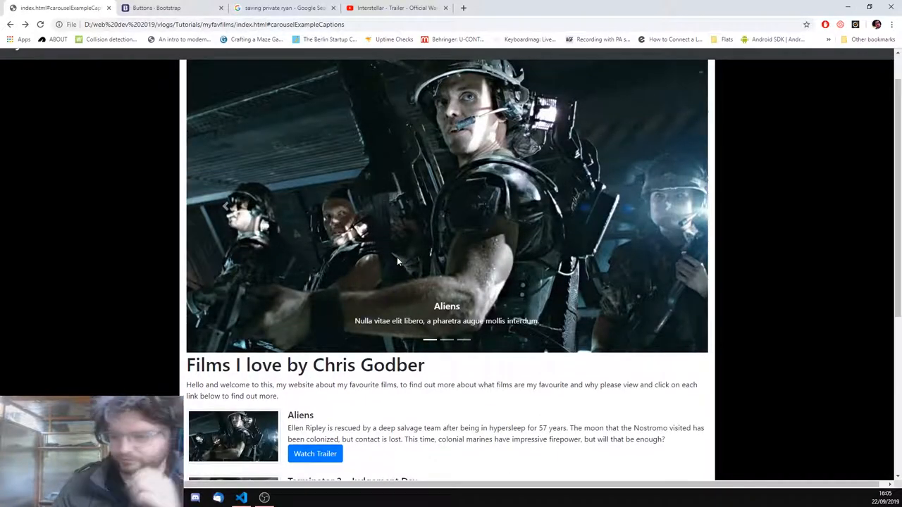
{"action": "scroll", "scroll_direction": "up", "scroll_amount": 3}
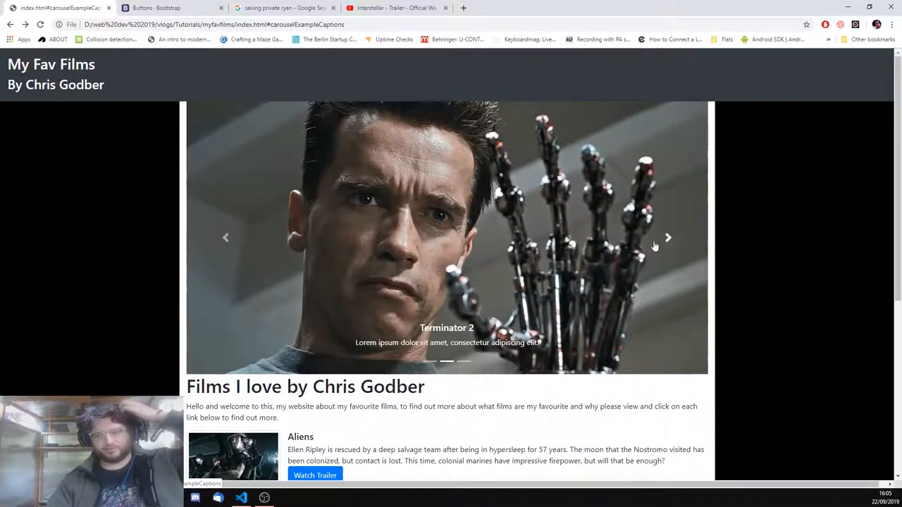
{"action": "left_click", "coordinate": [668, 237]}
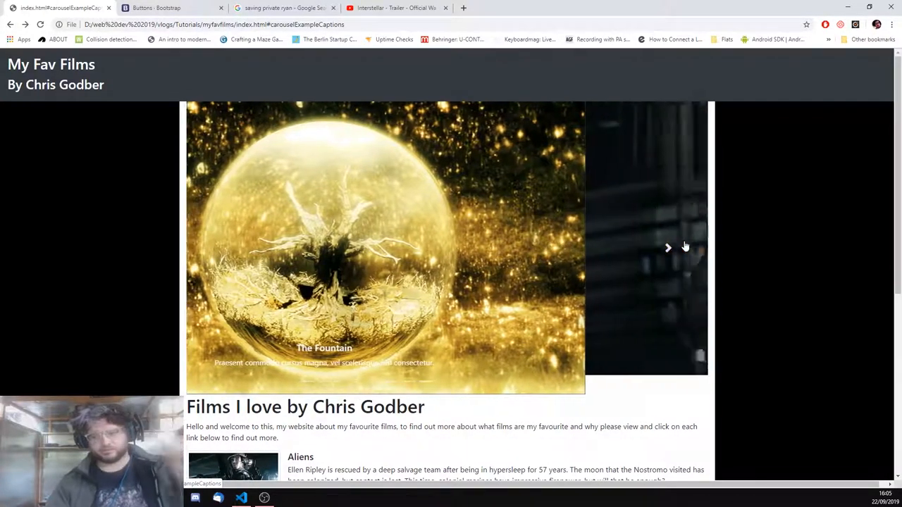
- Preview the site at several phone and tablet sizes from the DevTools device dropdown, then start a new tab
{"action": "left_click", "coordinate": [669, 246]}
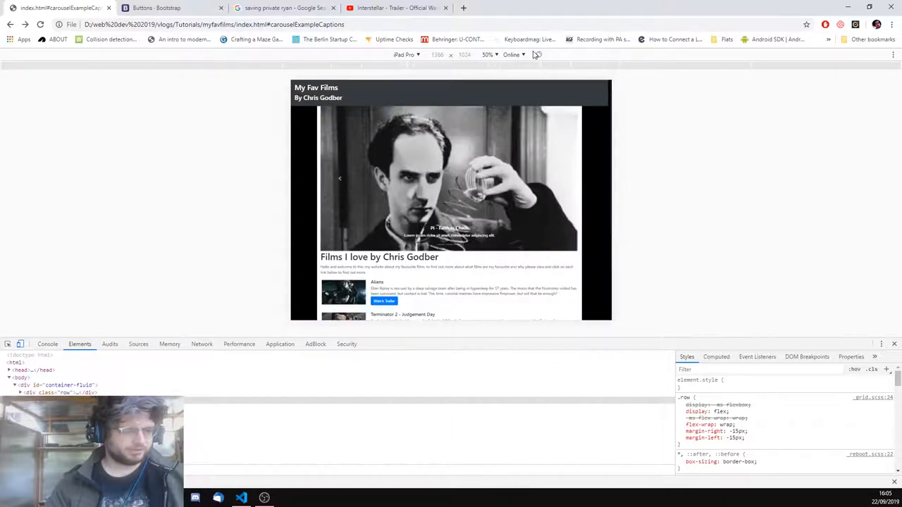
{"action": "left_click", "coordinate": [405, 55]}
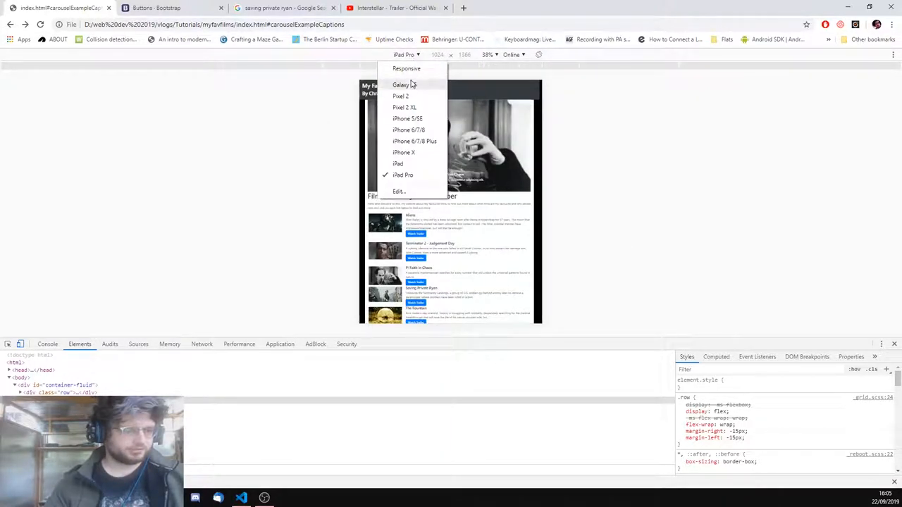
{"action": "left_click", "coordinate": [403, 107]}
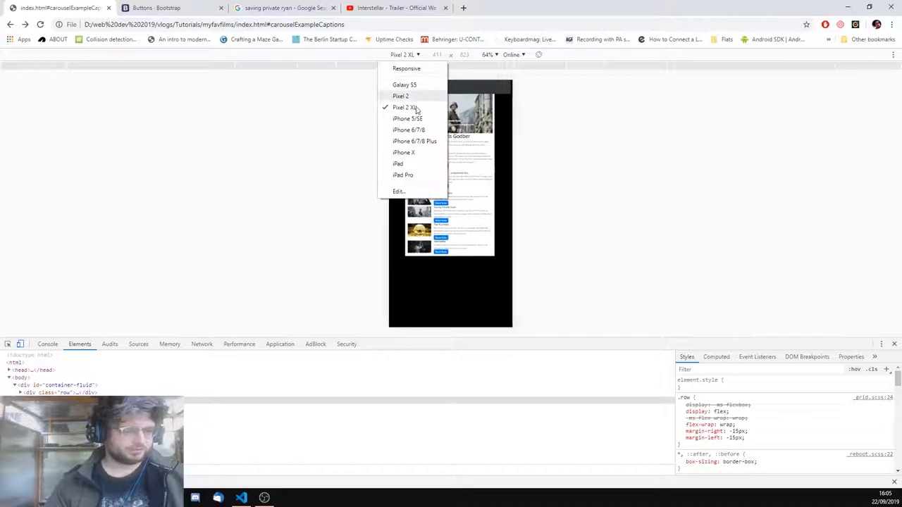
{"action": "left_click", "coordinate": [403, 153]}
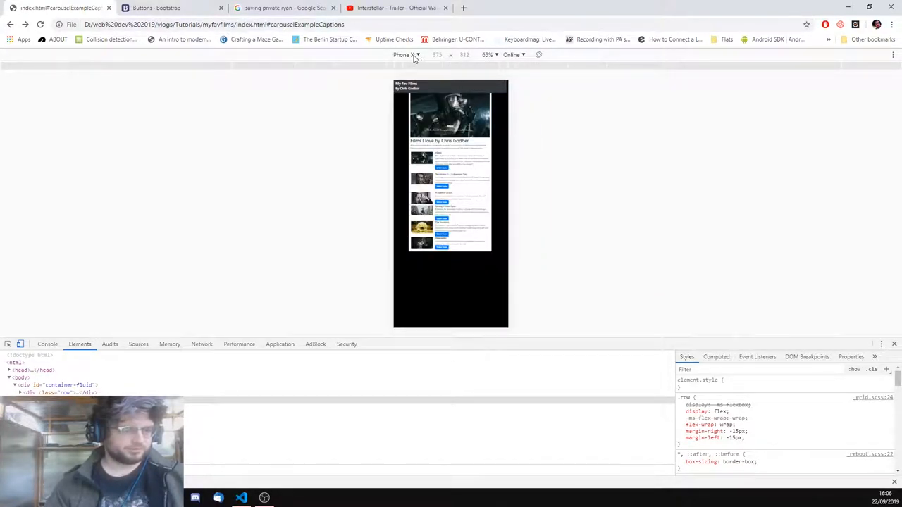
{"action": "left_click", "coordinate": [406, 55]}
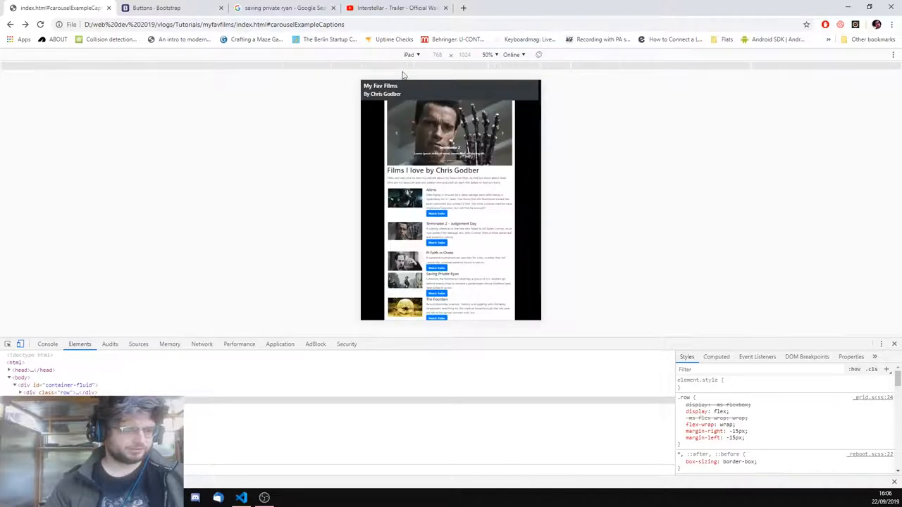
{"action": "left_click", "coordinate": [408, 54]}
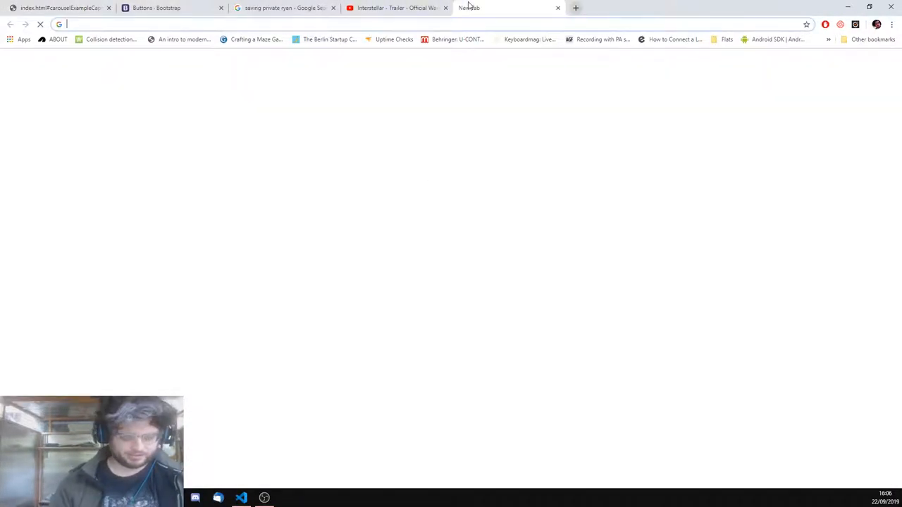
- Search Google for custom fonts, open fonts.google.com and scroll down to the Anton family
{"action": "type", "text": "custum font google"}
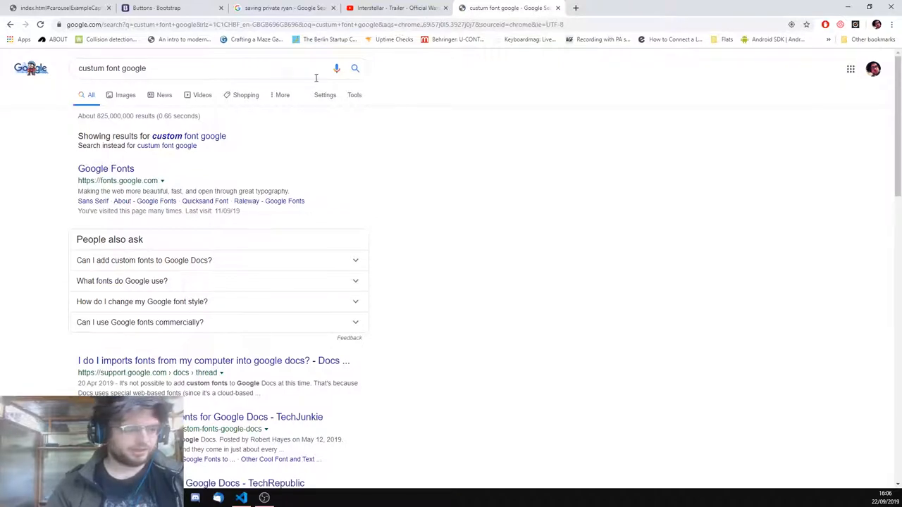
{"action": "left_click", "coordinate": [105, 169]}
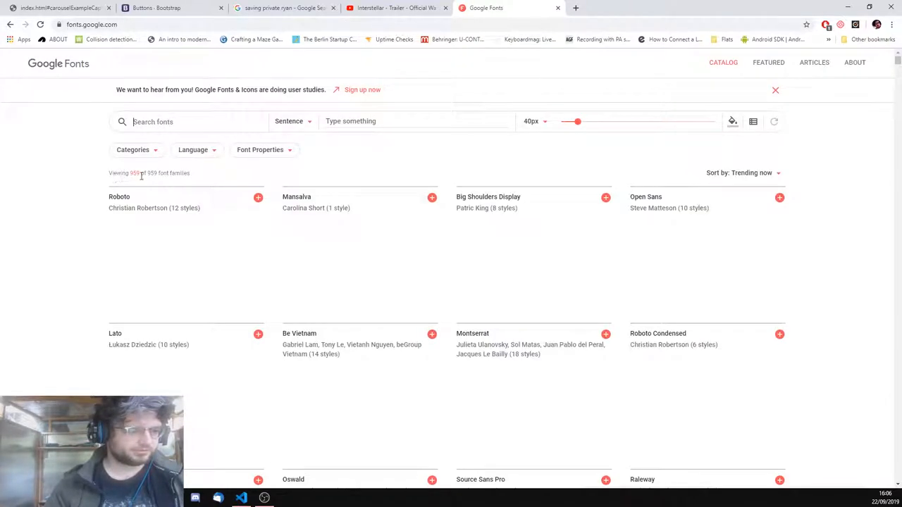
{"action": "scroll", "scroll_direction": "down", "scroll_amount": 3}
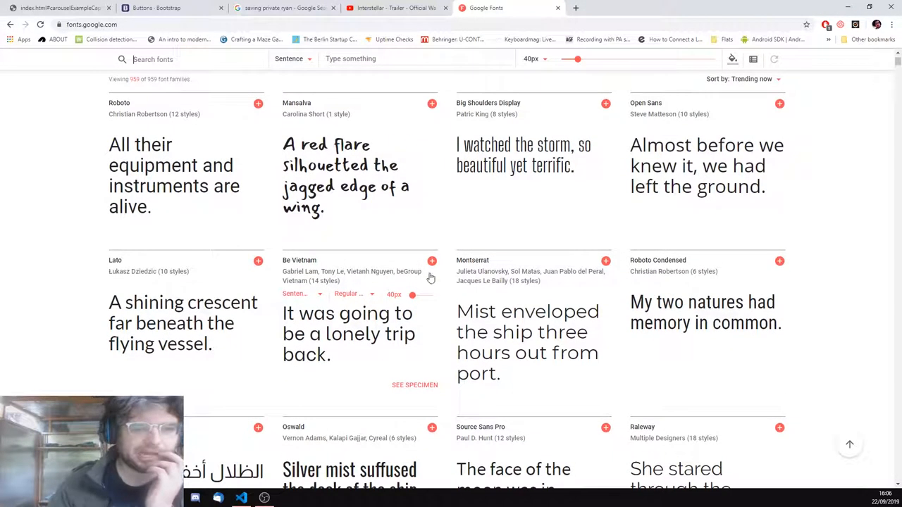
{"action": "scroll", "scroll_direction": "down", "scroll_amount": 3}
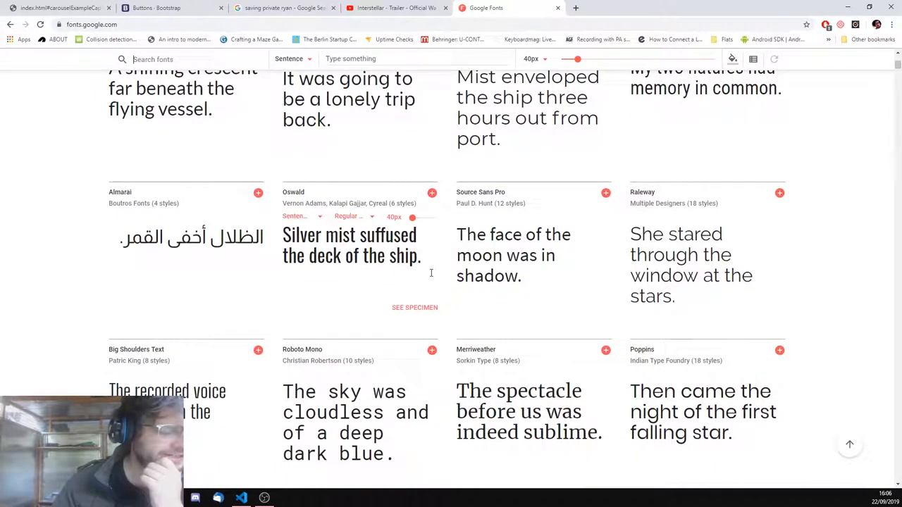
{"action": "scroll", "scroll_direction": "down", "scroll_amount": 3}
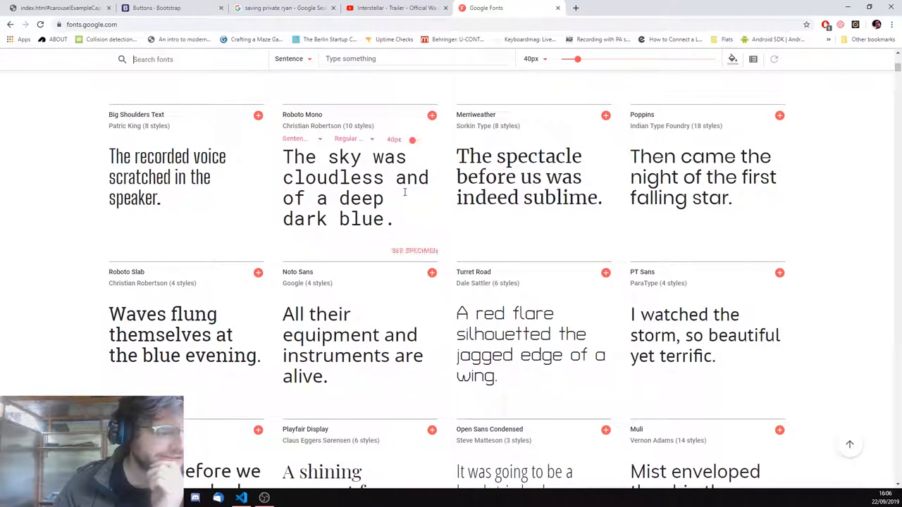
{"action": "scroll", "scroll_direction": "down", "scroll_amount": 3}
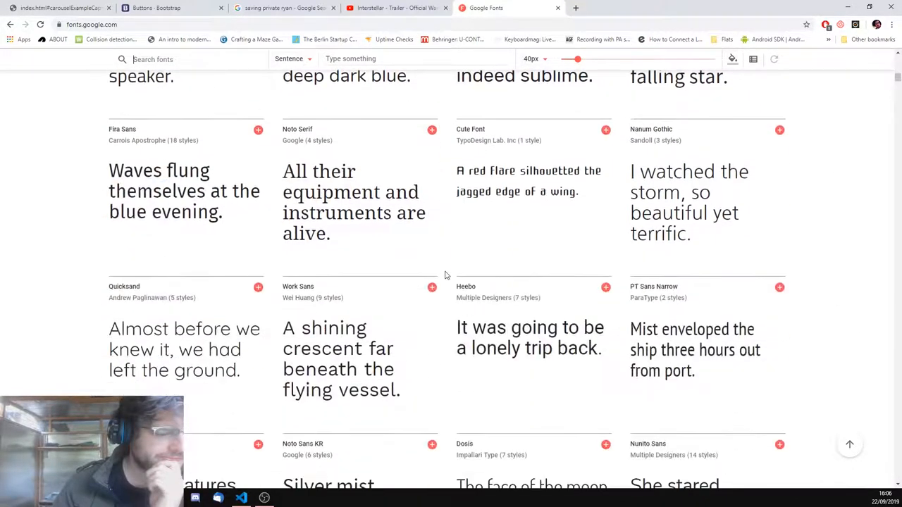
{"action": "scroll", "scroll_direction": "down", "scroll_amount": 3}
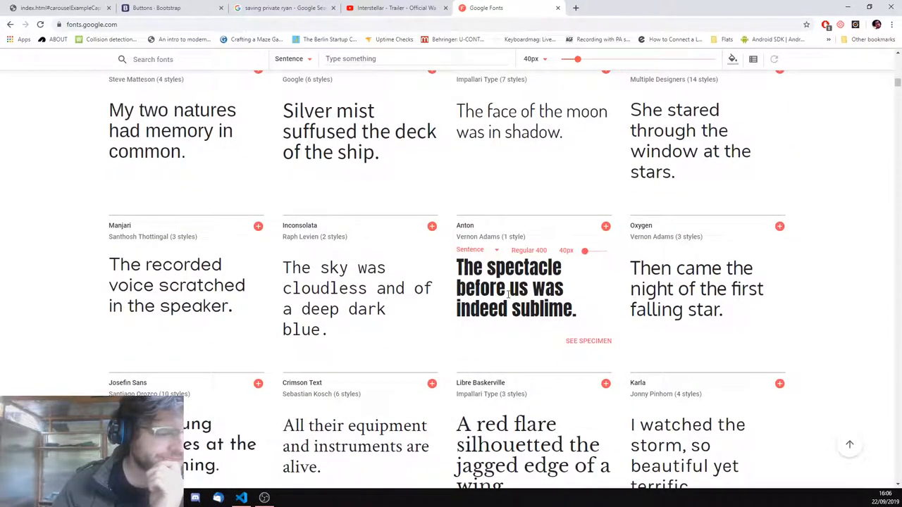
{"action": "scroll", "scroll_direction": "down", "scroll_amount": 3}
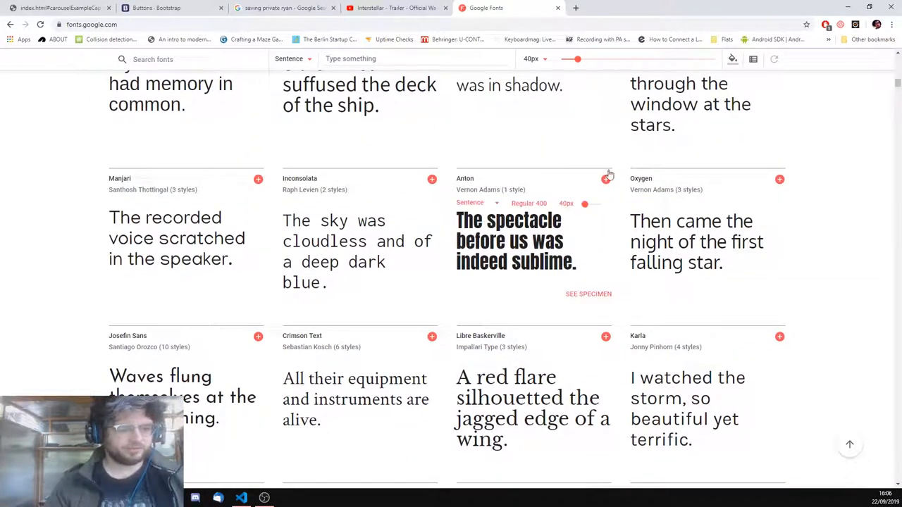
{"action": "left_click", "coordinate": [606, 179]}
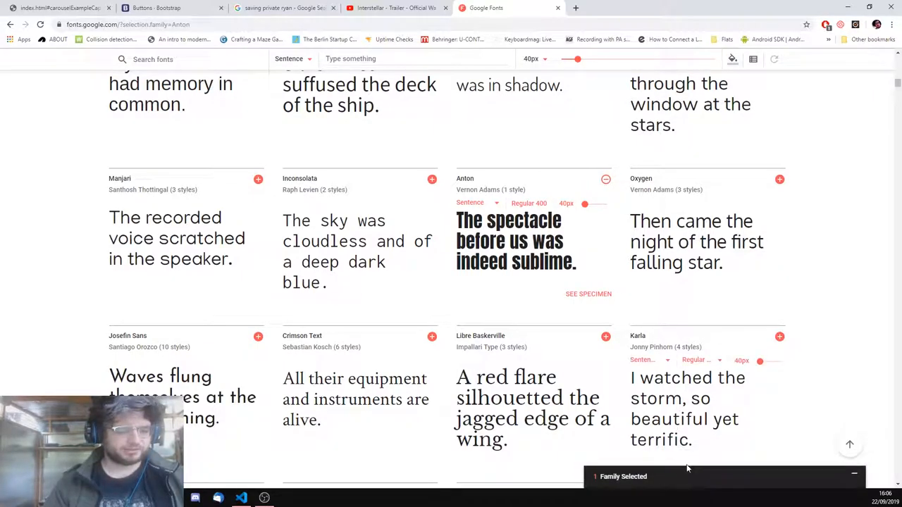
{"action": "left_click", "coordinate": [724, 477]}
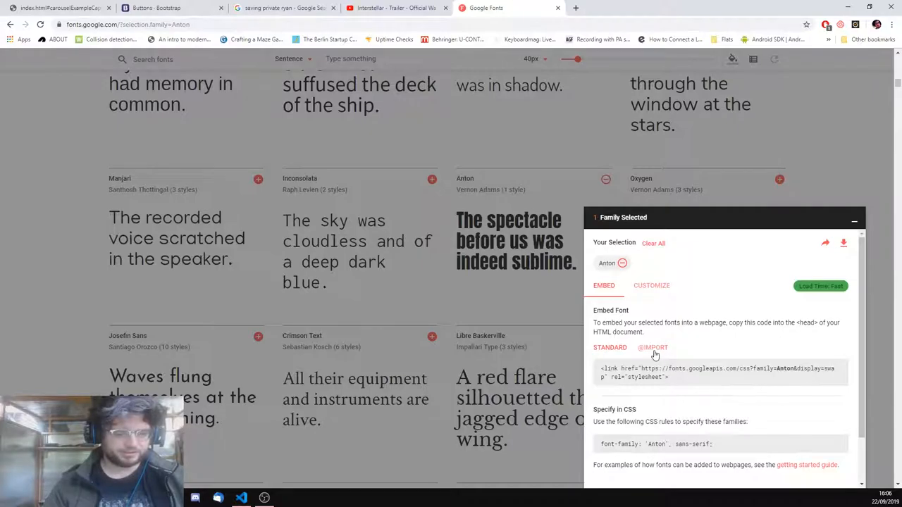
{"action": "left_click", "coordinate": [652, 346]}
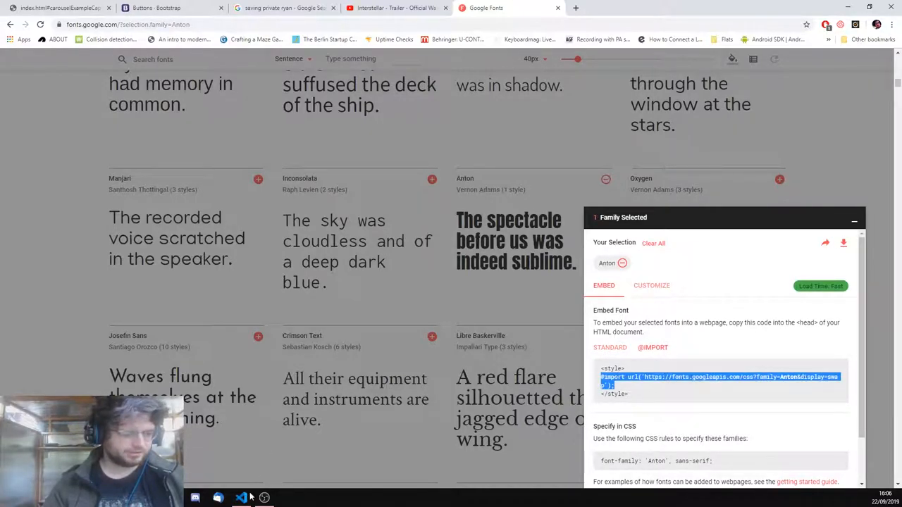
{"action": "left_click", "coordinate": [241, 499]}
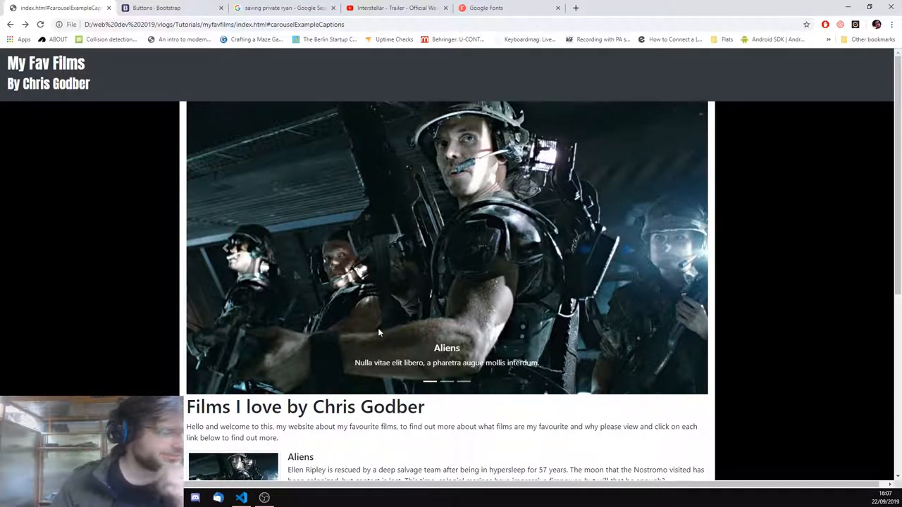
- Add an h1 rule with font-family: 'Anton', sans-serif; to custum.css and return to the browser
{"action": "scroll", "scroll_direction": "down", "scroll_amount": 3}
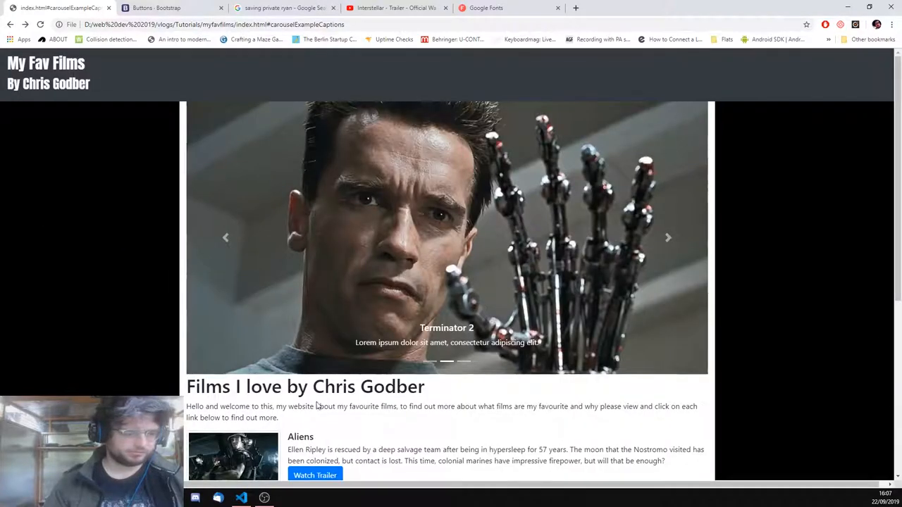
{"action": "left_click", "coordinate": [241, 499]}
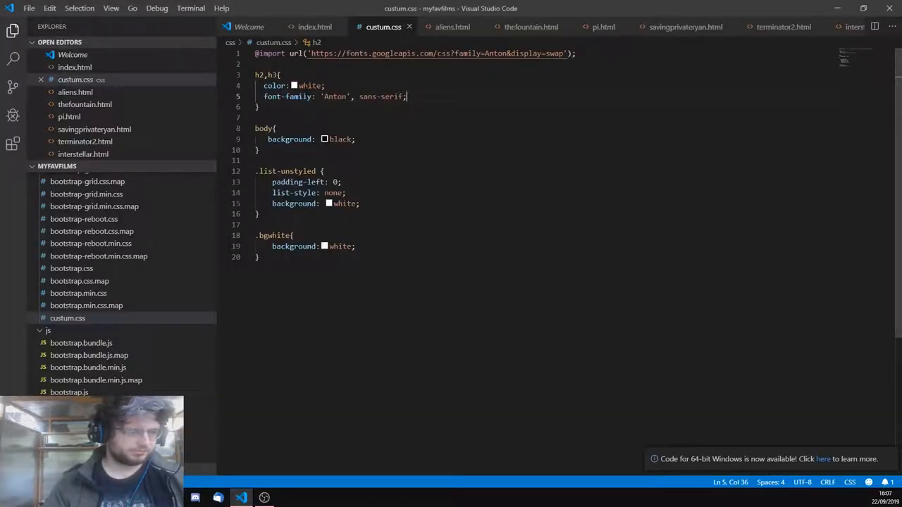
{"action": "type", "text": "h1{}"}
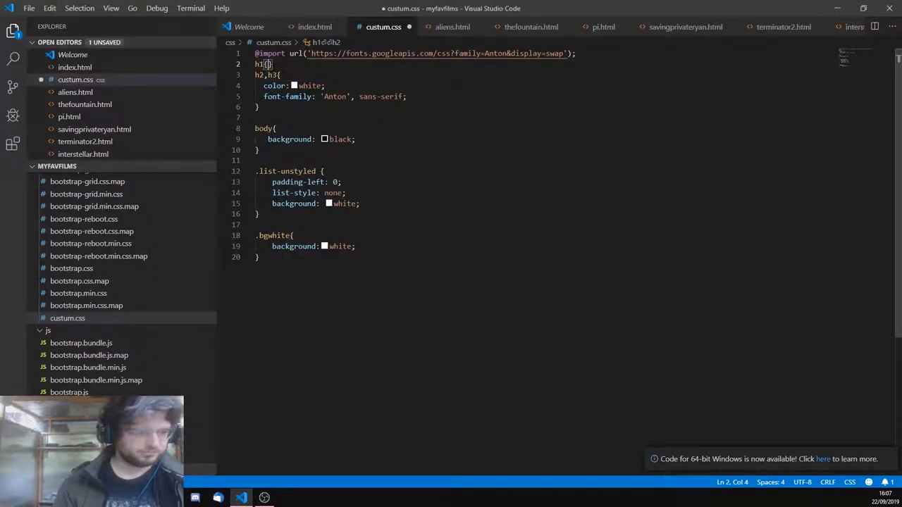
{"action": "type", "text": "font-family: 'Anton', sans-serif;"}
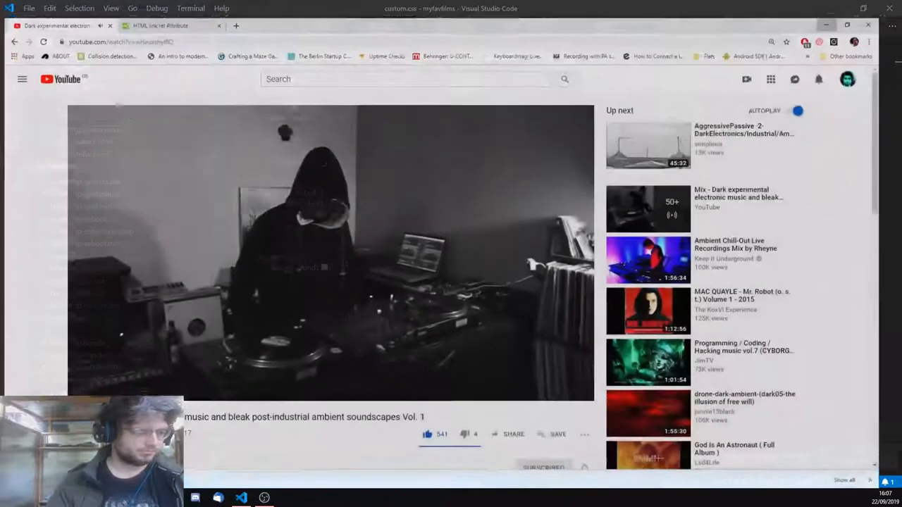
{"action": "left_click", "coordinate": [60, 9]}
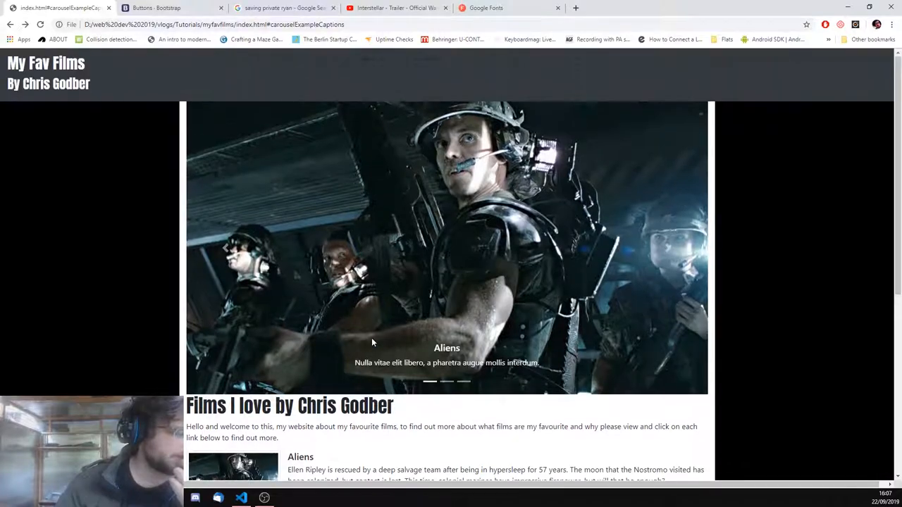
- Extend the Anton rule to h4 in custum.css, save with Ctrl+S and reload the preview
{"action": "scroll", "scroll_direction": "down", "scroll_amount": 3}
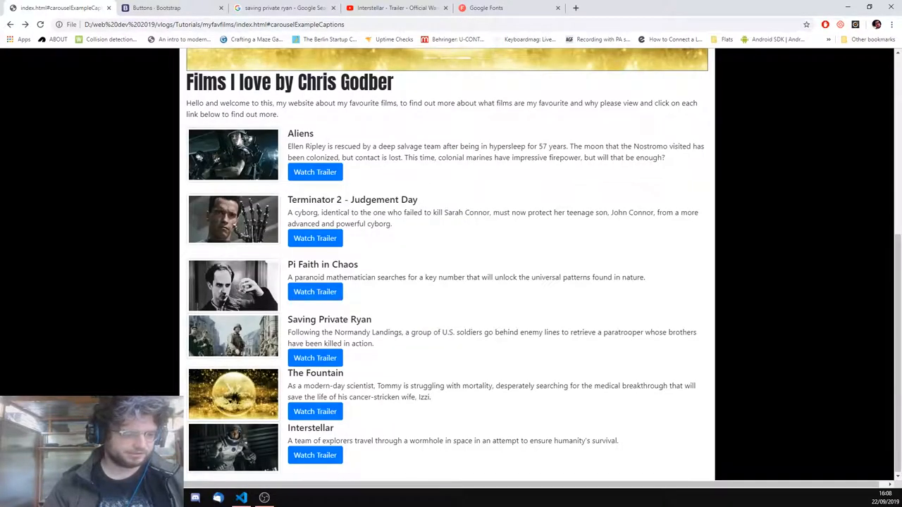
{"action": "left_click", "coordinate": [241, 499]}
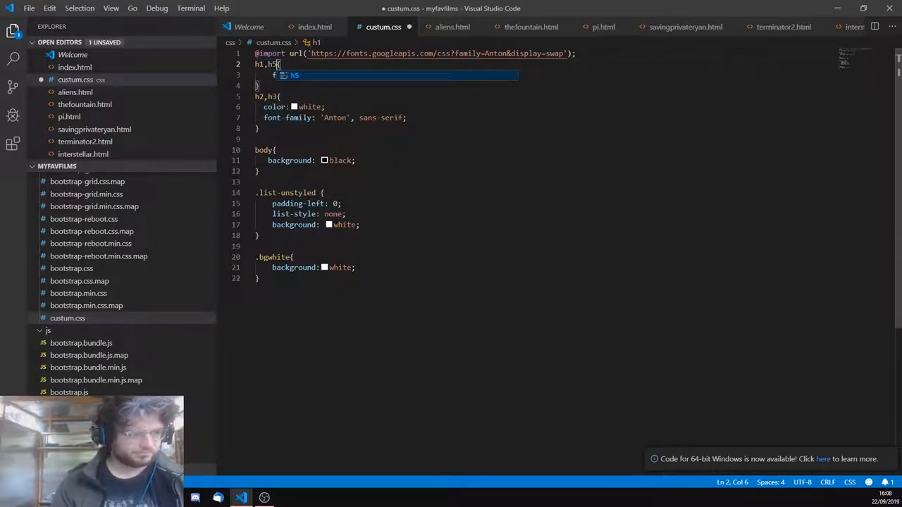
{"action": "key", "text": "ctrl+s"}
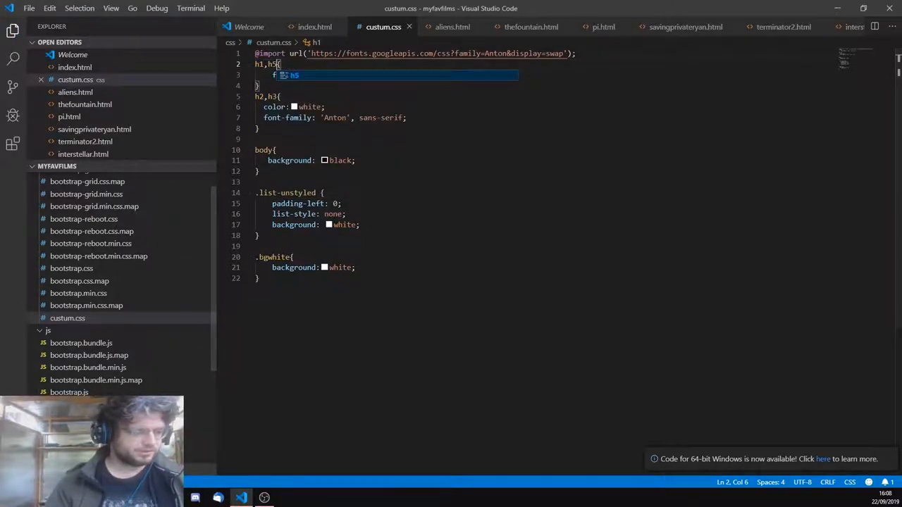
{"action": "left_click", "coordinate": [217, 499]}
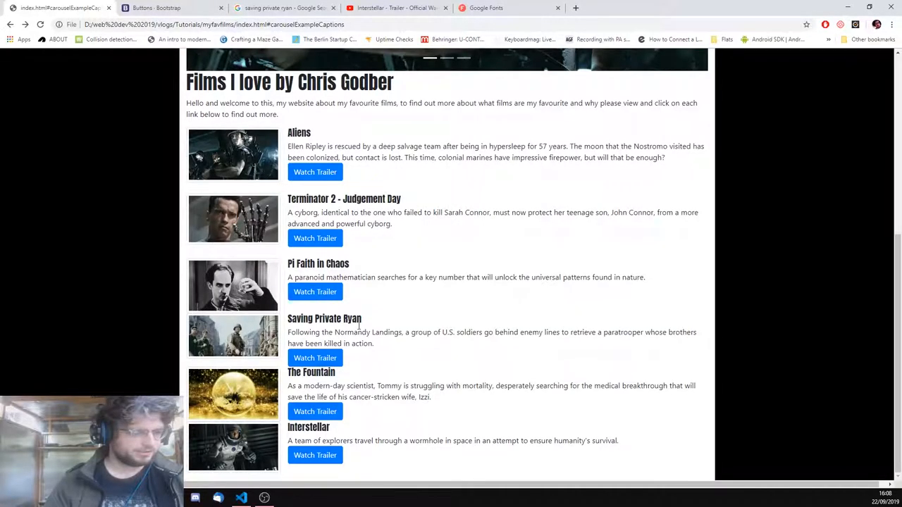
- Scroll up and down the finished page checking the title and film headings render in Anton
{"action": "scroll", "scroll_direction": "up", "scroll_amount": 3}
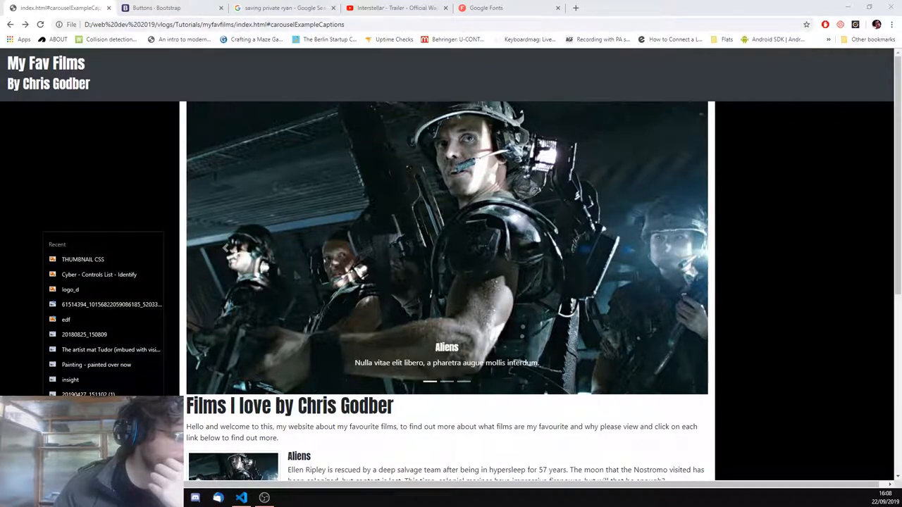
{"action": "scroll", "scroll_direction": "down", "scroll_amount": 3}
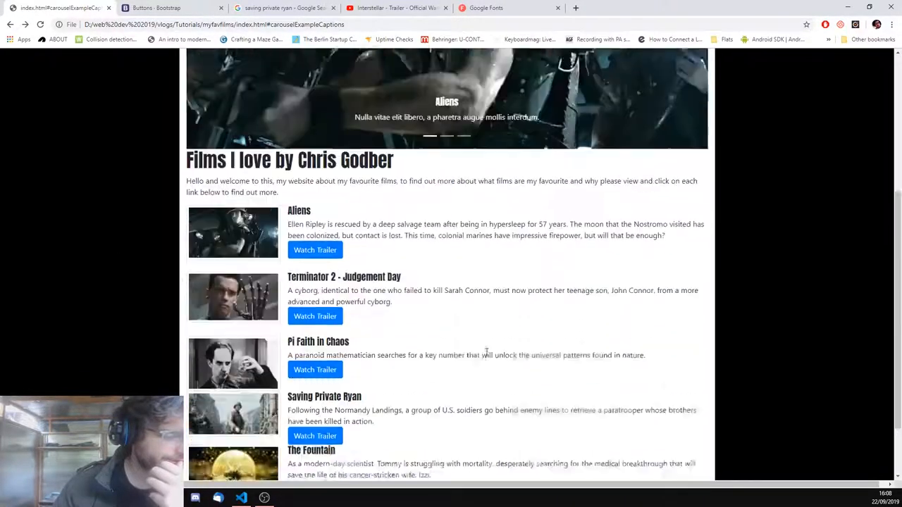
{"action": "scroll", "scroll_direction": "up", "scroll_amount": 3}
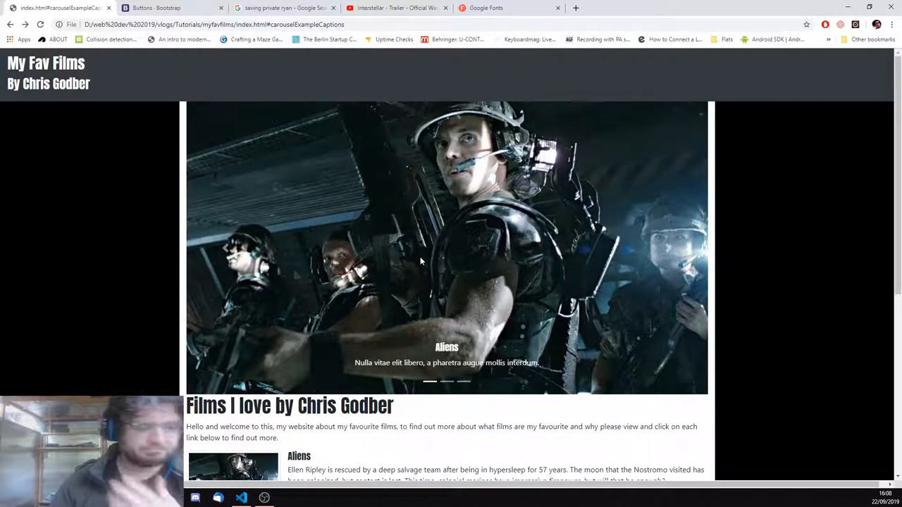
{"action": "scroll", "scroll_direction": "down", "scroll_amount": 3}
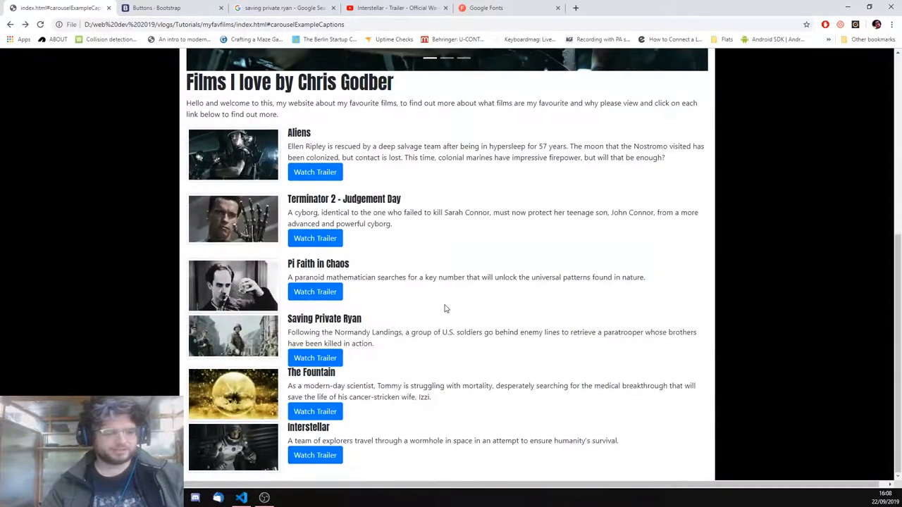